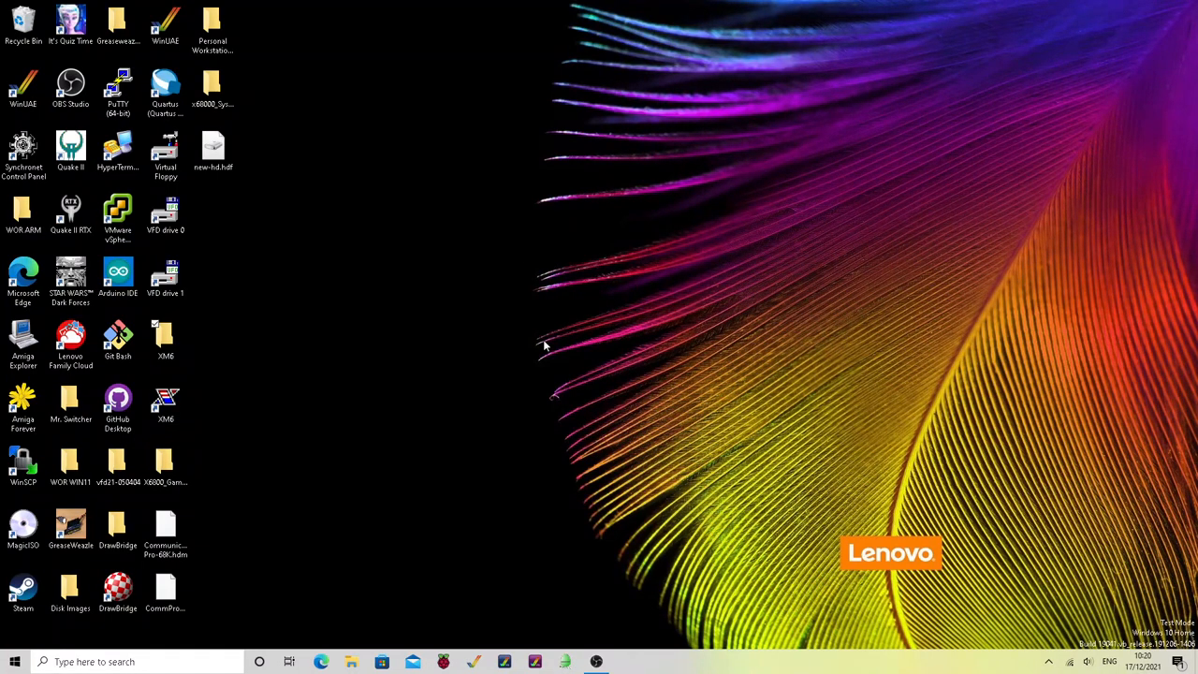
pyautogui.moveTo(591, 341)
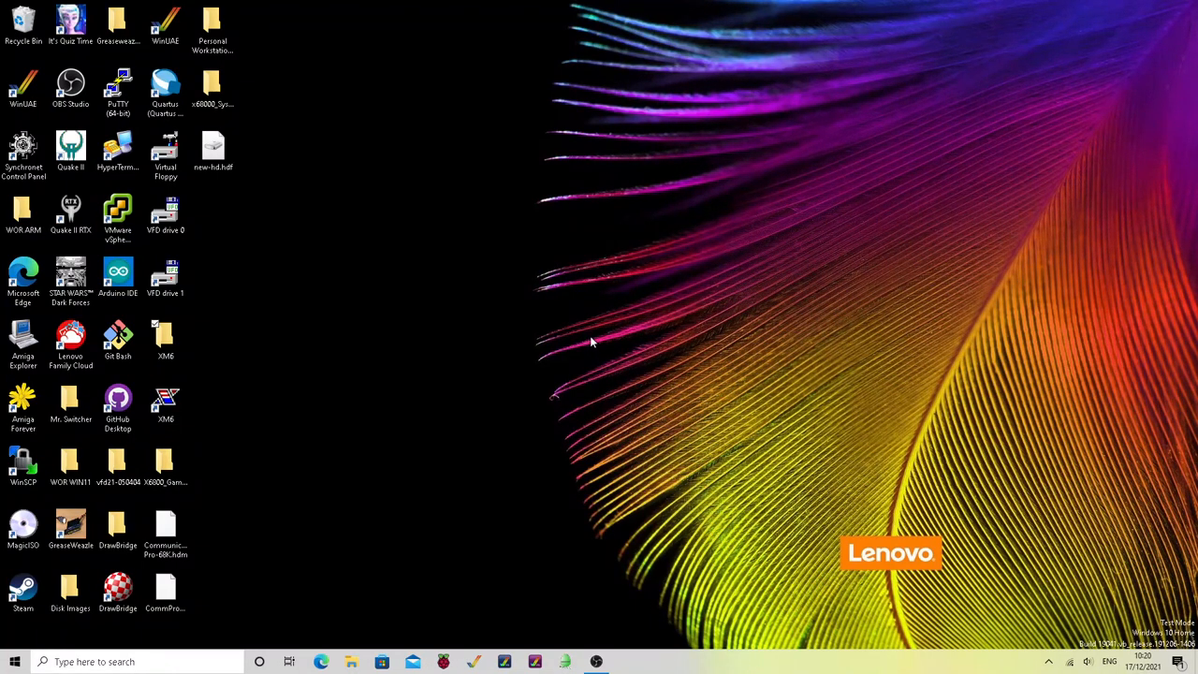
pyautogui.moveTo(687, 337)
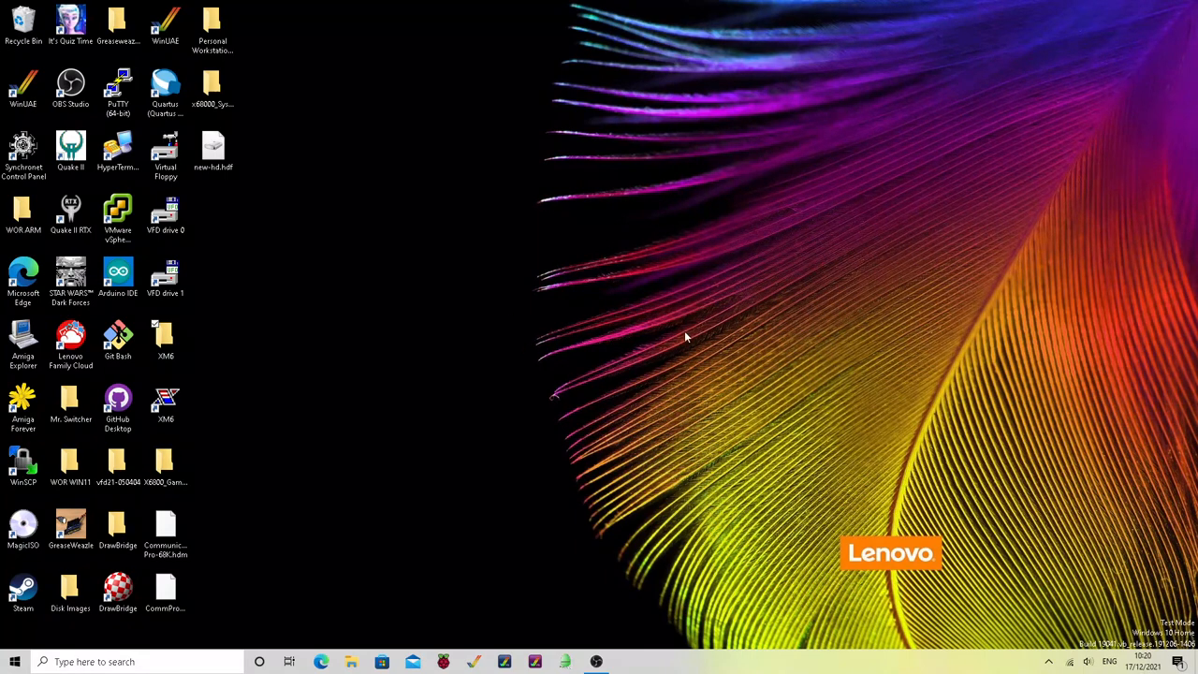
pyautogui.moveTo(683, 344)
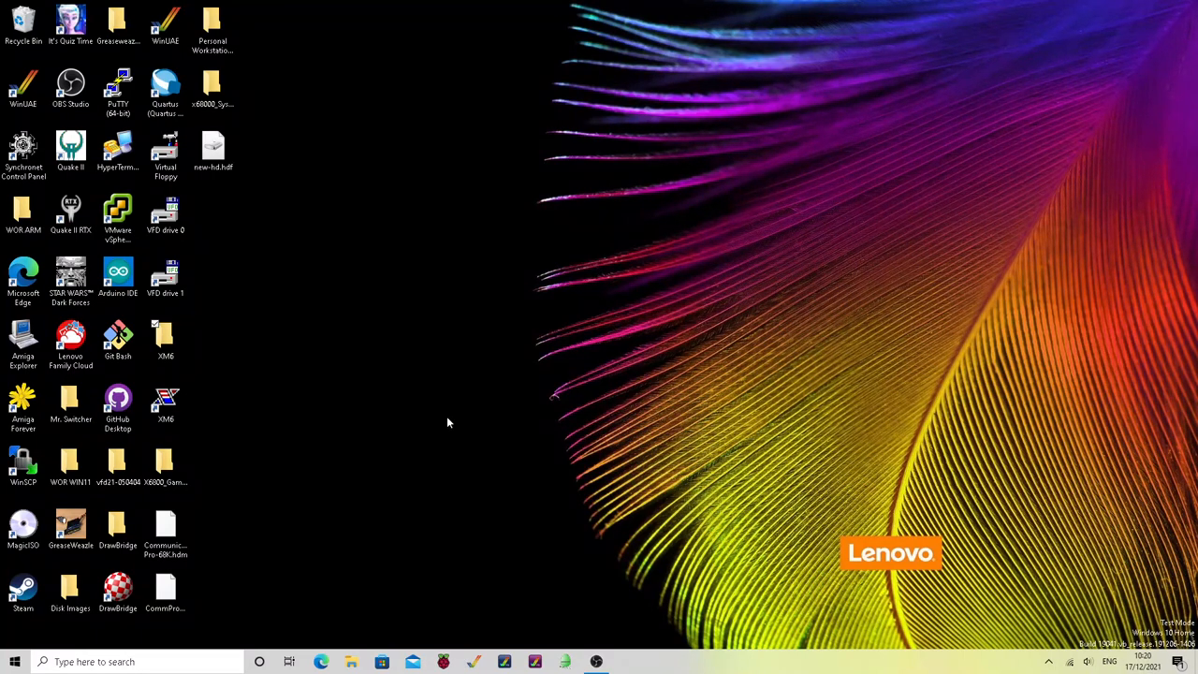
pyautogui.moveTo(242, 520)
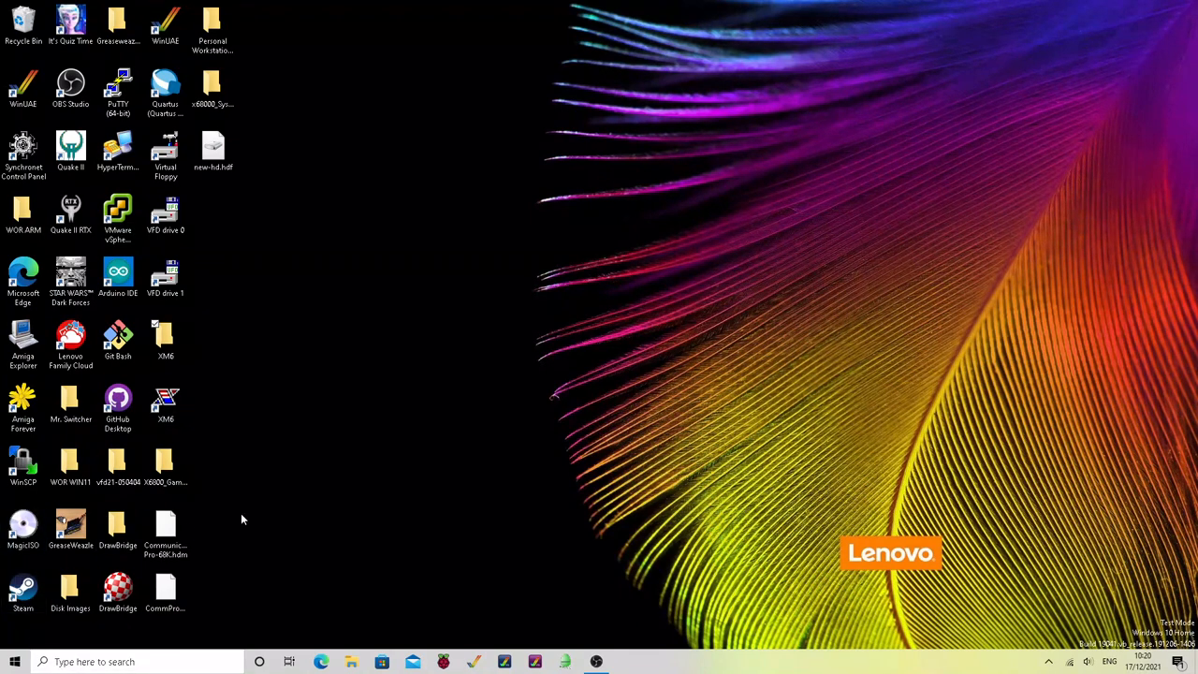
# Launch Microsoft Edge and search Google for 'xm6 x68000'
pyautogui.click(321, 662)
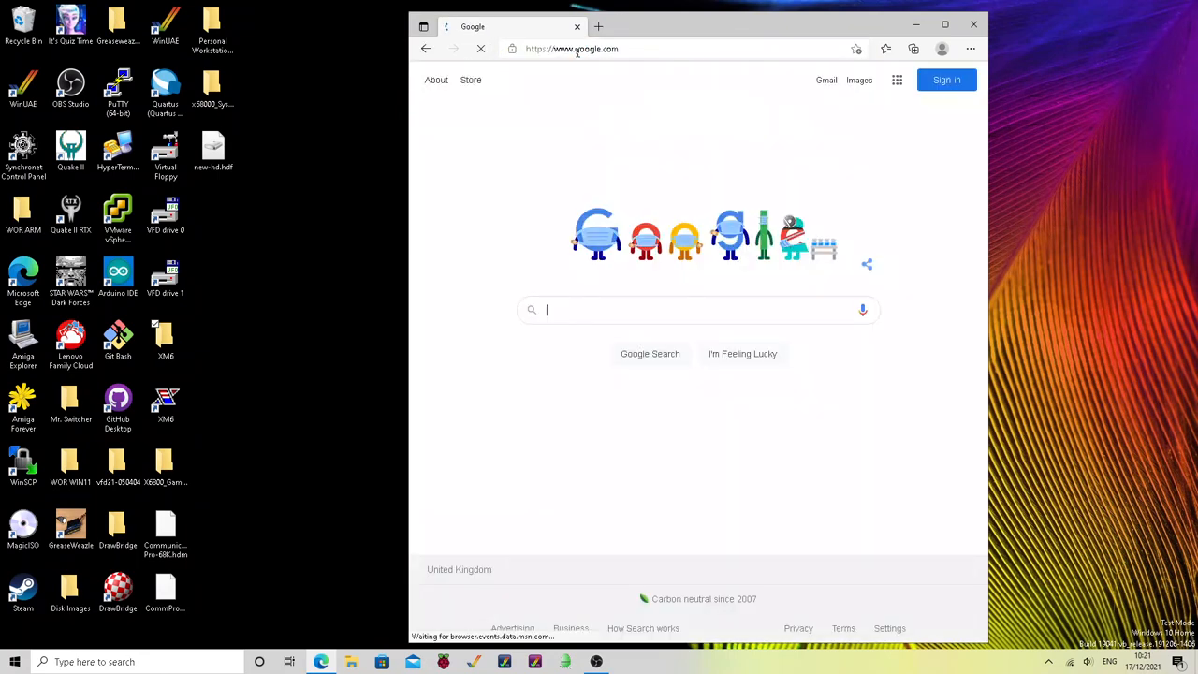
pyautogui.click(698, 310)
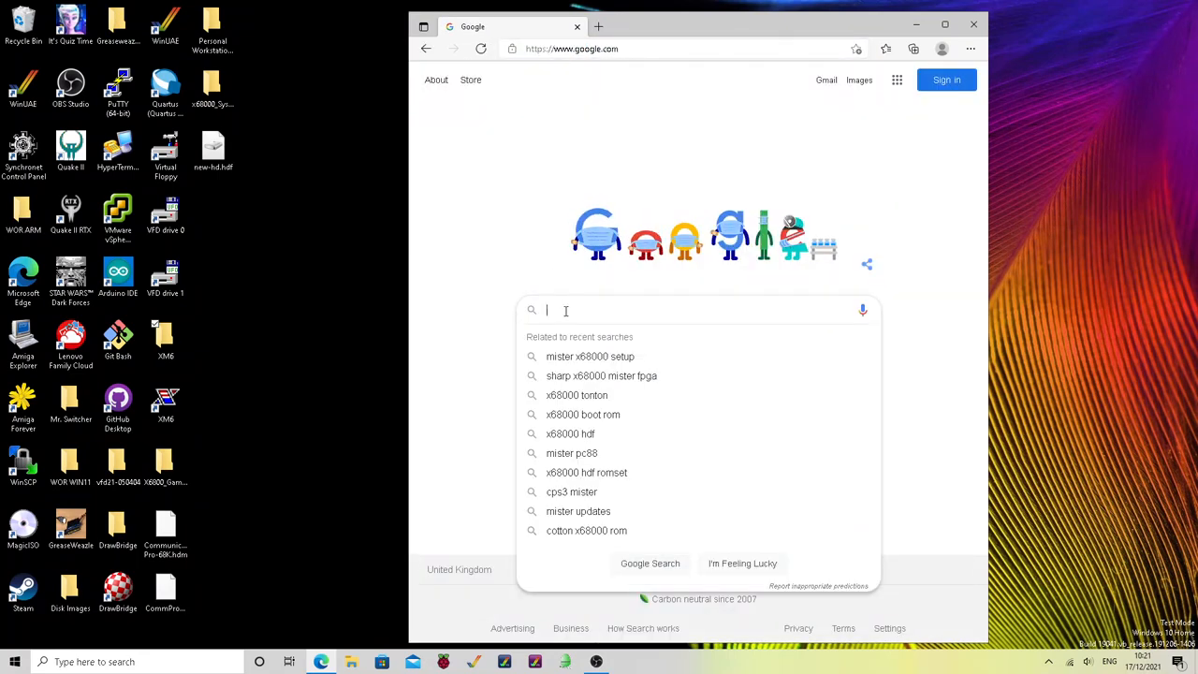
pyautogui.write('xm6')
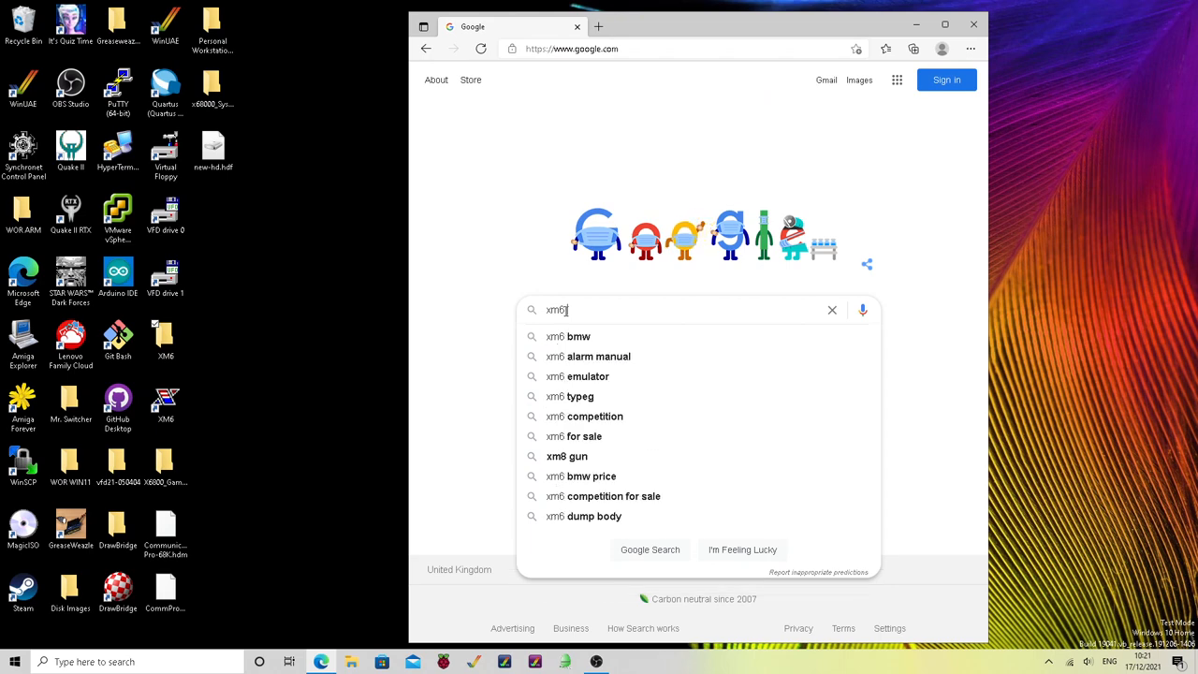
pyautogui.write('x68000')
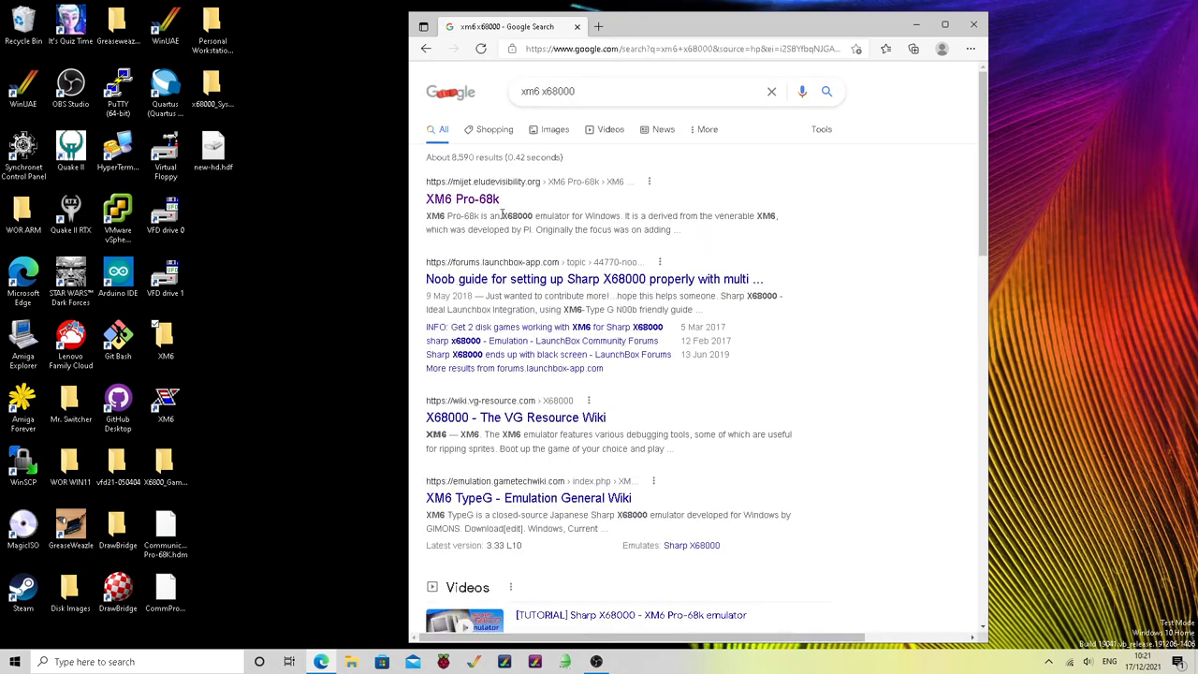
# Open the XM6 Pro-68k result and scroll down to Automatic Installation
pyautogui.click(463, 198)
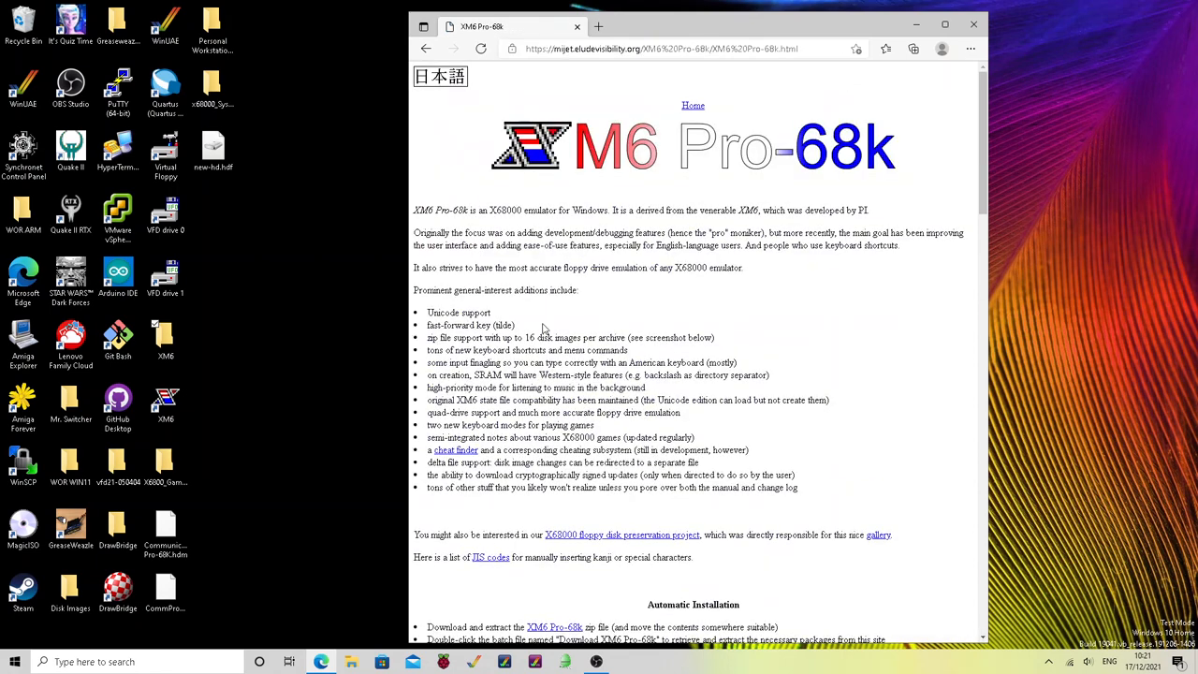
pyautogui.scroll(-3)
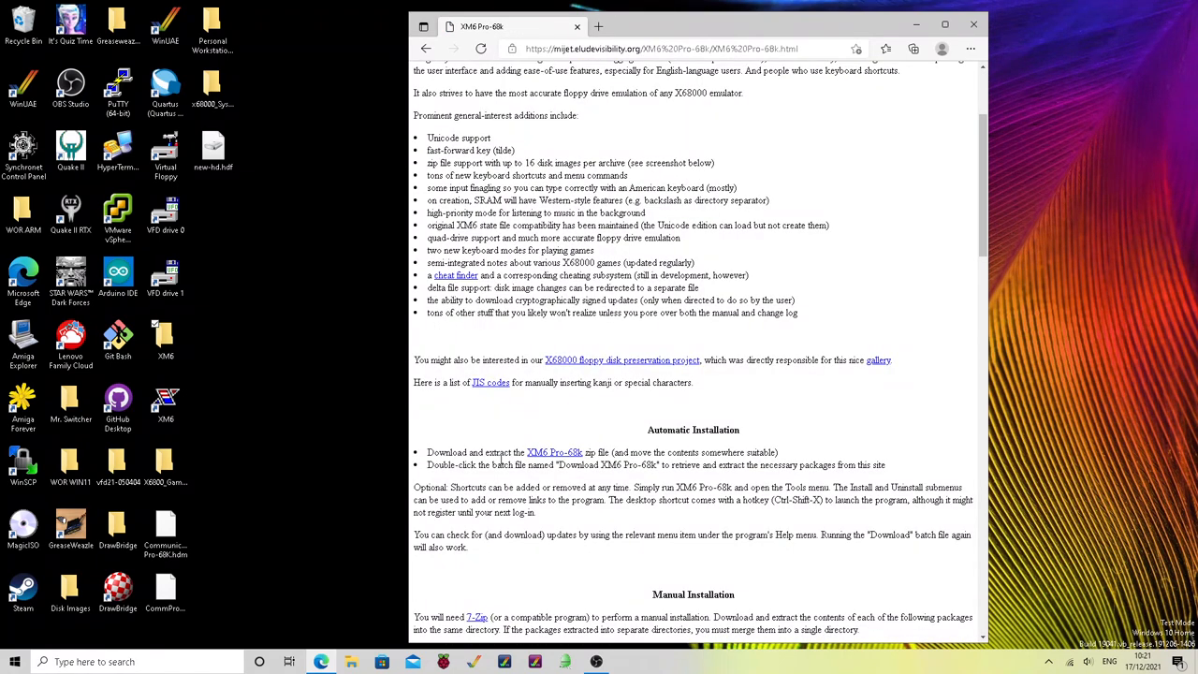
pyautogui.moveTo(554, 453)
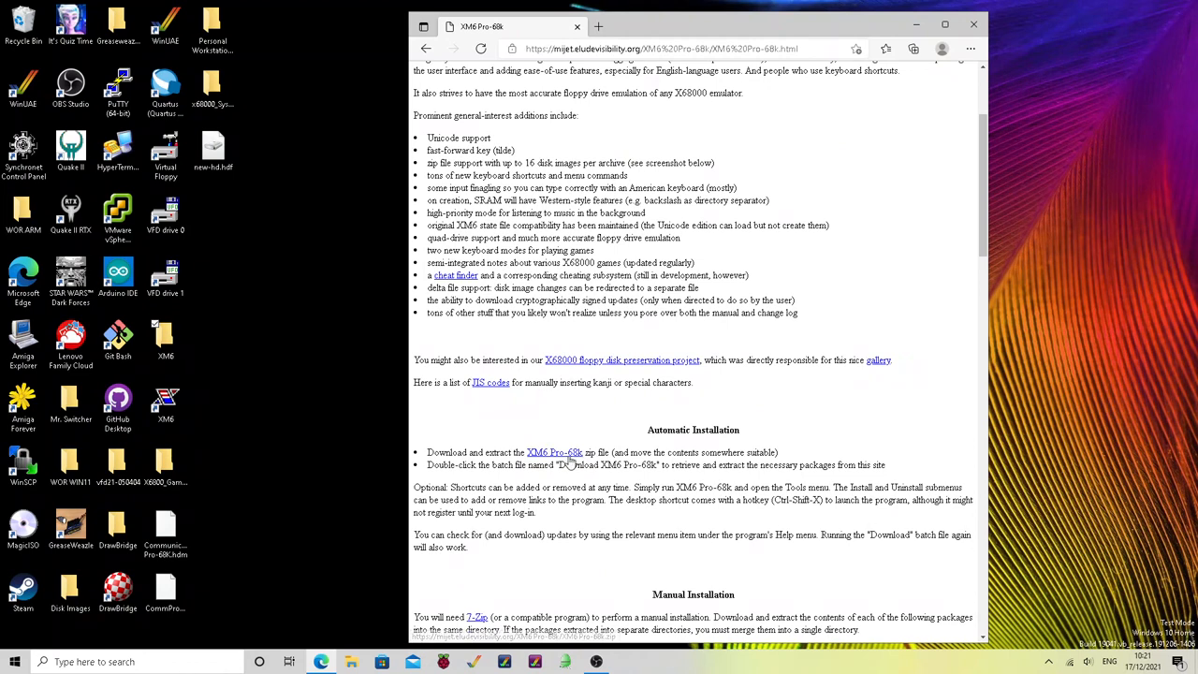
pyautogui.moveTo(554, 465)
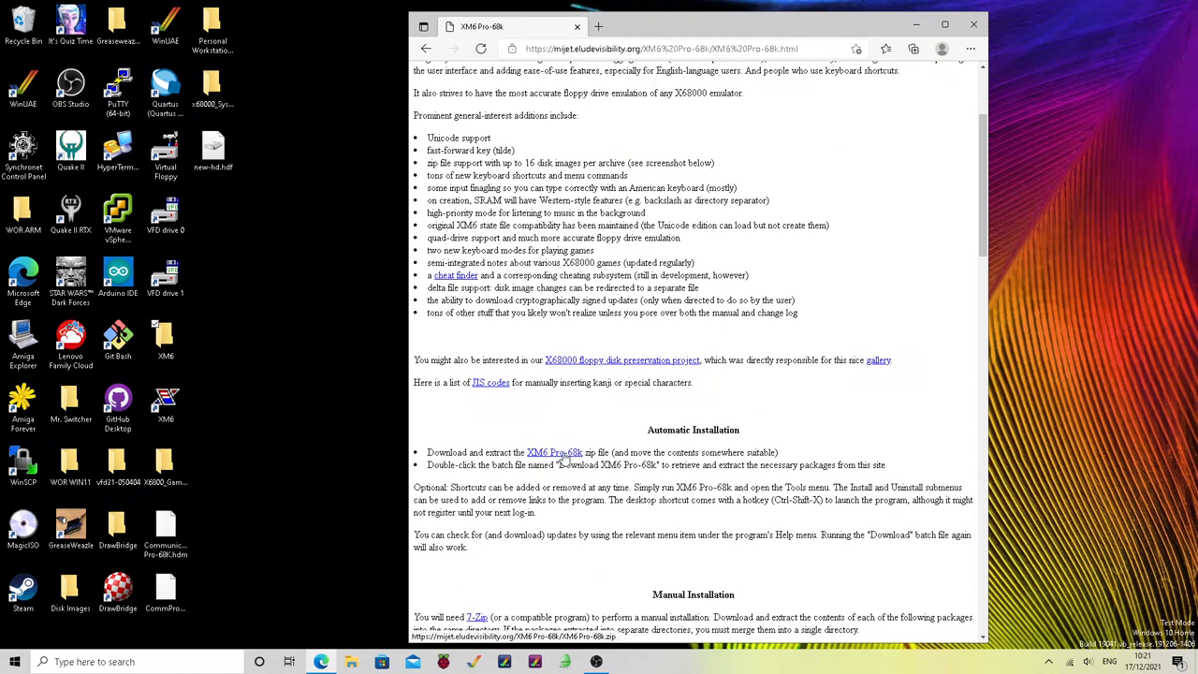
pyautogui.moveTo(997, 87)
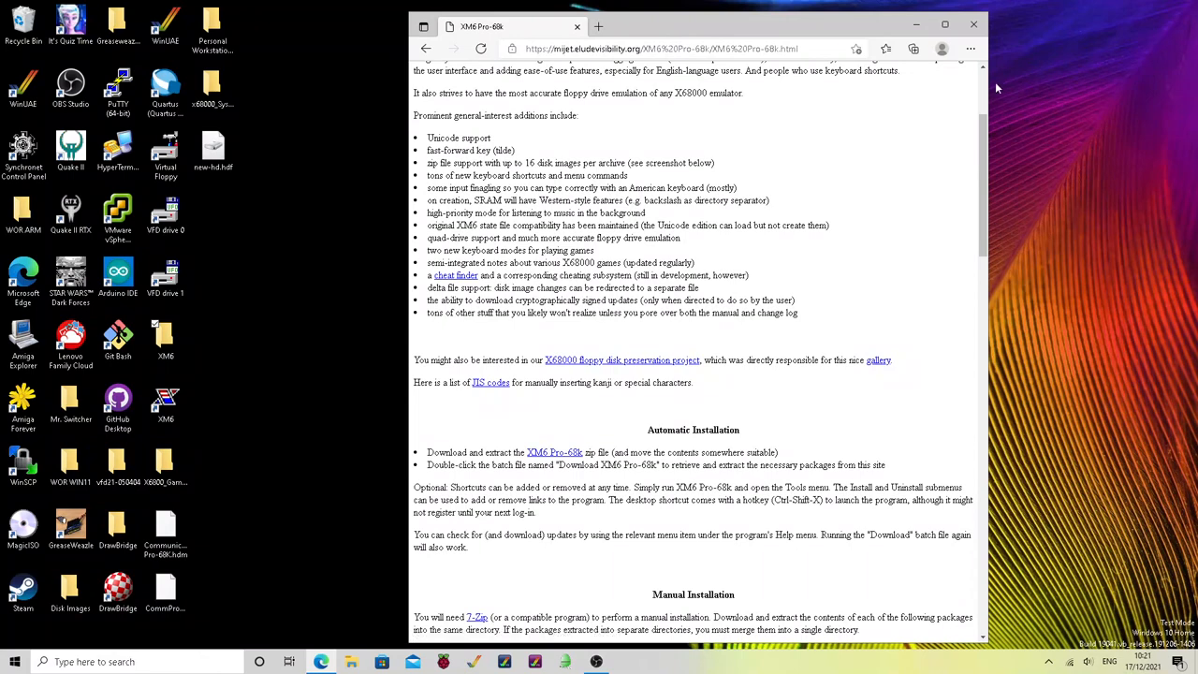
pyautogui.click(683, 49)
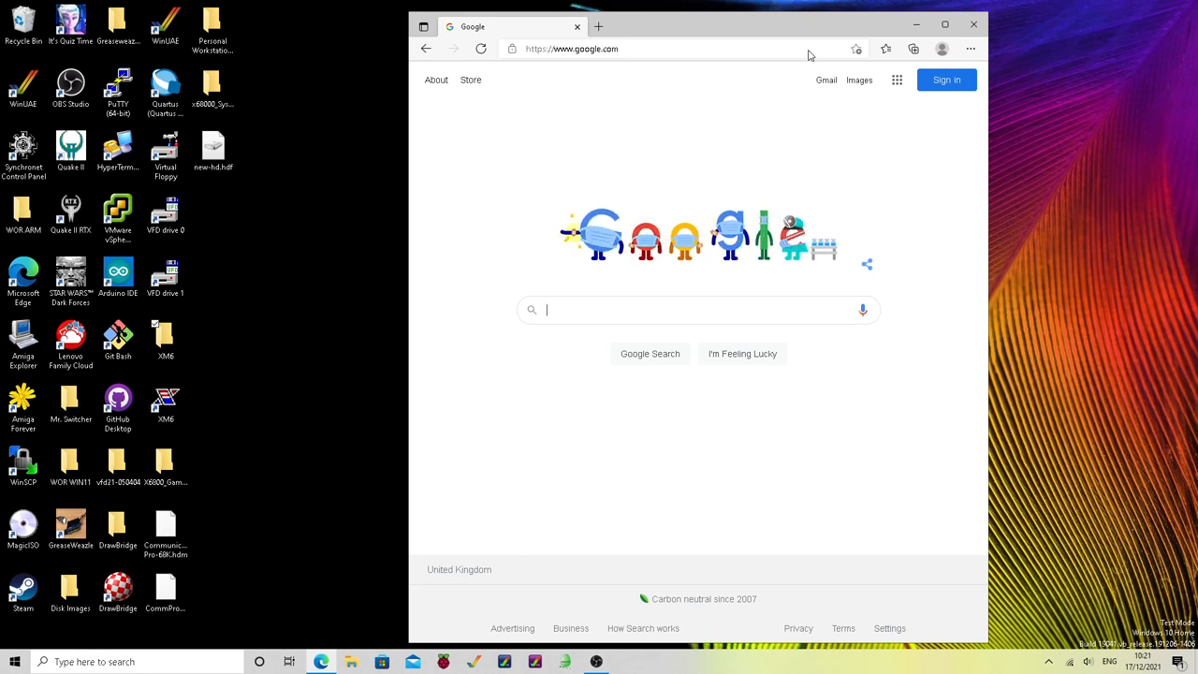
# Search Google for 'mister x68000' and open the X68000_MiSTer repository's releases folder
pyautogui.write('mister')
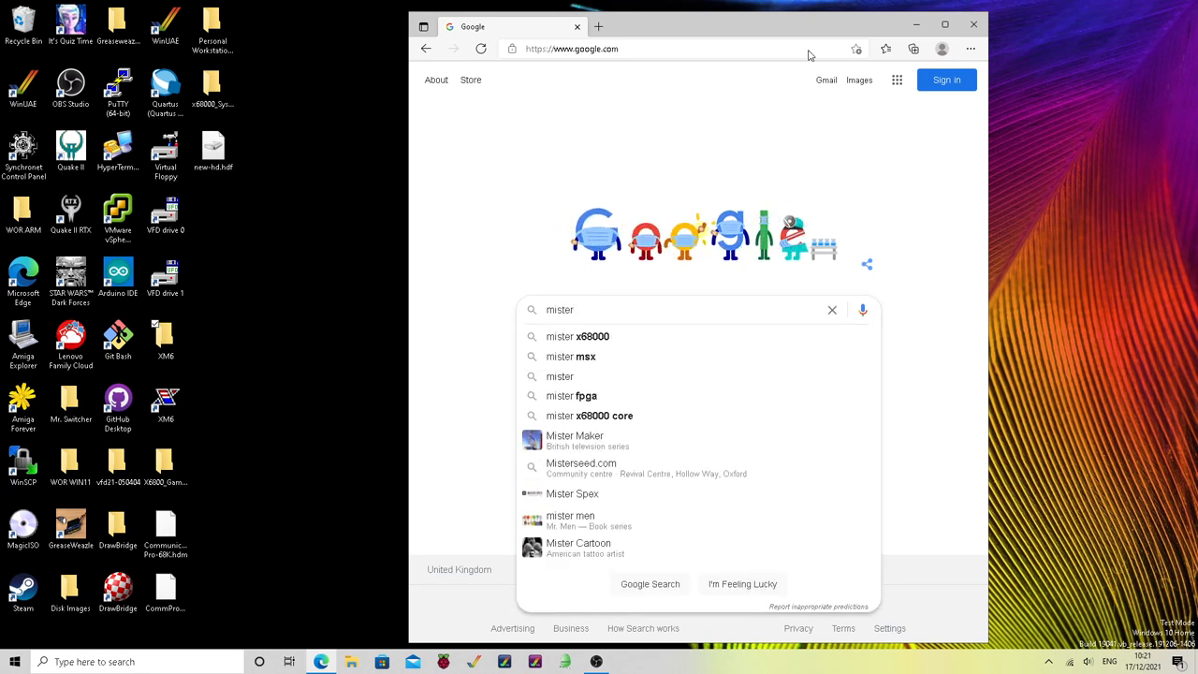
pyautogui.write('x68000')
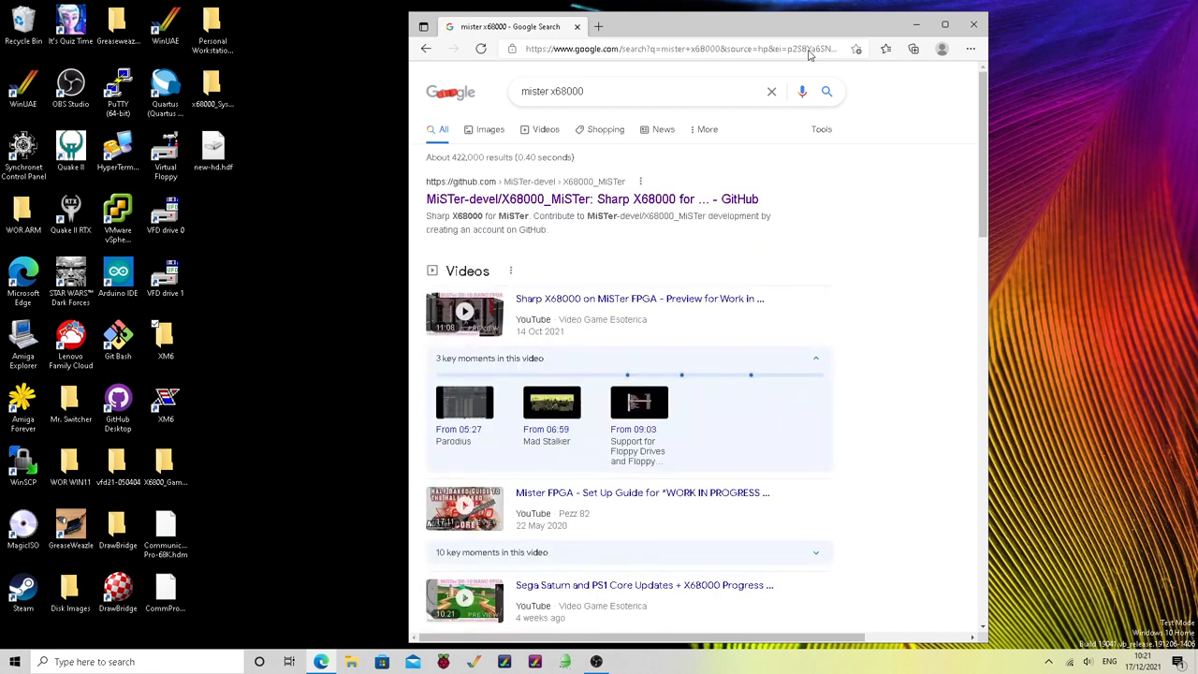
pyautogui.moveTo(486, 198)
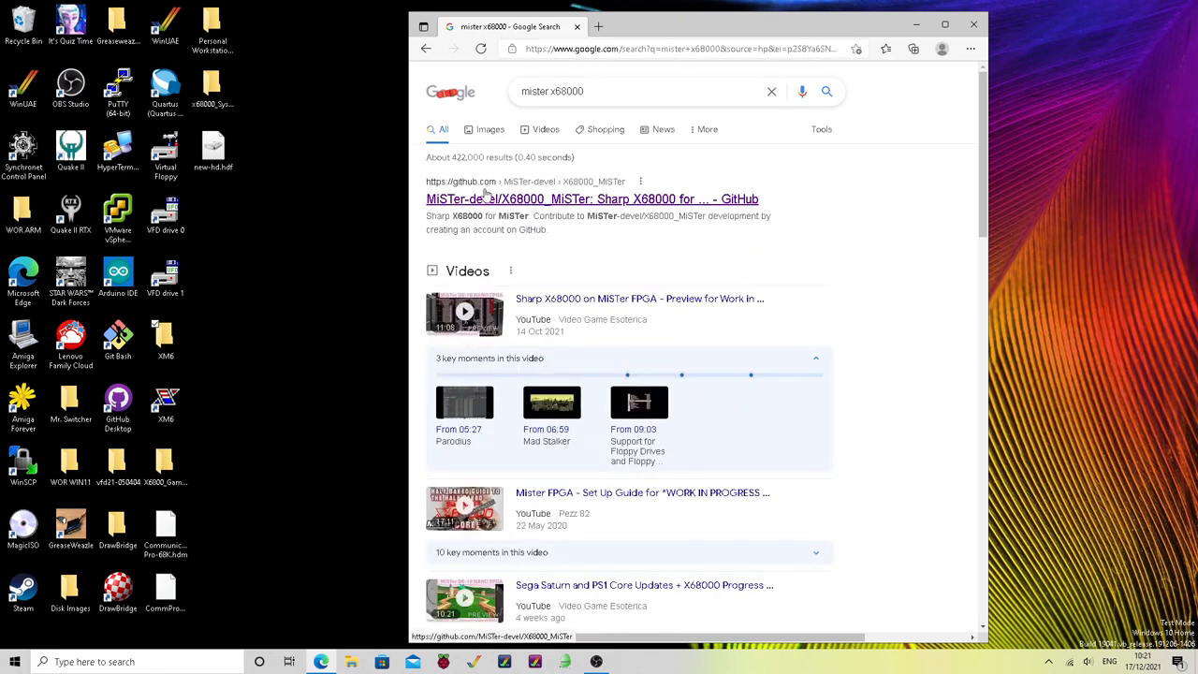
pyautogui.moveTo(499, 205)
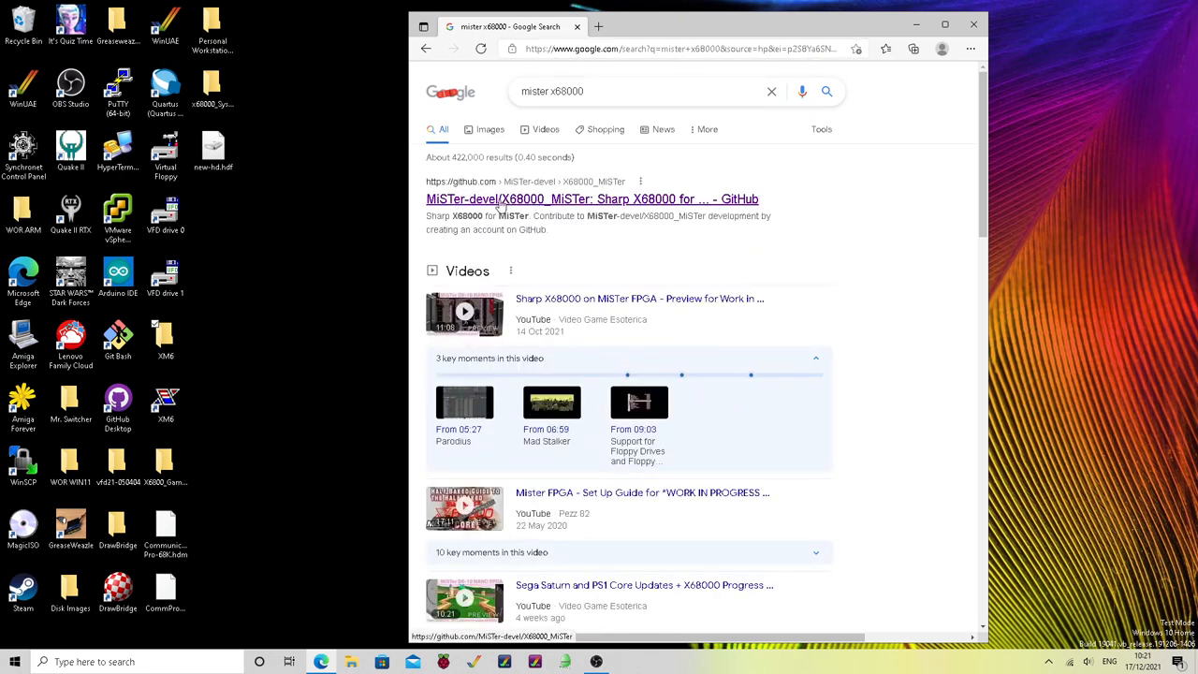
pyautogui.click(591, 199)
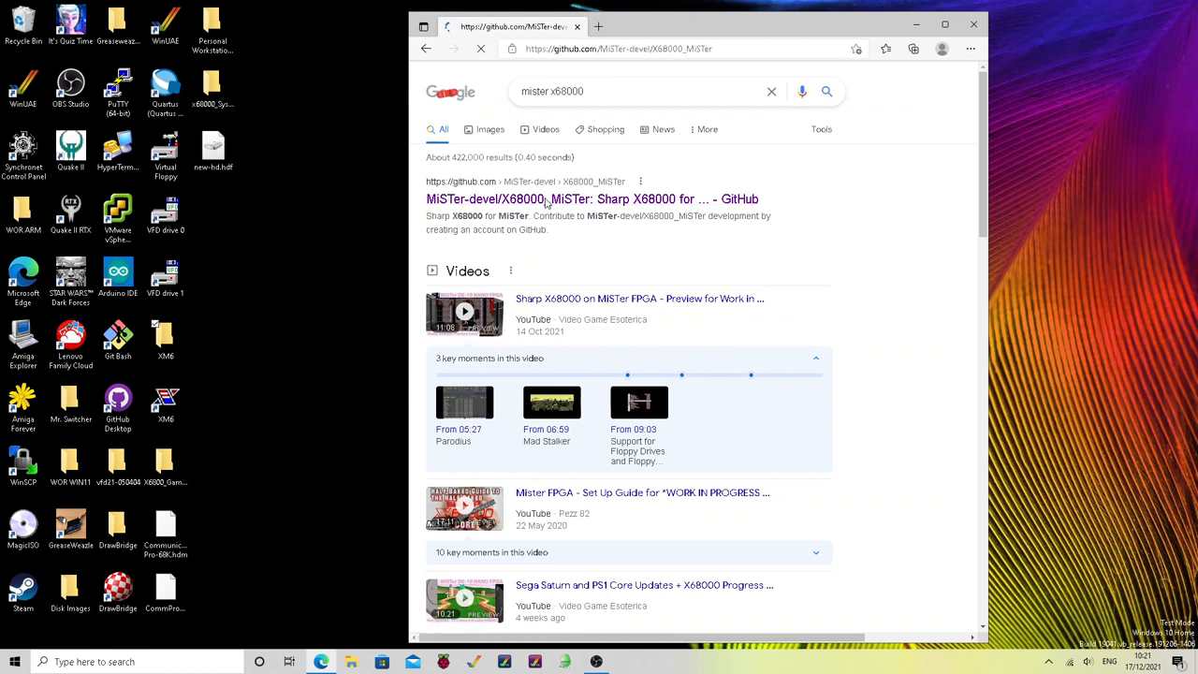
pyautogui.click(593, 198)
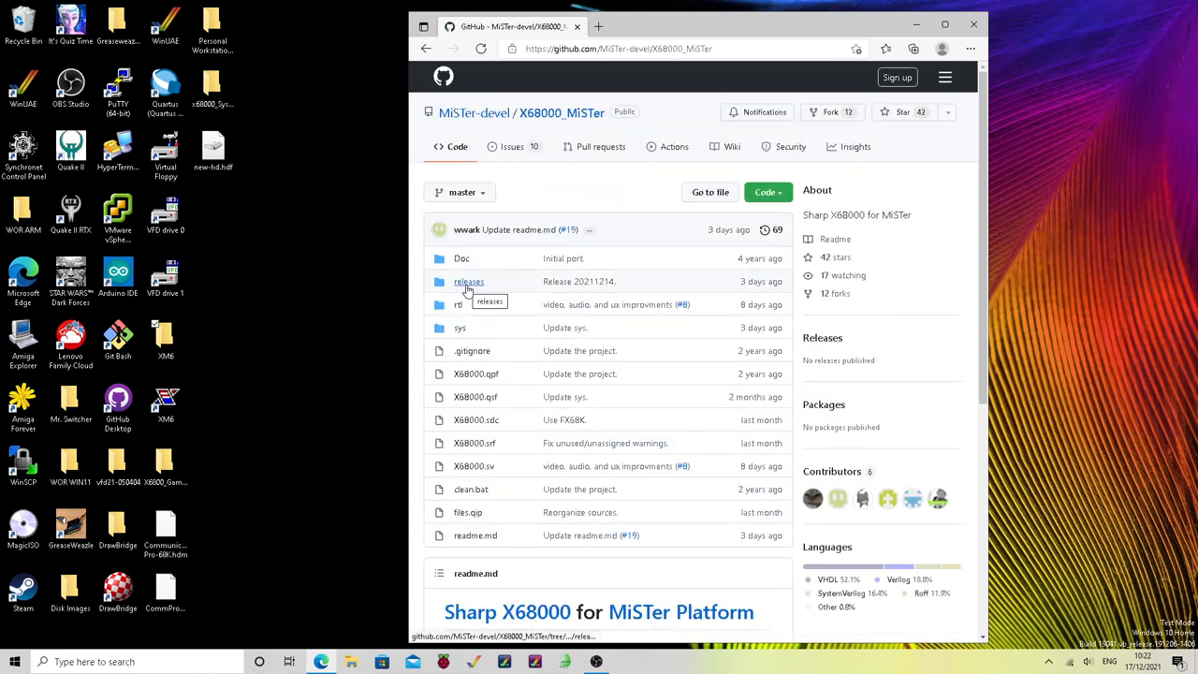
pyautogui.click(468, 281)
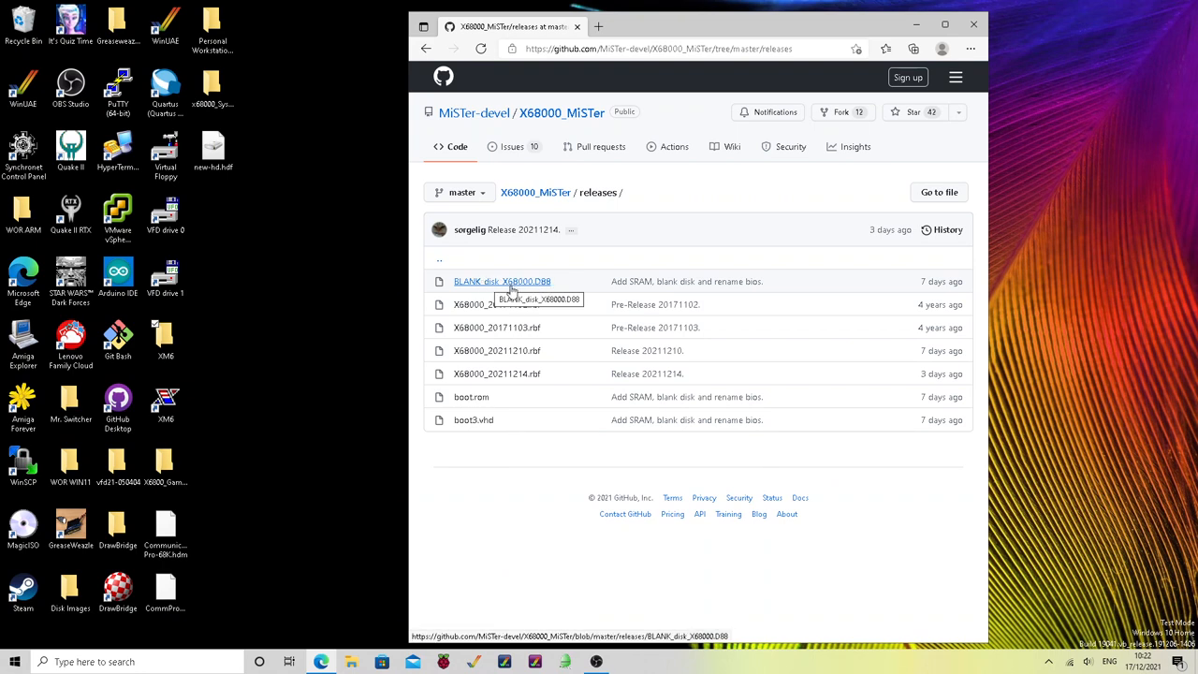
pyautogui.moveTo(547, 291)
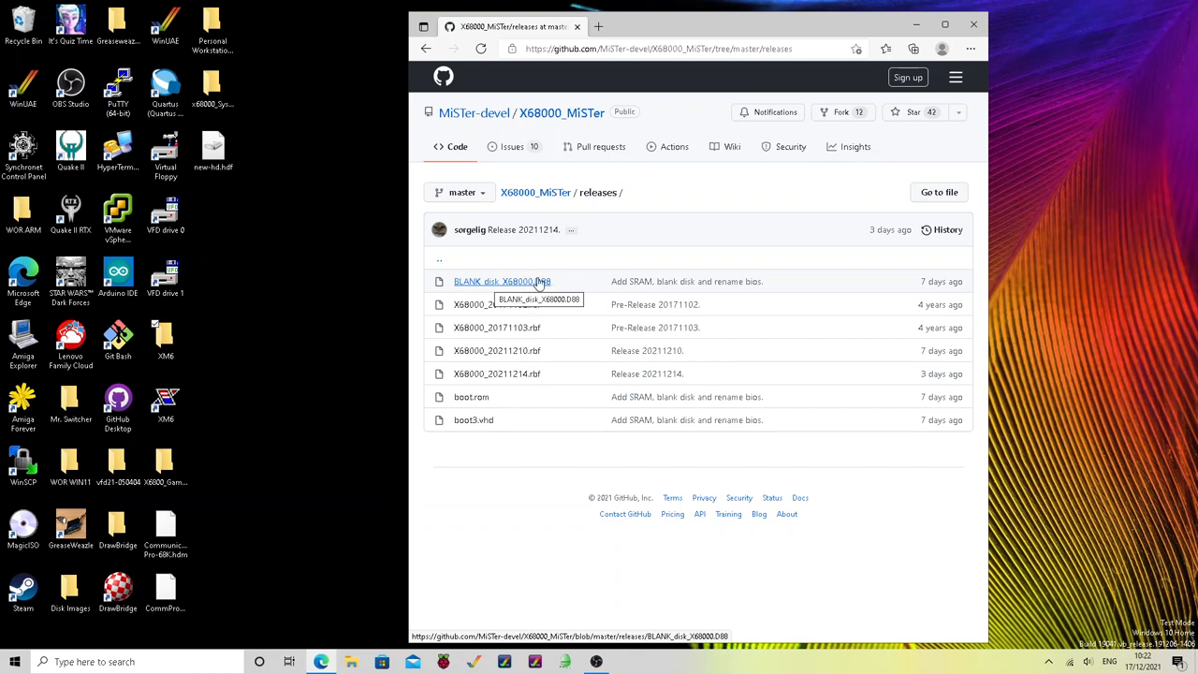
pyautogui.moveTo(770, 236)
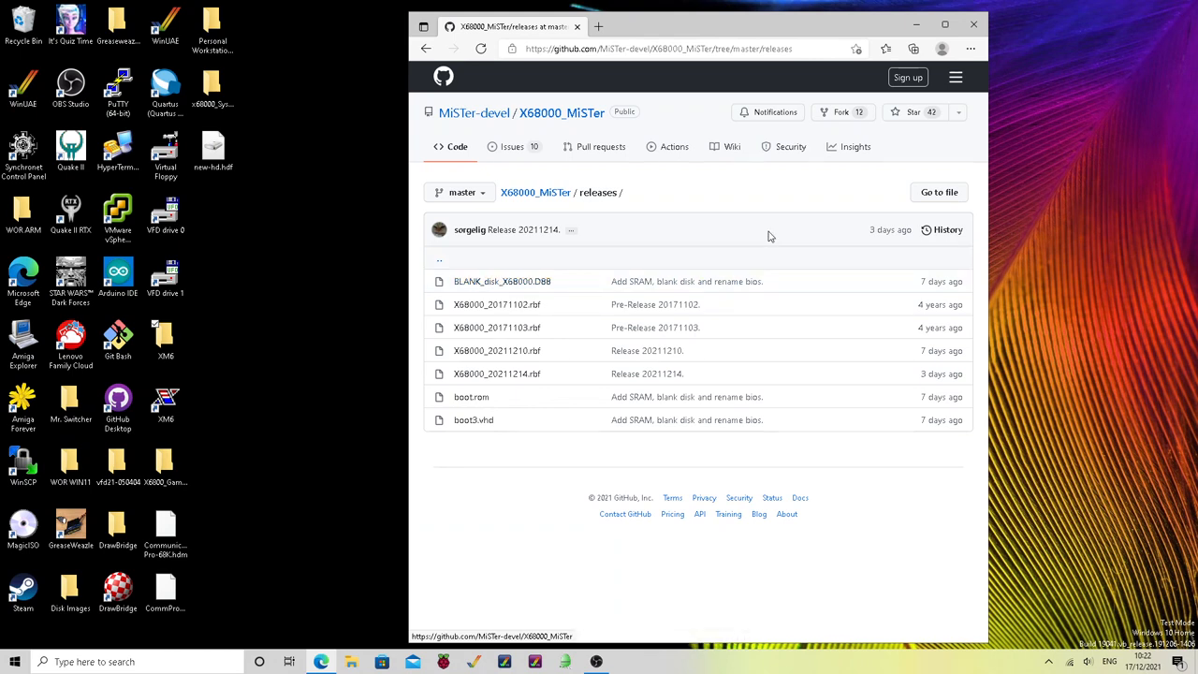
pyautogui.click(656, 49)
pyautogui.write('goo')
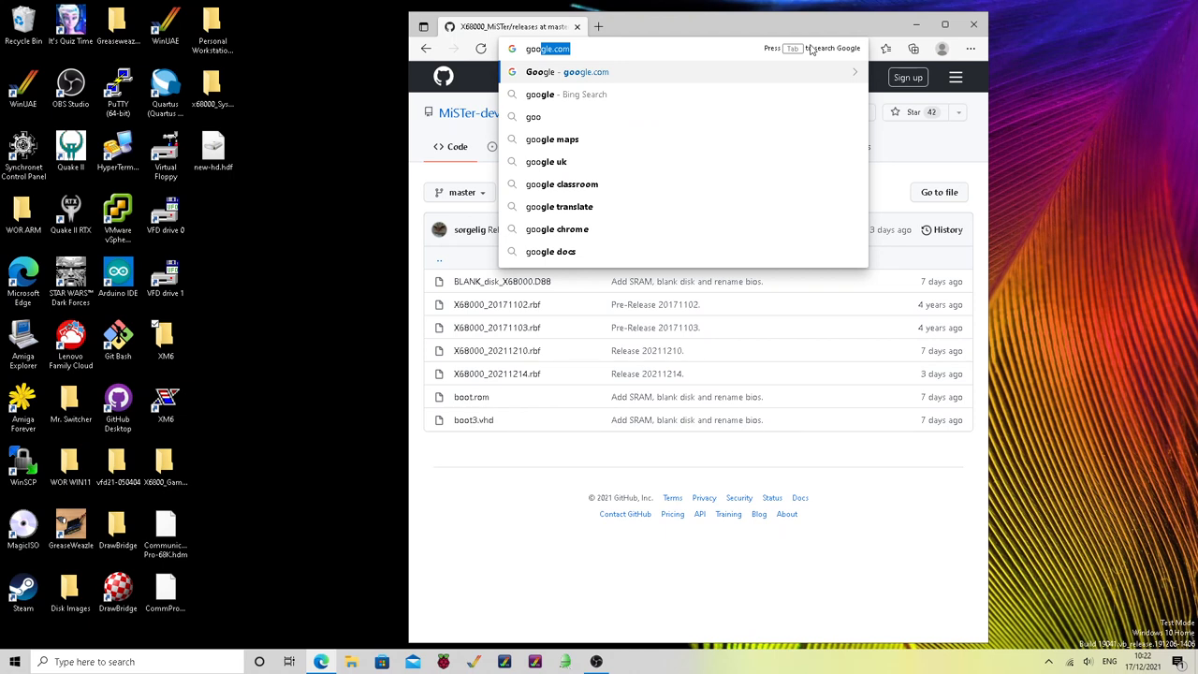
# Search Google for Internet Archive and open the Sharp X68000 Collection page
pyautogui.click(586, 72)
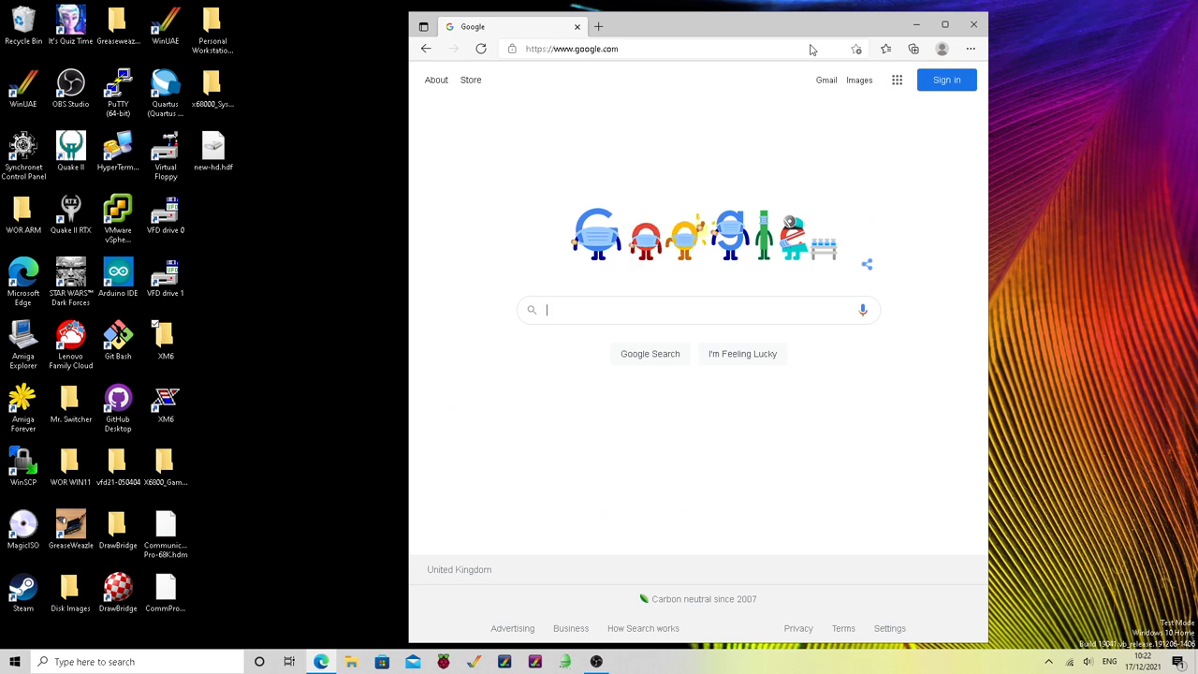
pyautogui.write('internet archive x68000')
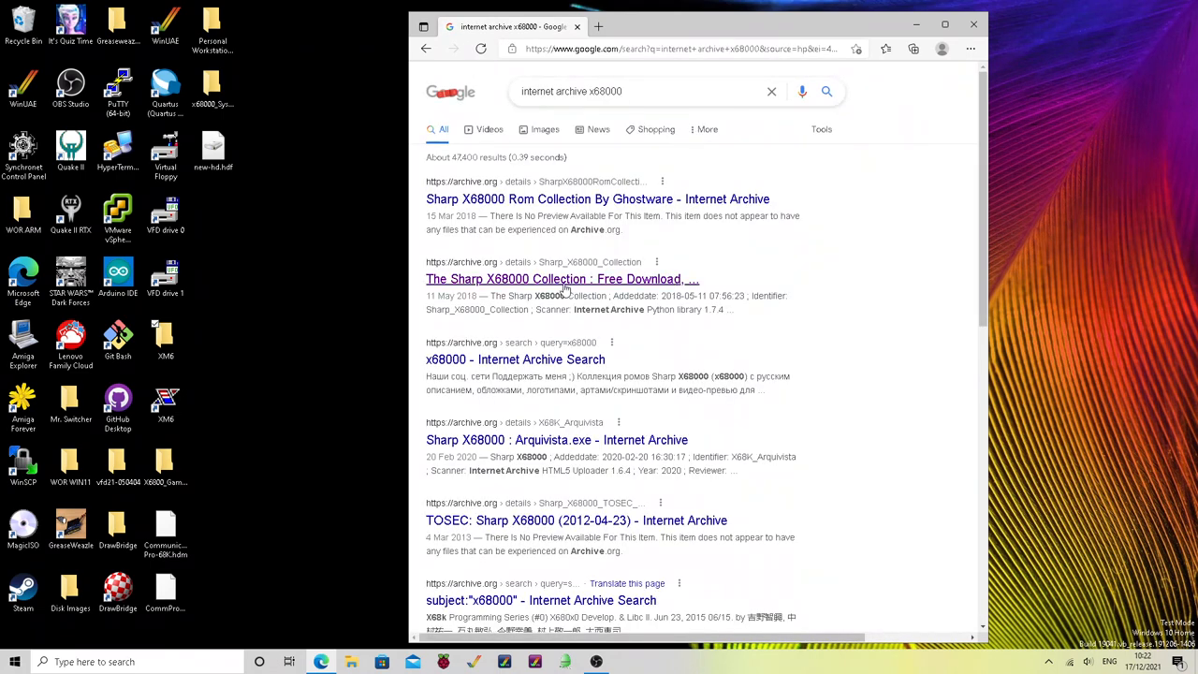
pyautogui.click(561, 279)
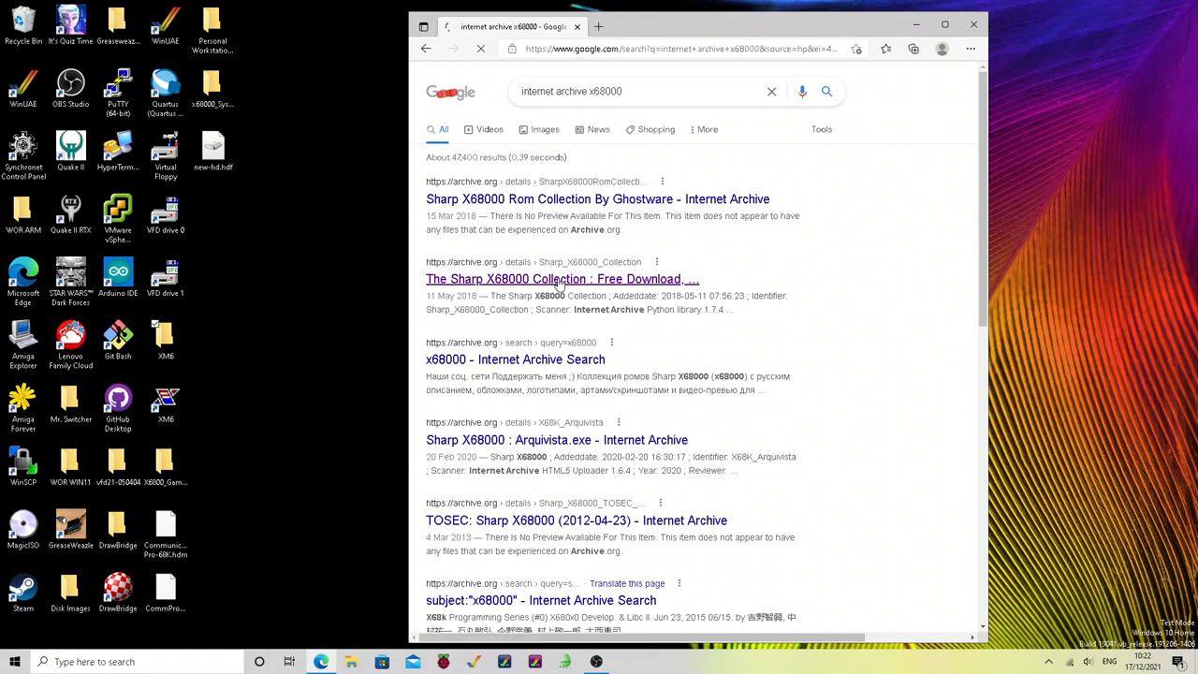
pyautogui.click(561, 279)
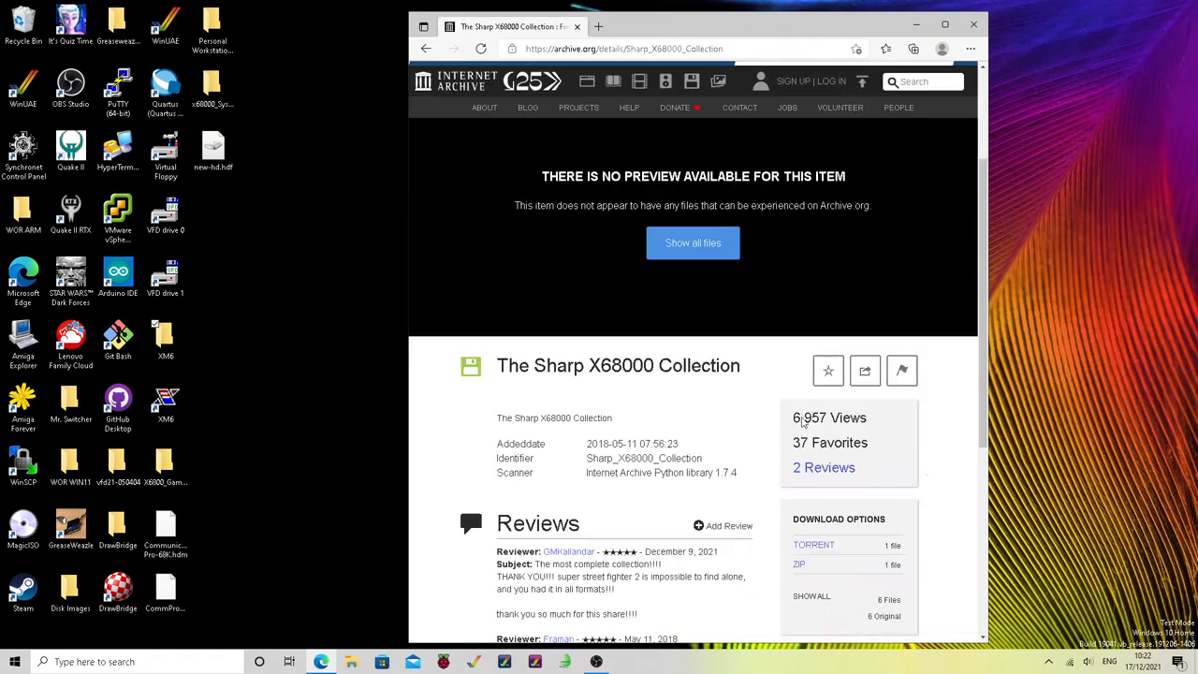
pyautogui.scroll(-3)
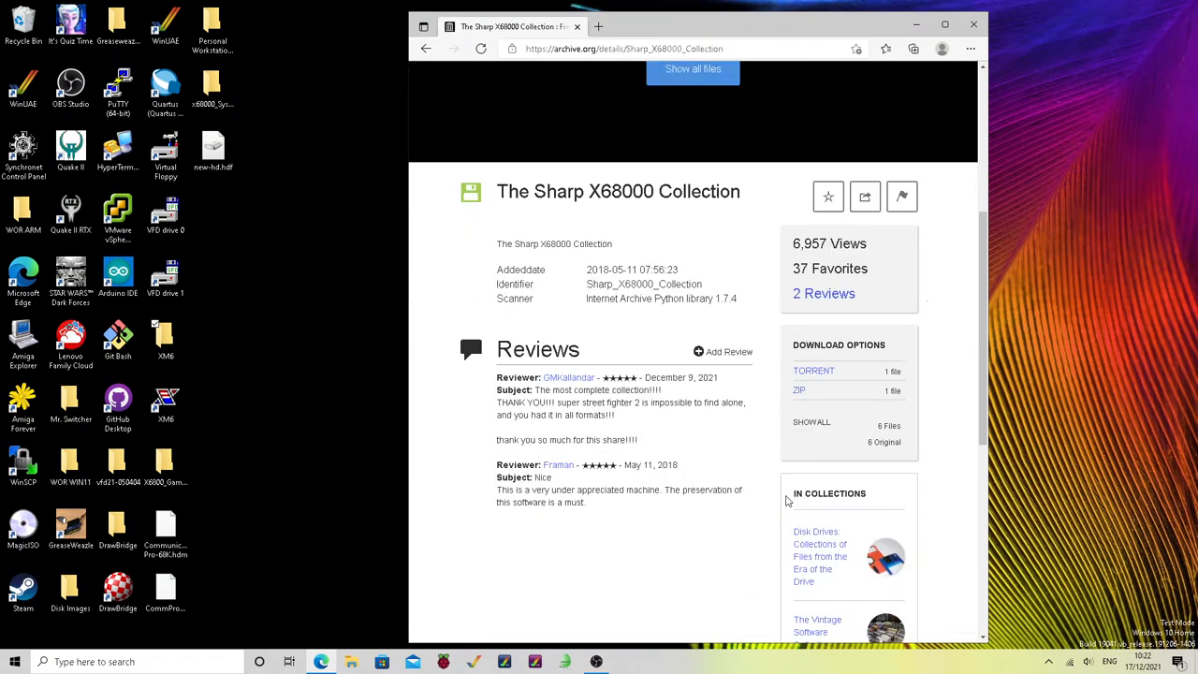
pyautogui.moveTo(795, 344)
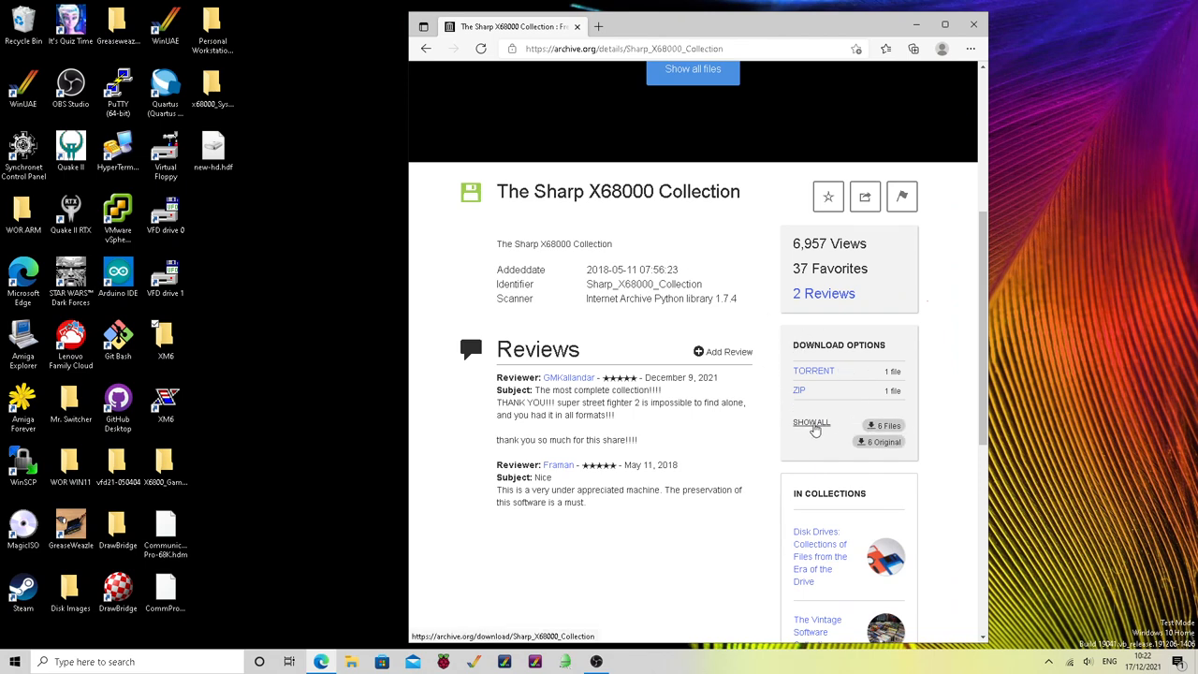
# Show all download files, view the collection zip's contents, and scroll the listing
pyautogui.click(812, 422)
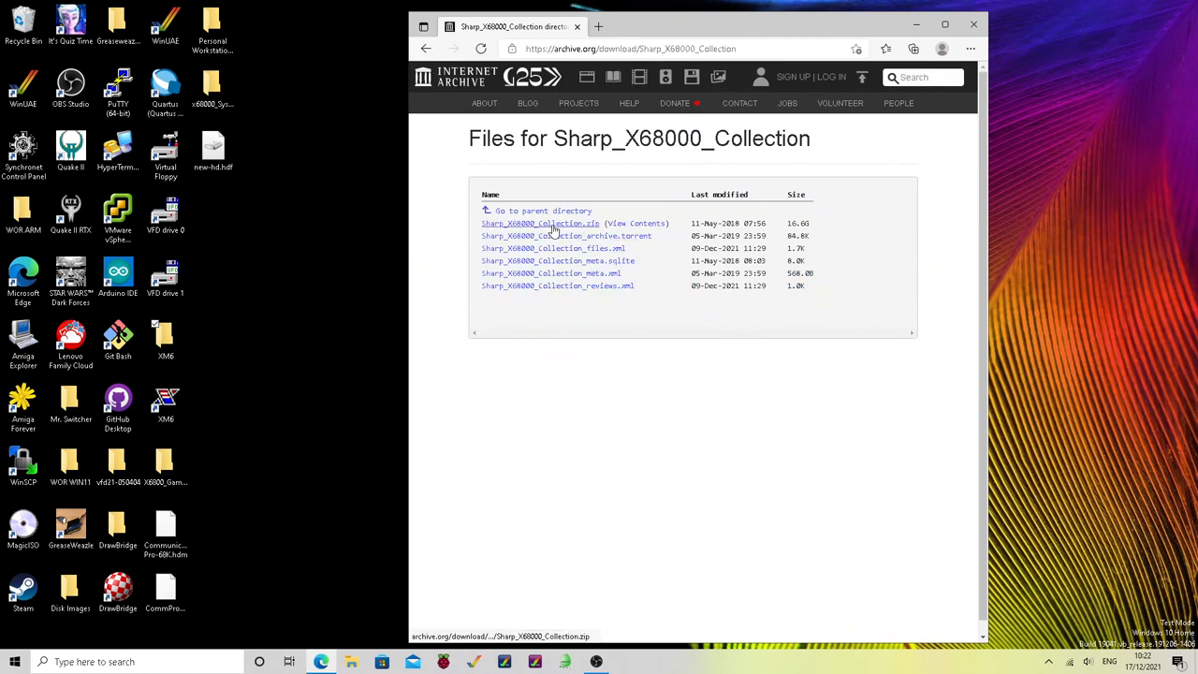
pyautogui.click(637, 223)
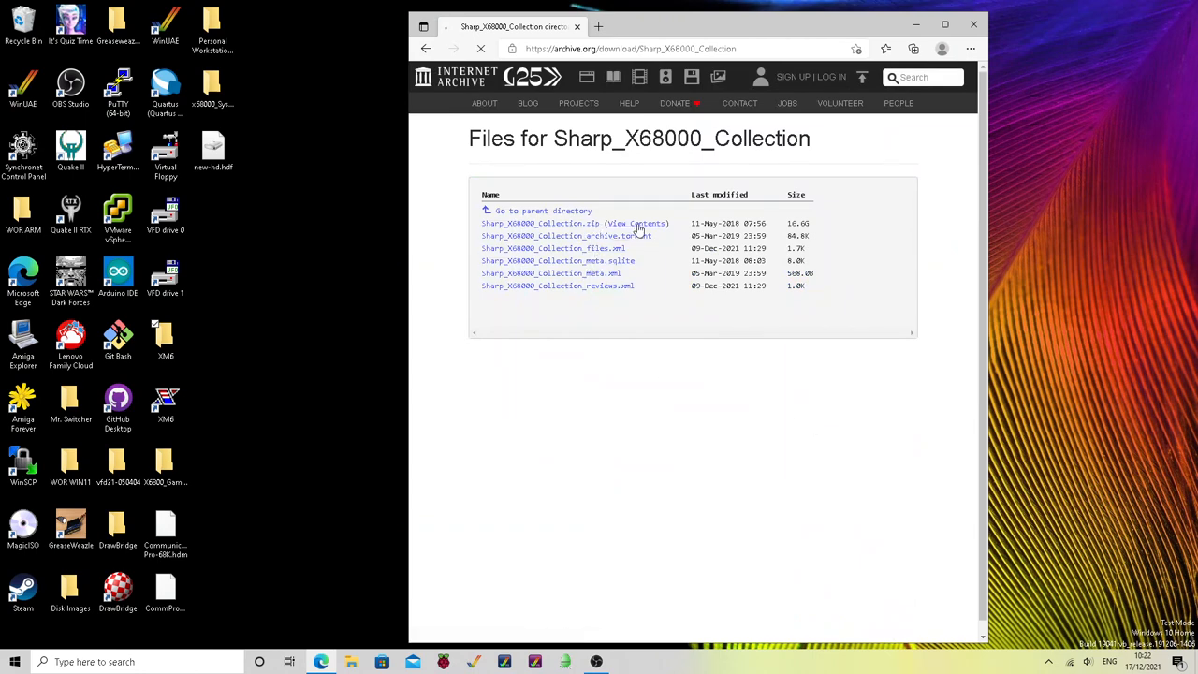
pyautogui.click(636, 223)
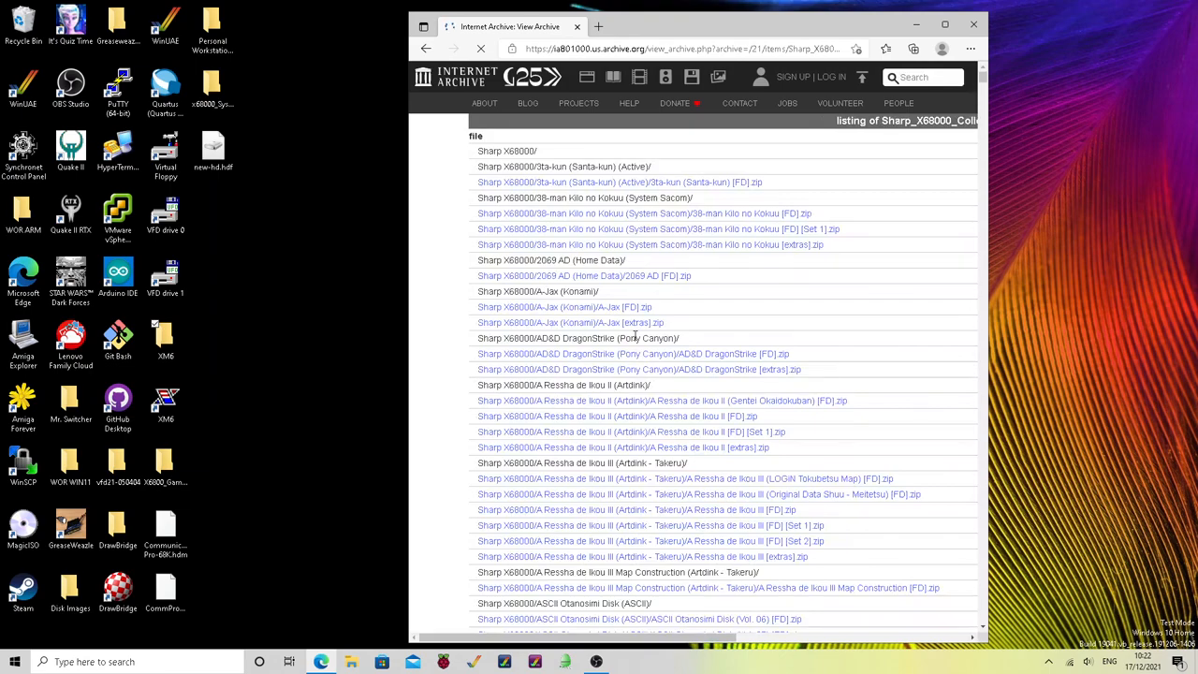
pyautogui.scroll(-3)
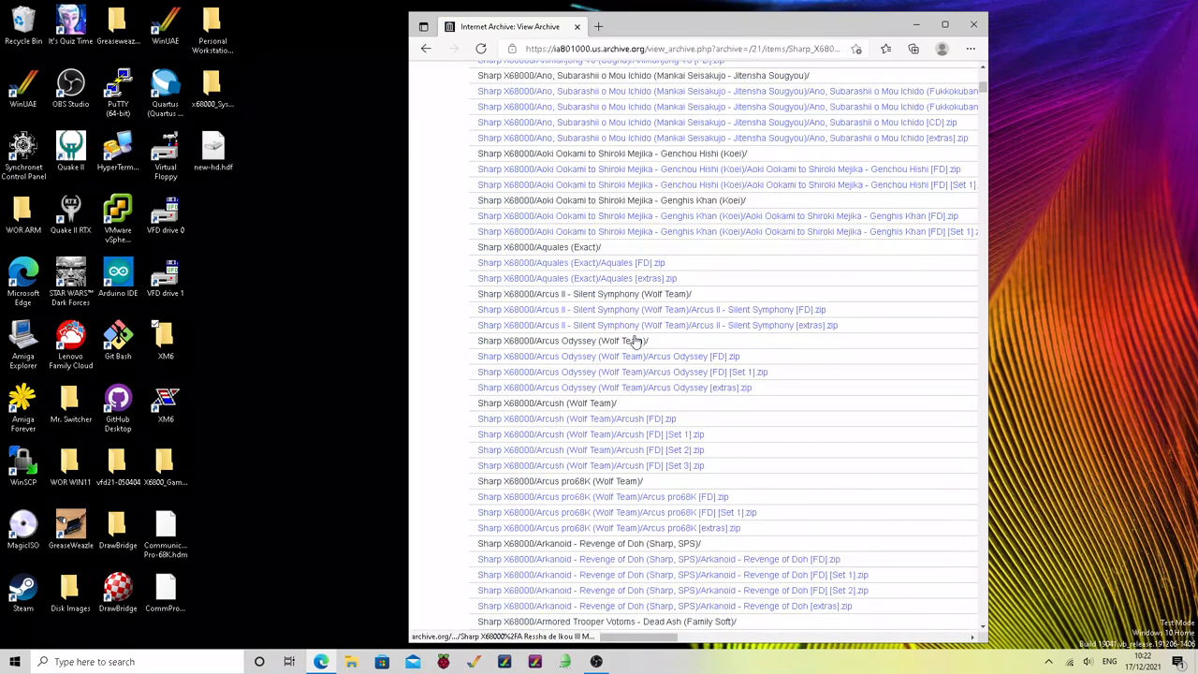
pyautogui.scroll(-3)
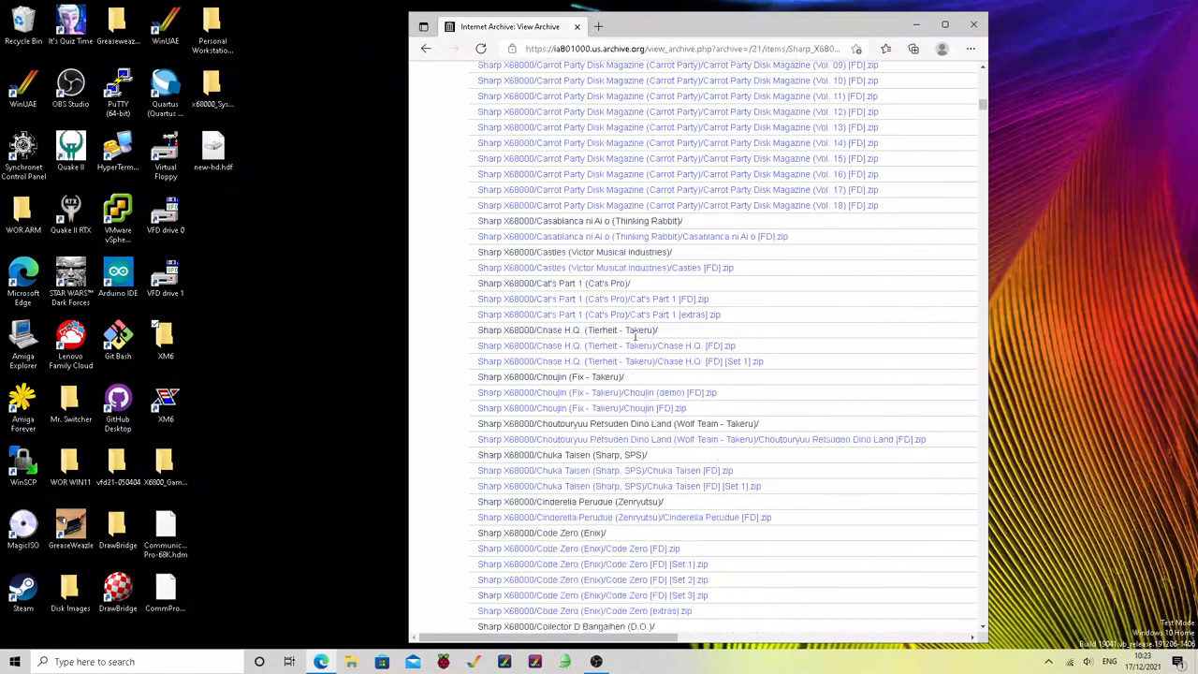
pyautogui.scroll(-3)
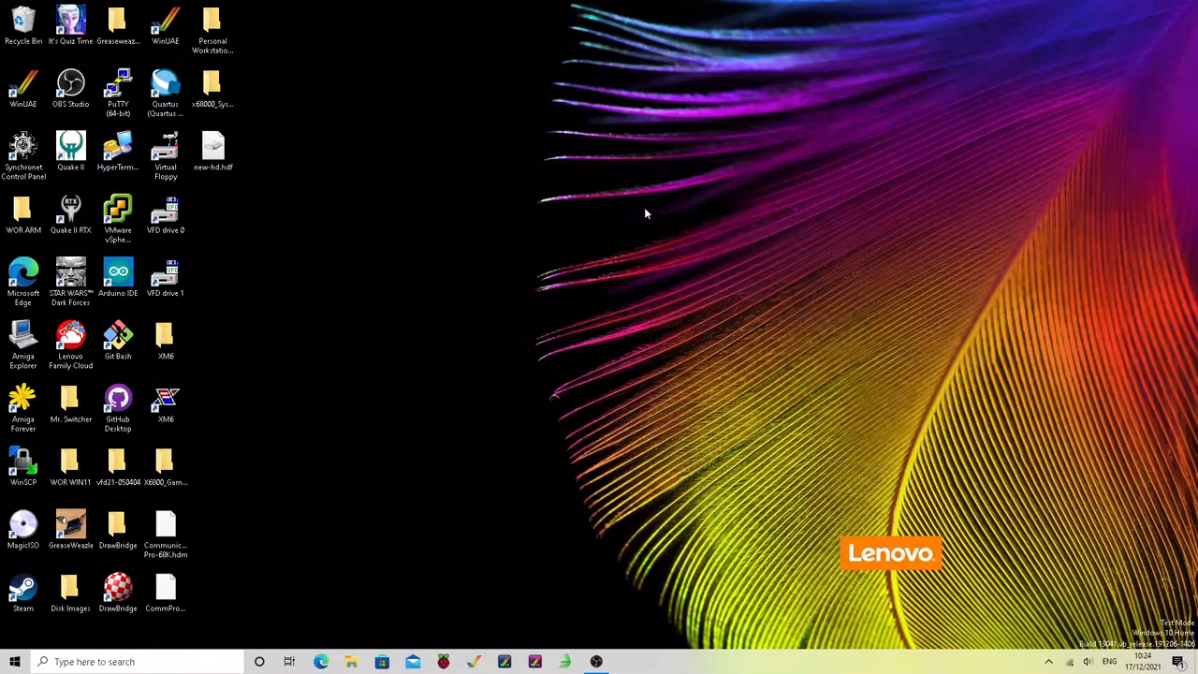
# Launch XM6 Pro-68k from its desktop shortcut
pyautogui.click(166, 402)
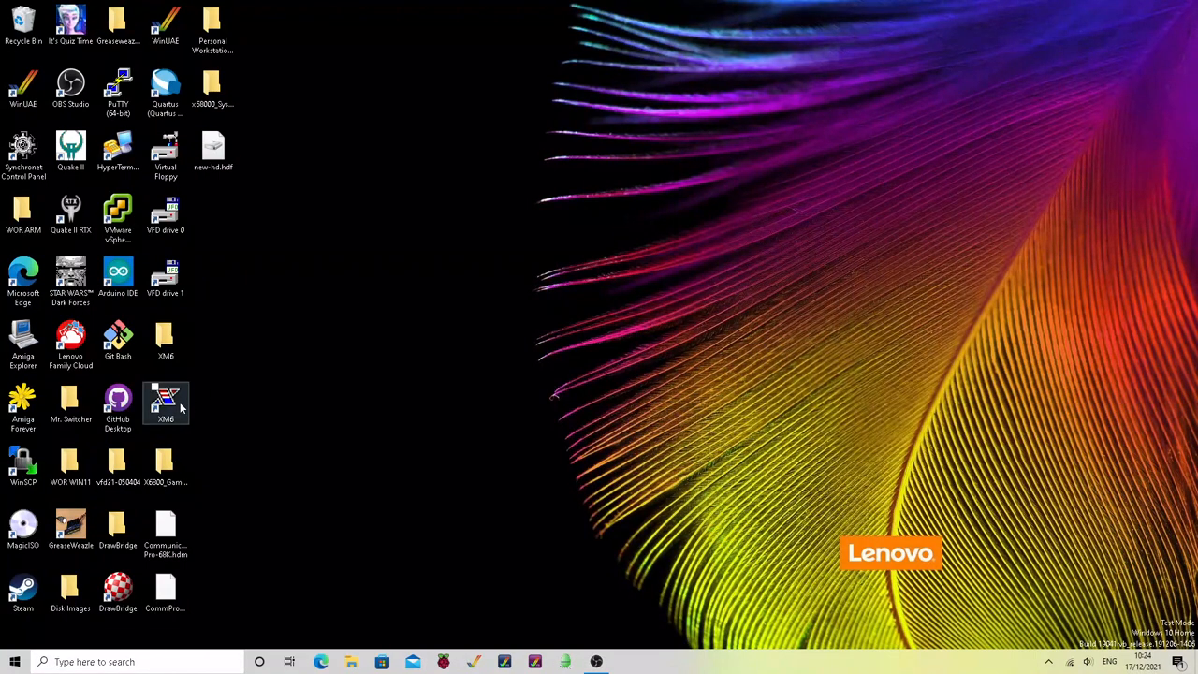
pyautogui.doubleClick(166, 403)
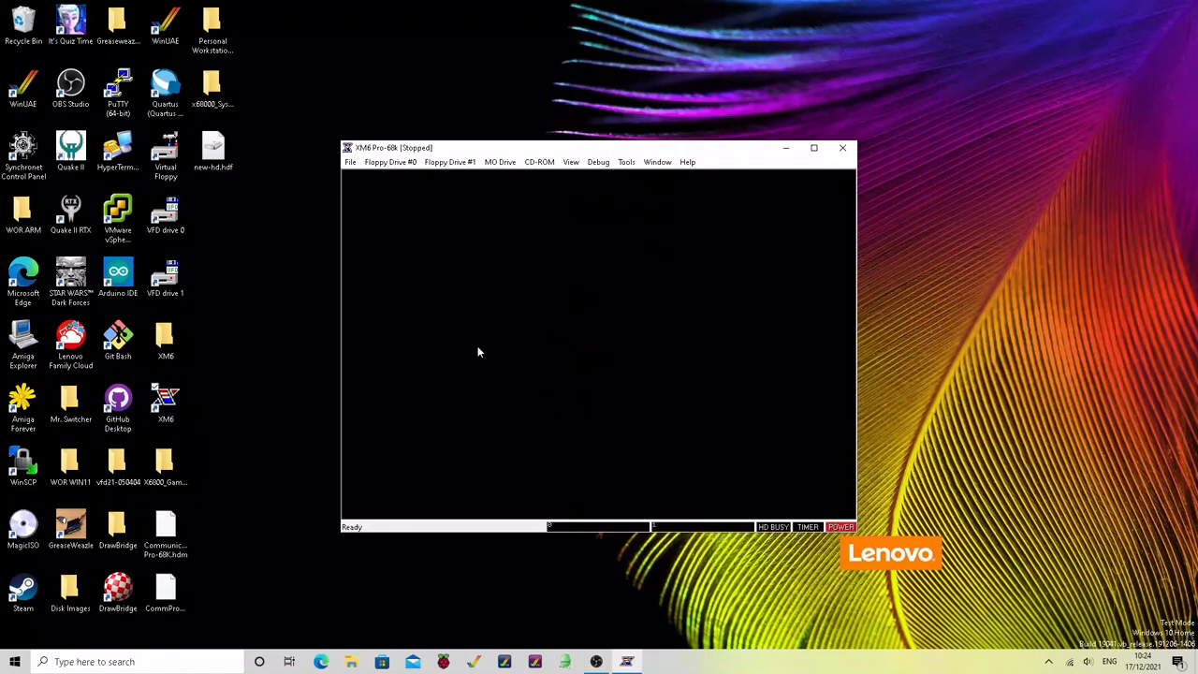
pyautogui.moveTo(758, 271)
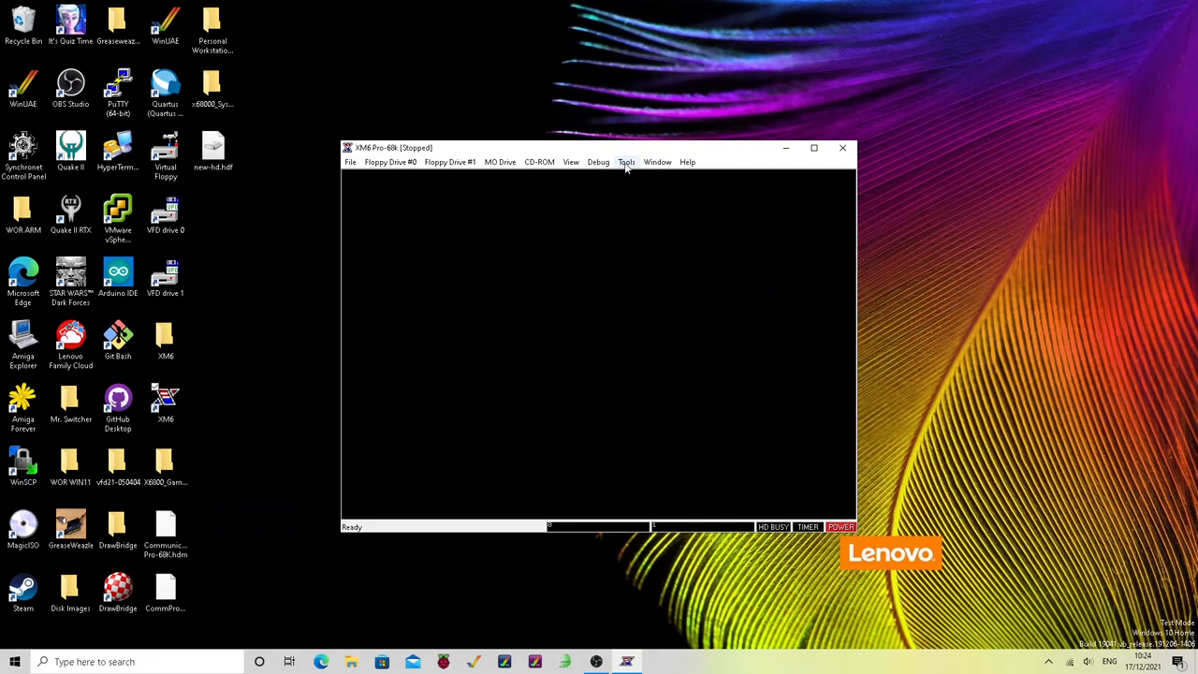
pyautogui.click(212, 150)
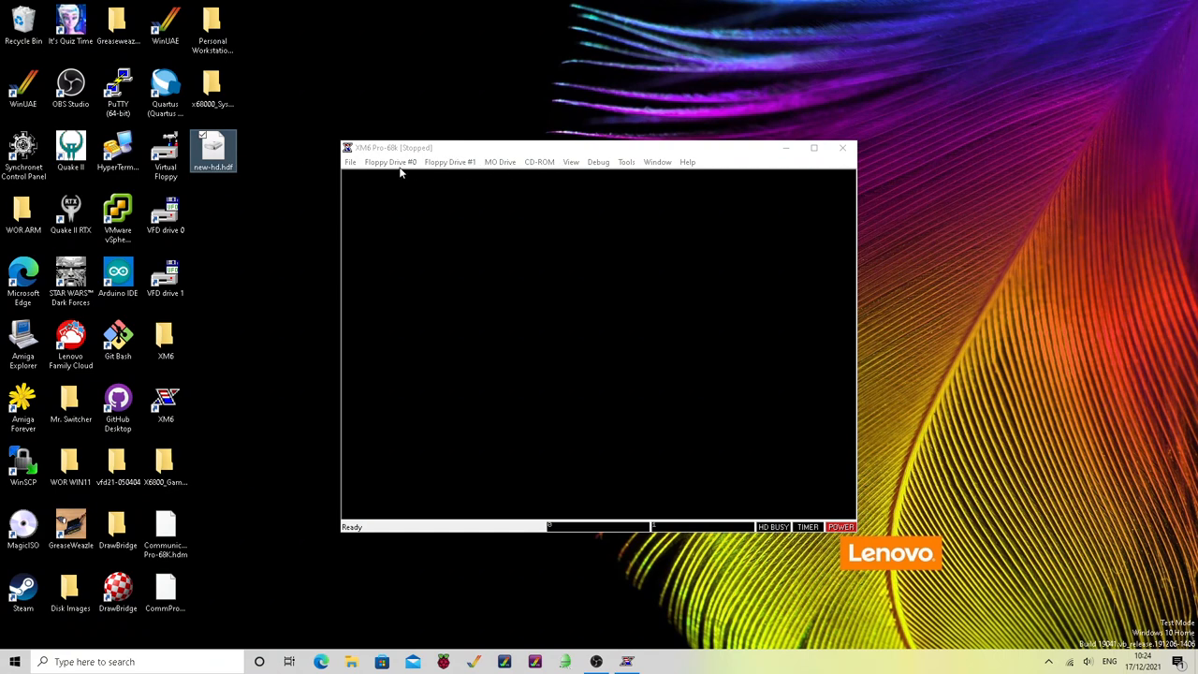
pyautogui.click(571, 162)
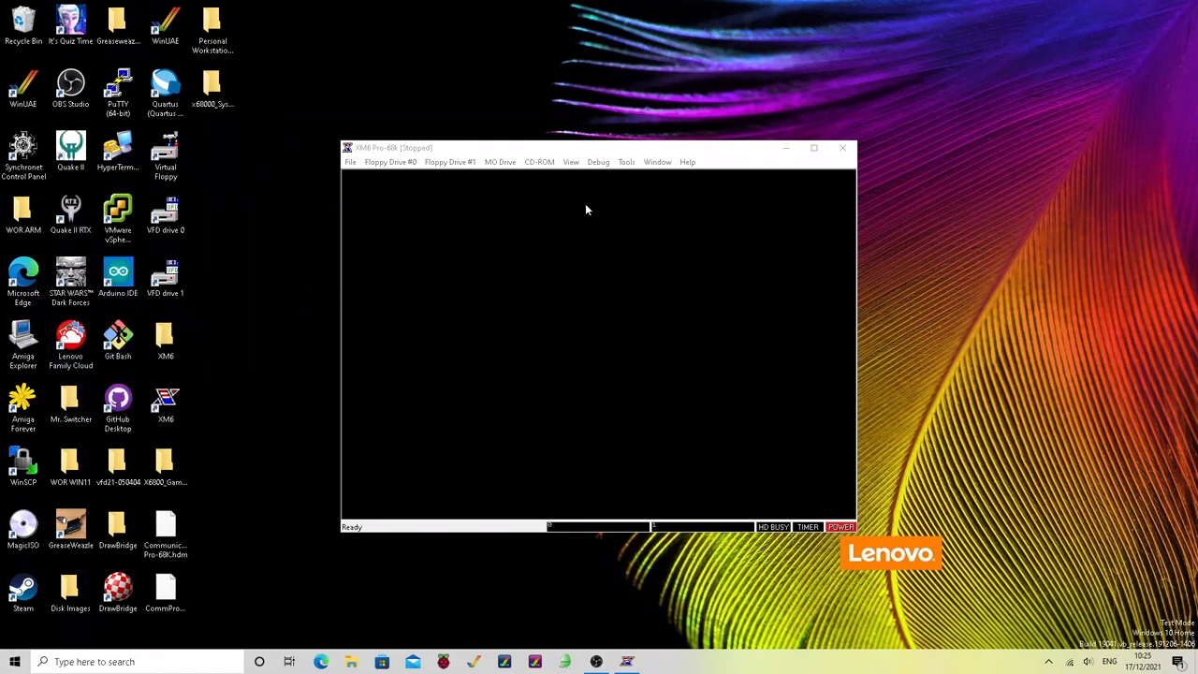
# Use Make a SASI Fixed Disk to save a 40 MB new-hd.hdf on the Desktop
pyautogui.click(626, 162)
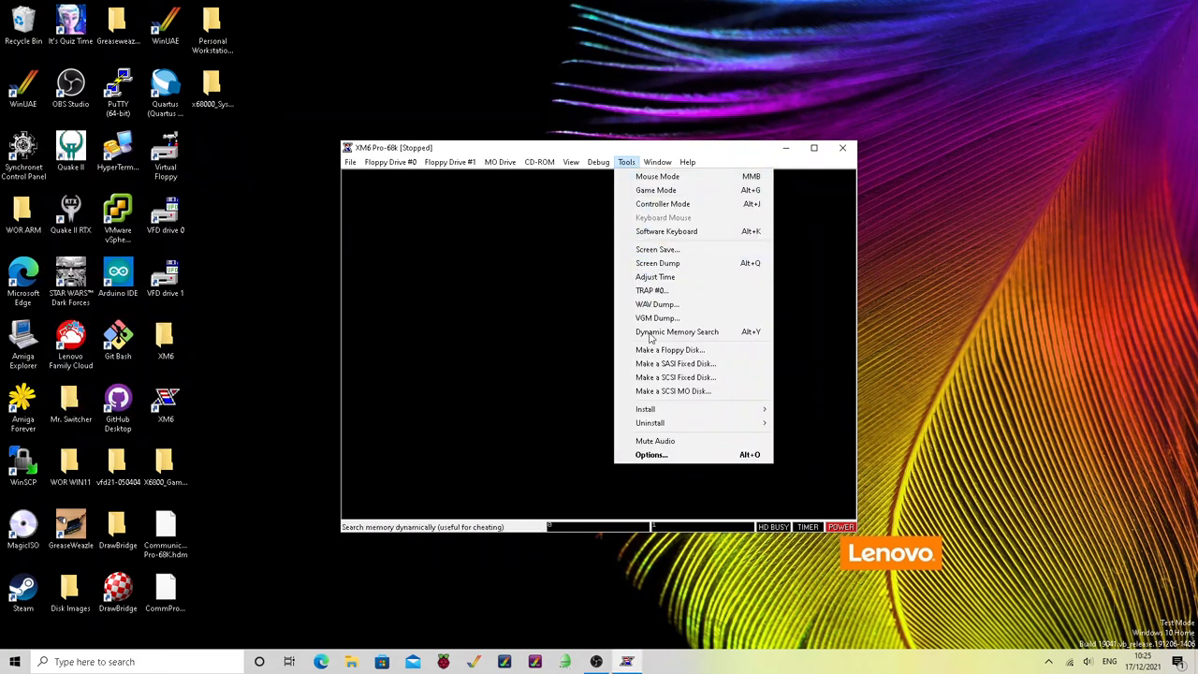
pyautogui.moveTo(674, 363)
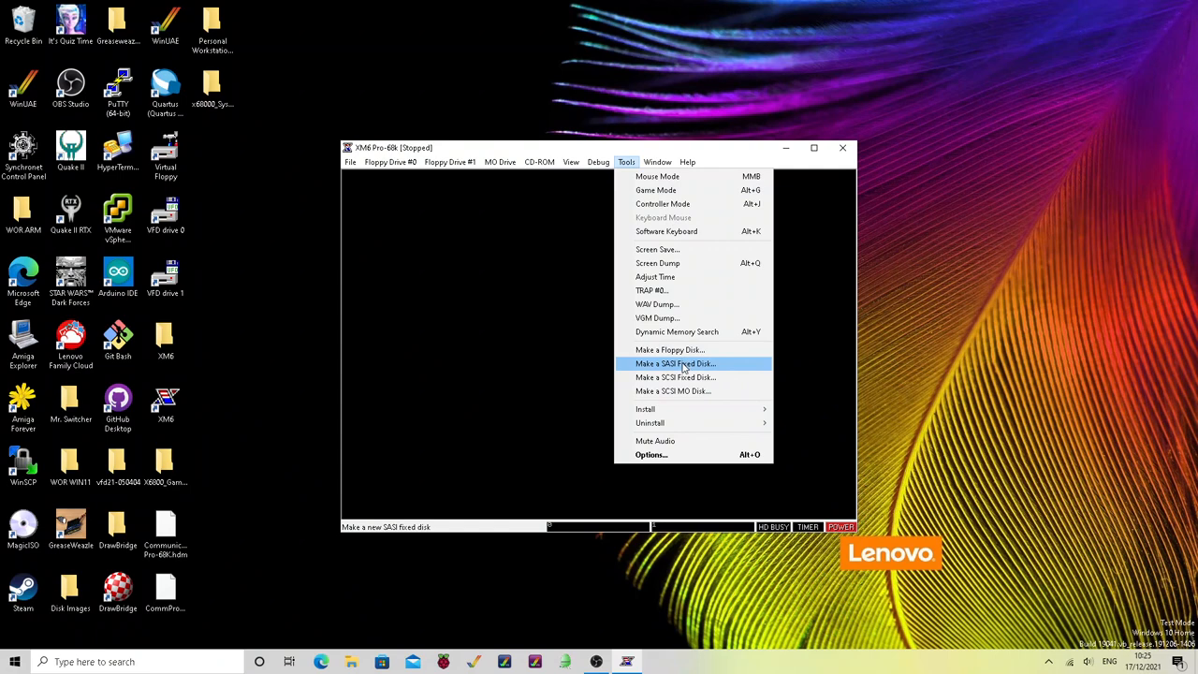
pyautogui.click(674, 363)
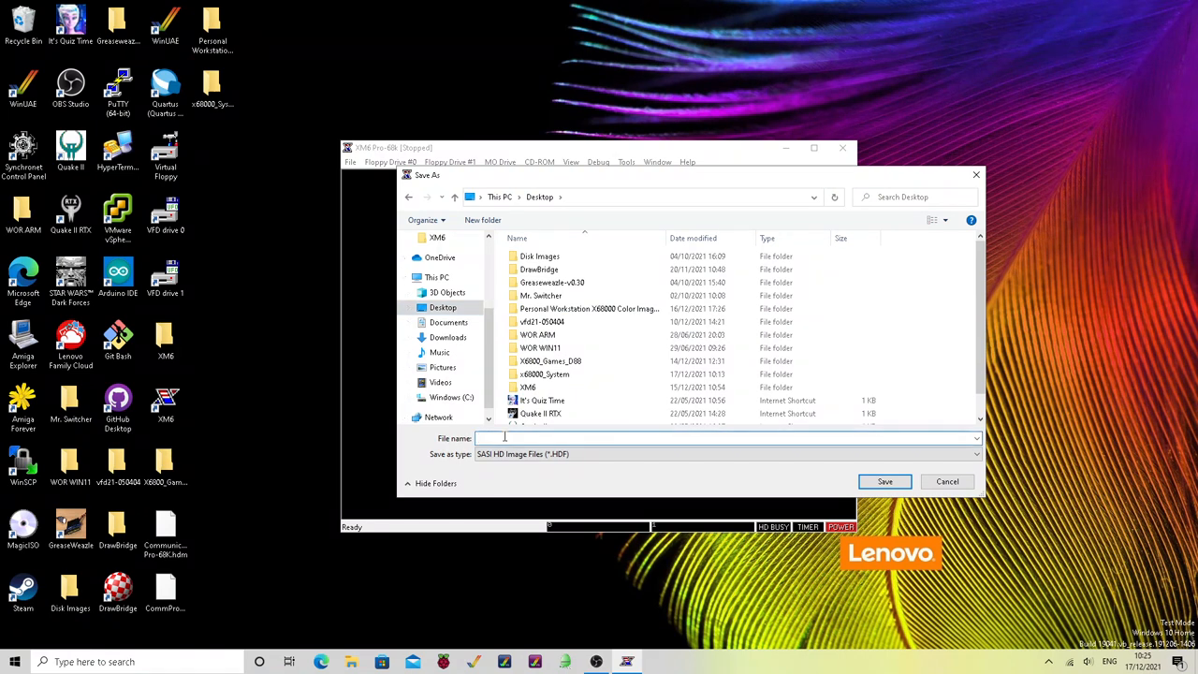
pyautogui.write('new-hd')
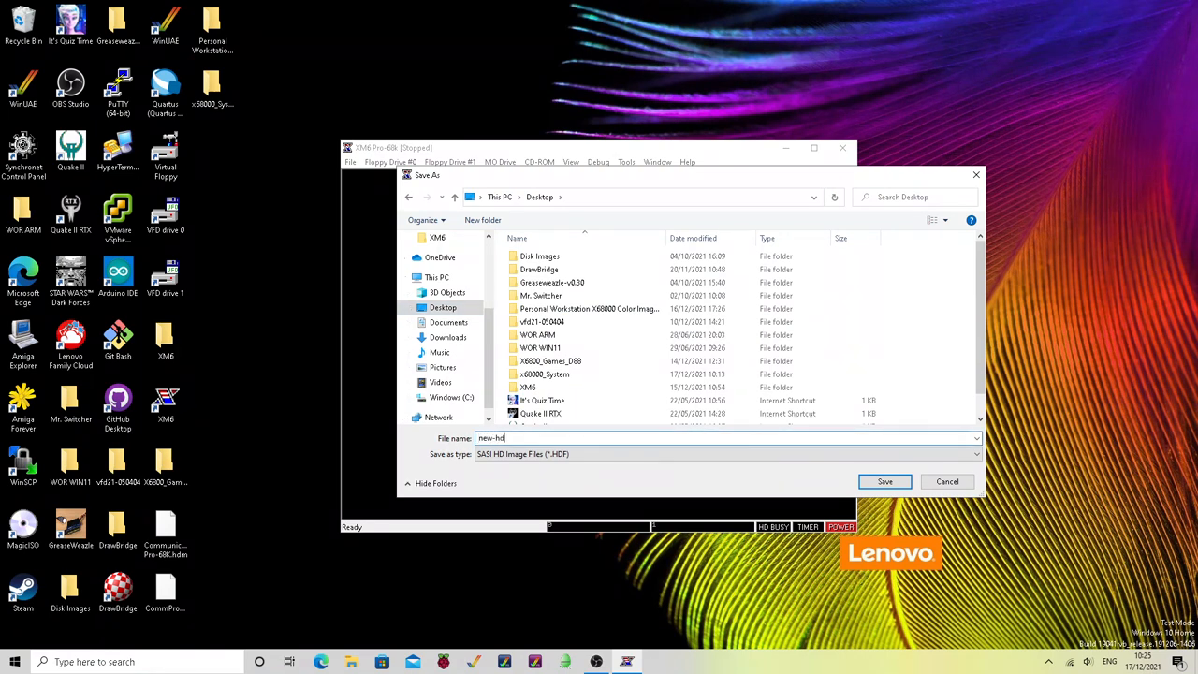
pyautogui.moveTo(883, 481)
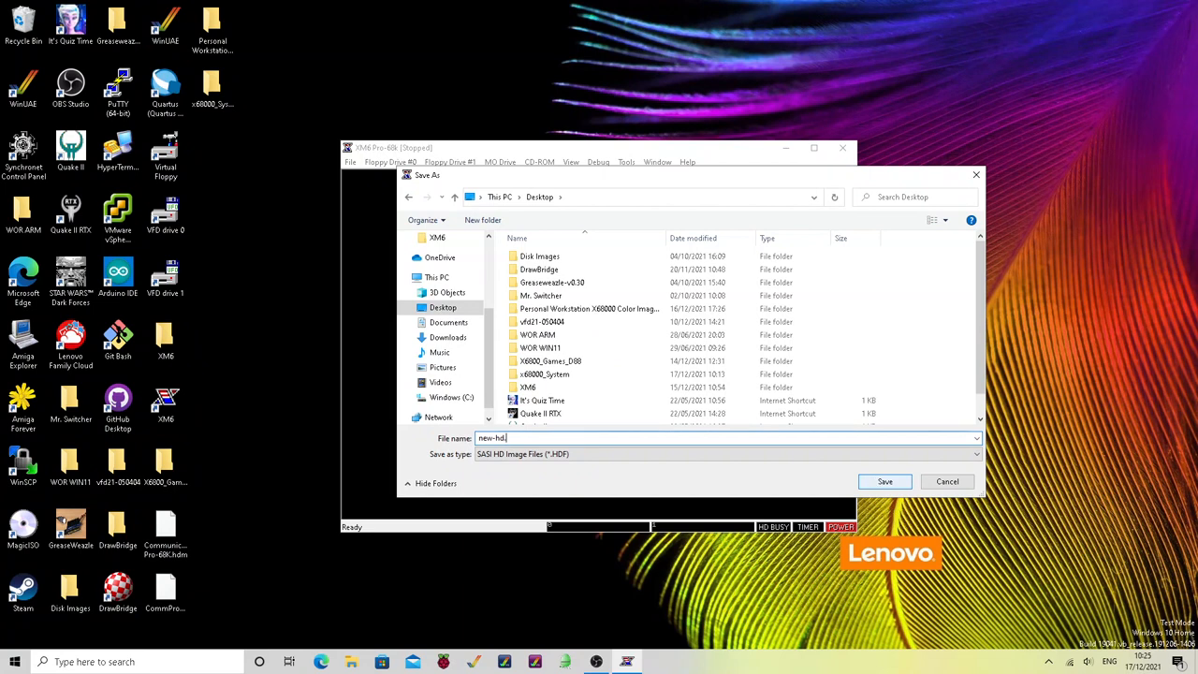
pyautogui.write('hdf')
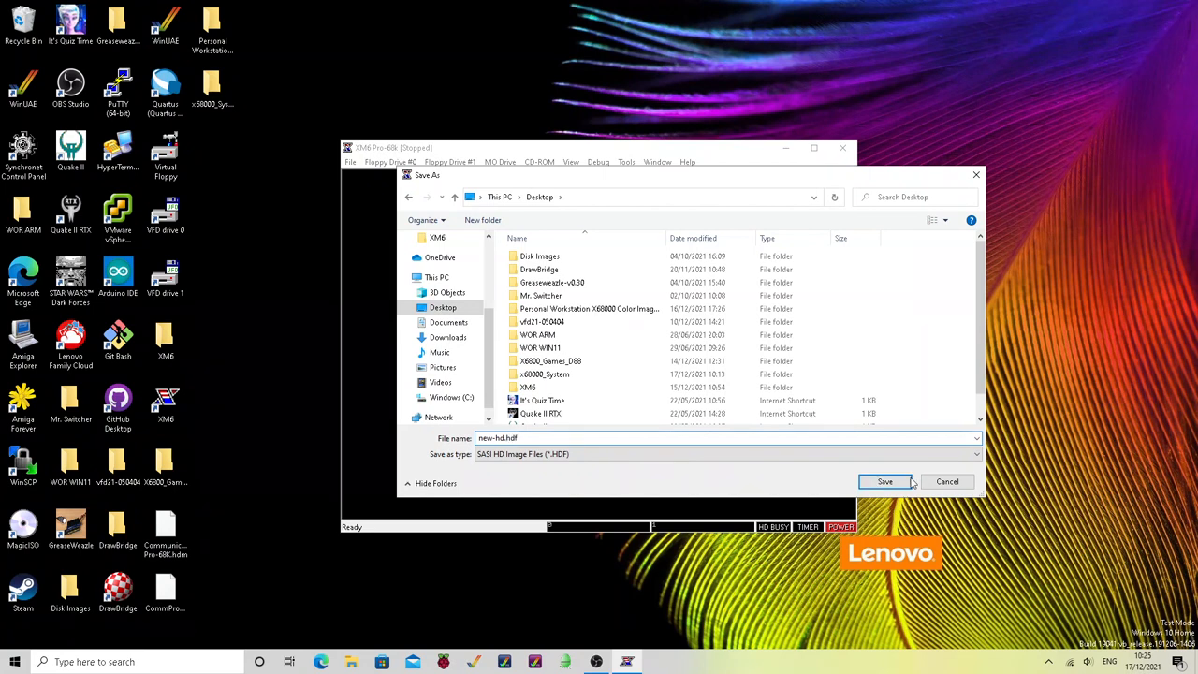
pyautogui.click(885, 482)
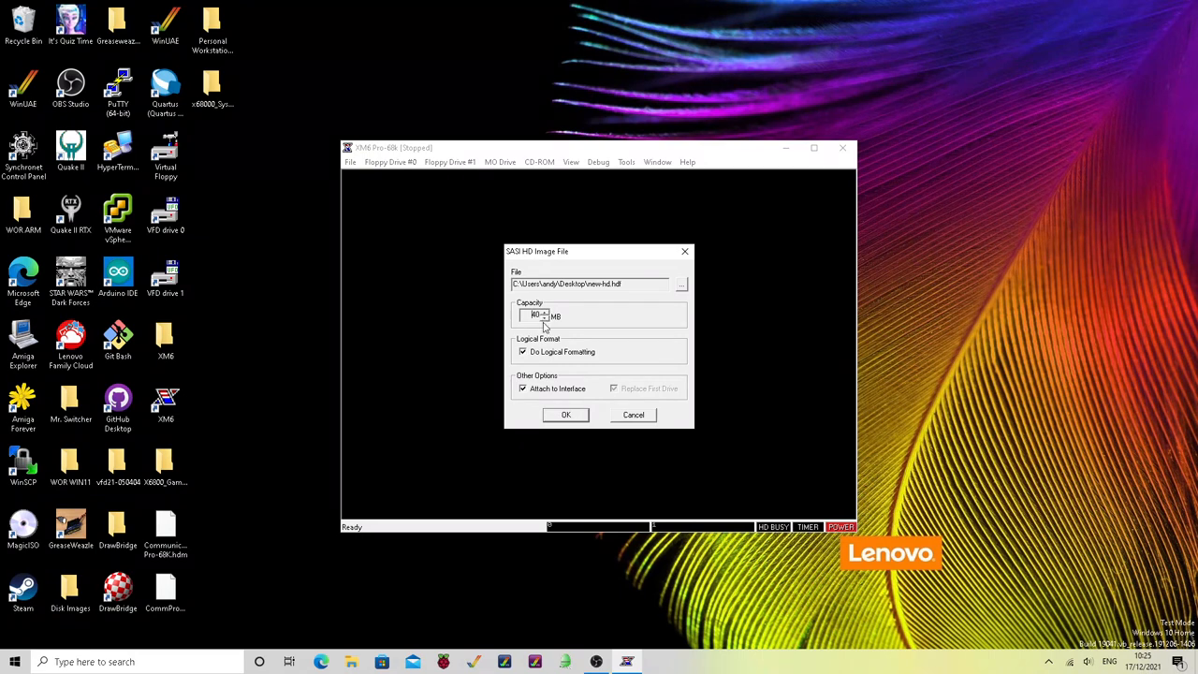
pyautogui.moveTo(557, 420)
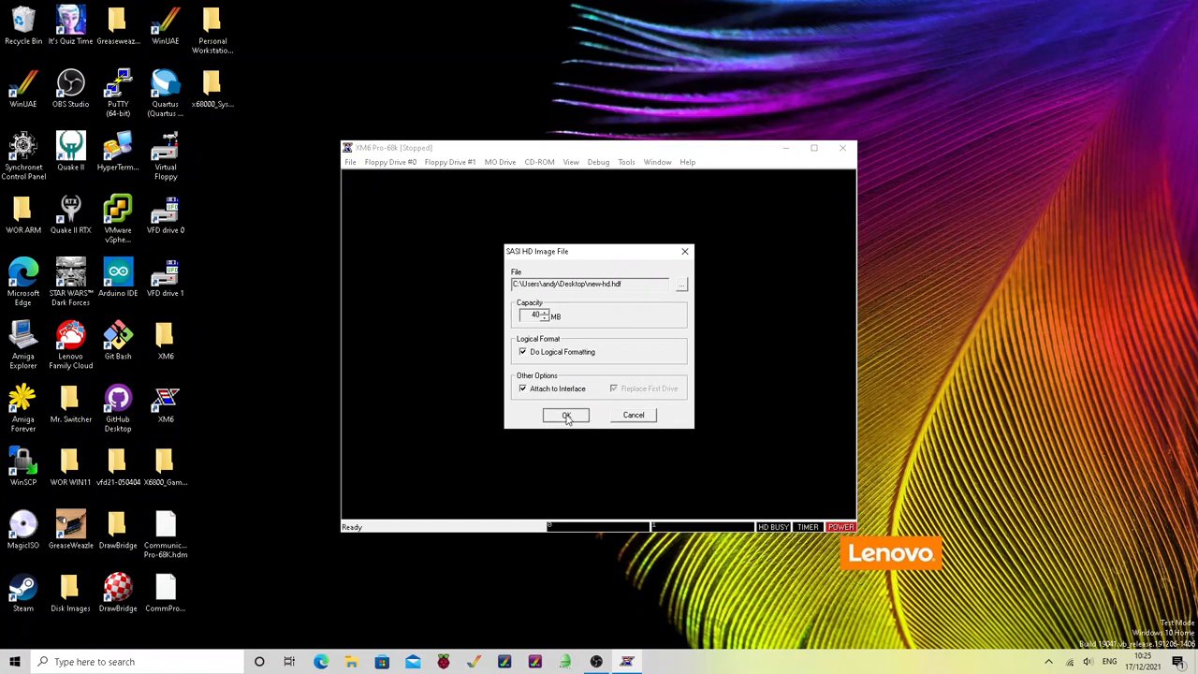
pyautogui.click(565, 414)
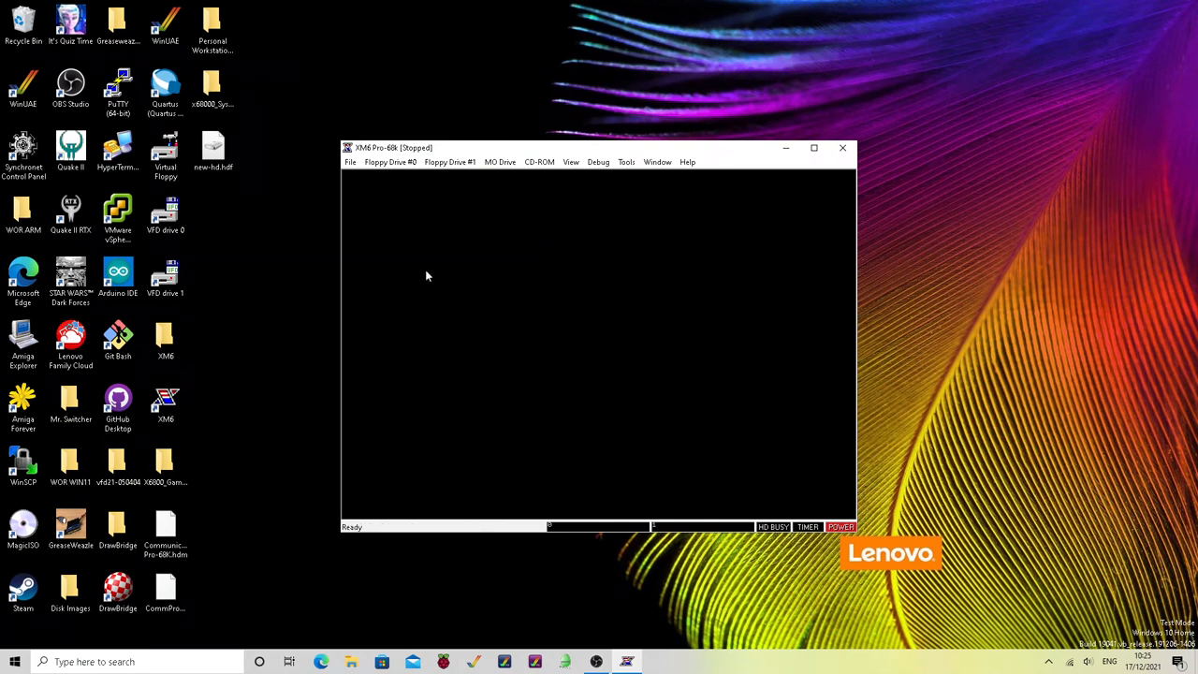
# In Options > SASI, set drive 1 to the new-hd.hdf image and apply
pyautogui.click(627, 162)
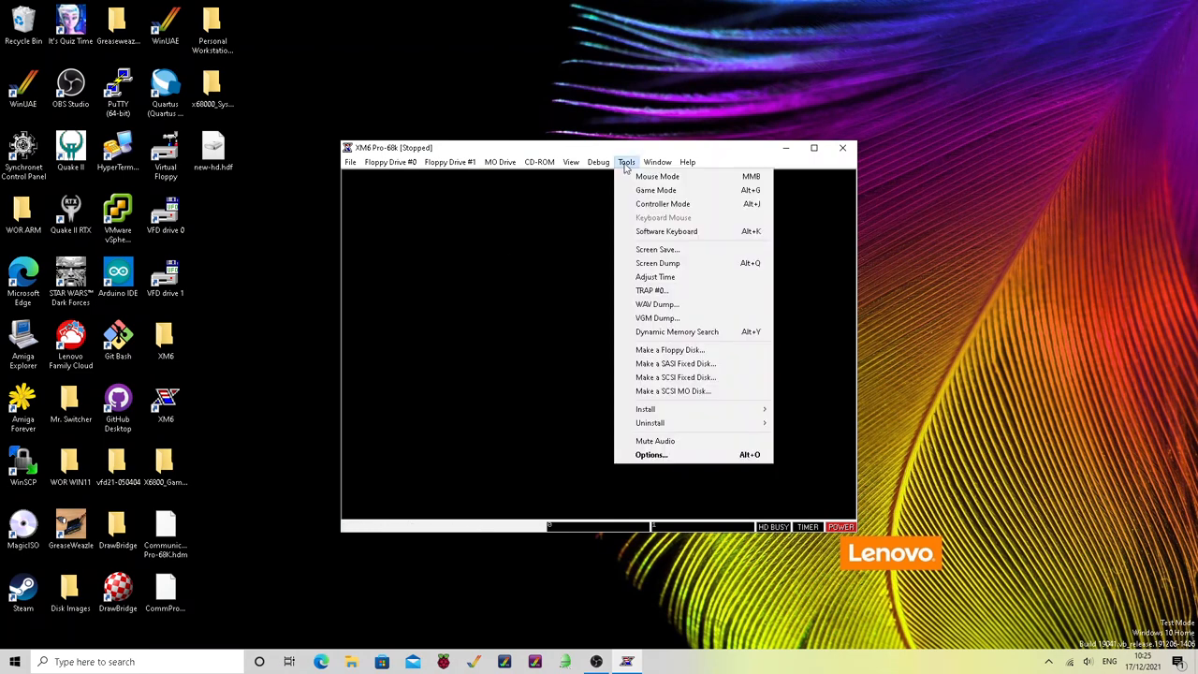
pyautogui.click(651, 454)
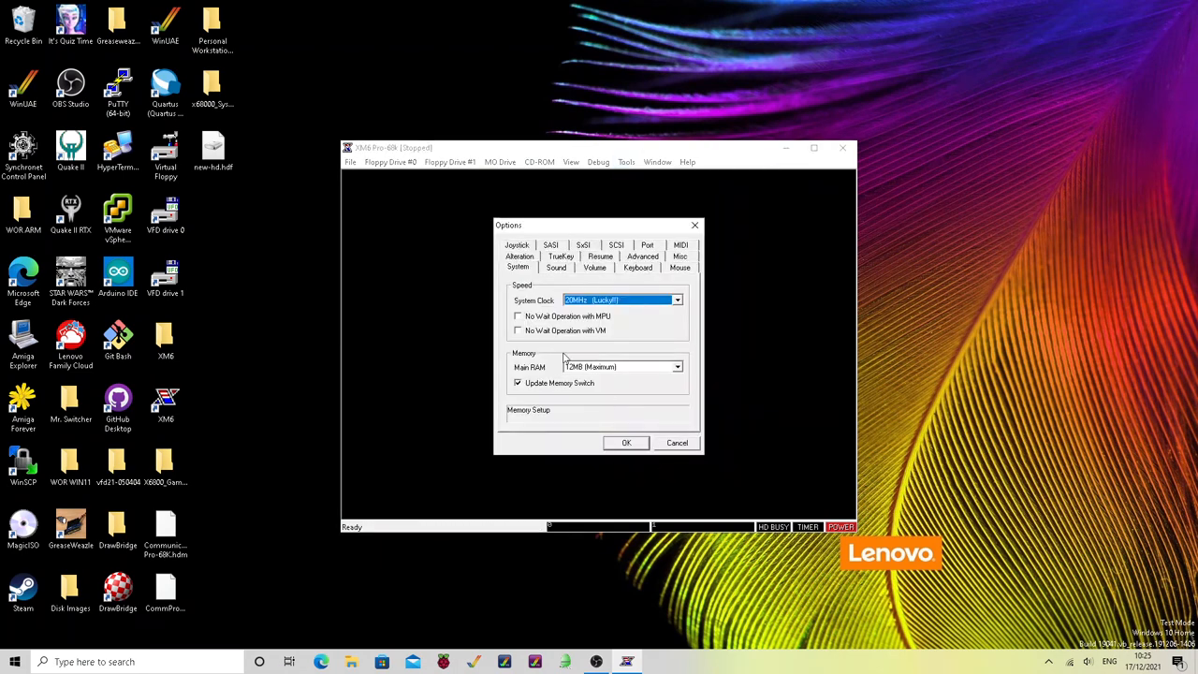
pyautogui.click(550, 245)
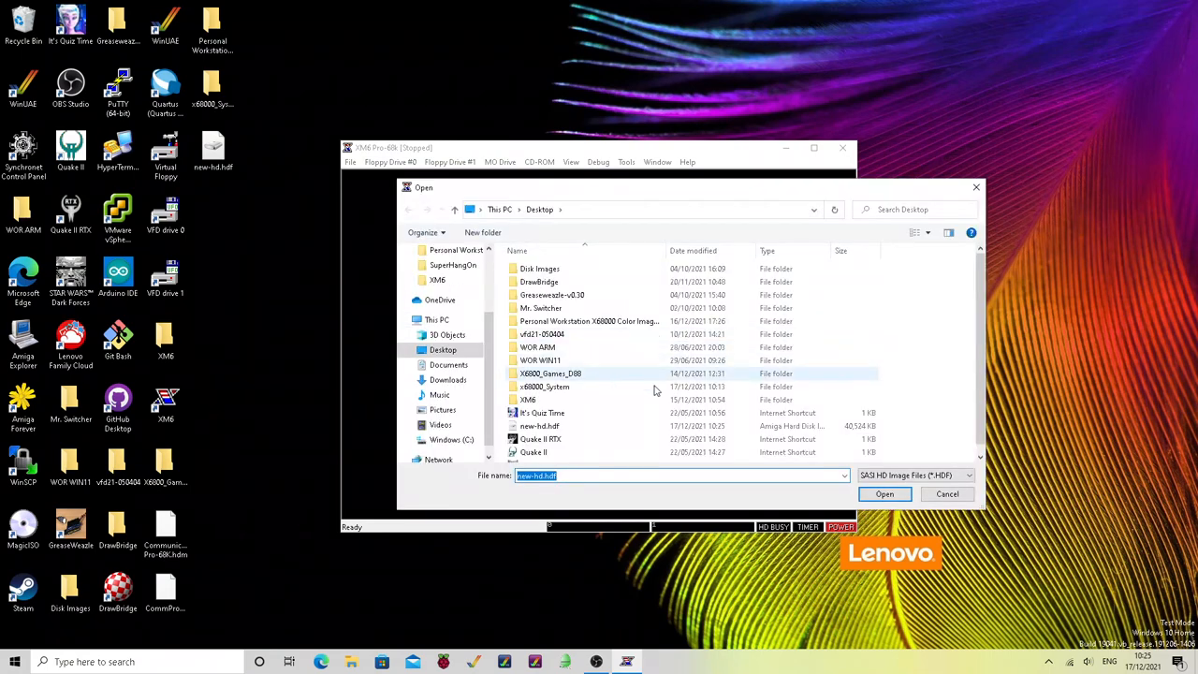
pyautogui.click(884, 495)
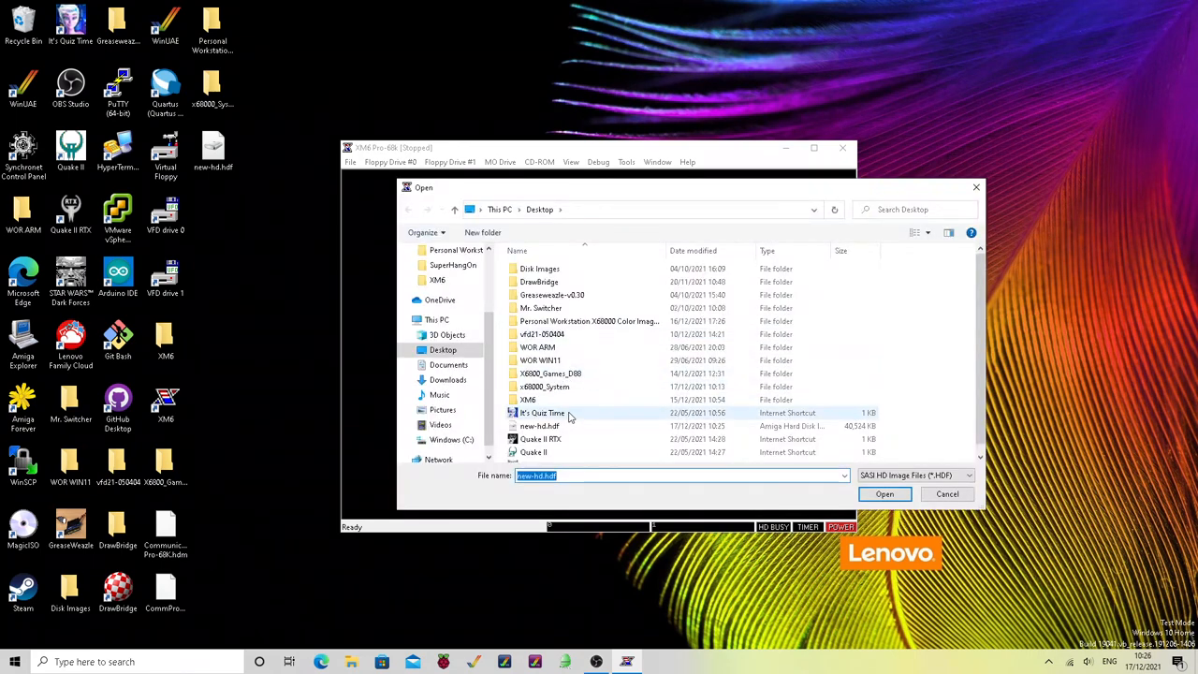
pyautogui.click(540, 426)
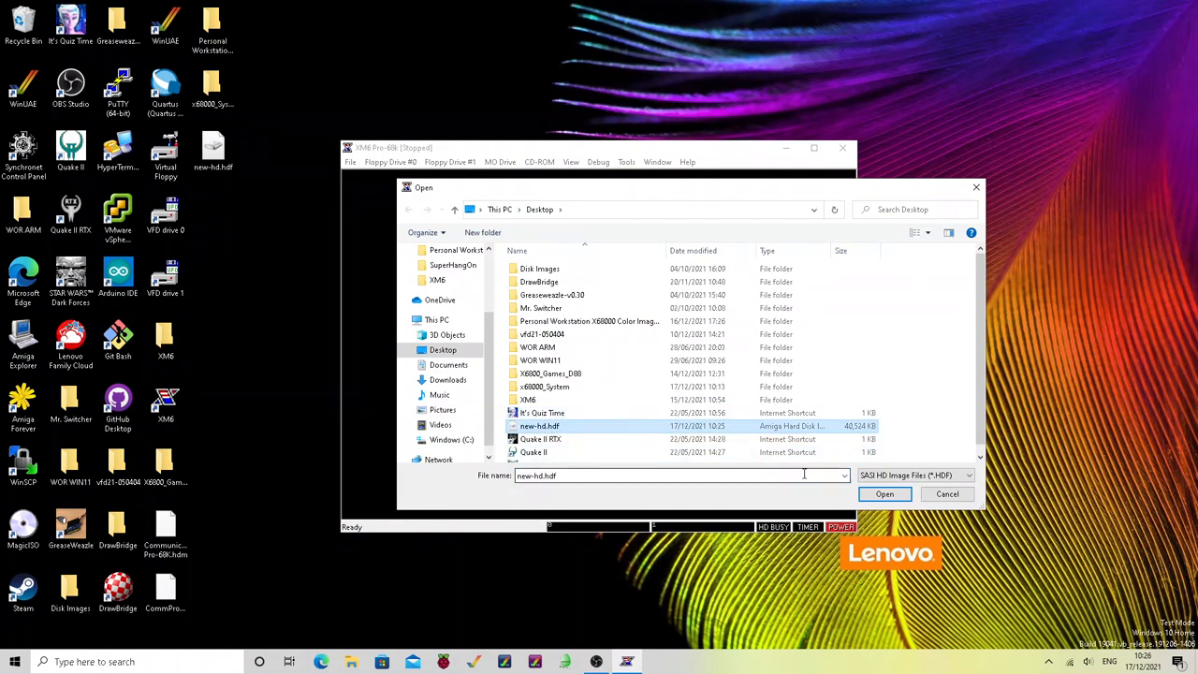
pyautogui.click(883, 494)
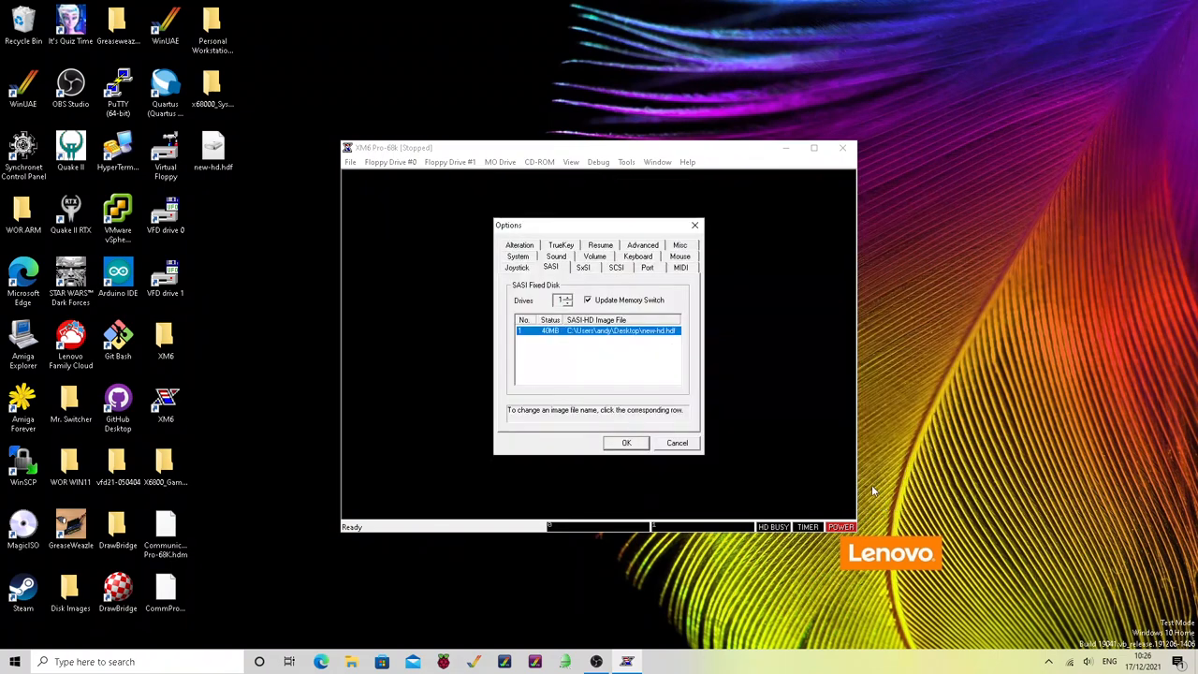
pyautogui.click(626, 443)
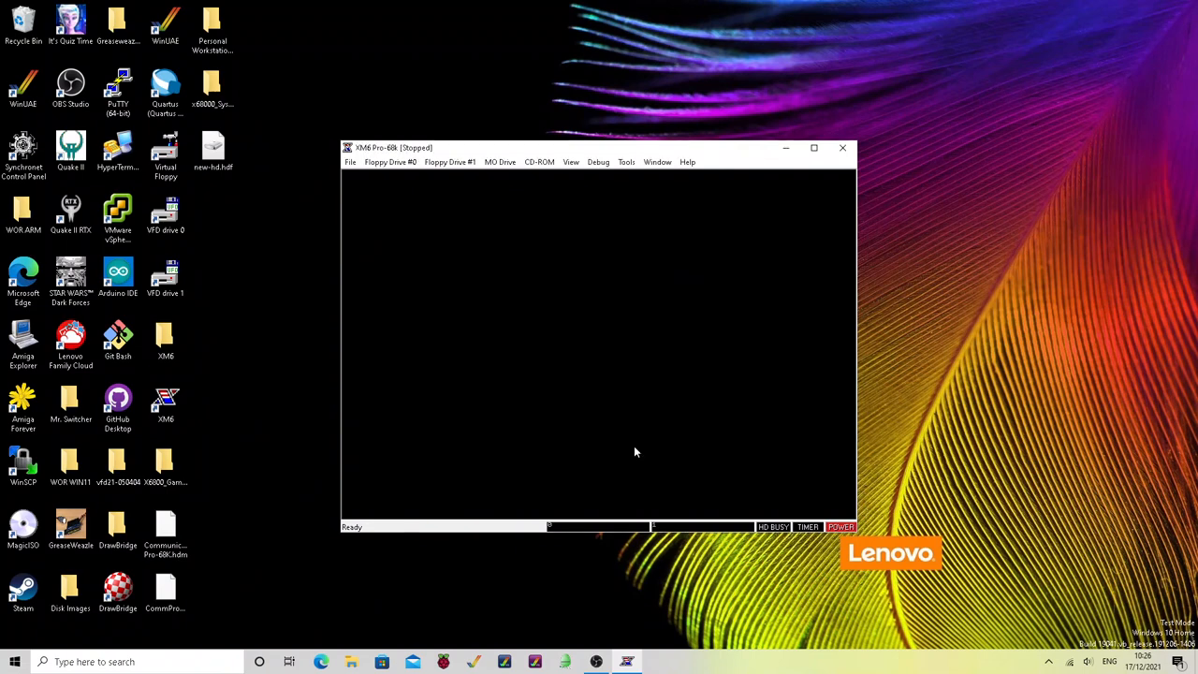
pyautogui.moveTo(566, 288)
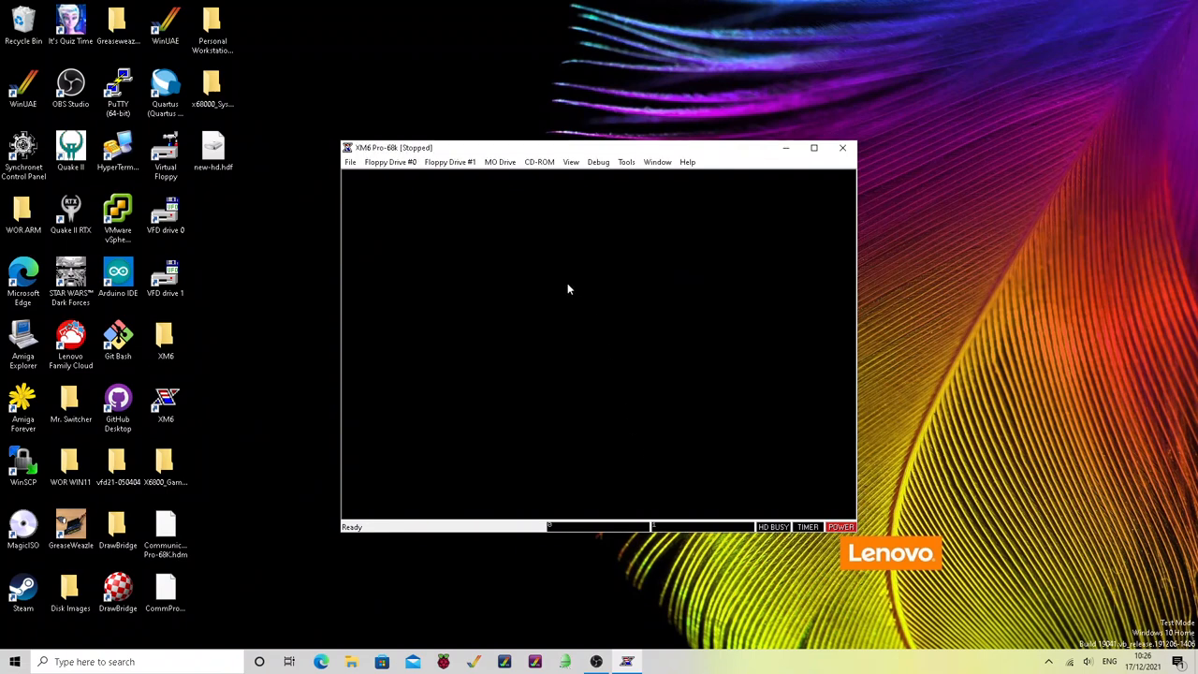
pyautogui.moveTo(496, 243)
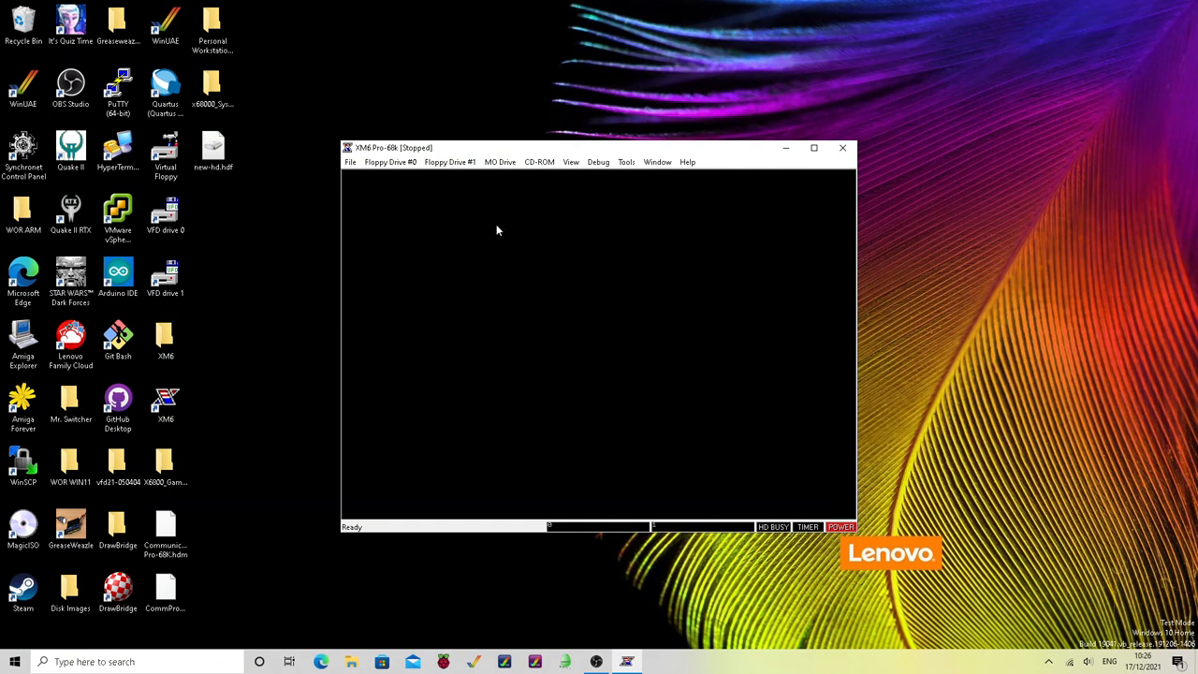
pyautogui.moveTo(431, 201)
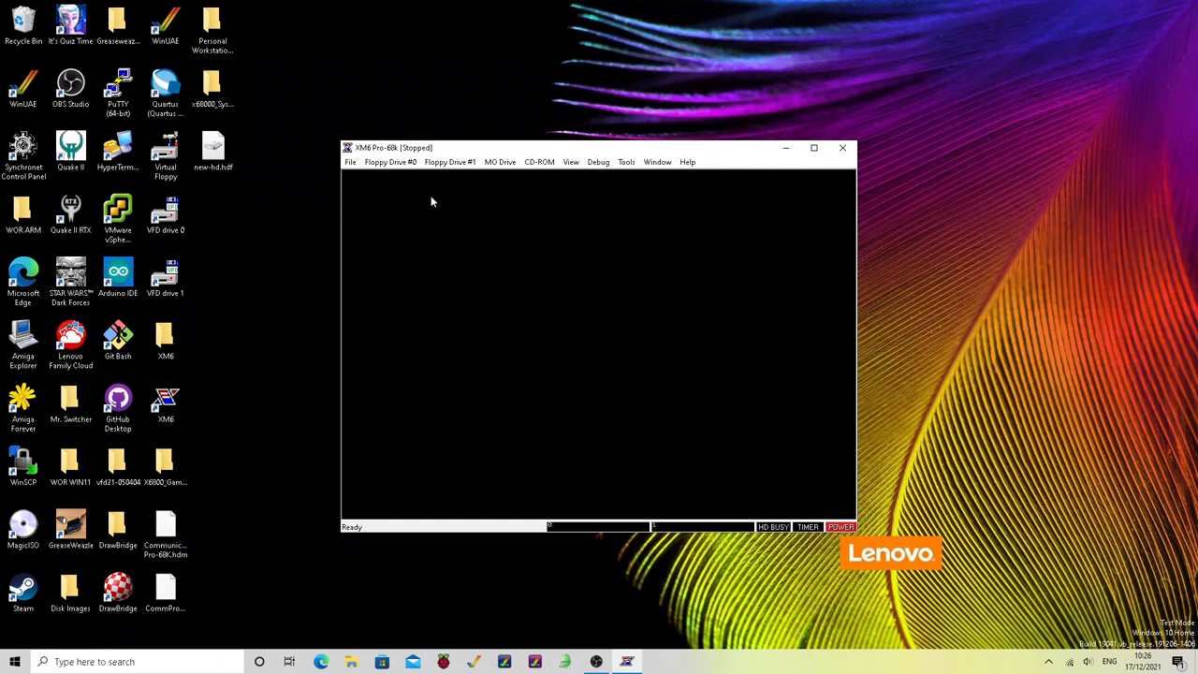
pyautogui.moveTo(391, 162)
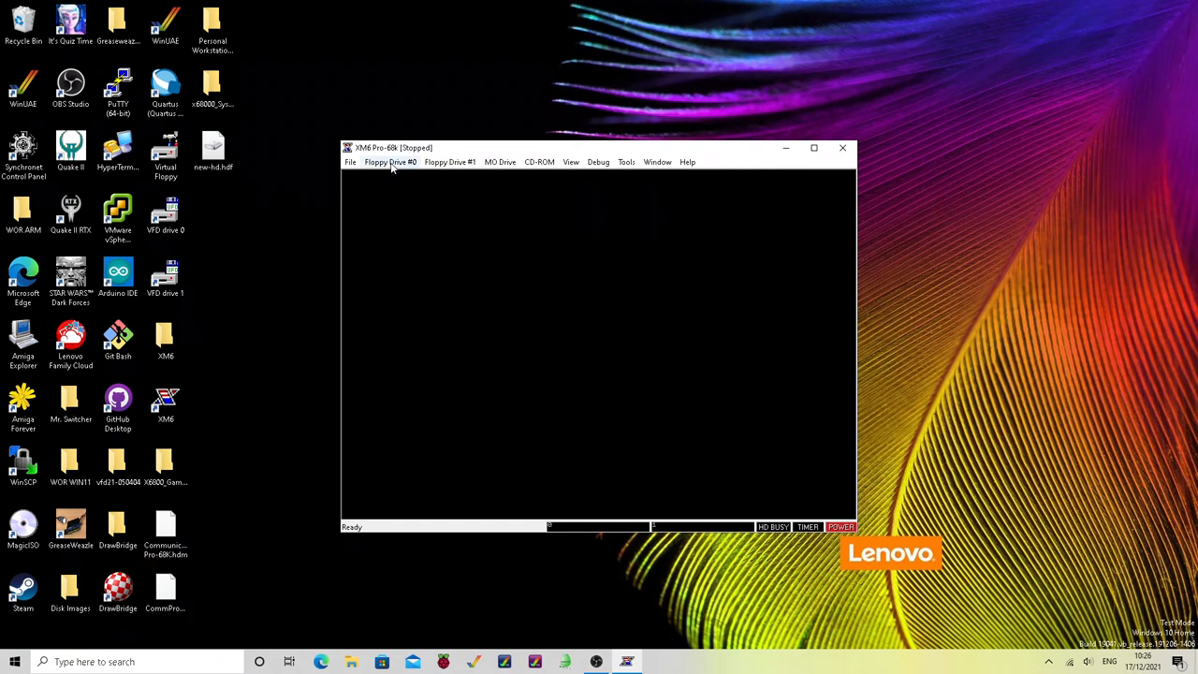
# Load BLANK_disk_X68000.D88 from the x68000_System folder into Floppy Drive #0
pyautogui.click(390, 162)
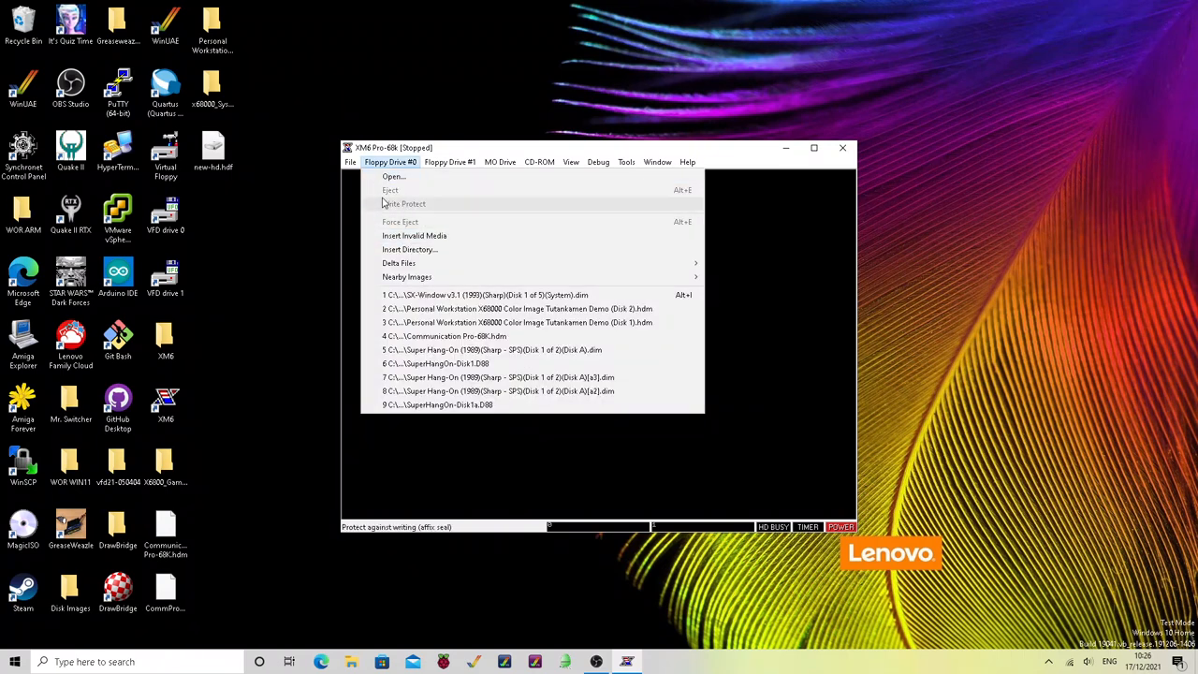
pyautogui.click(394, 177)
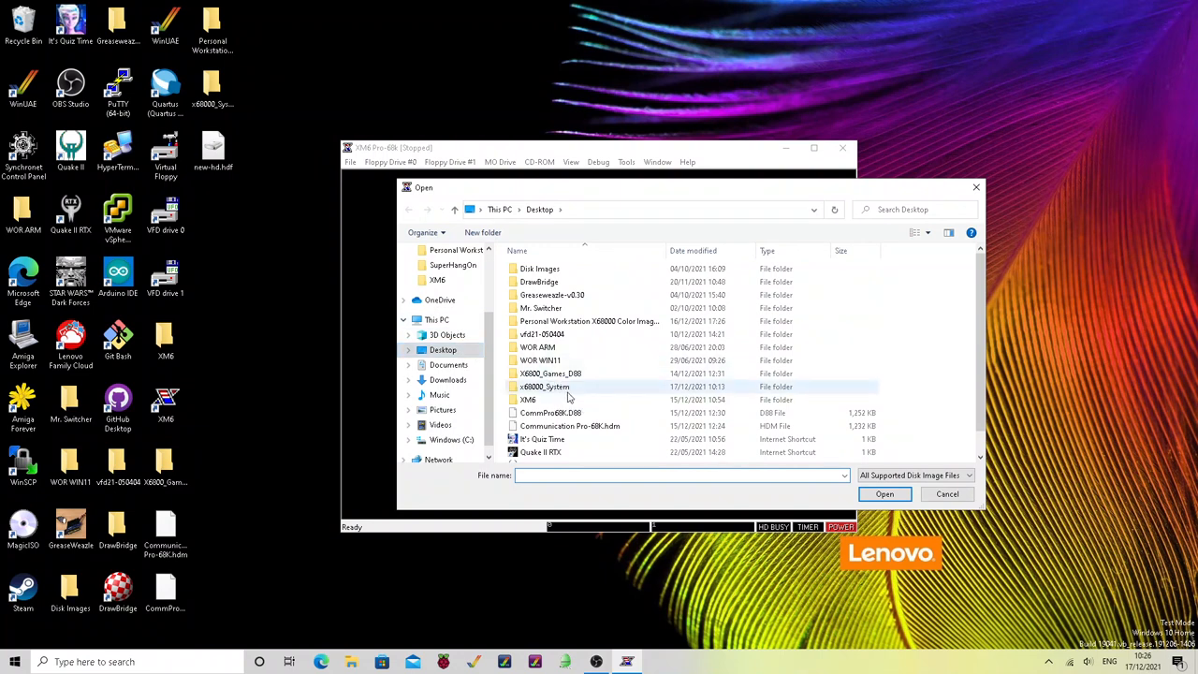
pyautogui.moveTo(552, 386)
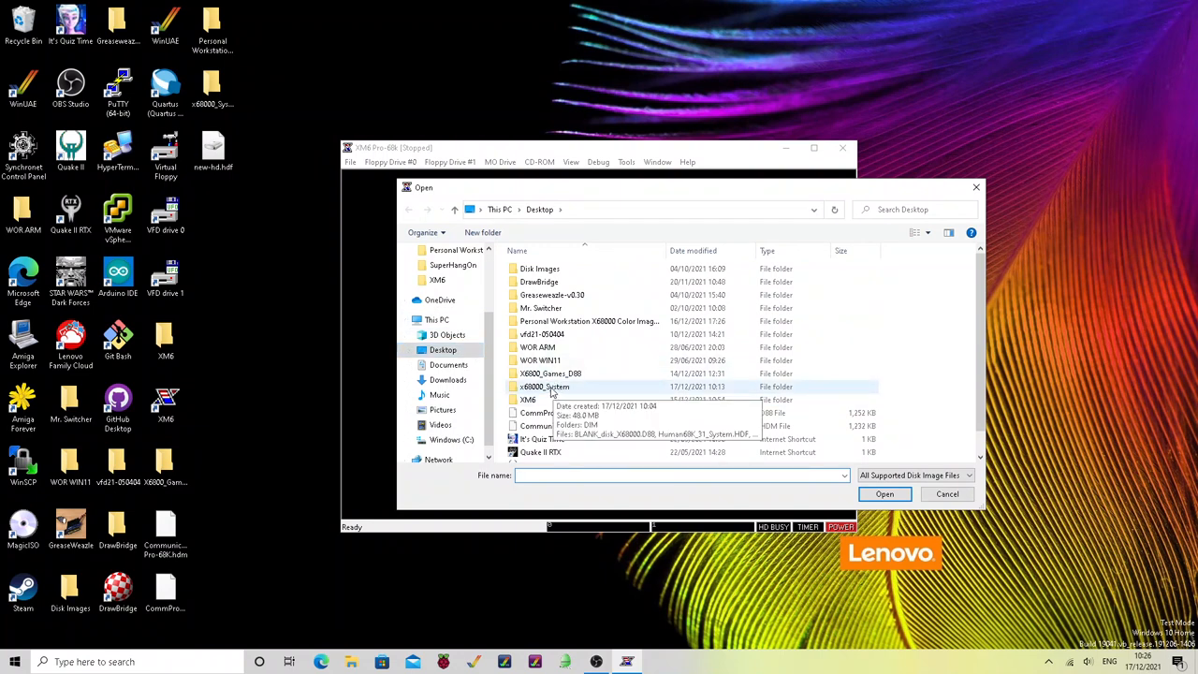
pyautogui.doubleClick(545, 387)
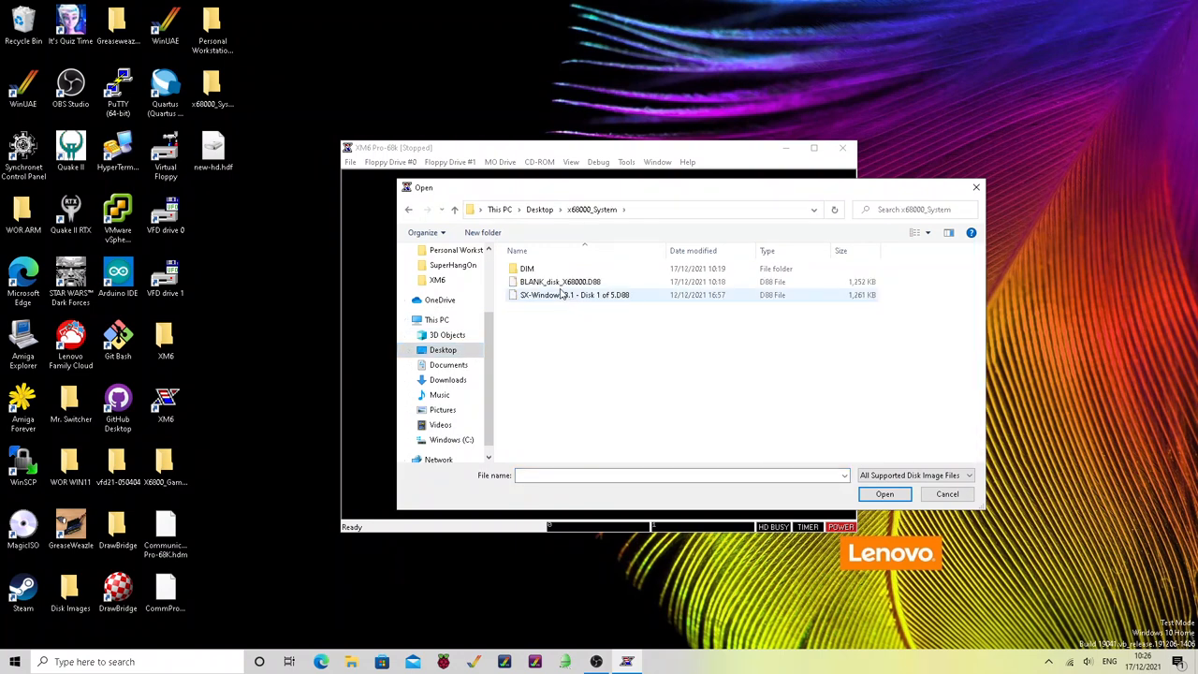
pyautogui.moveTo(559, 282)
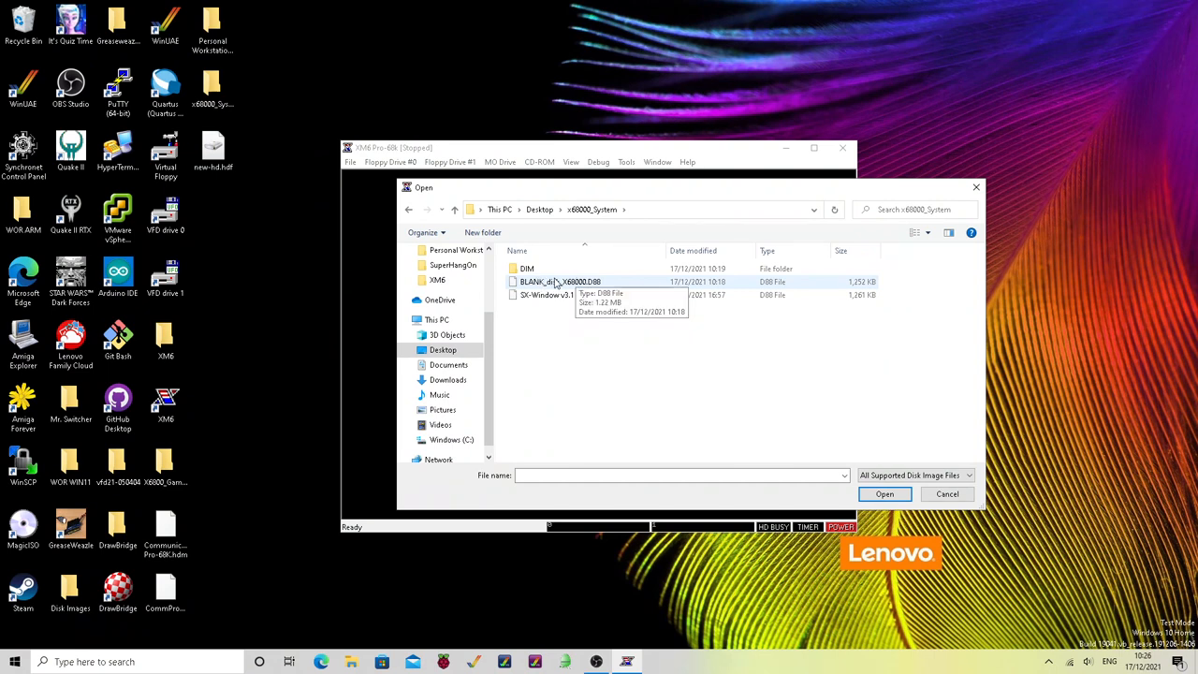
pyautogui.click(560, 281)
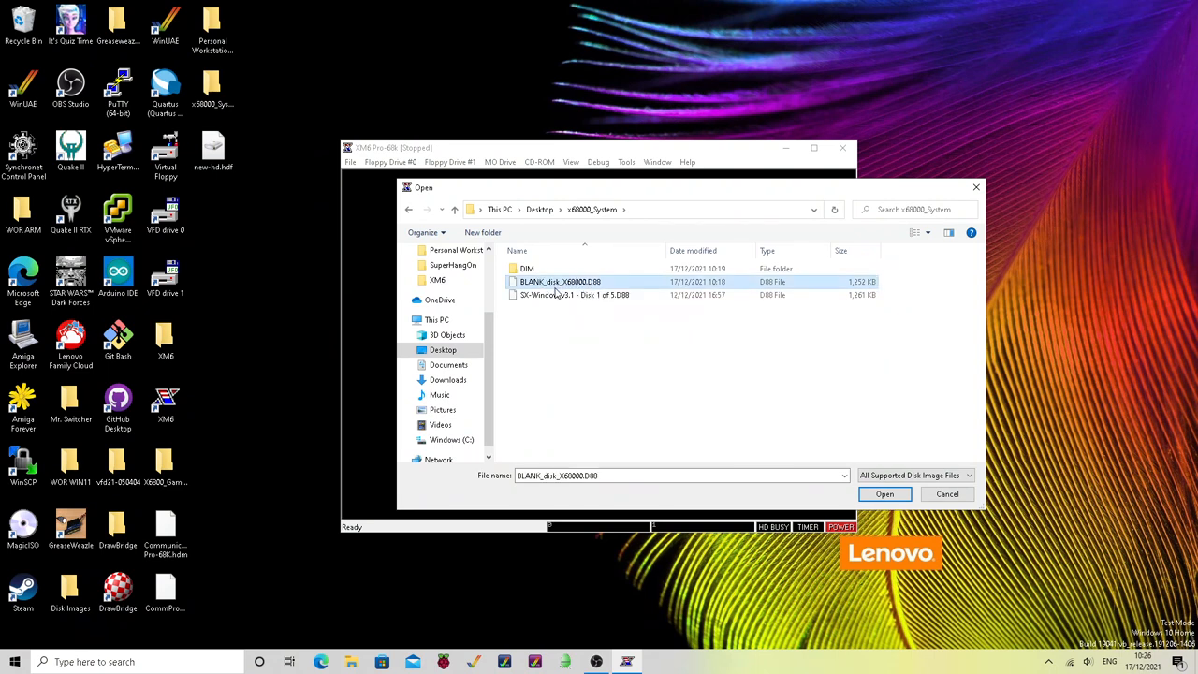
pyautogui.moveTo(559, 281)
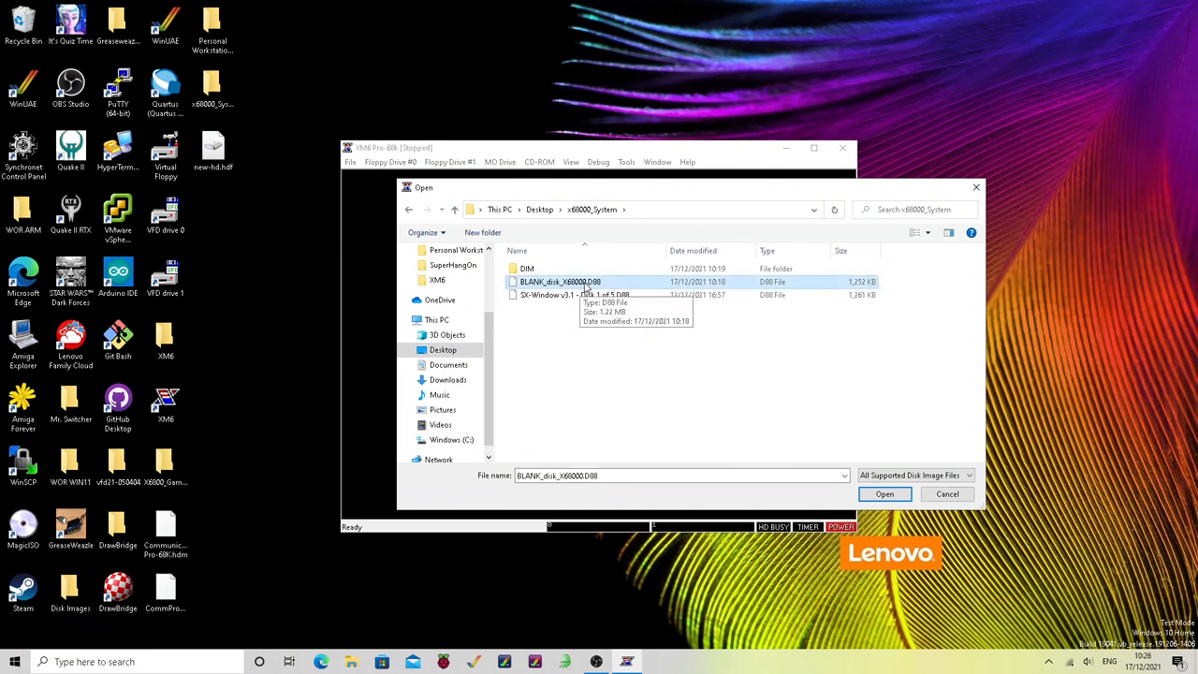
pyautogui.click(883, 494)
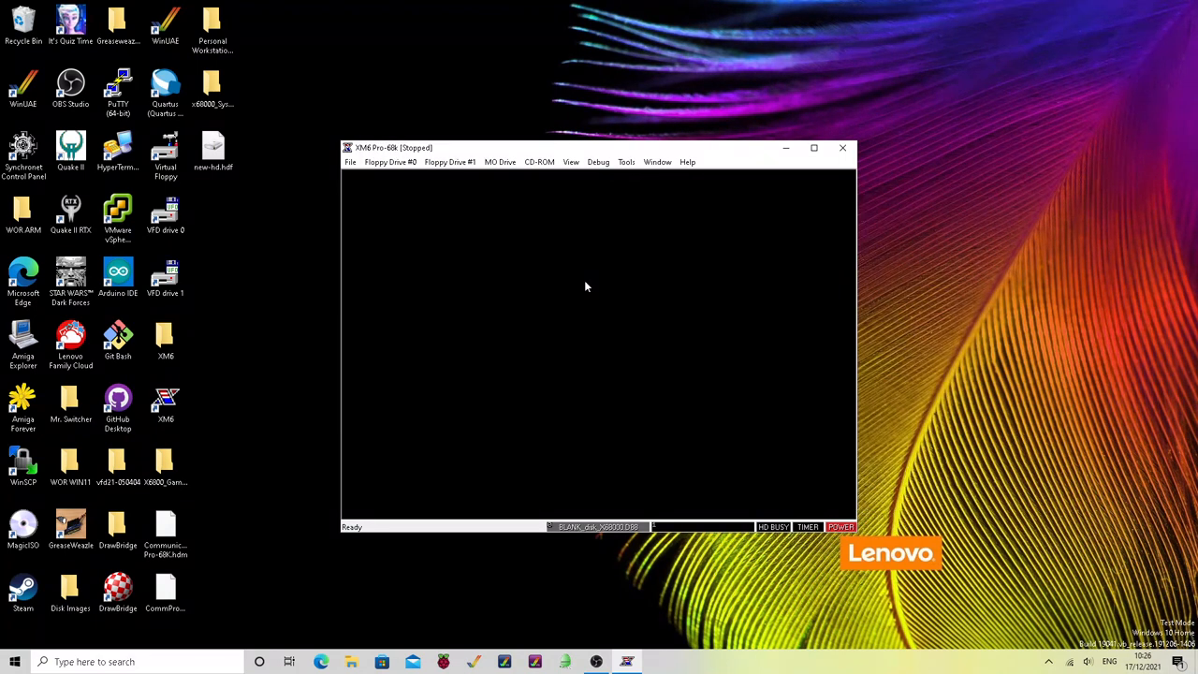
# Turn on the Power Switch from the File menu to boot Human68k
pyautogui.click(350, 162)
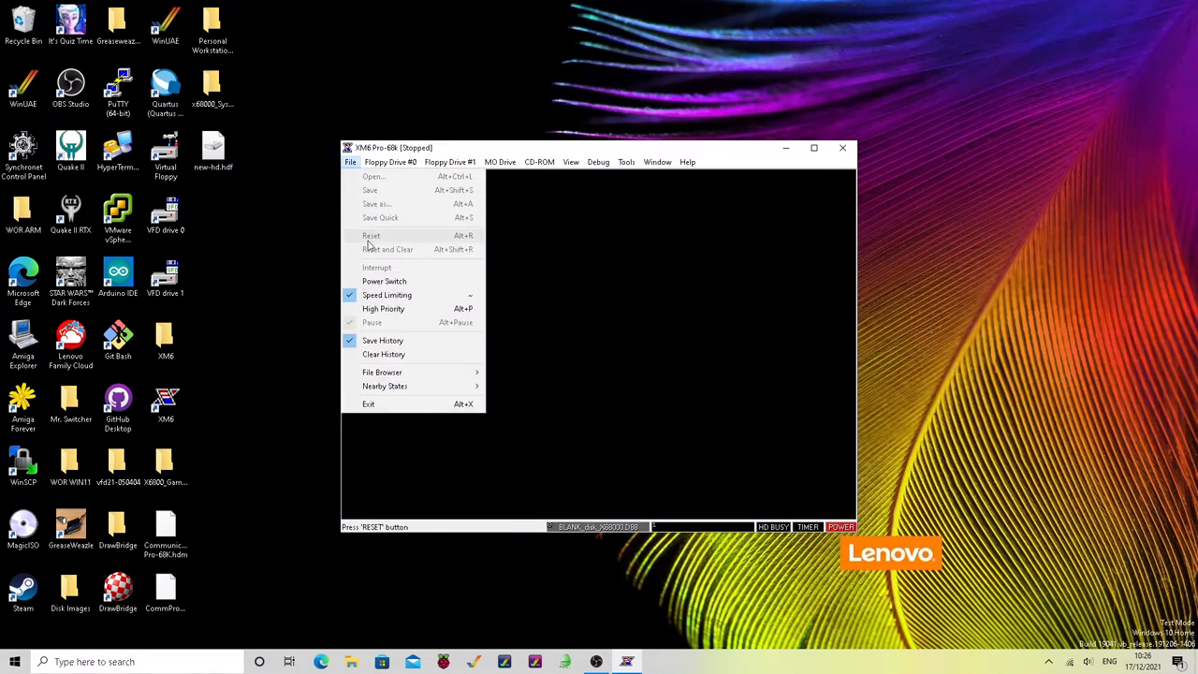
pyautogui.click(371, 235)
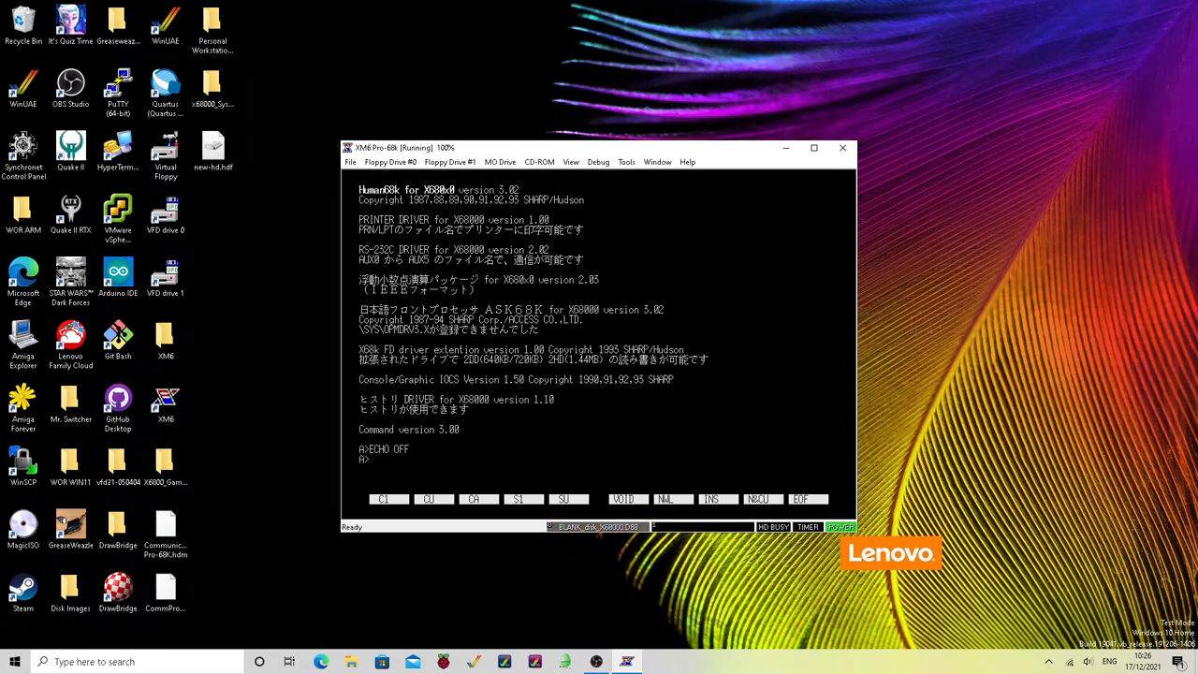
# At the Human68k prompt, list C:, run mkdir BIN there, and return to A:
pyautogui.write('dir')
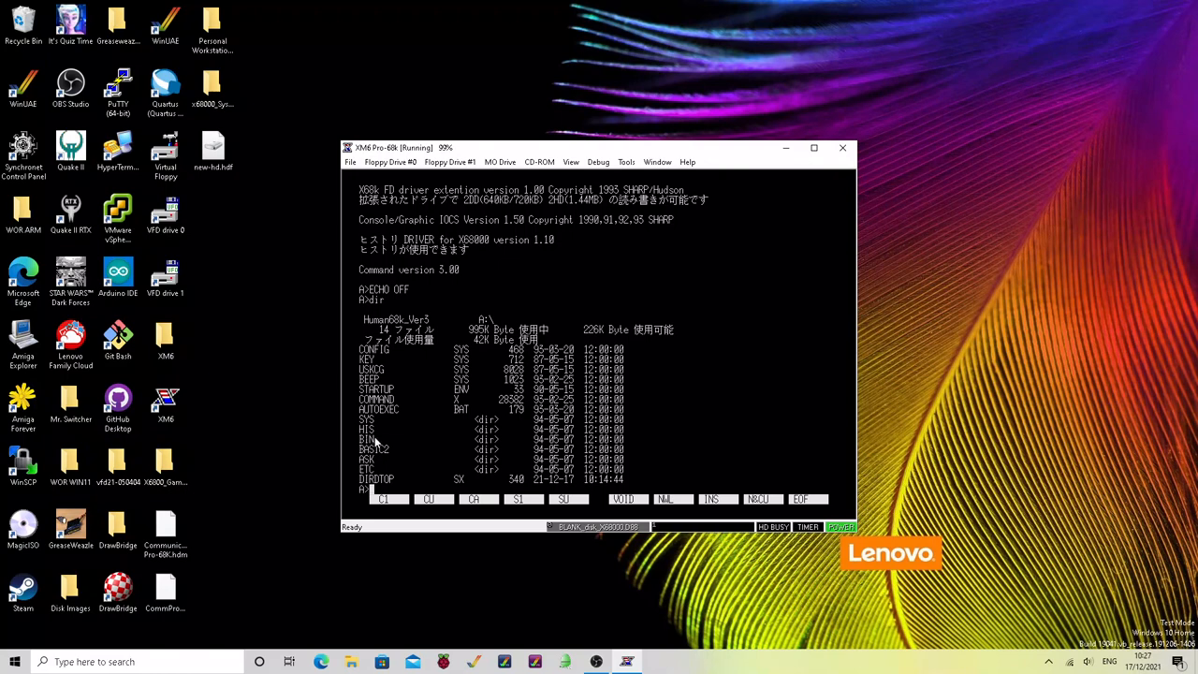
pyautogui.moveTo(267, 403)
pyautogui.write('c:')
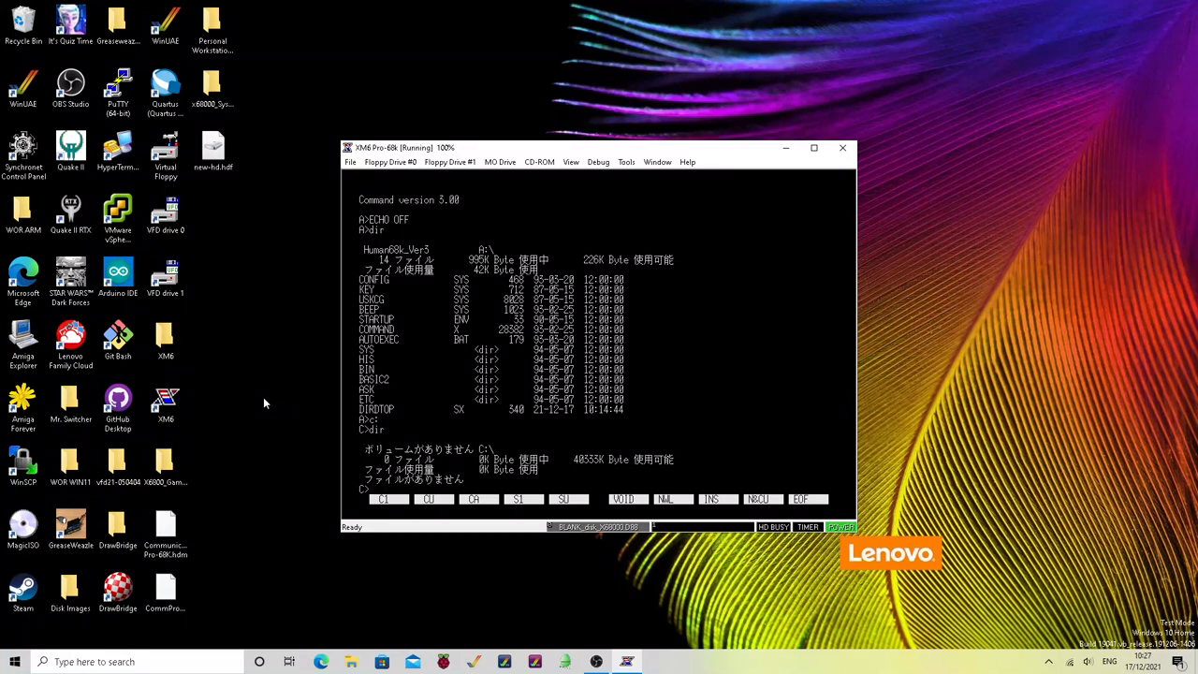
pyautogui.write('mkdir BIN')
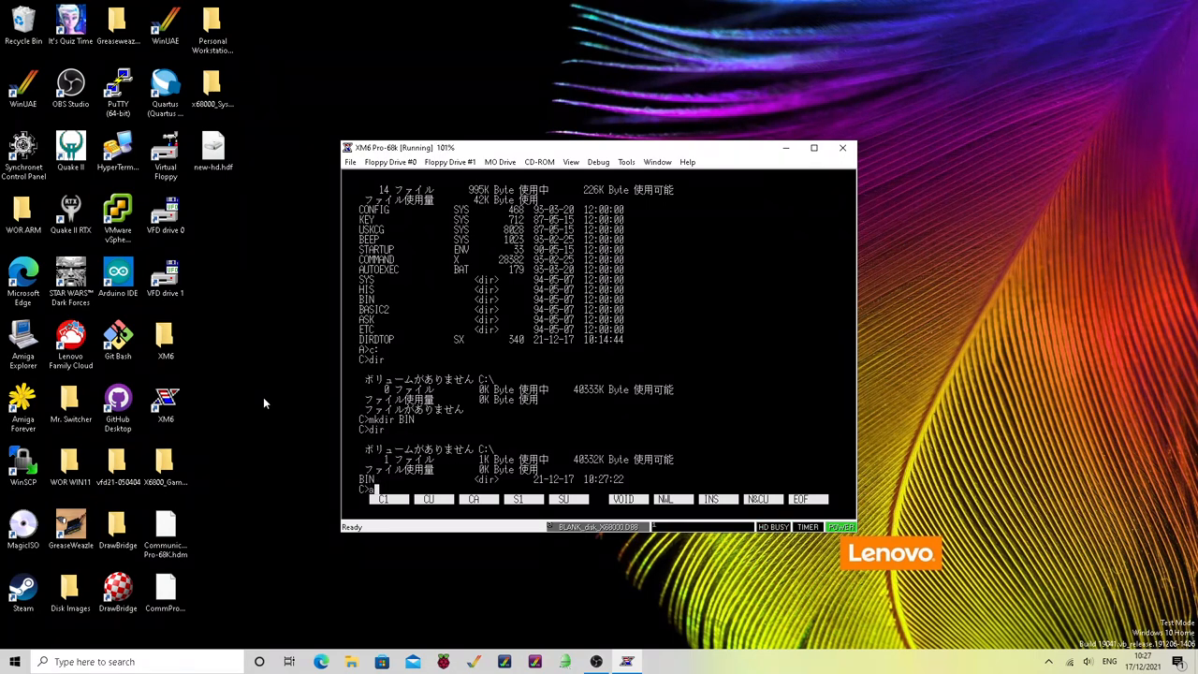
pyautogui.press('Return')
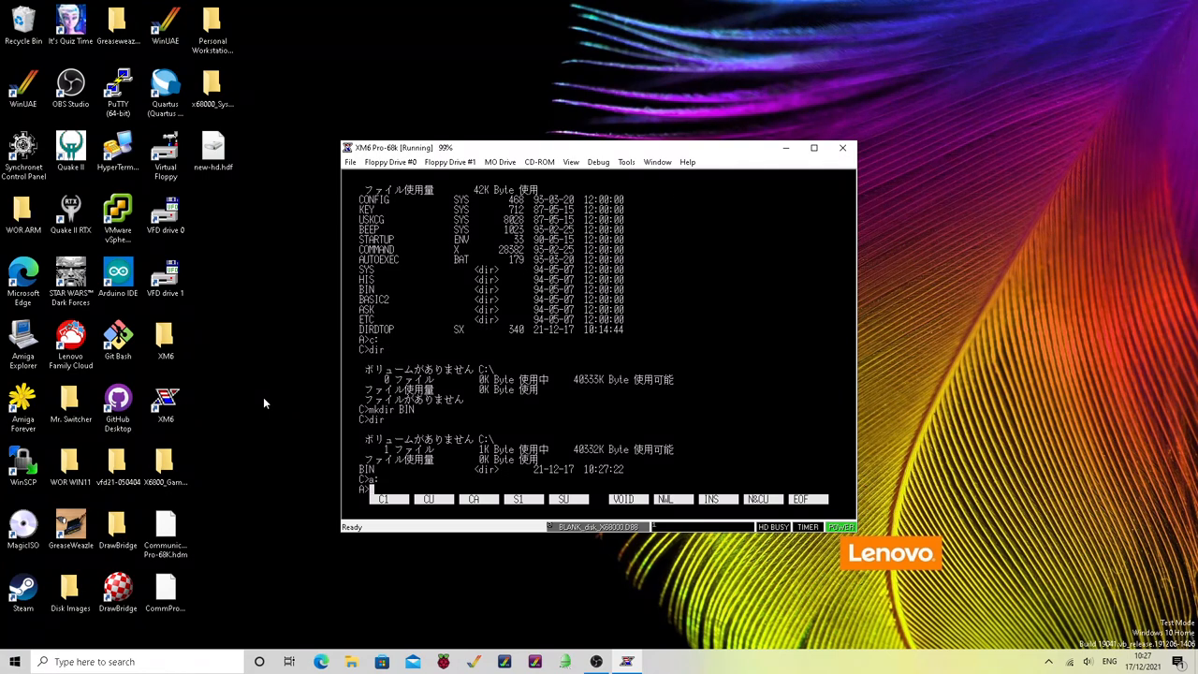
# From A:\bin, run copyall *.* c:\bin, entering backslashes via the Software Keyboard
pyautogui.write('cd bin')
pyautogui.write('copyall *.* c:')
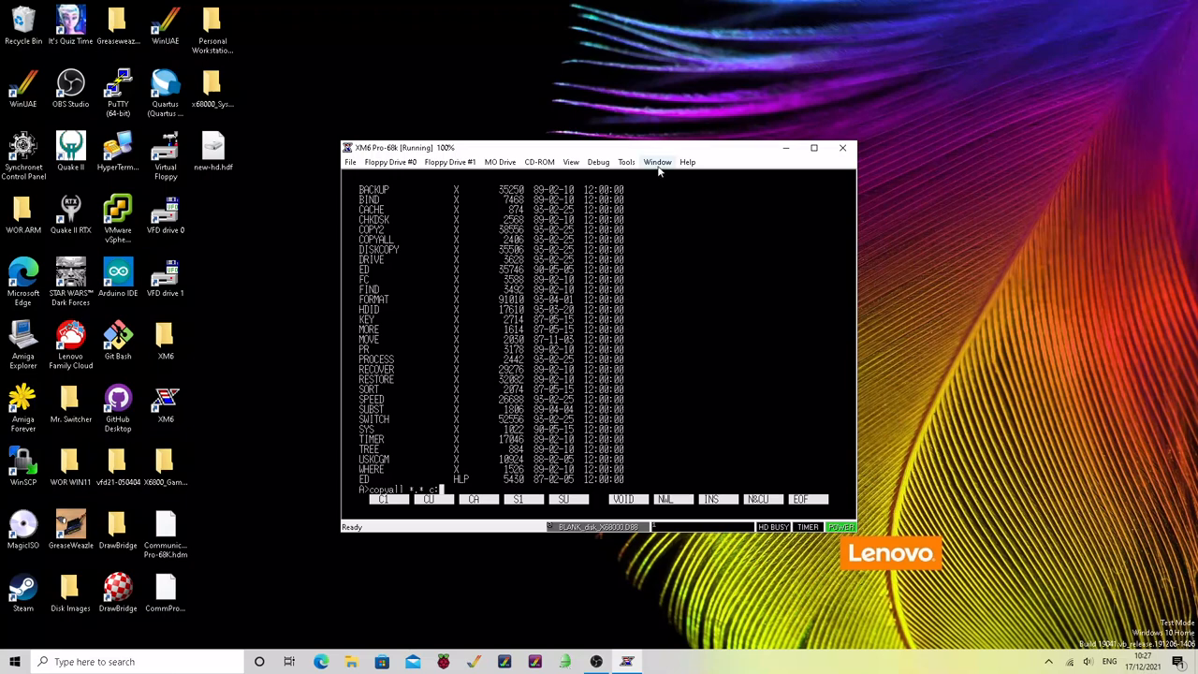
pyautogui.click(627, 162)
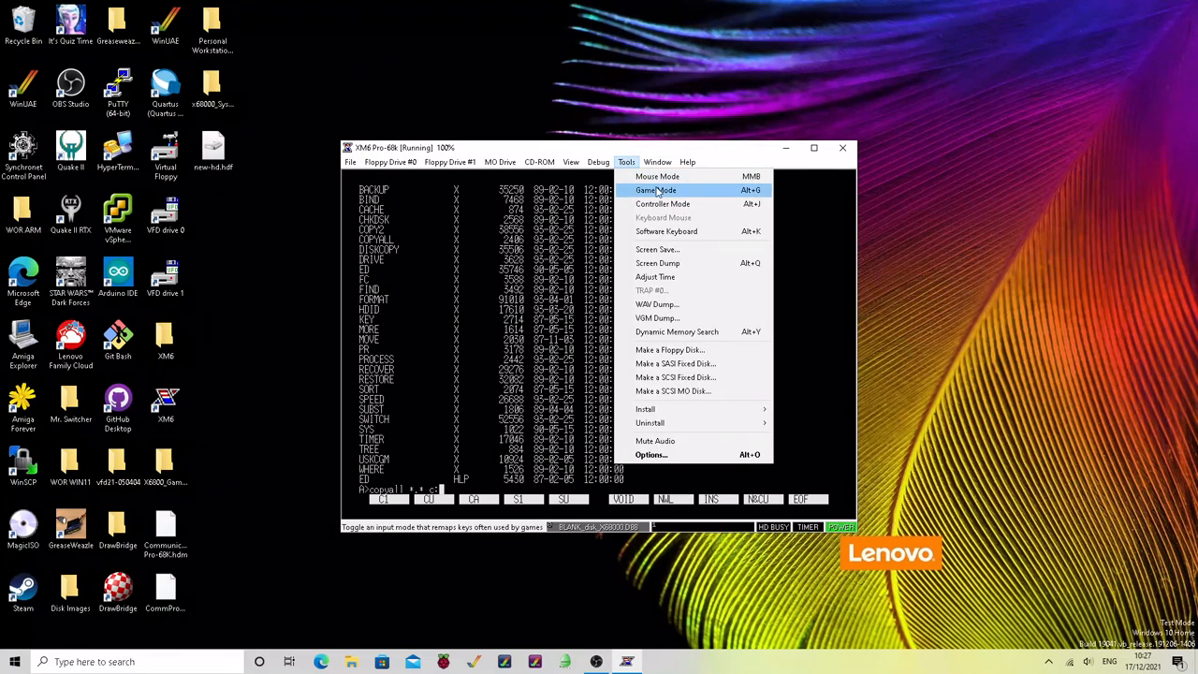
pyautogui.click(666, 231)
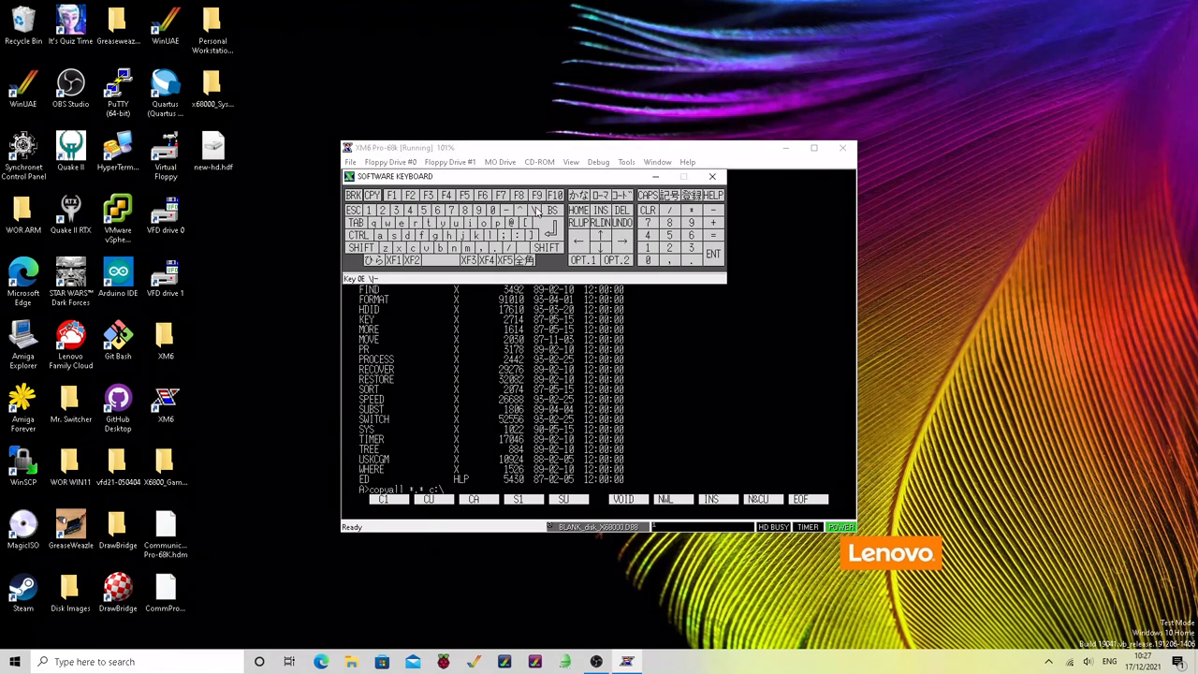
pyautogui.write('bin')
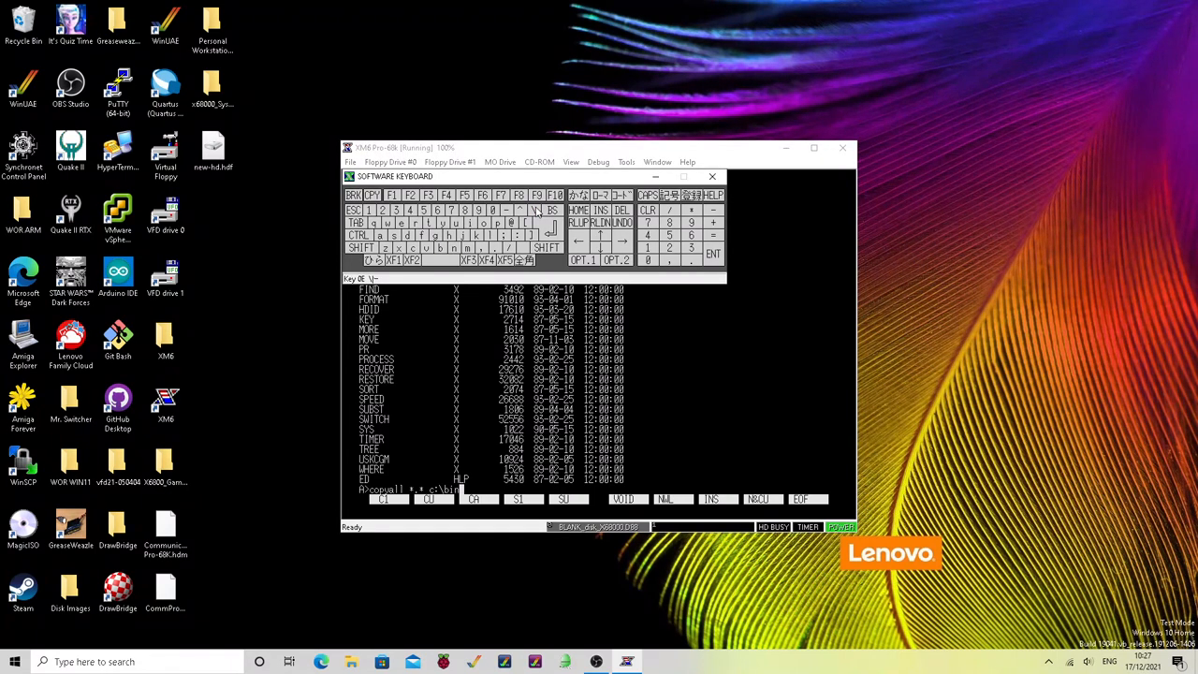
pyautogui.press('Return')
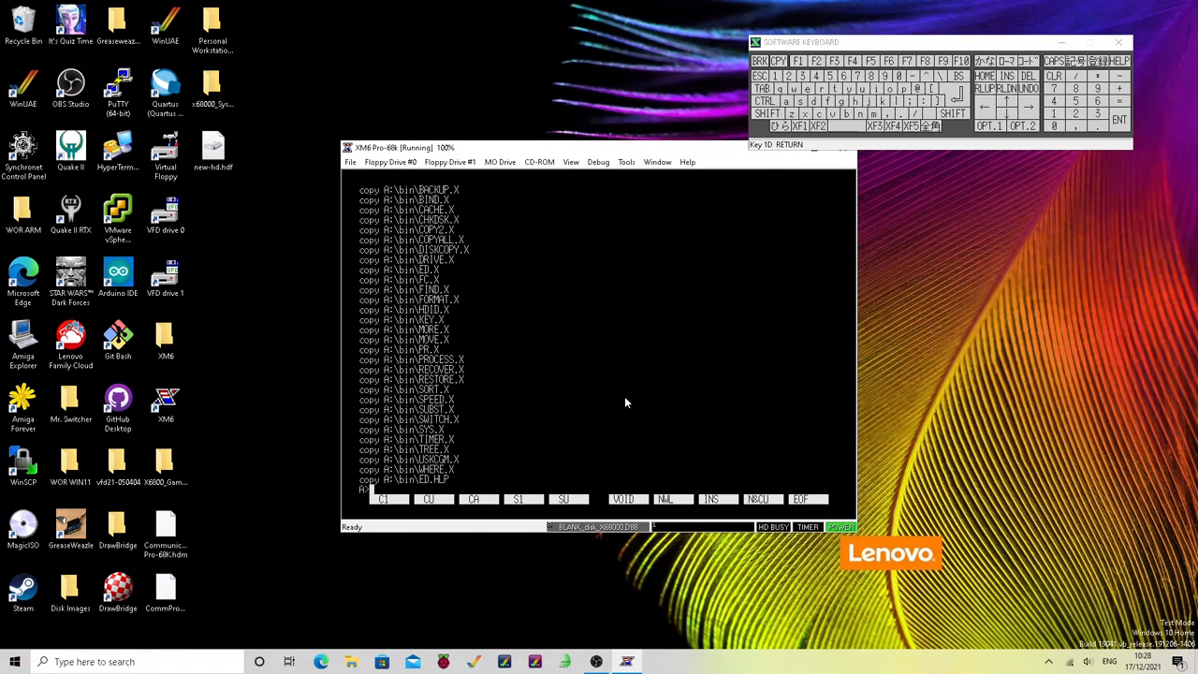
# List C:\bin to confirm the 31 copied files and return the prompt to drive A
pyautogui.write('cd')
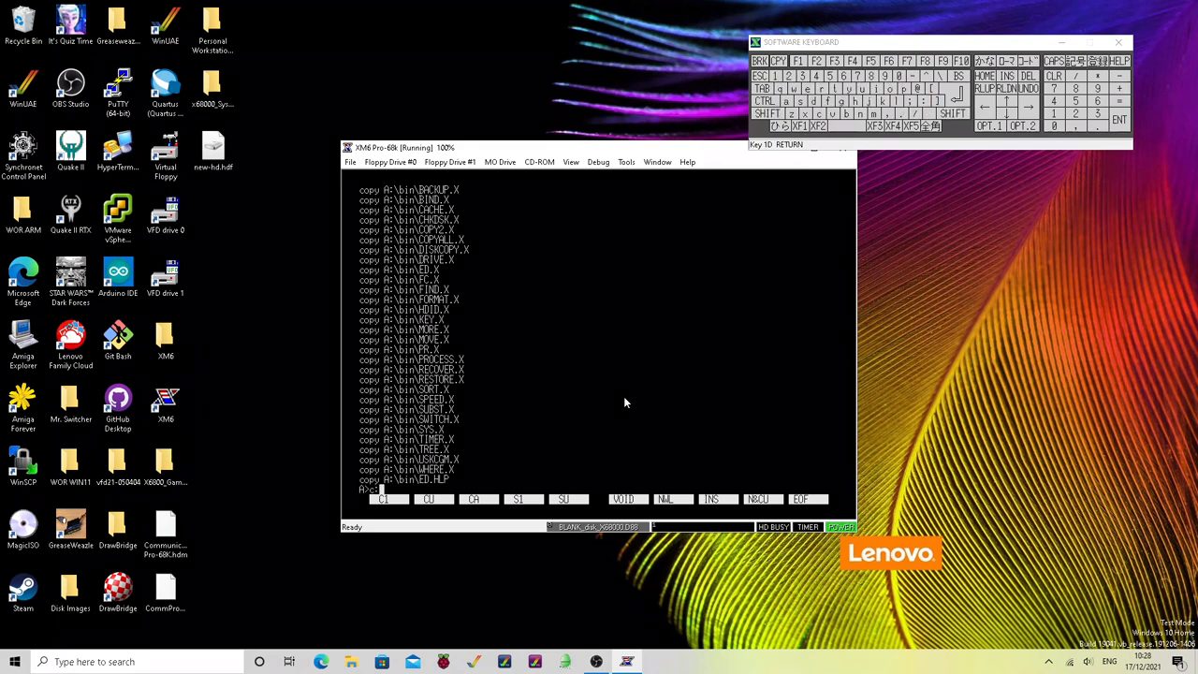
pyautogui.press('Return')
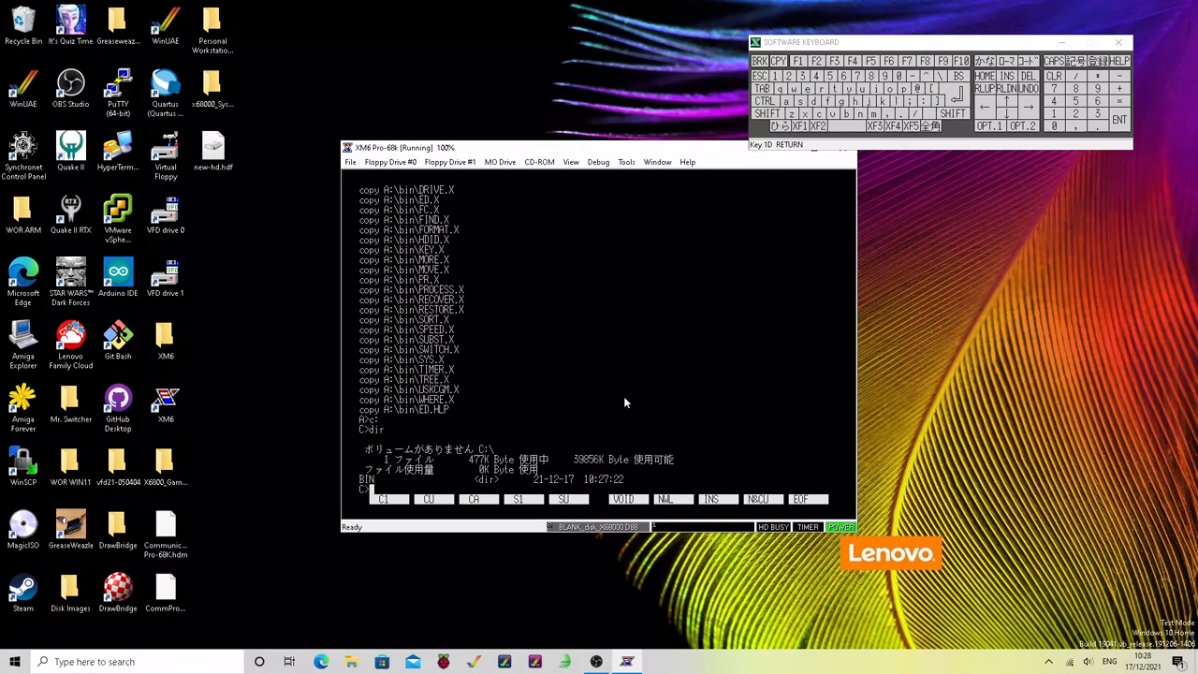
pyautogui.write('cd bin')
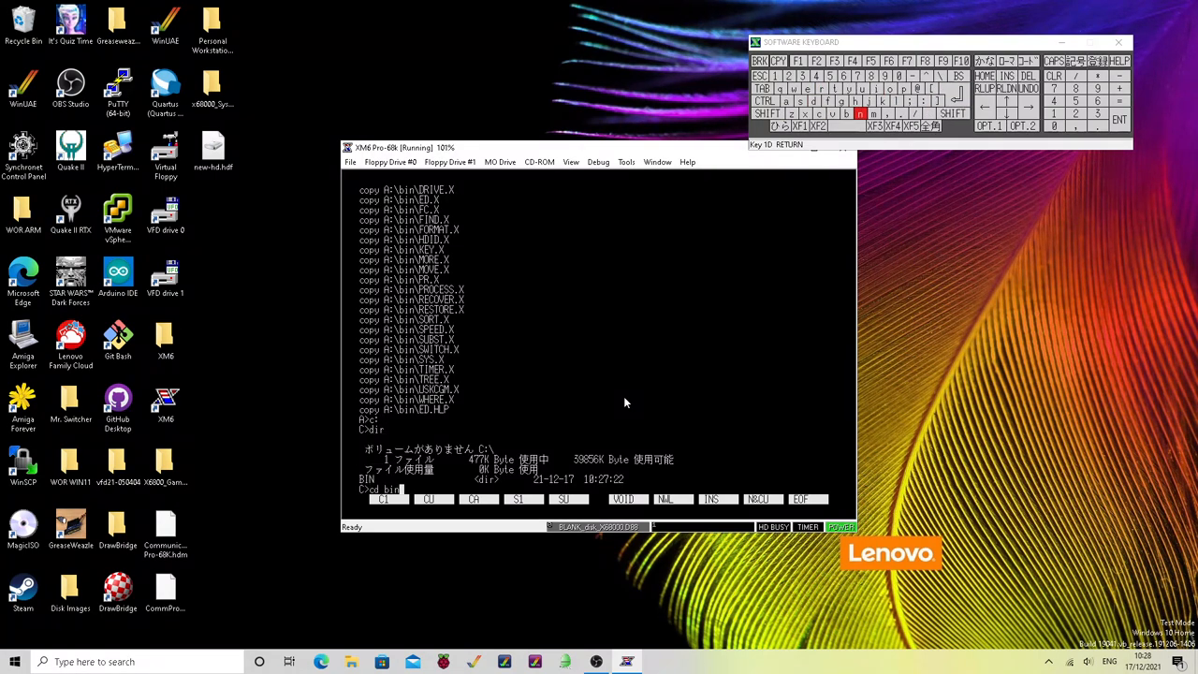
pyautogui.press('Return')
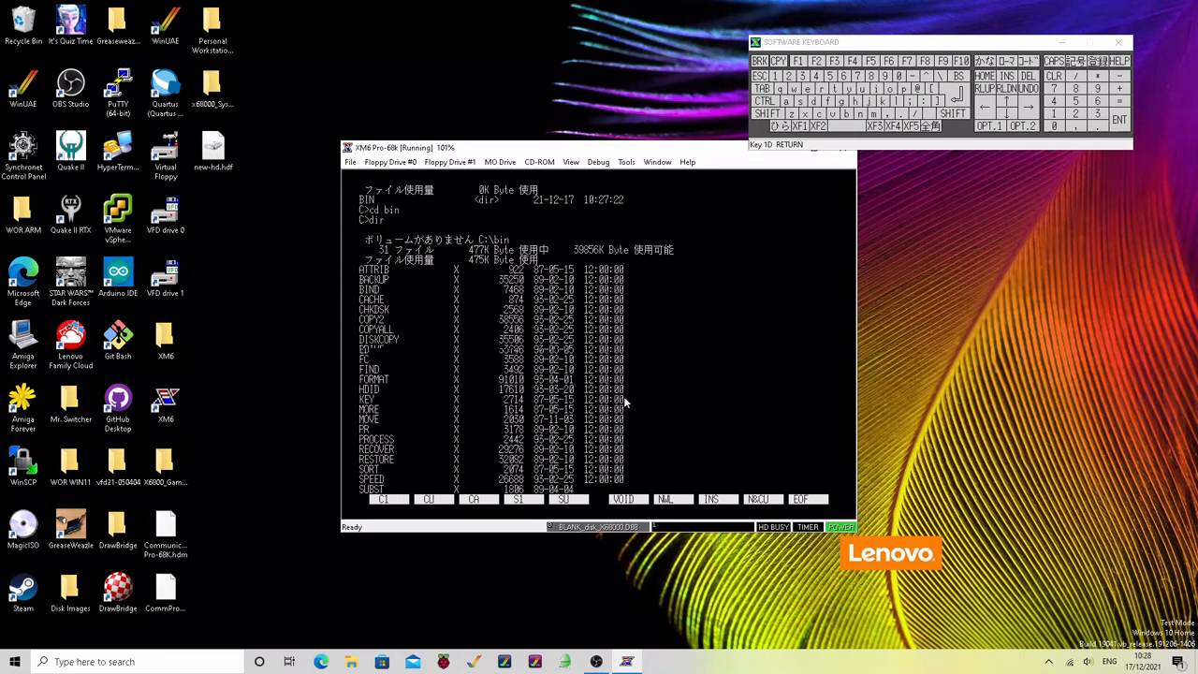
pyautogui.scroll(-3)
pyautogui.write('exit')
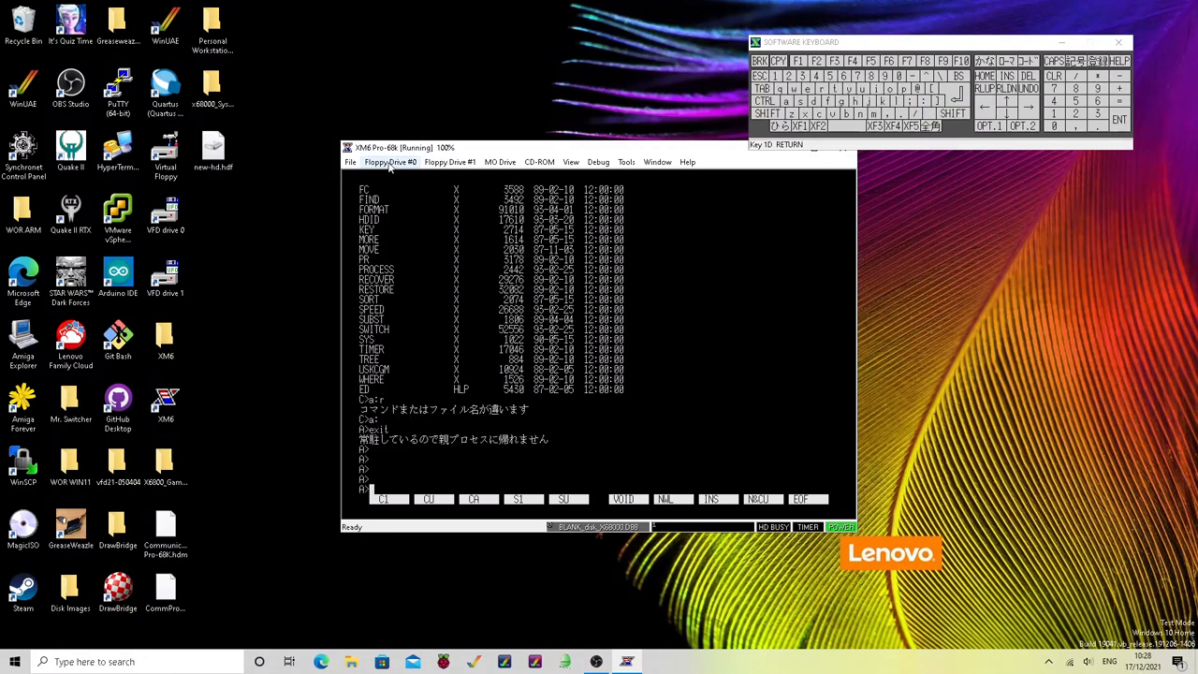
# Insert the SX-Window v3.1 Disk 1 (System) image from the DIM folder into floppy drive 0
pyautogui.click(390, 162)
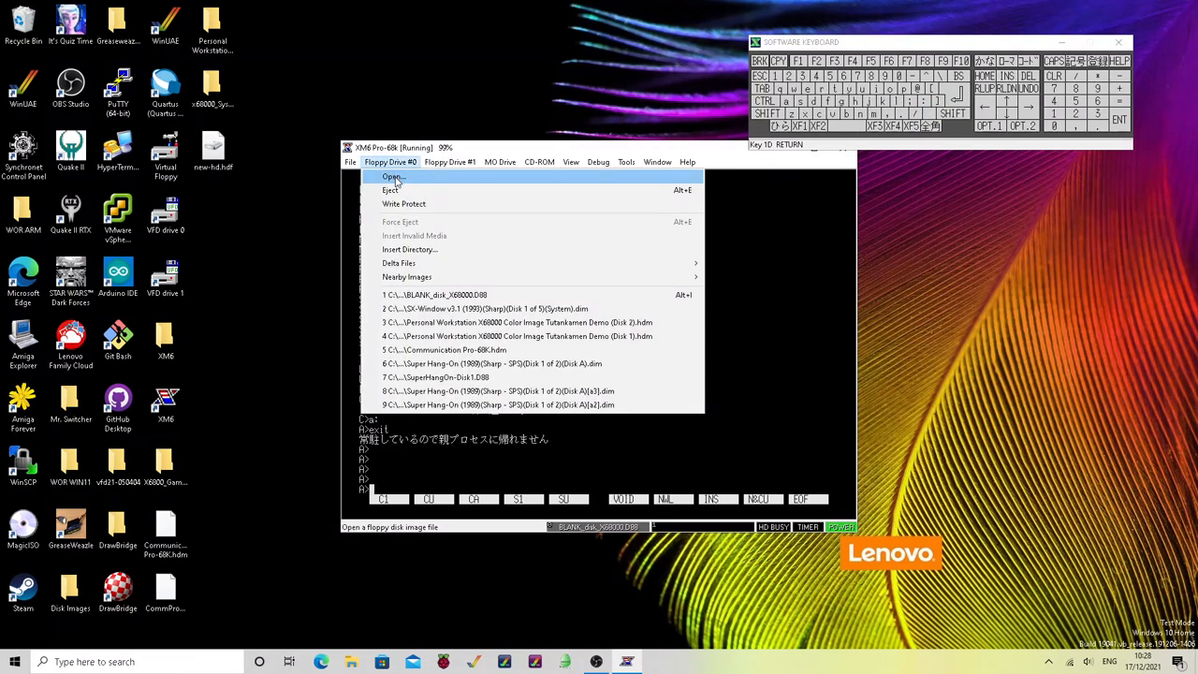
pyautogui.click(393, 177)
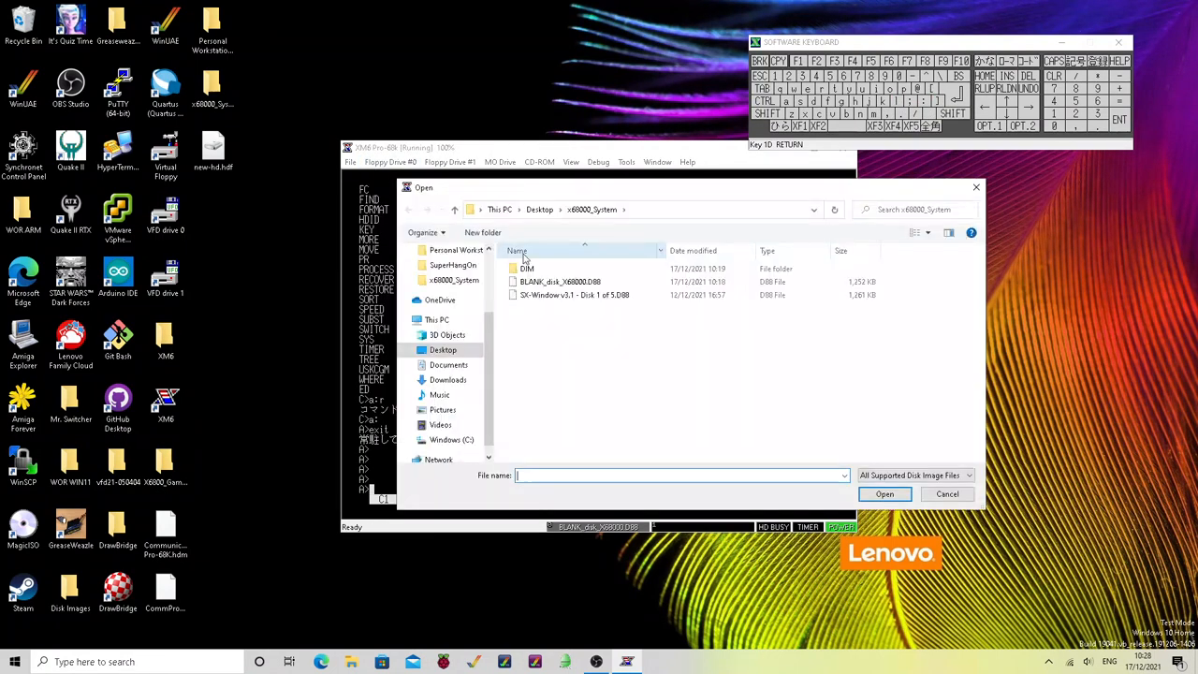
pyautogui.doubleClick(527, 269)
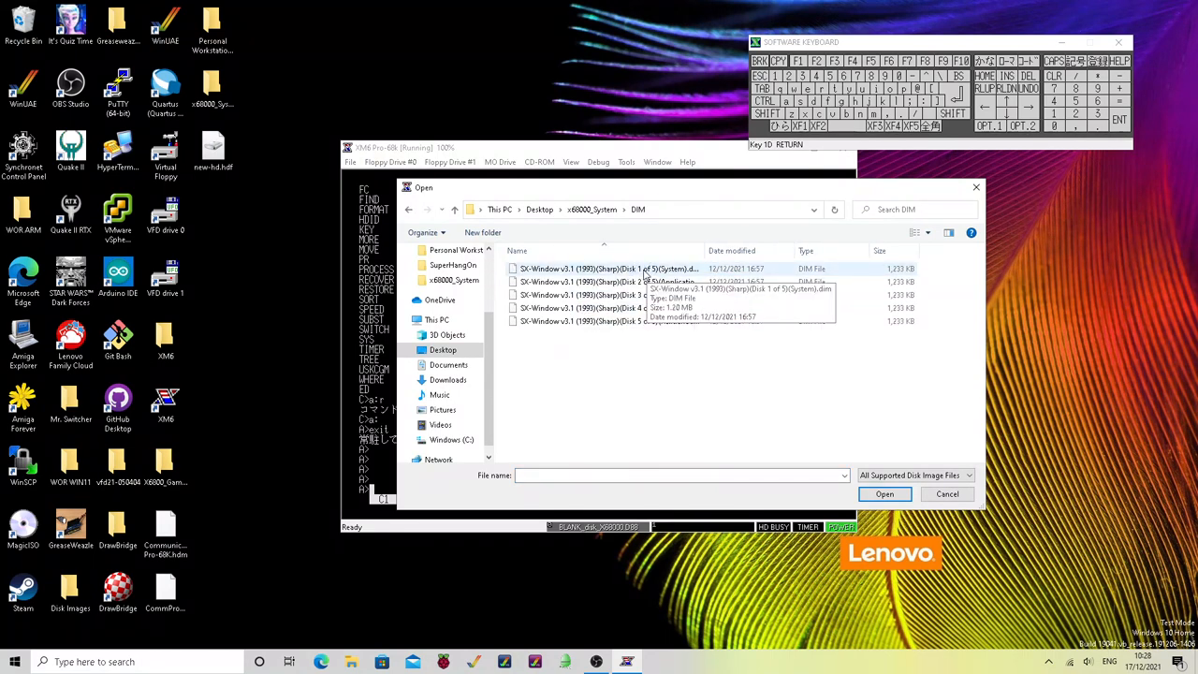
pyautogui.click(884, 494)
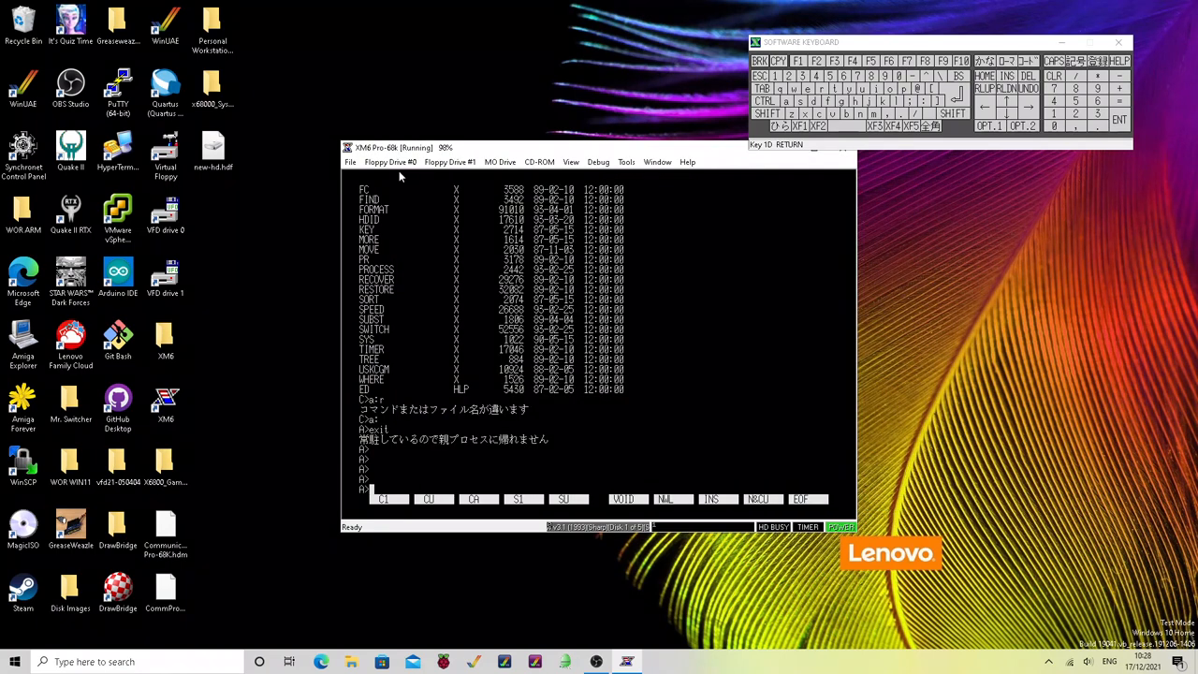
# Reset the emulated X68000 so it boots SX-Window from the System floppy
pyautogui.click(350, 162)
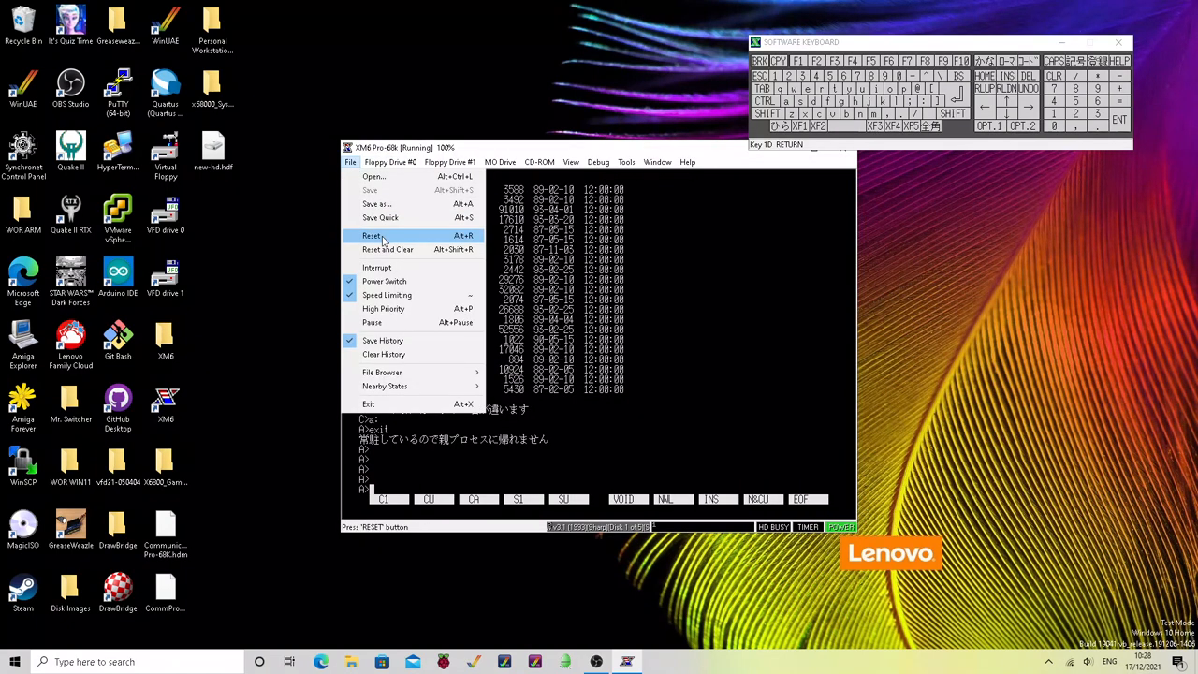
pyautogui.click(372, 235)
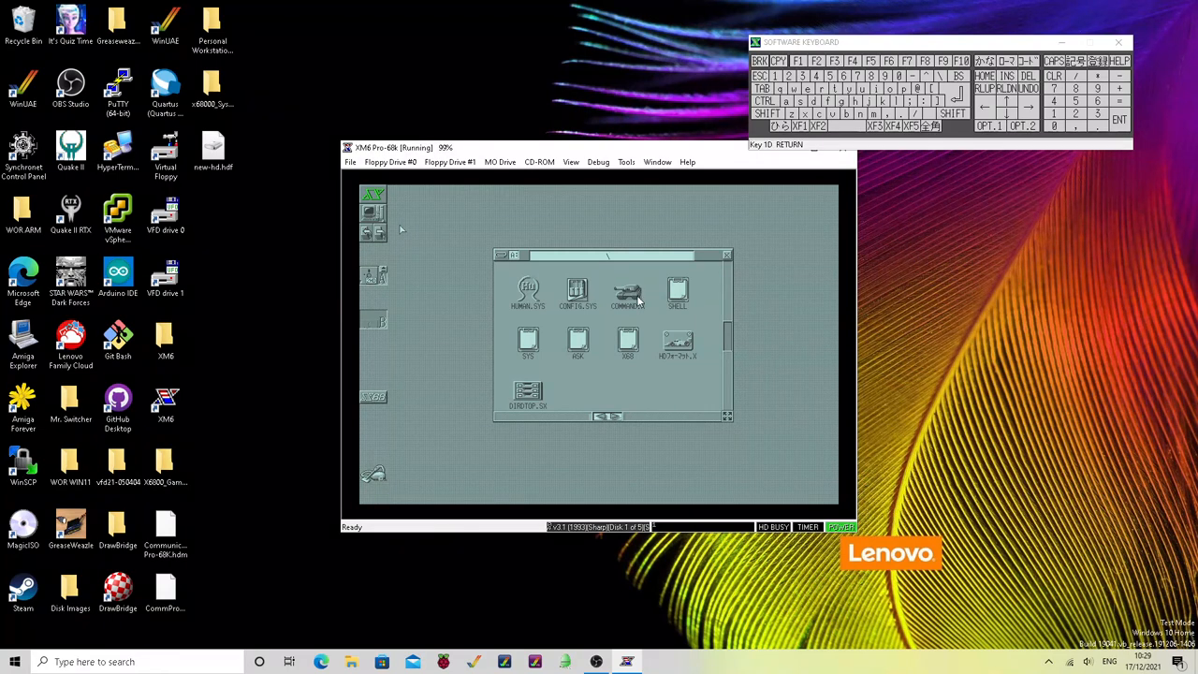
pyautogui.moveTo(655, 342)
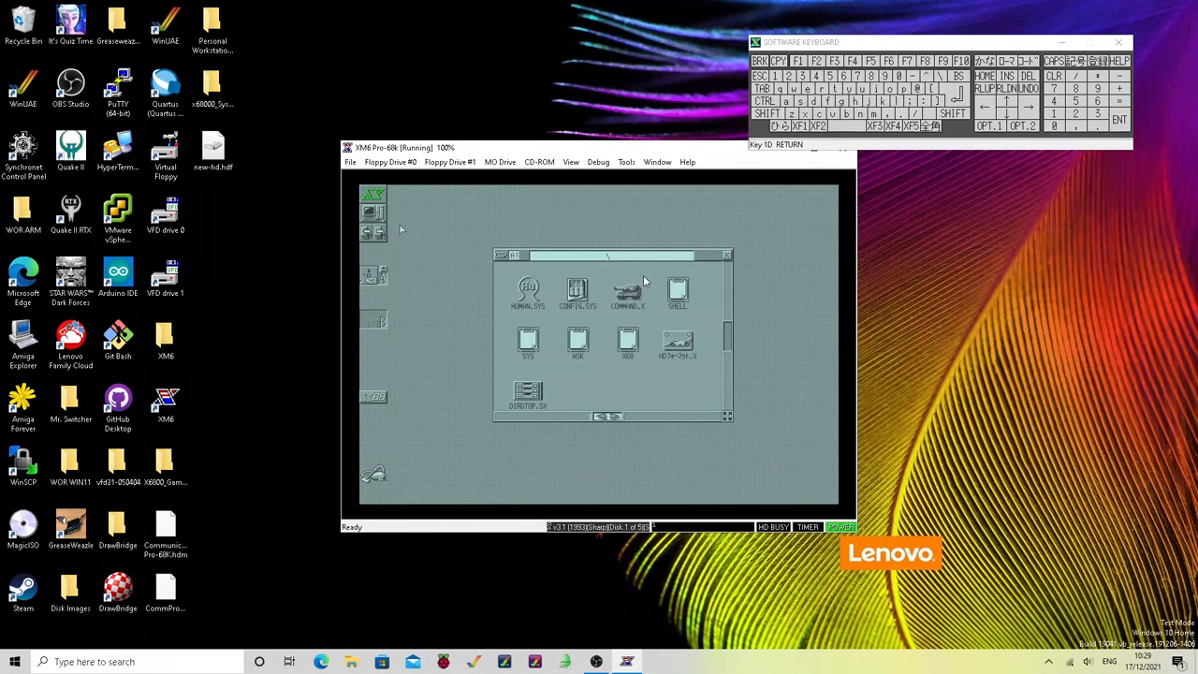
pyautogui.moveTo(625, 208)
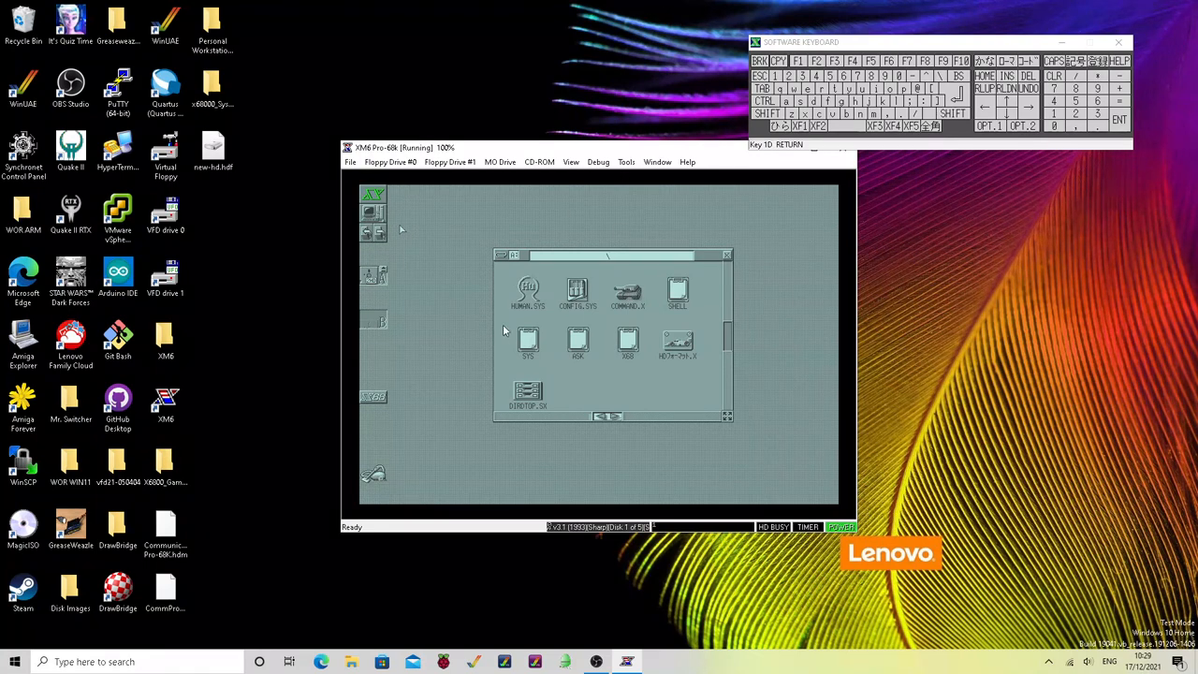
pyautogui.moveTo(405, 340)
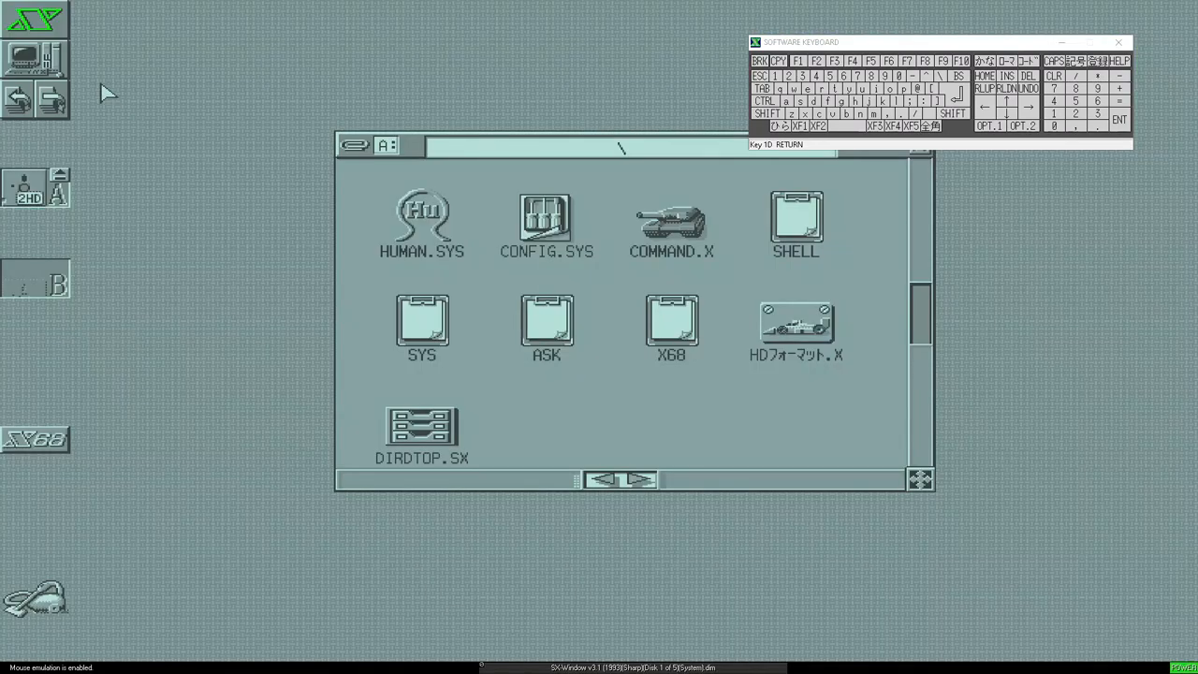
pyautogui.moveTo(771, 263)
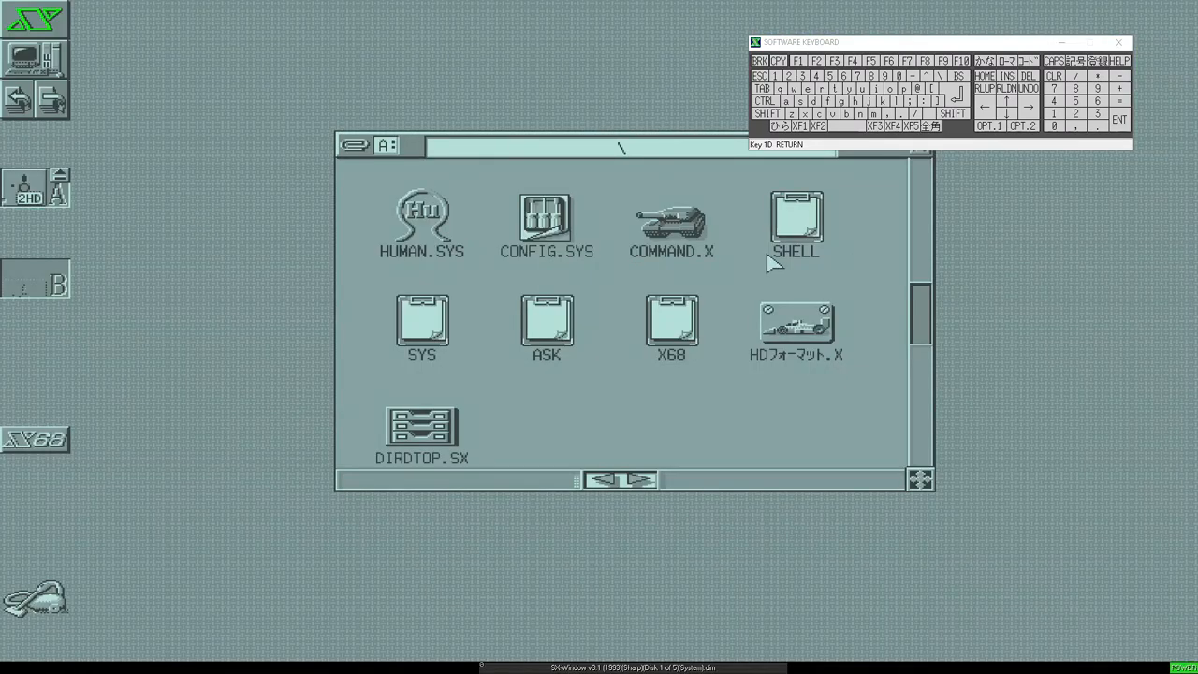
# Launch COMMAND.X from SX-Window and run dir to list drive A
pyautogui.doubleClick(671, 222)
pyautogui.write('di')
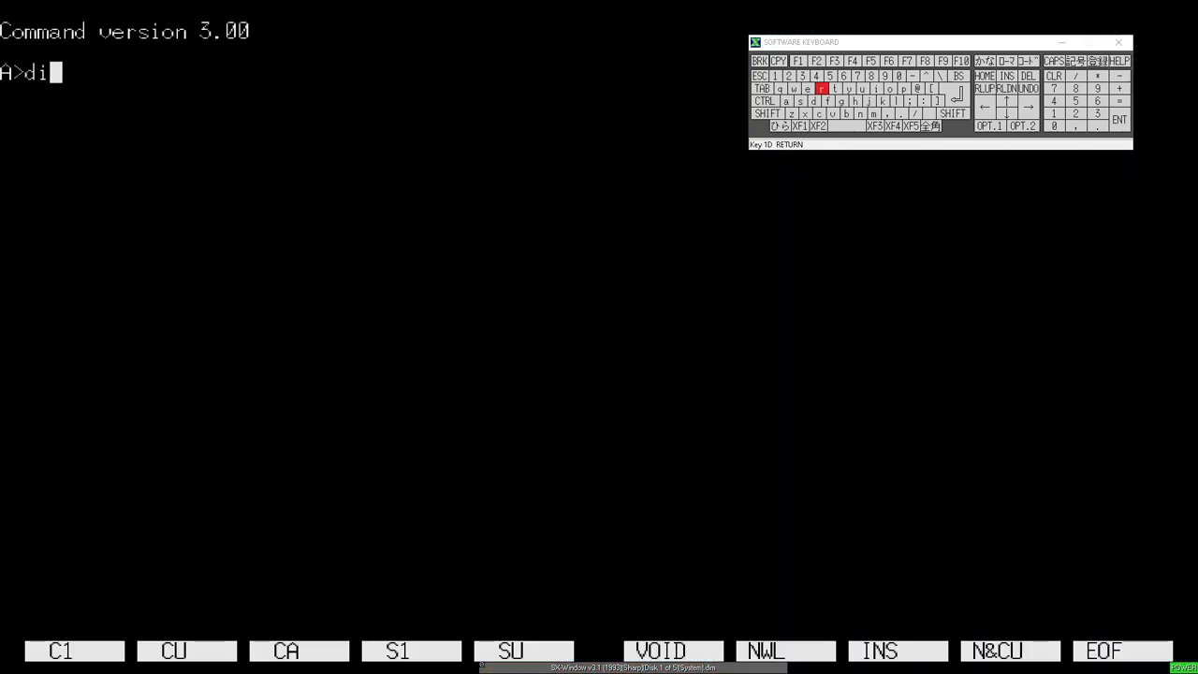
pyautogui.click(822, 88)
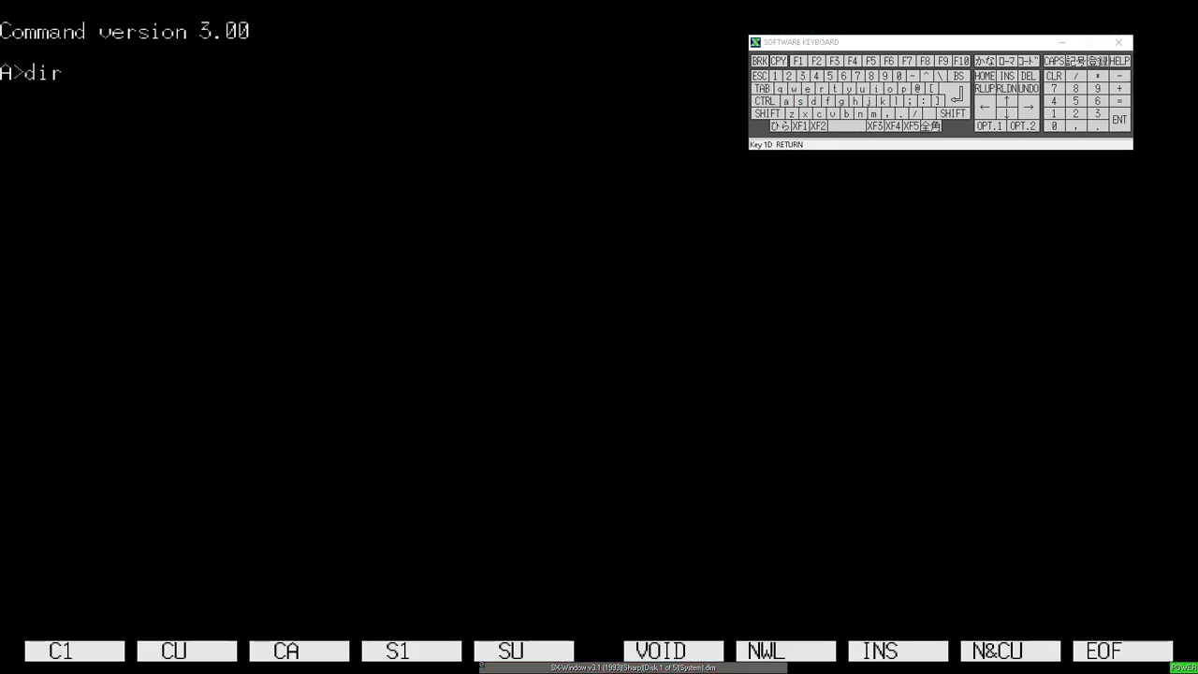
pyautogui.press('Return')
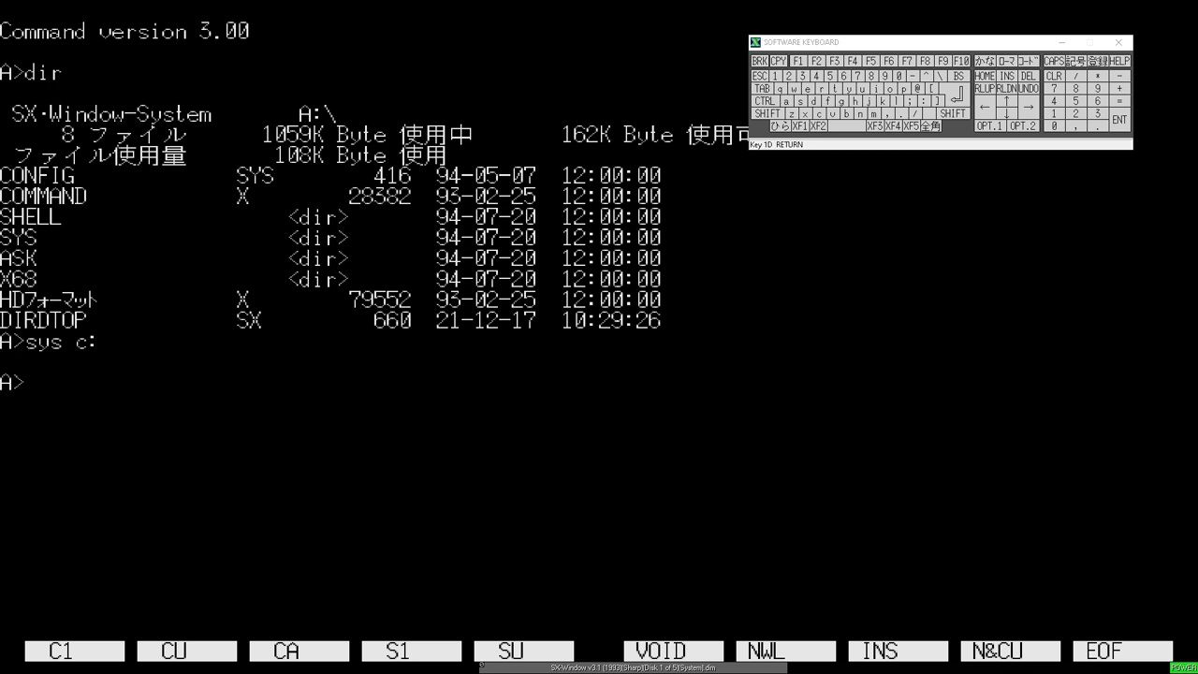
# Run c:\bin\copyall *.* c: to copy the whole floppy, then switch the prompt to drive C
pyautogui.write('c:\\')
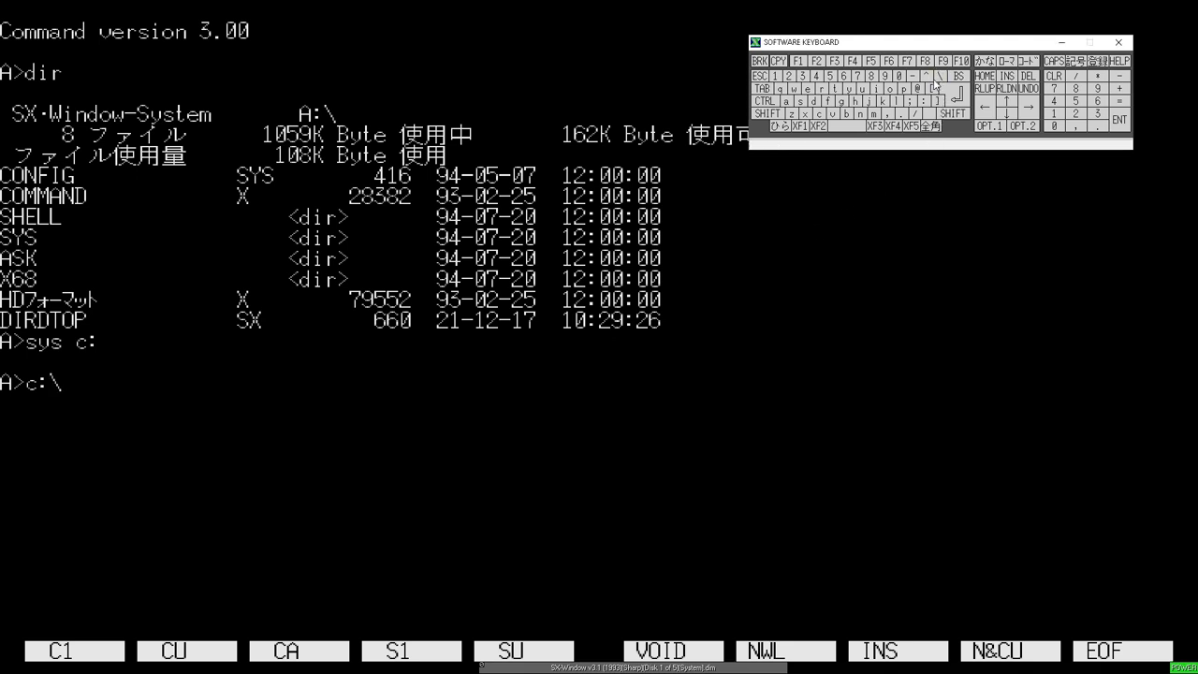
pyautogui.write('bin')
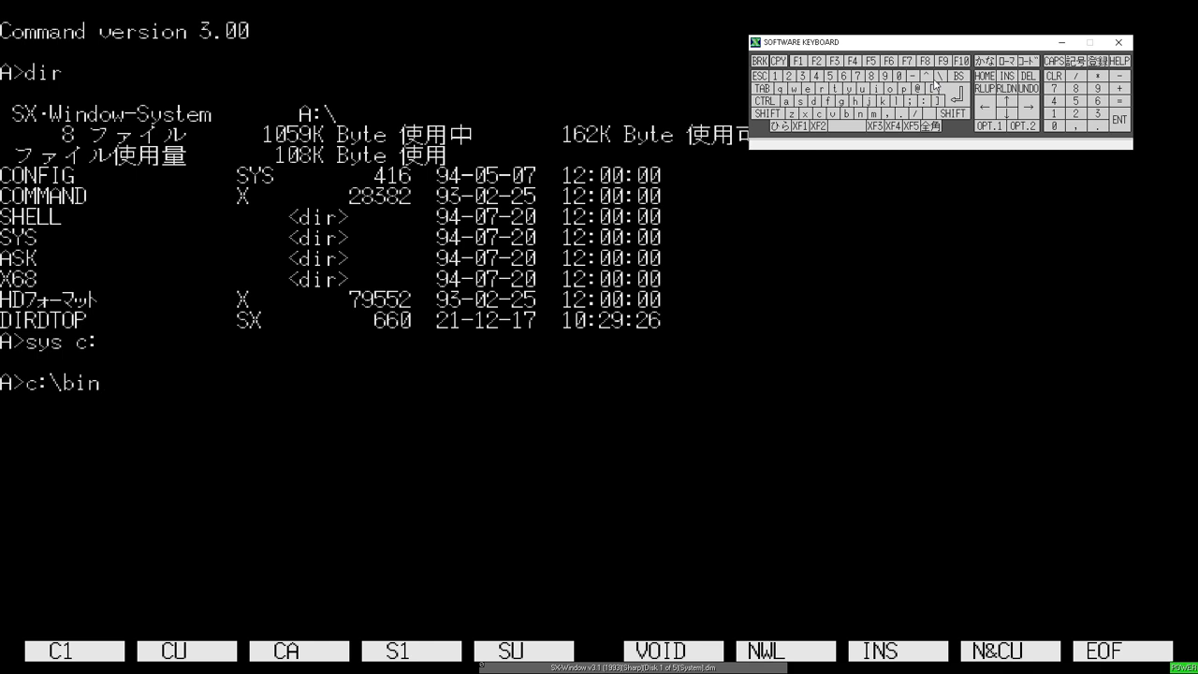
pyautogui.moveTo(945, 75)
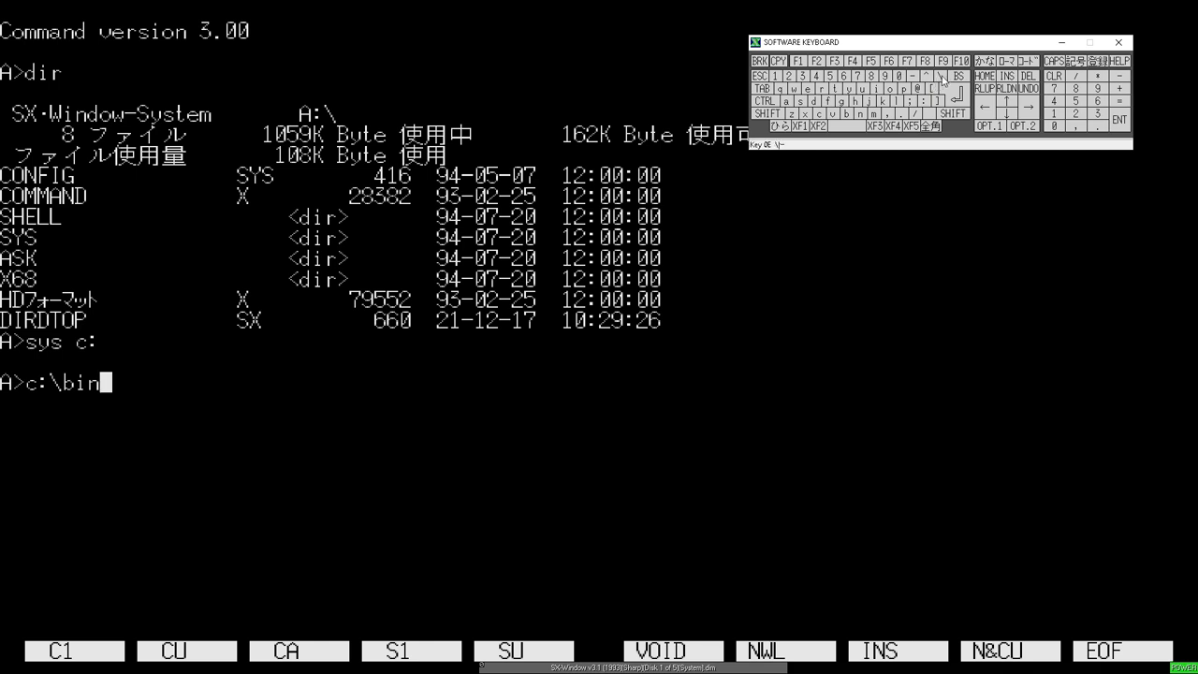
pyautogui.write('cop')
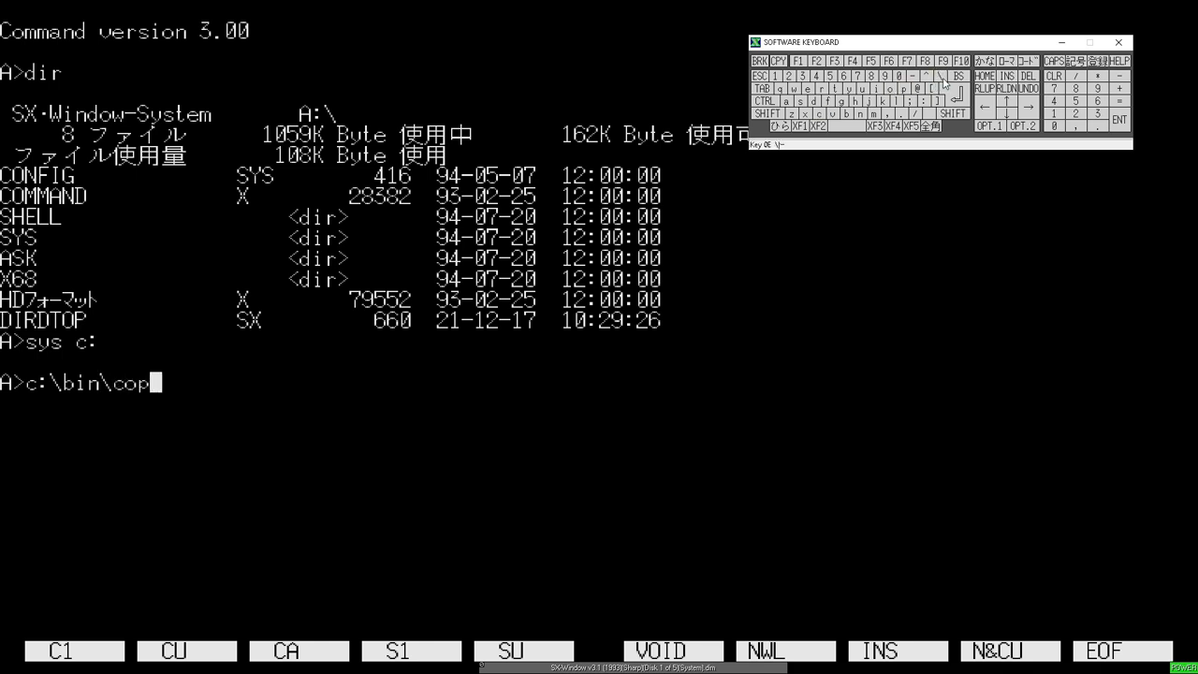
pyautogui.write('yall *.* c:')
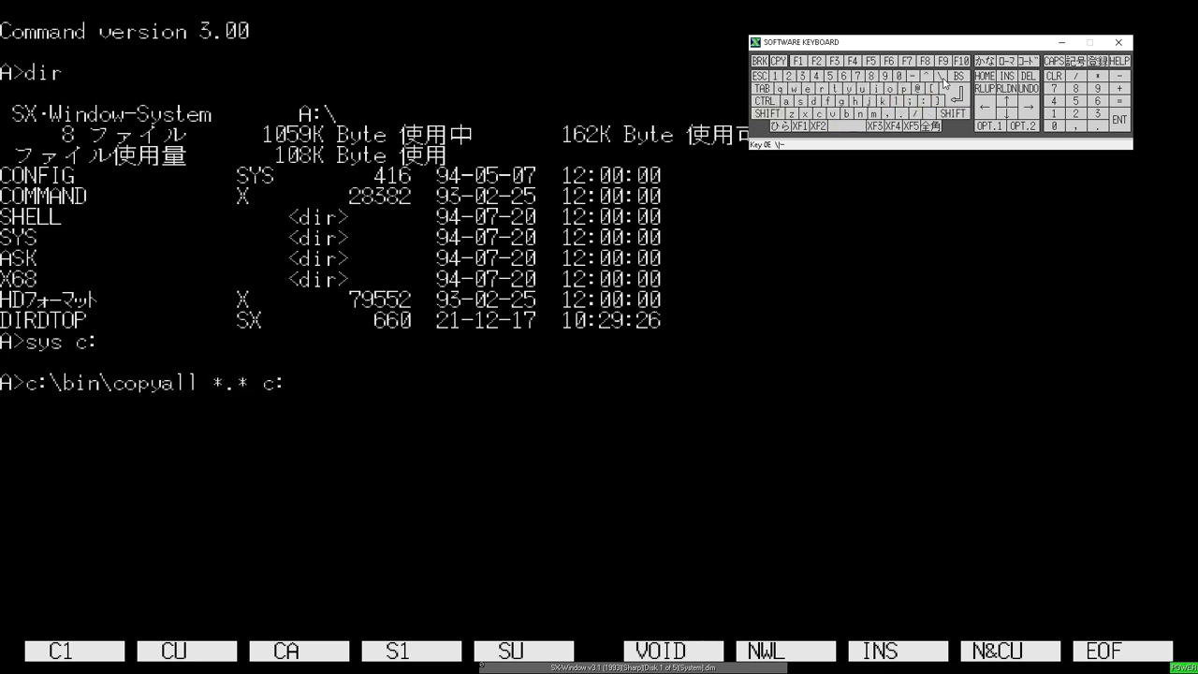
pyautogui.press('Return')
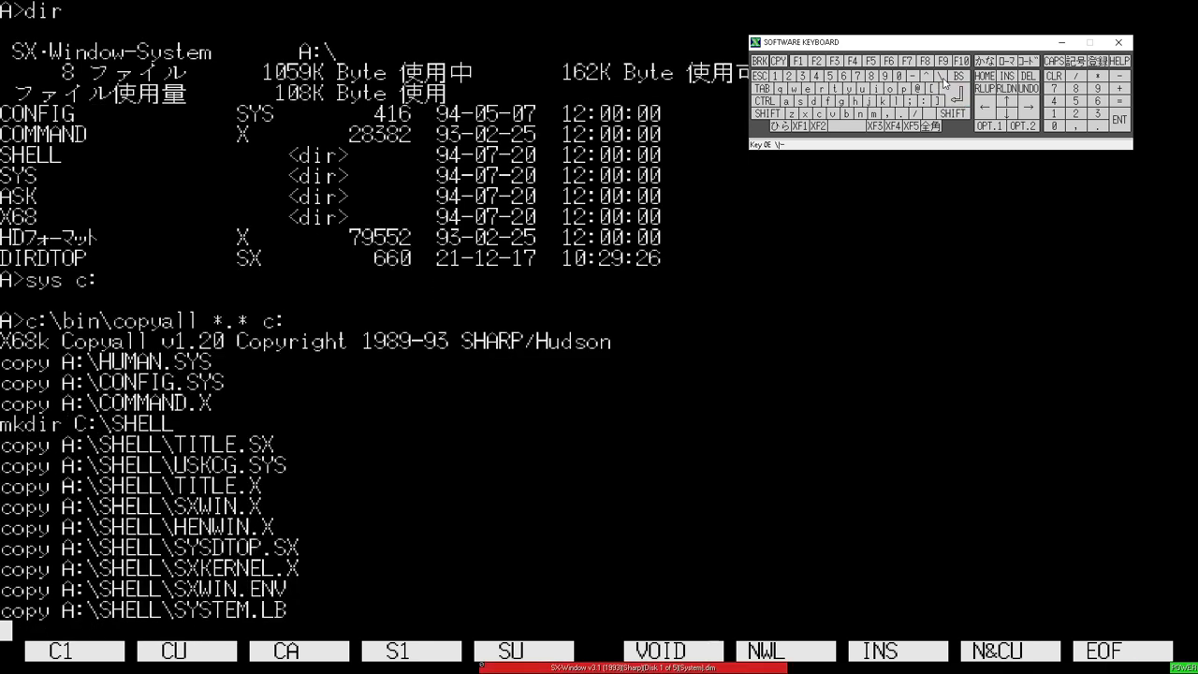
pyautogui.scroll(-3)
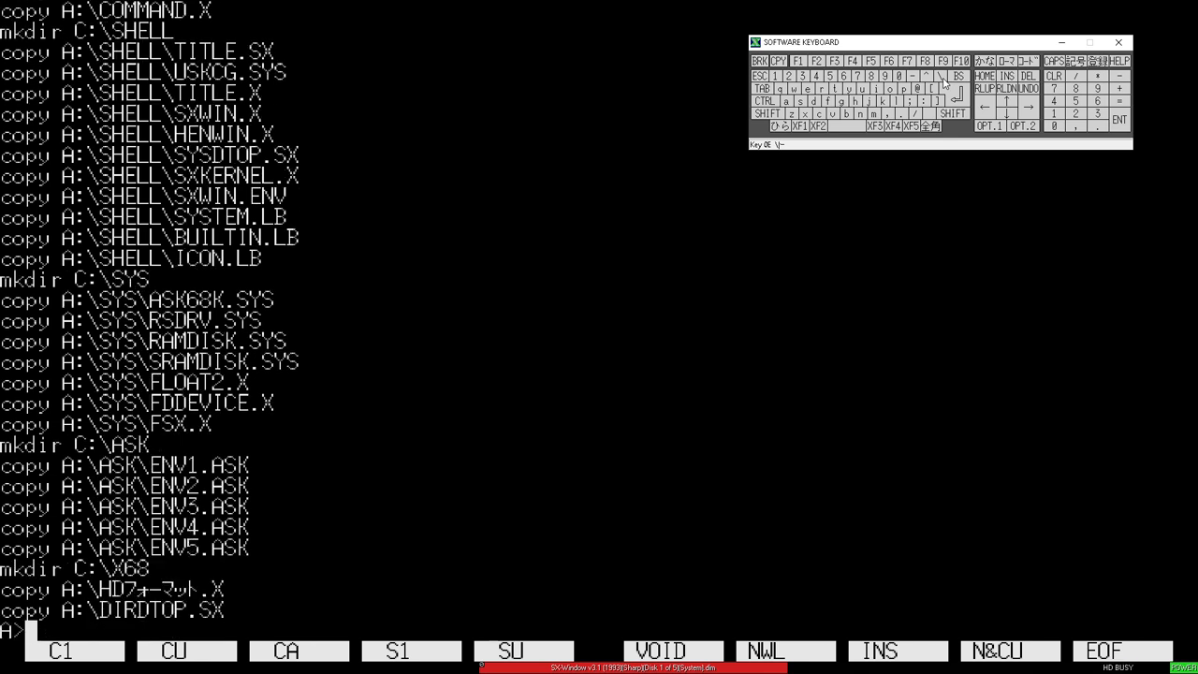
pyautogui.write('c:')
pyautogui.write('dir')
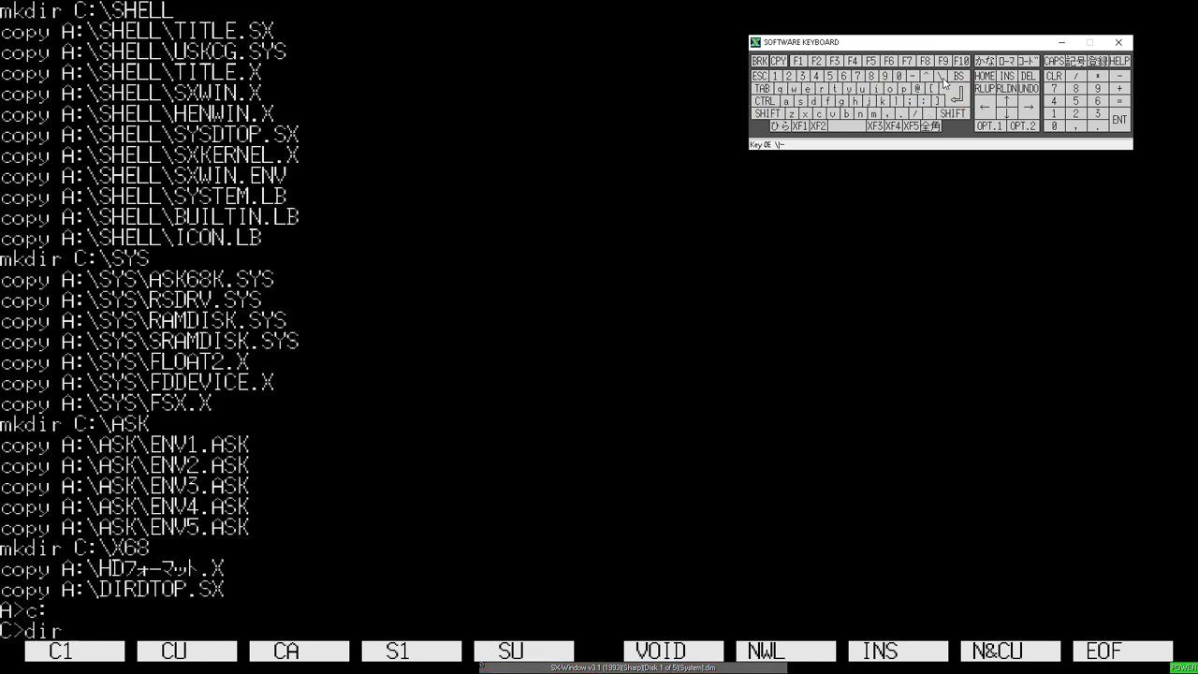
pyautogui.press('Return')
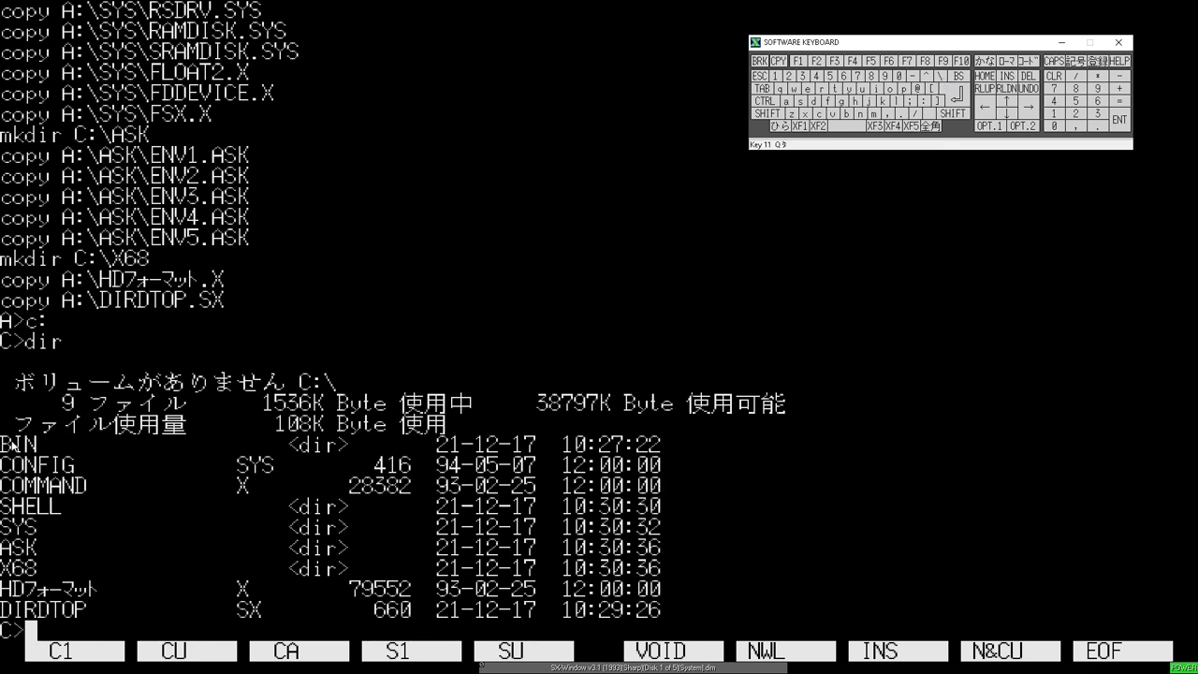
pyautogui.moveTo(728, 254)
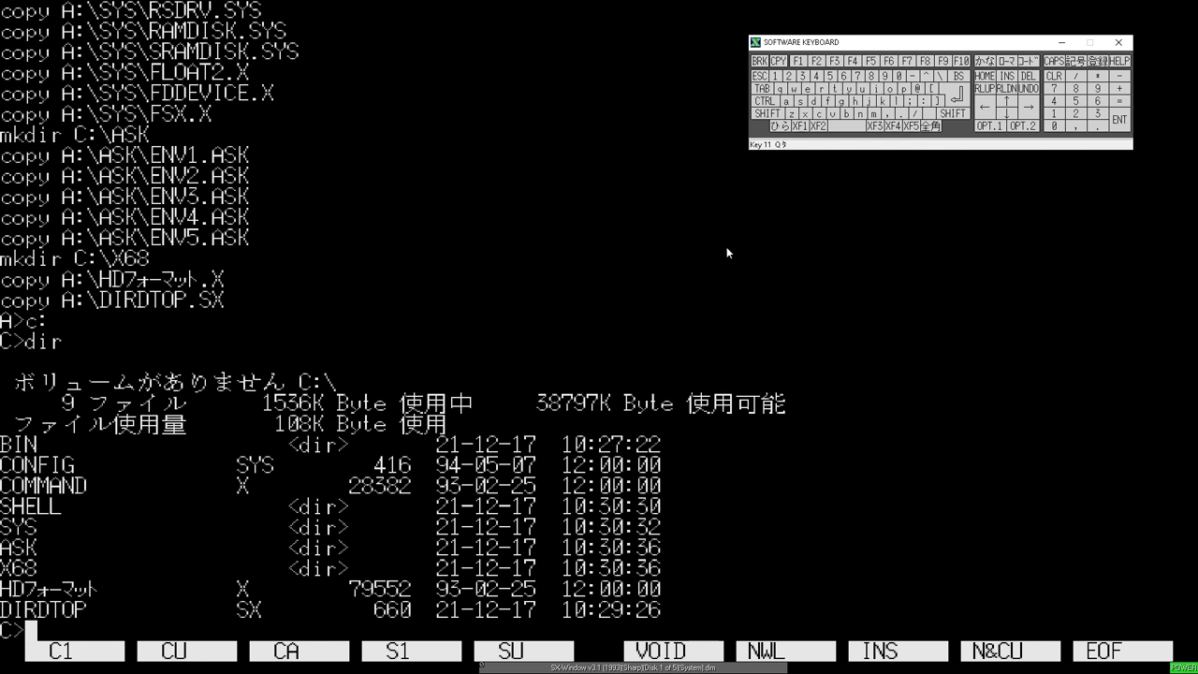
# Type exit to leave the command shell for the SX-Window desktop
pyautogui.write('exit')
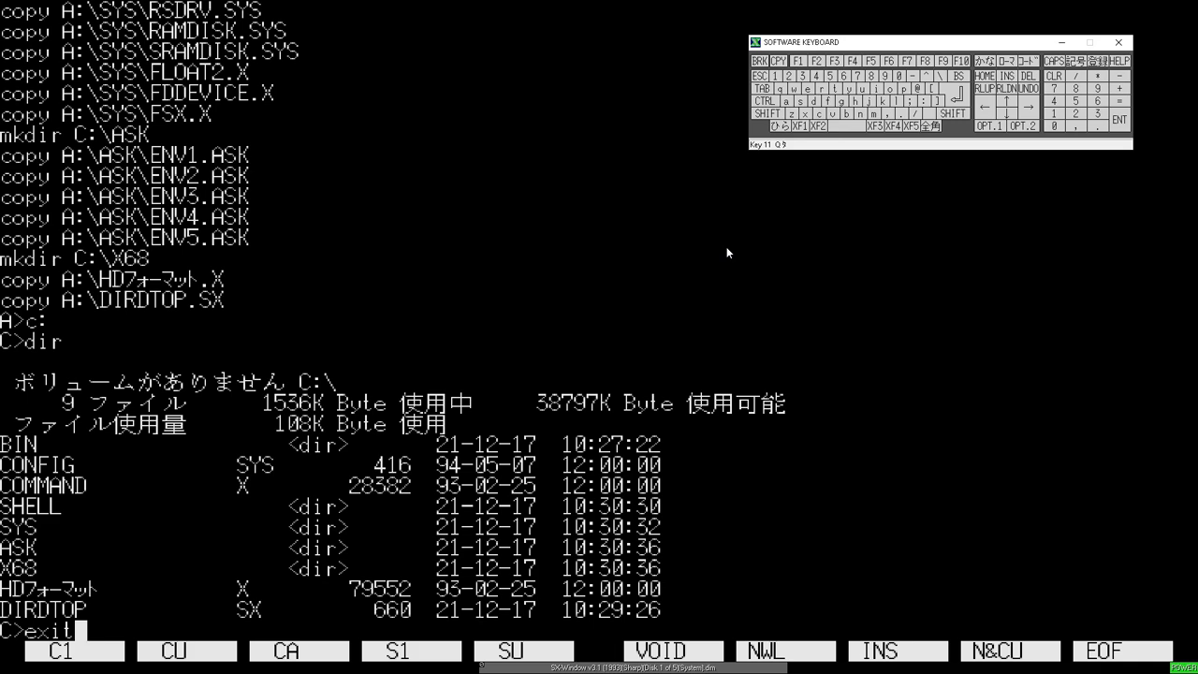
pyautogui.press('Return')
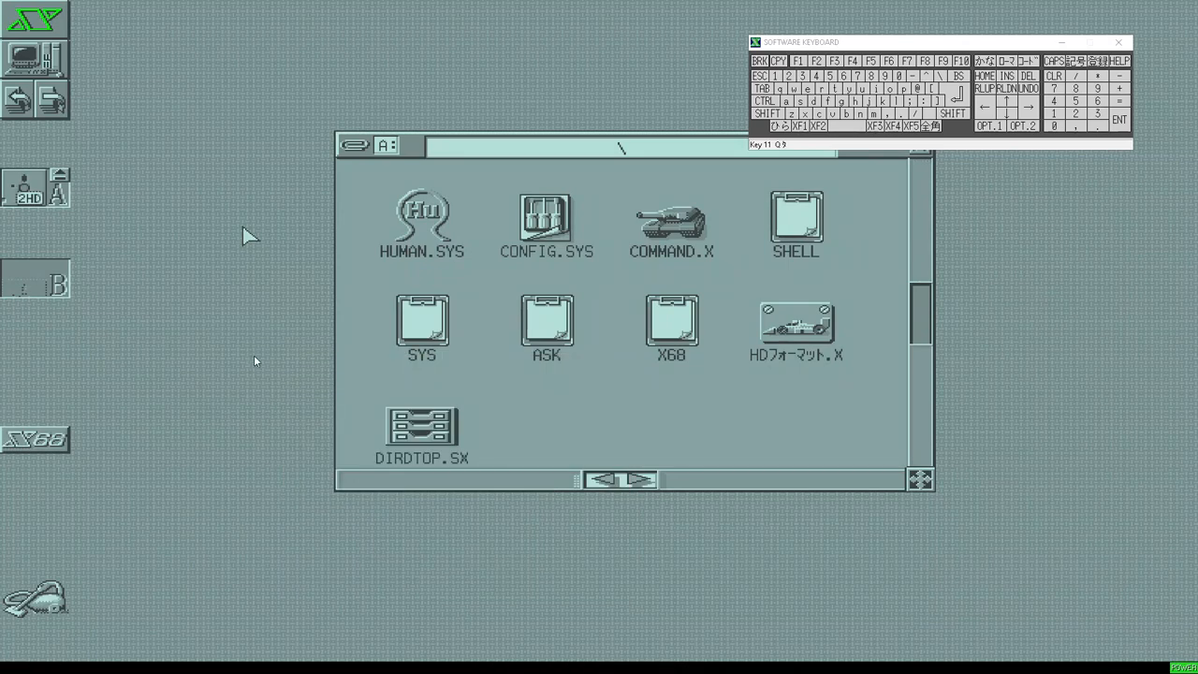
pyautogui.moveTo(74, 184)
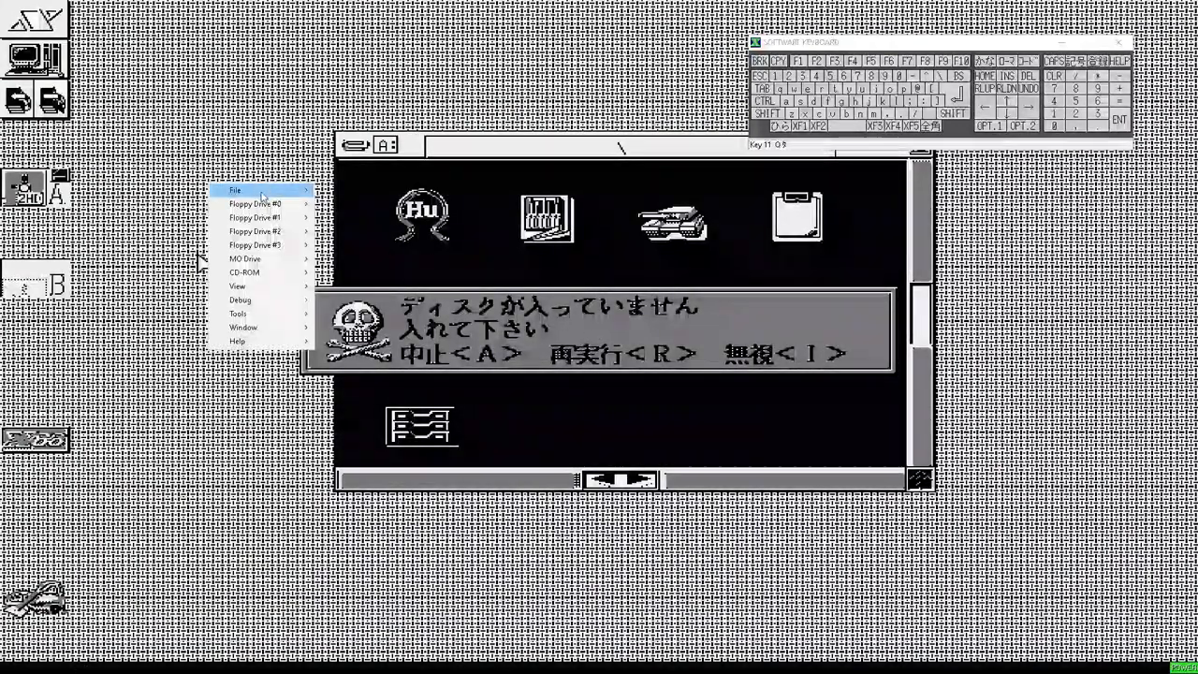
# Reset the emulated machine from the emulator's controls to reboot into SX-Window
pyautogui.click(235, 190)
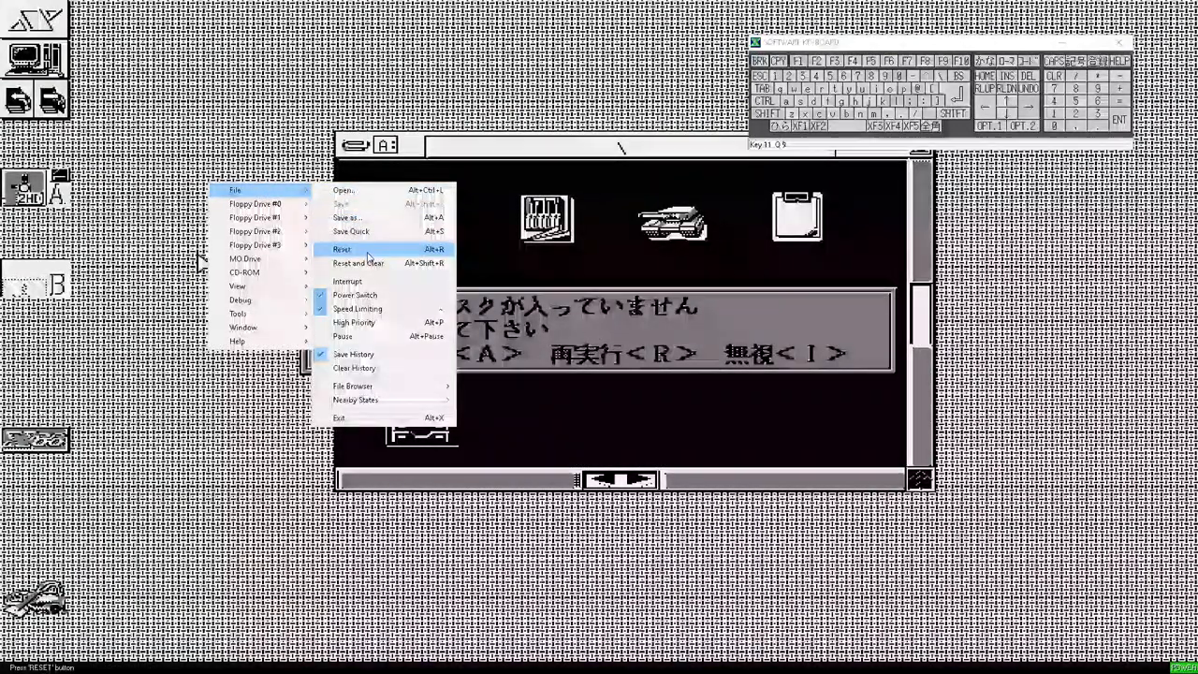
pyautogui.click(342, 249)
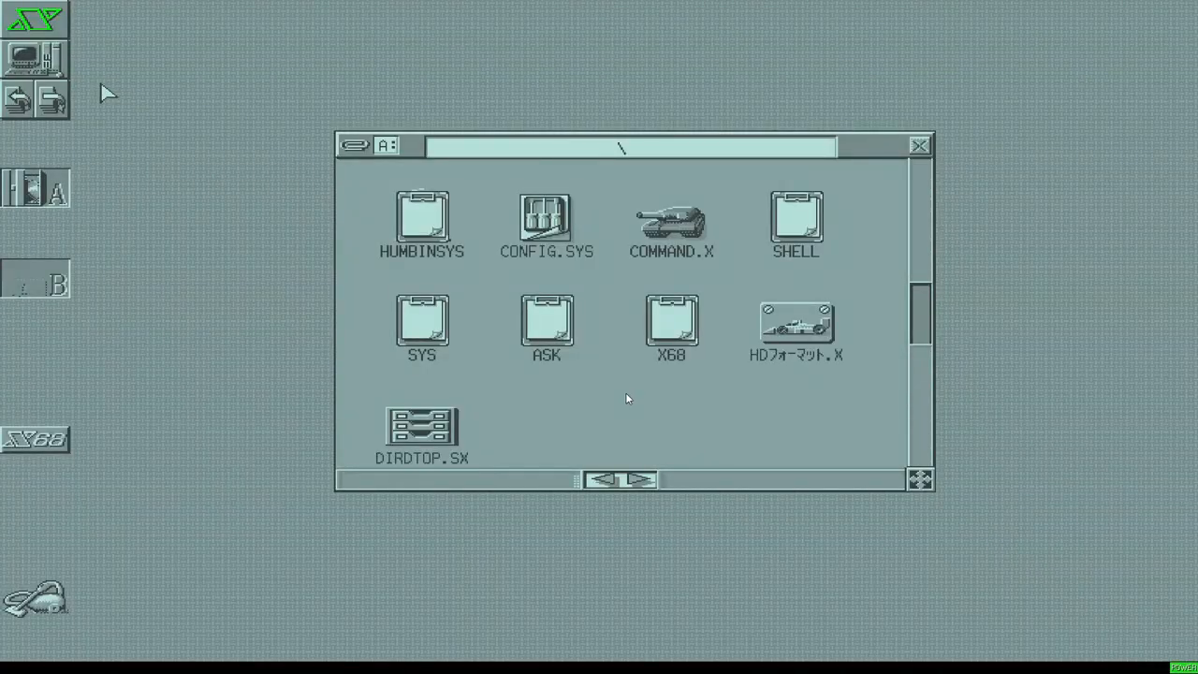
pyautogui.moveTo(253, 71)
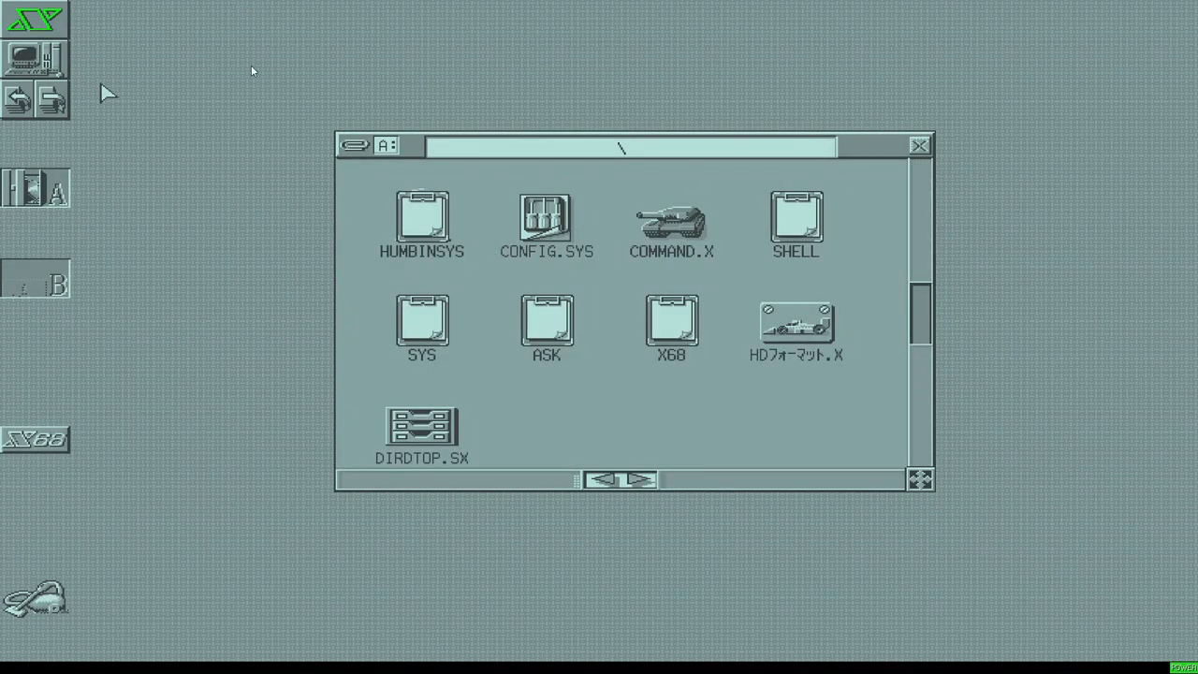
pyautogui.moveTo(557, 271)
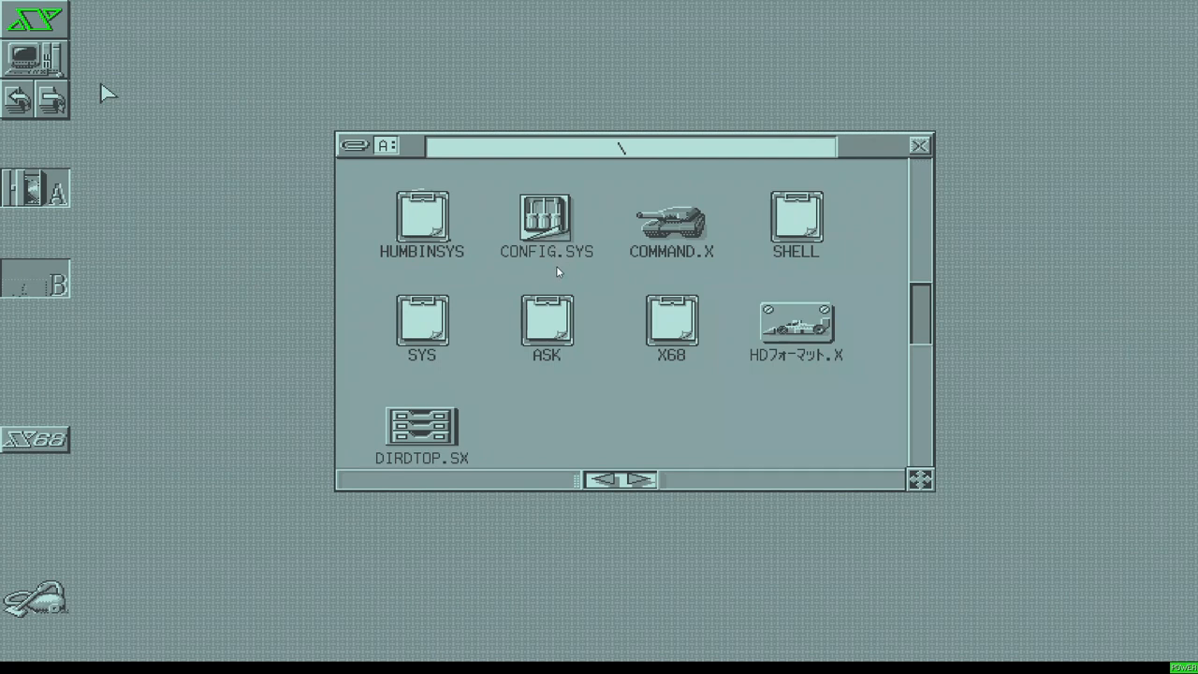
pyautogui.moveTo(618, 277)
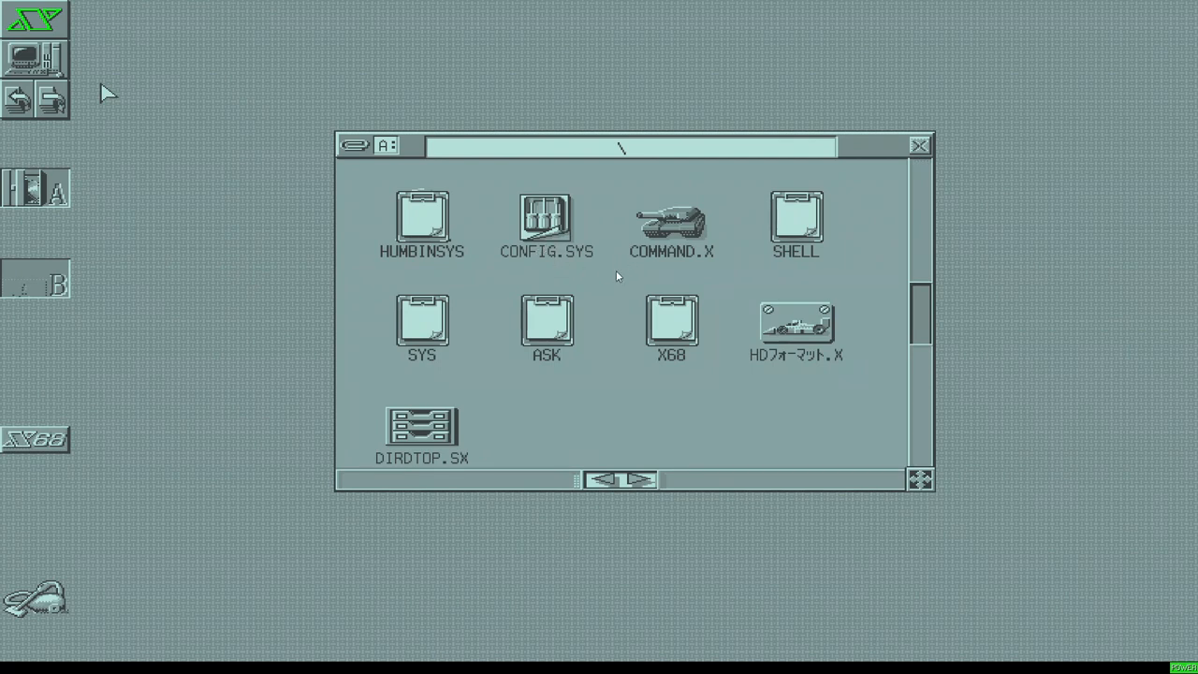
pyautogui.moveTo(560, 247)
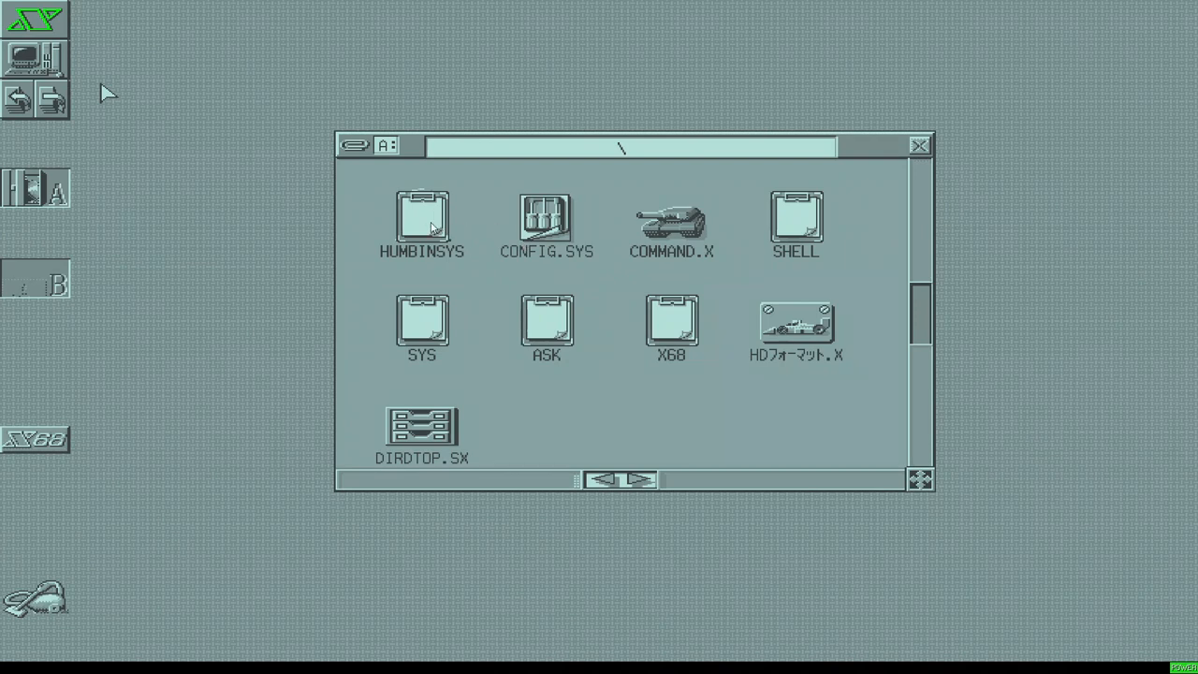
pyautogui.moveTo(467, 281)
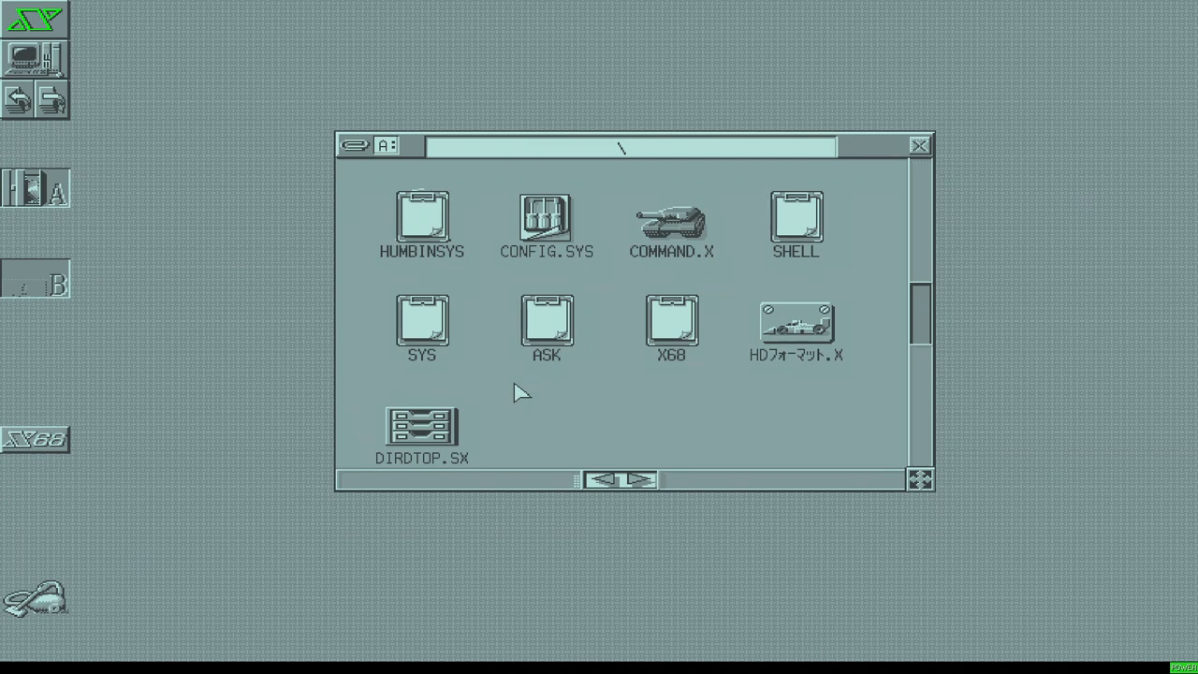
# Tidy the A: root window with 整頓 to separate the HUMAN.SYS and BIN icons
pyautogui.rightClick(520, 388)
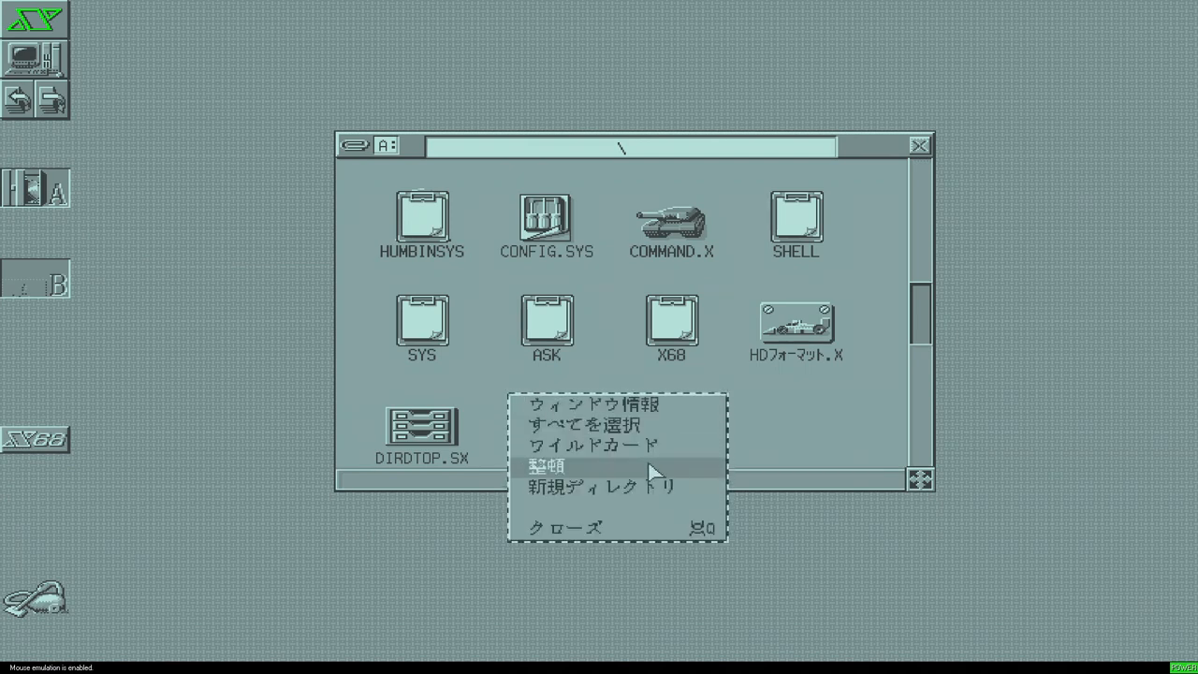
pyautogui.click(550, 466)
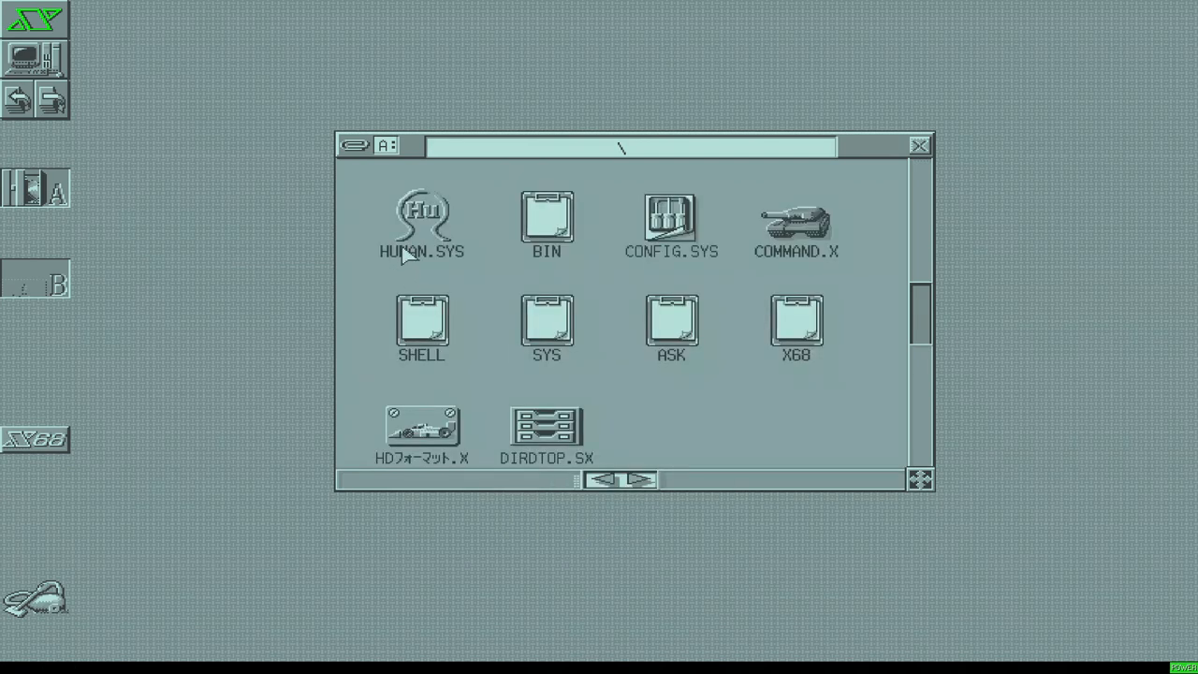
pyautogui.moveTo(476, 287)
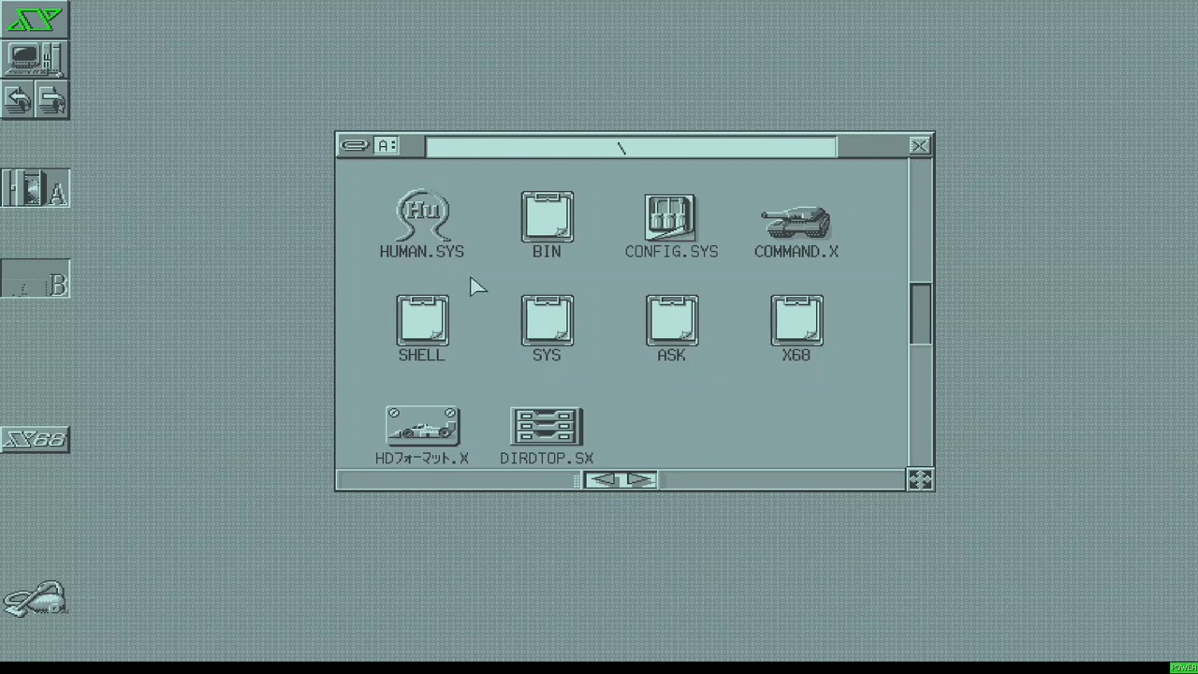
pyautogui.moveTo(379, 276)
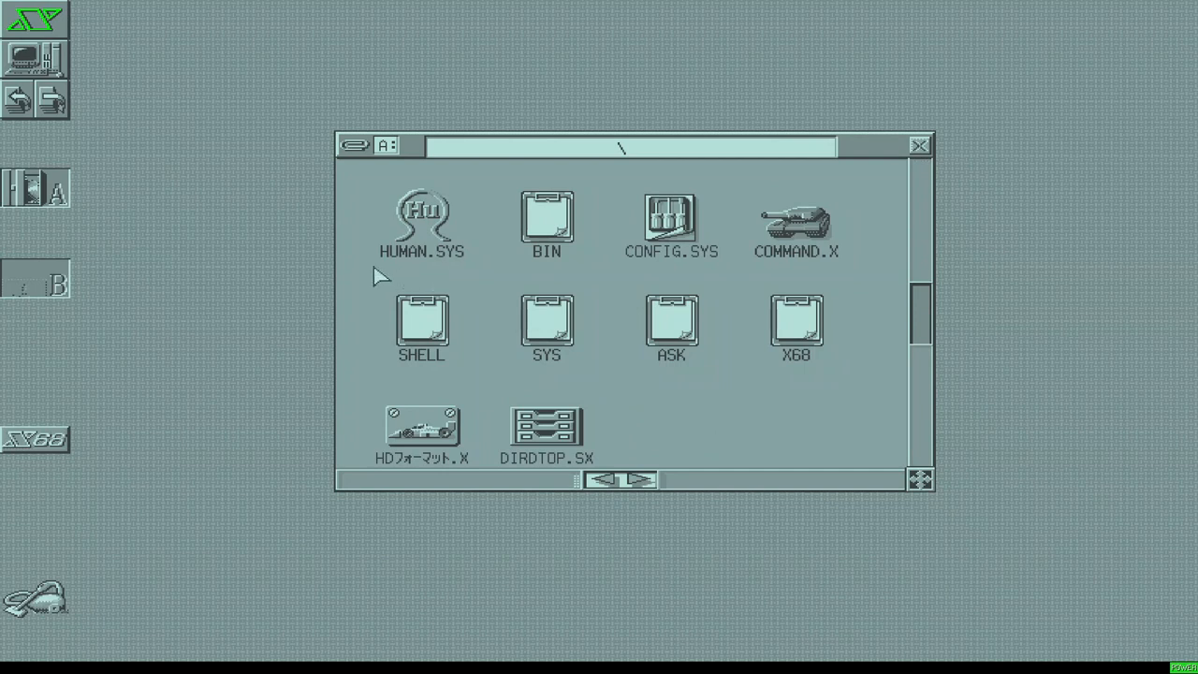
pyautogui.moveTo(468, 260)
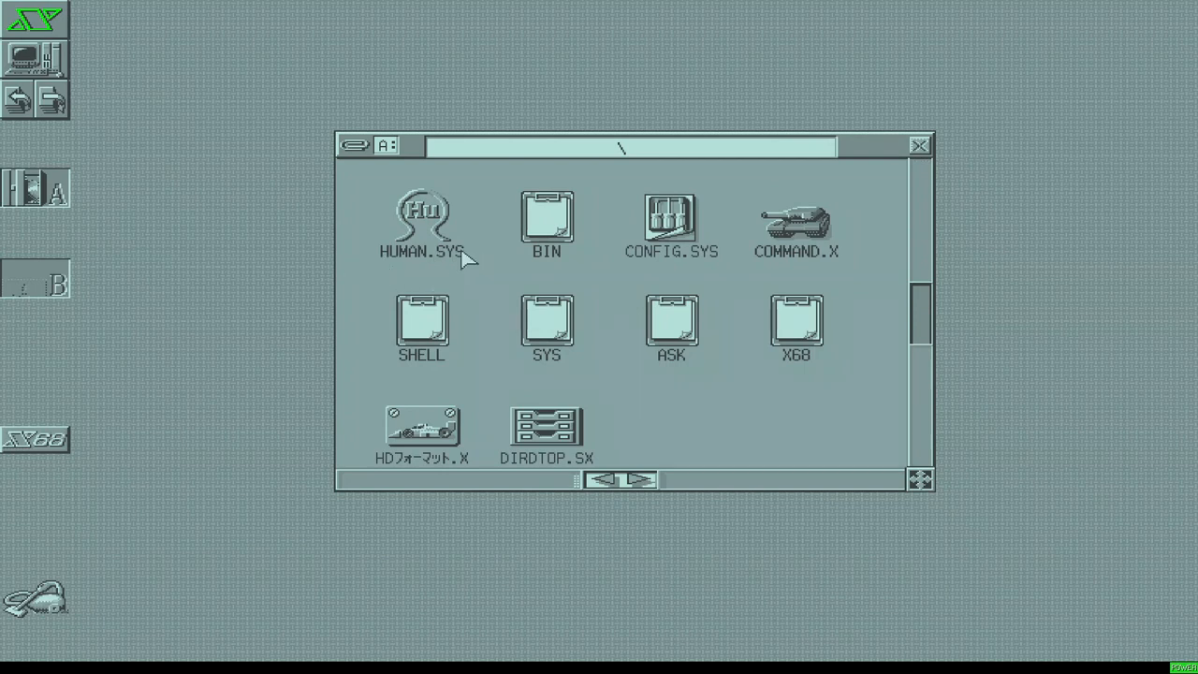
pyautogui.moveTo(363, 244)
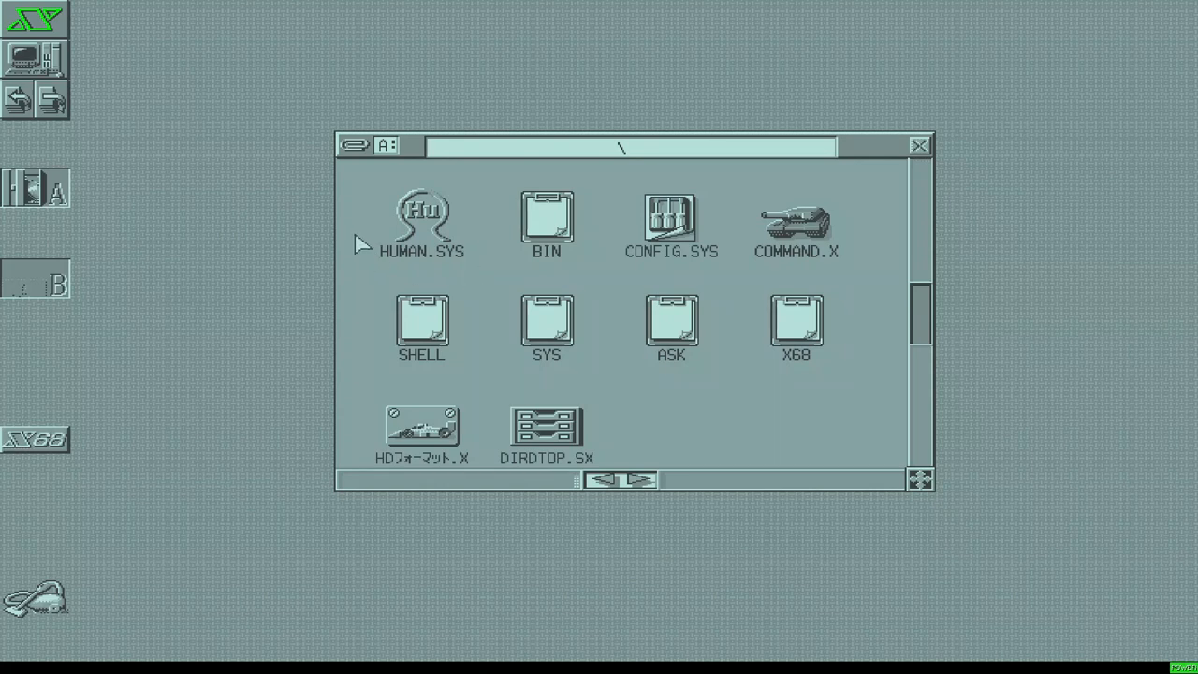
pyautogui.moveTo(941, 152)
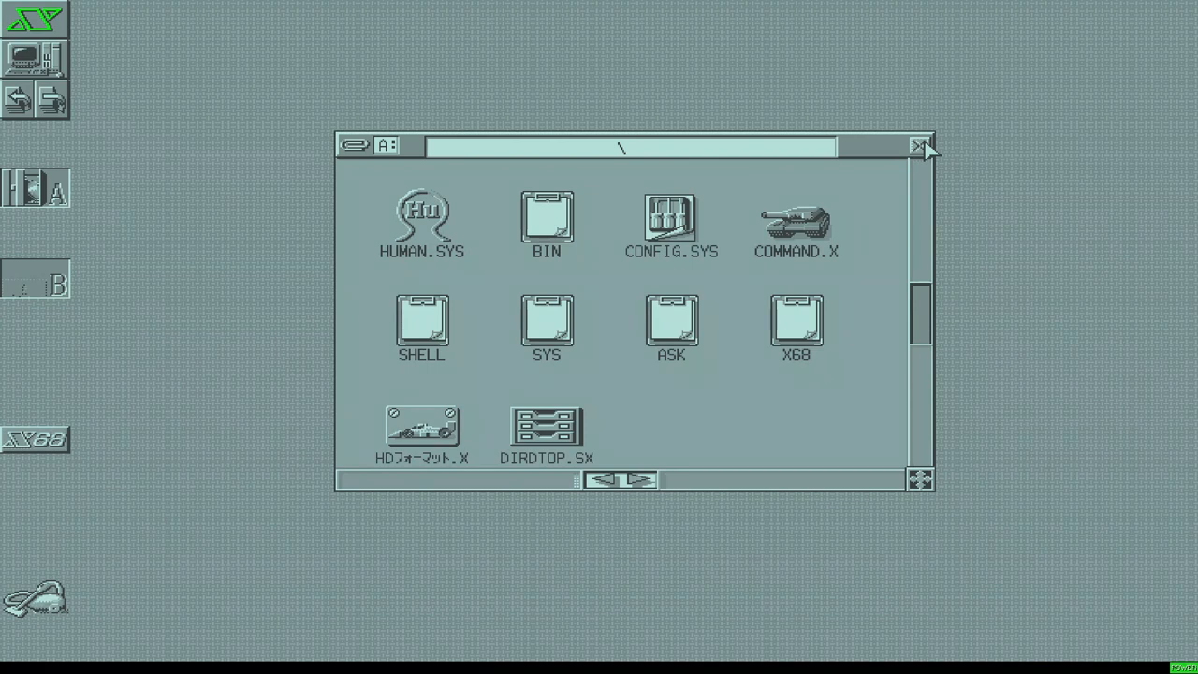
# Close the A: window and load SX-Window Disk 2 (Application 1) into floppy drive 0
pyautogui.click(922, 145)
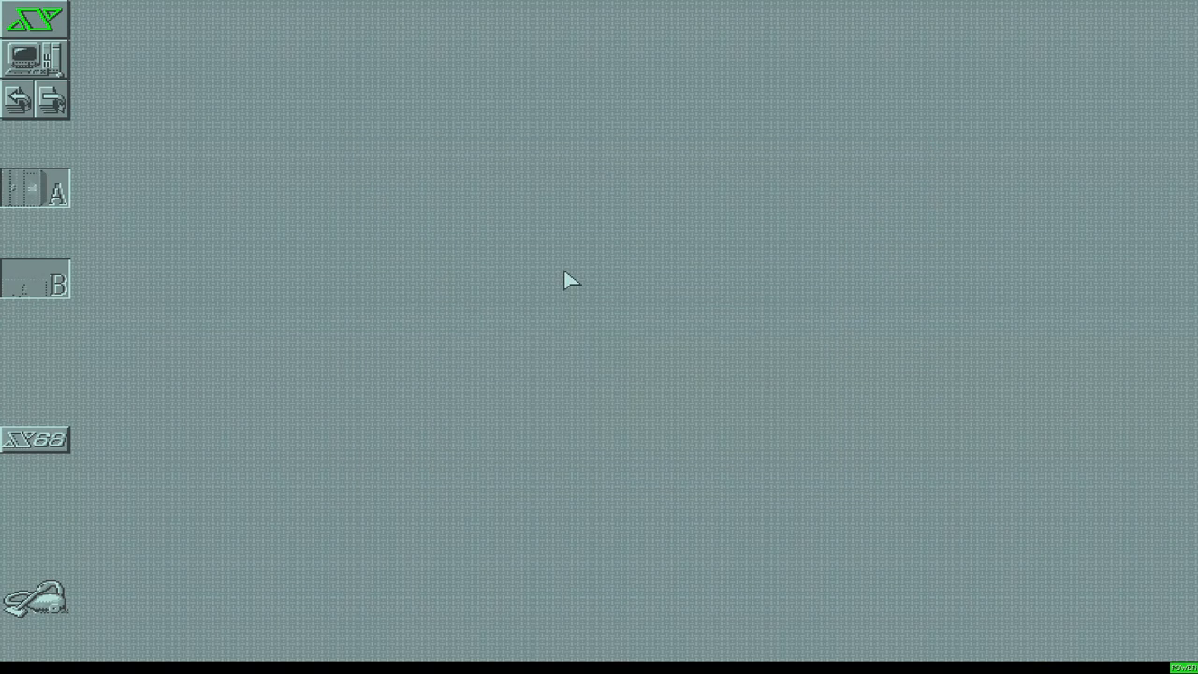
pyautogui.moveTo(267, 283)
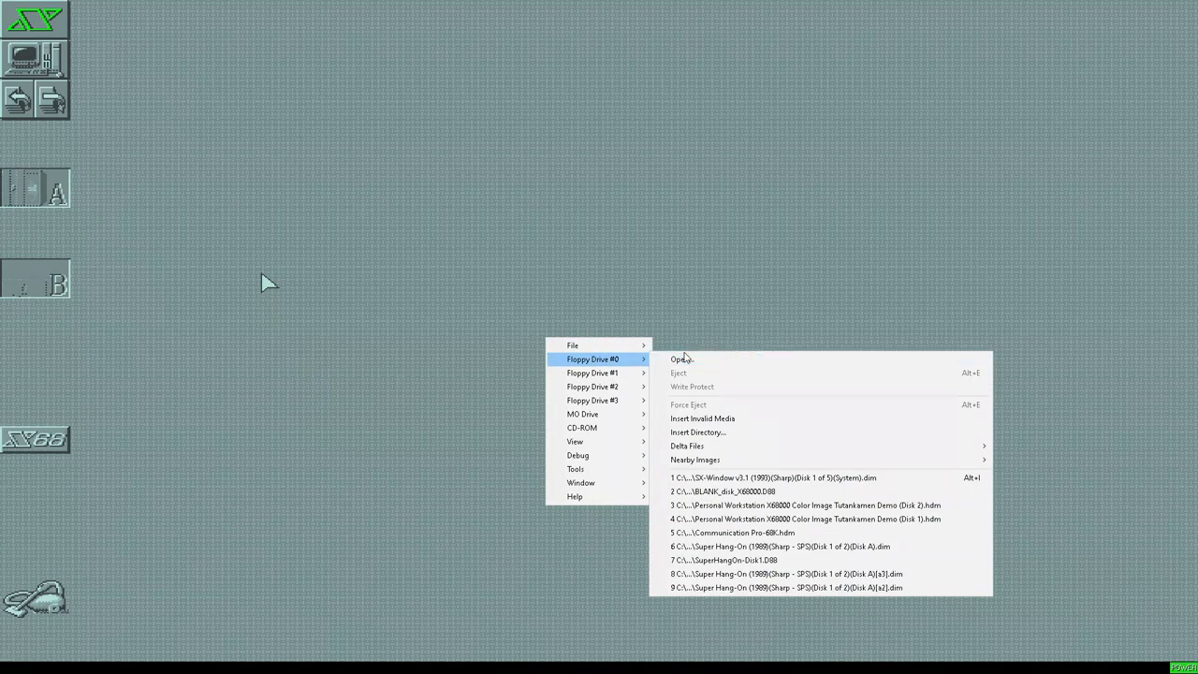
pyautogui.click(681, 358)
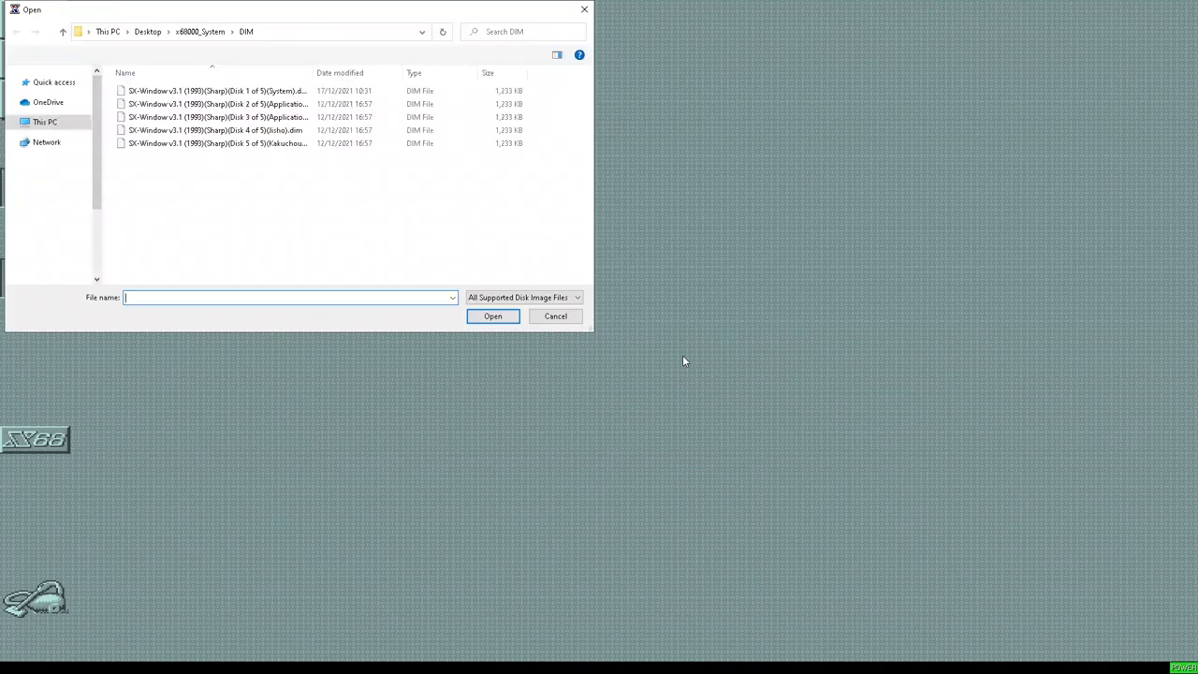
pyautogui.click(215, 104)
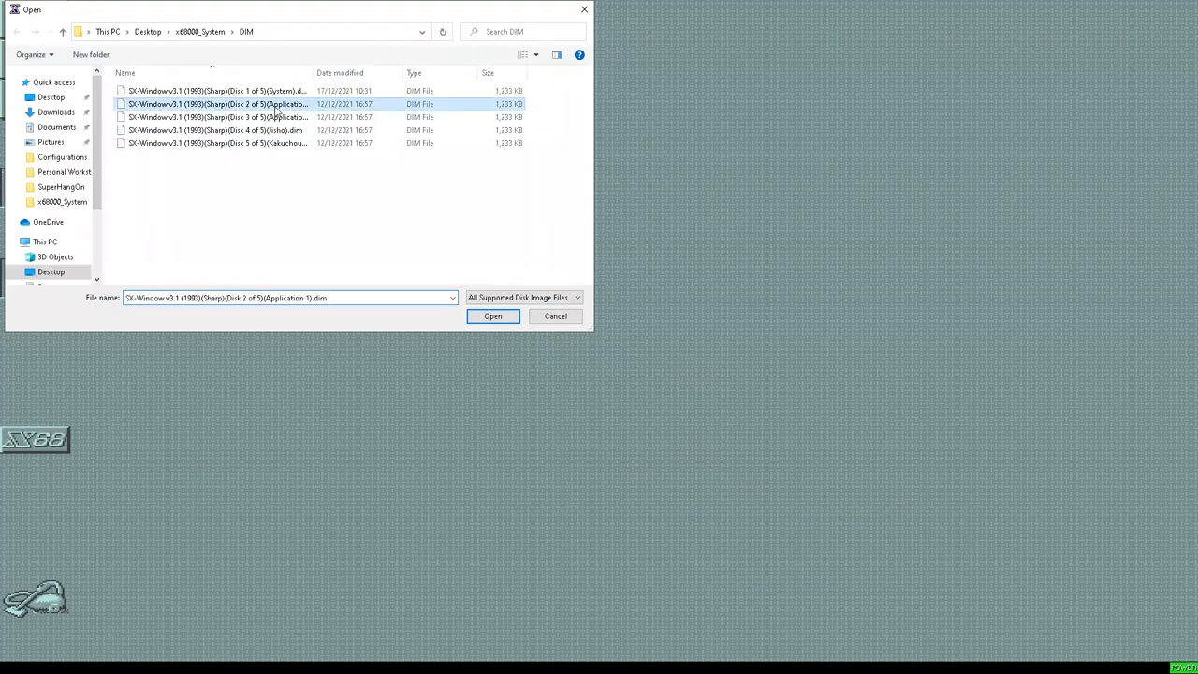
pyautogui.click(493, 316)
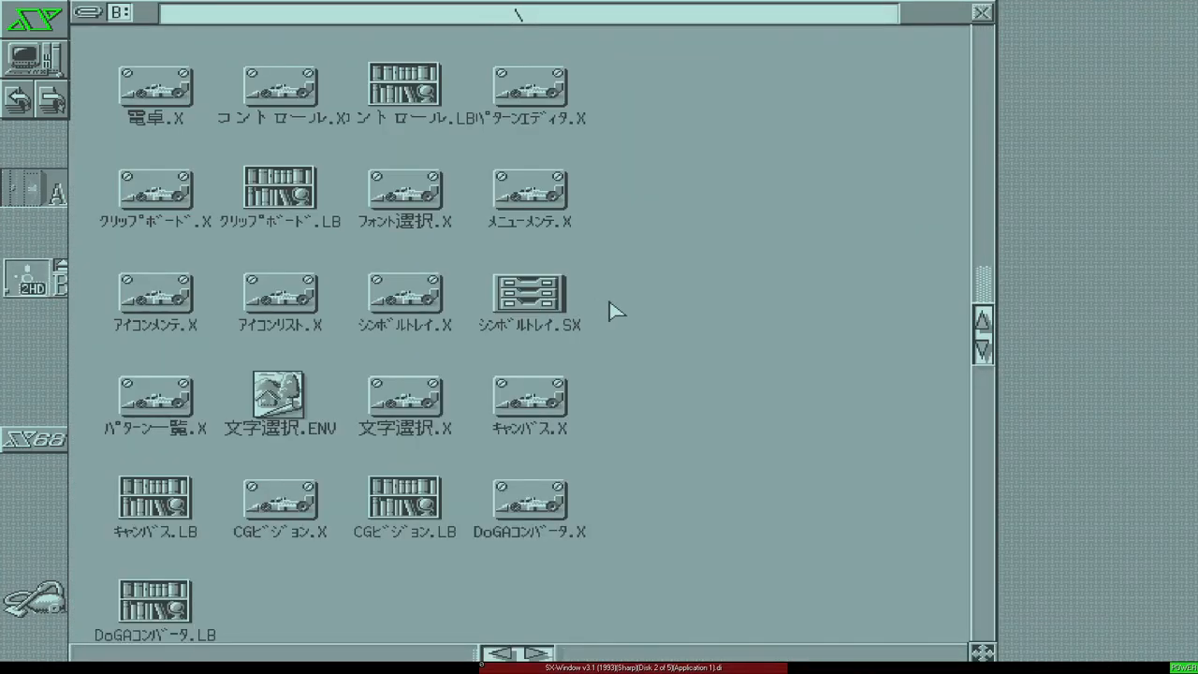
pyautogui.moveTo(1020, 363)
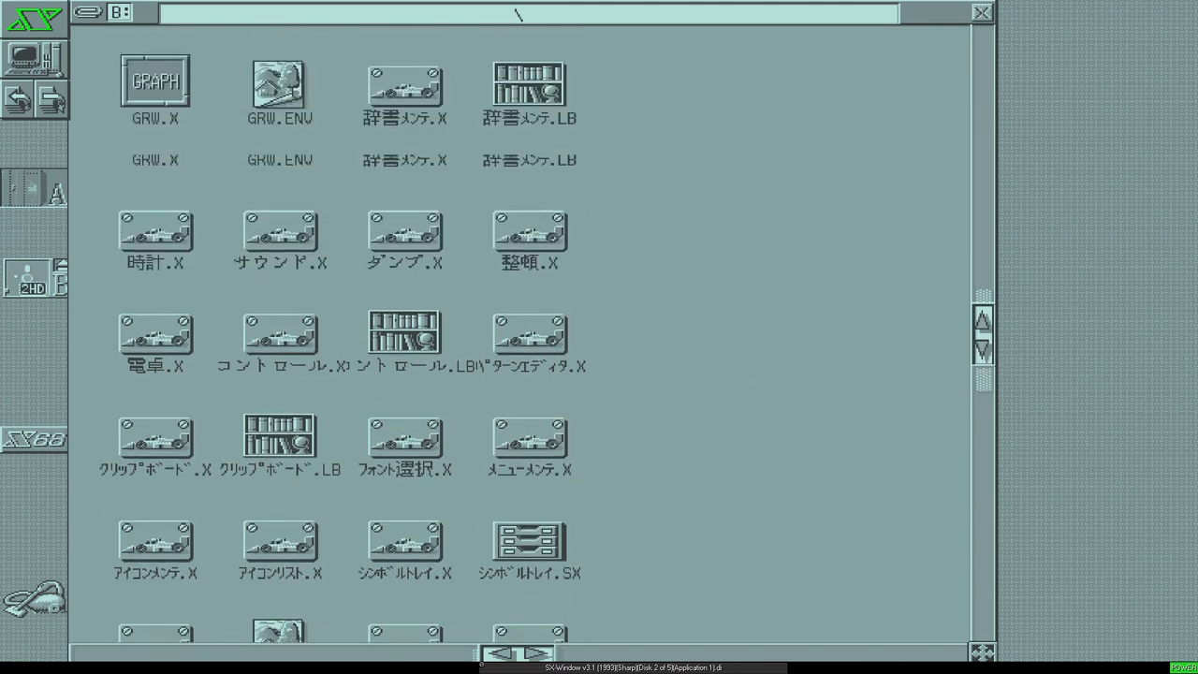
pyautogui.scroll(3)
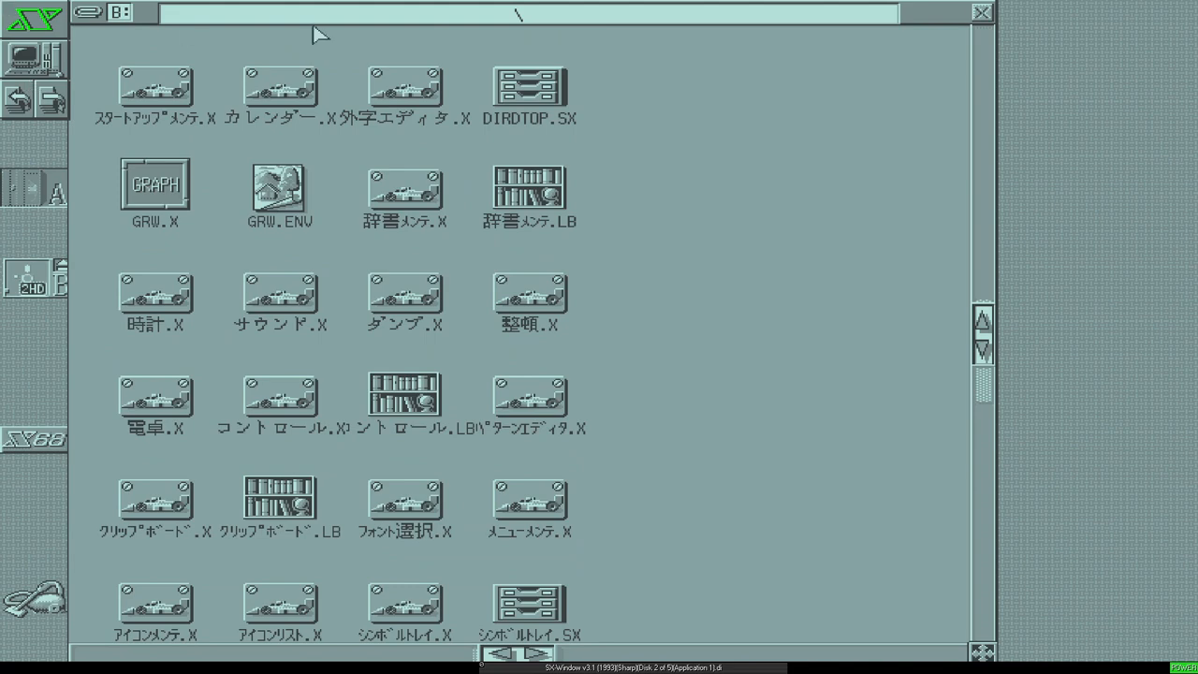
pyautogui.moveTo(993, 19)
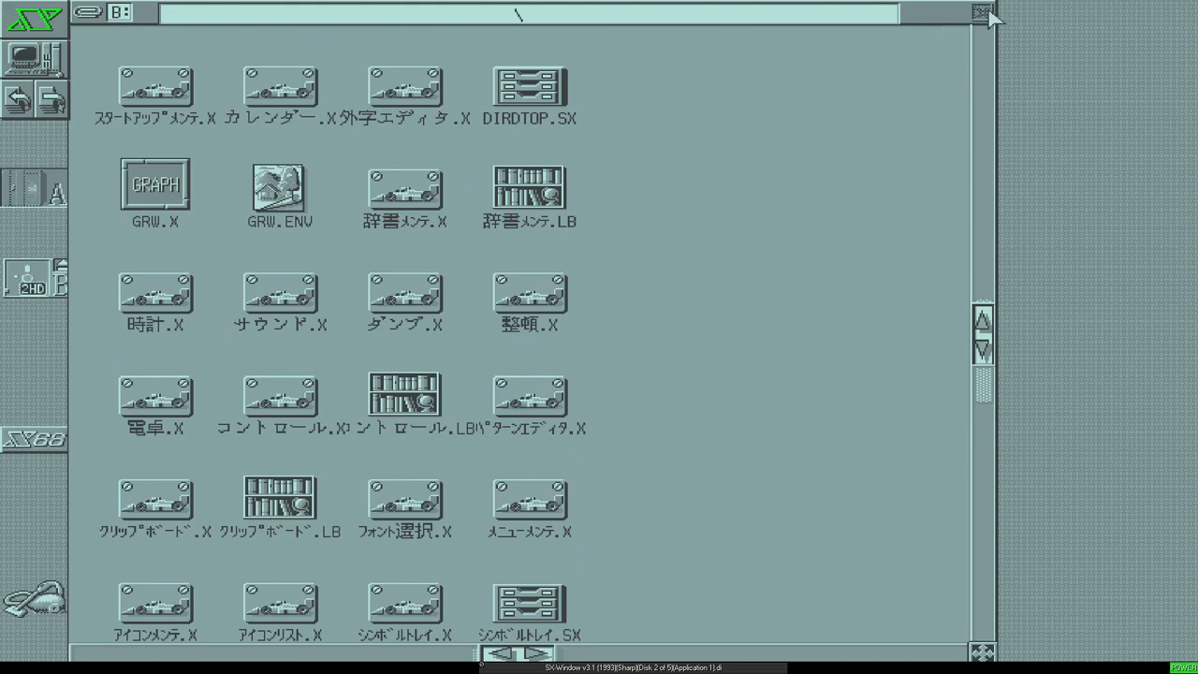
# Close the B: window and confirm copying all Application 1 files with 実行
pyautogui.click(979, 12)
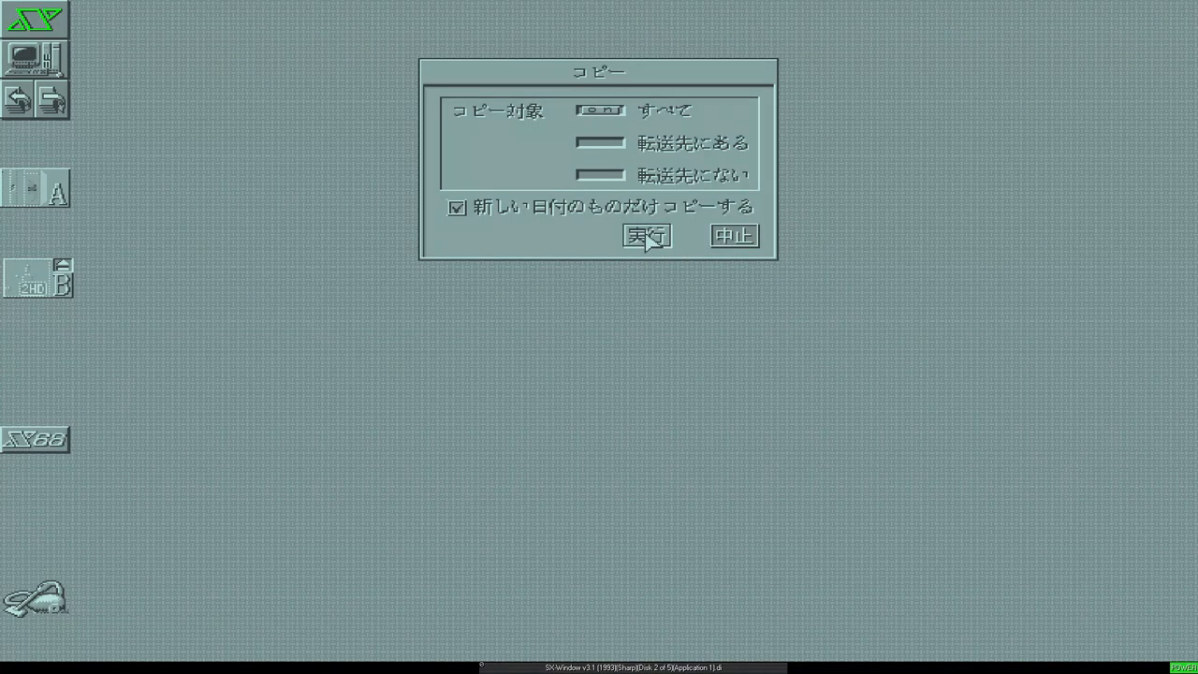
pyautogui.click(646, 235)
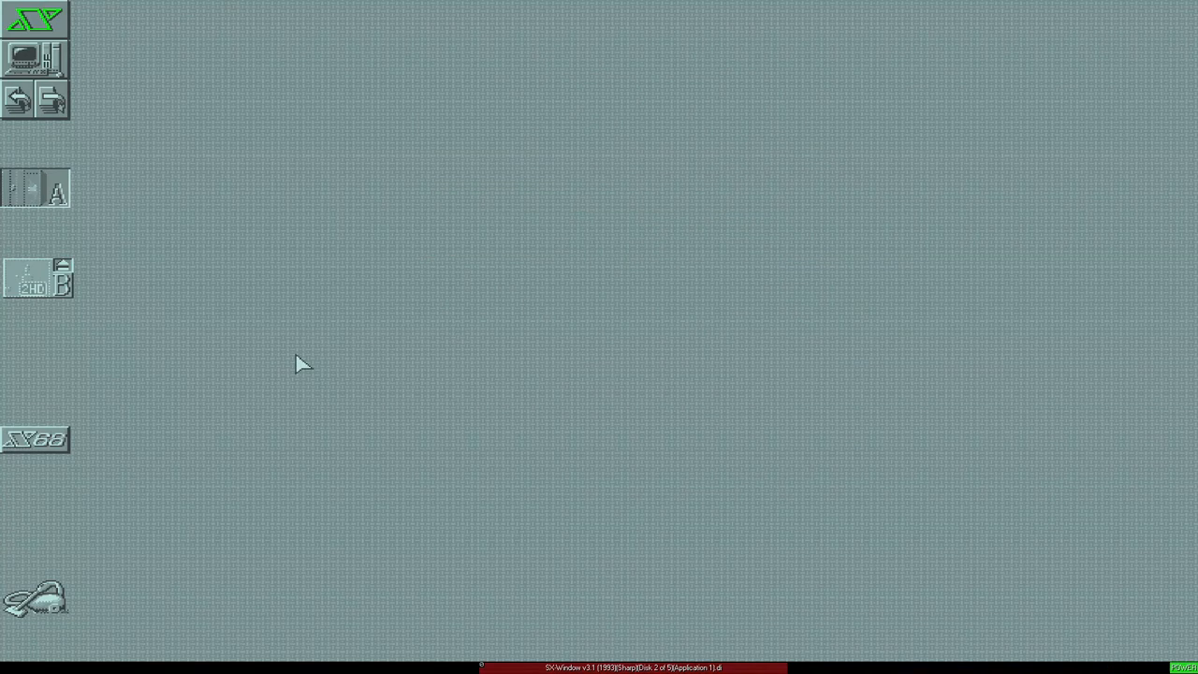
pyautogui.moveTo(70, 281)
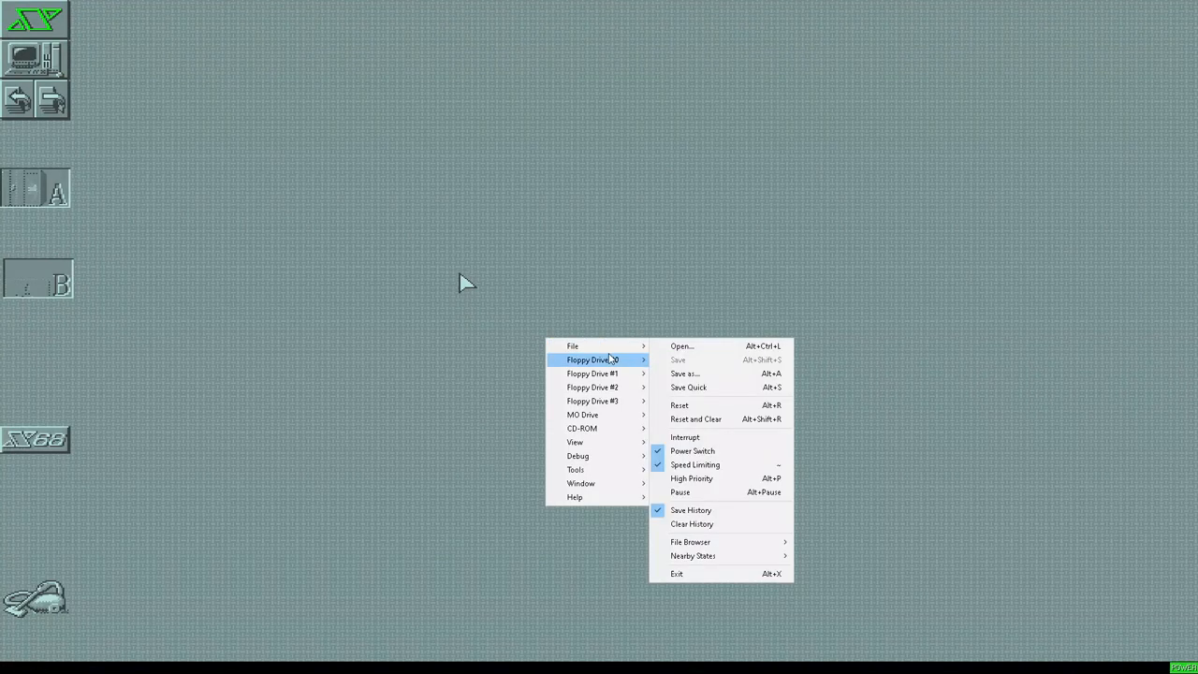
# Open the emulator menu toward the Floppy Drive #0 options, then dismiss it
pyautogui.click(592, 360)
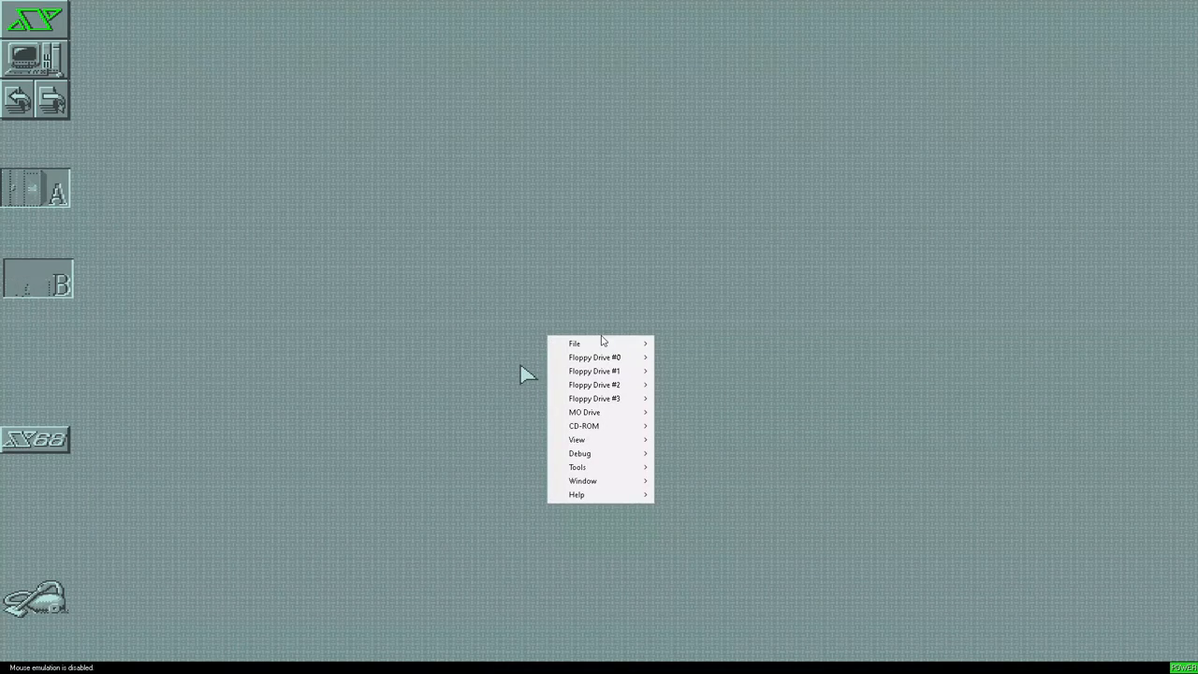
pyautogui.moveTo(539, 310)
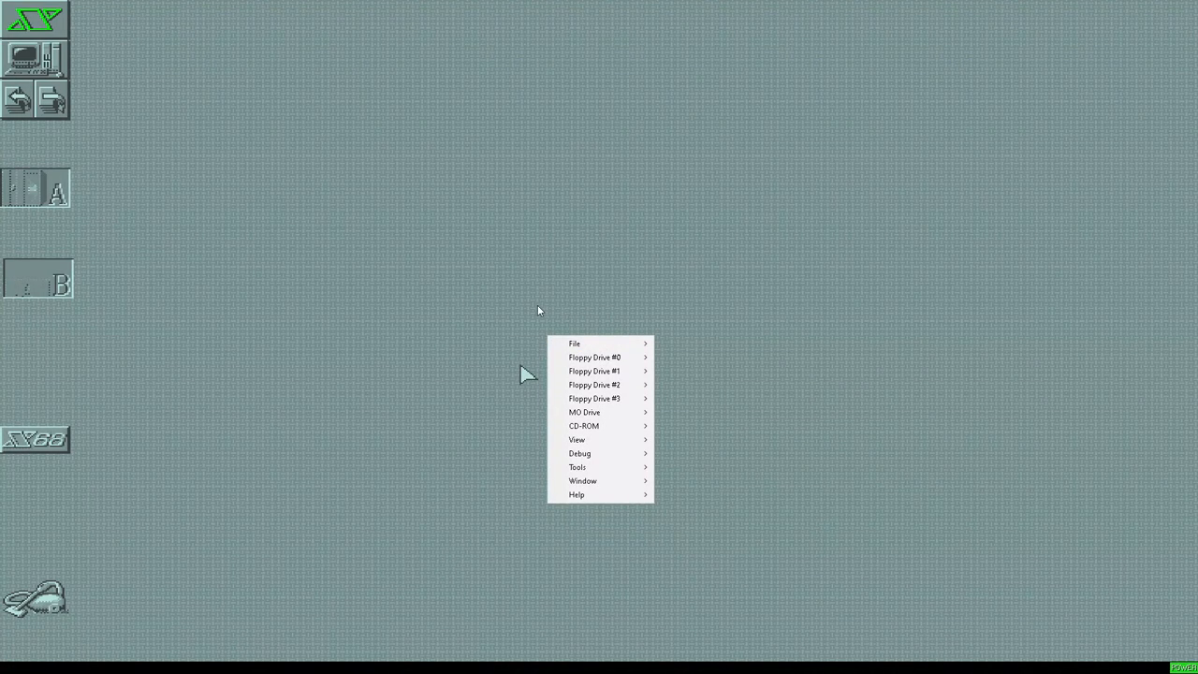
pyautogui.click(510, 310)
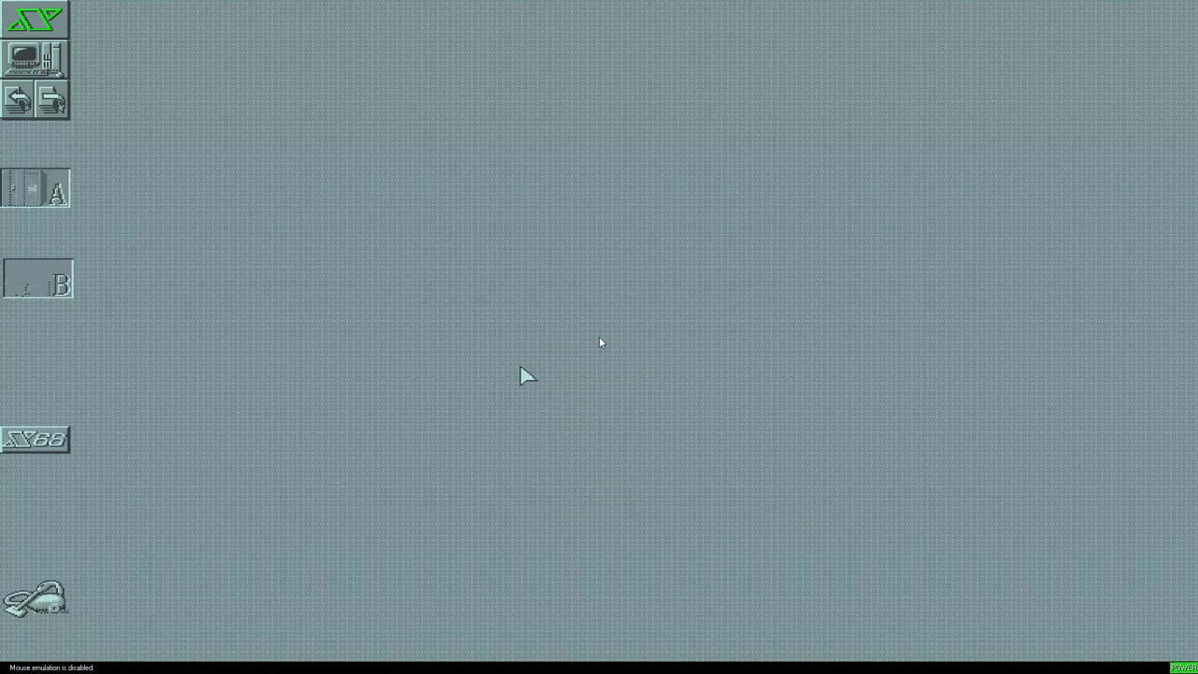
pyautogui.moveTo(576, 335)
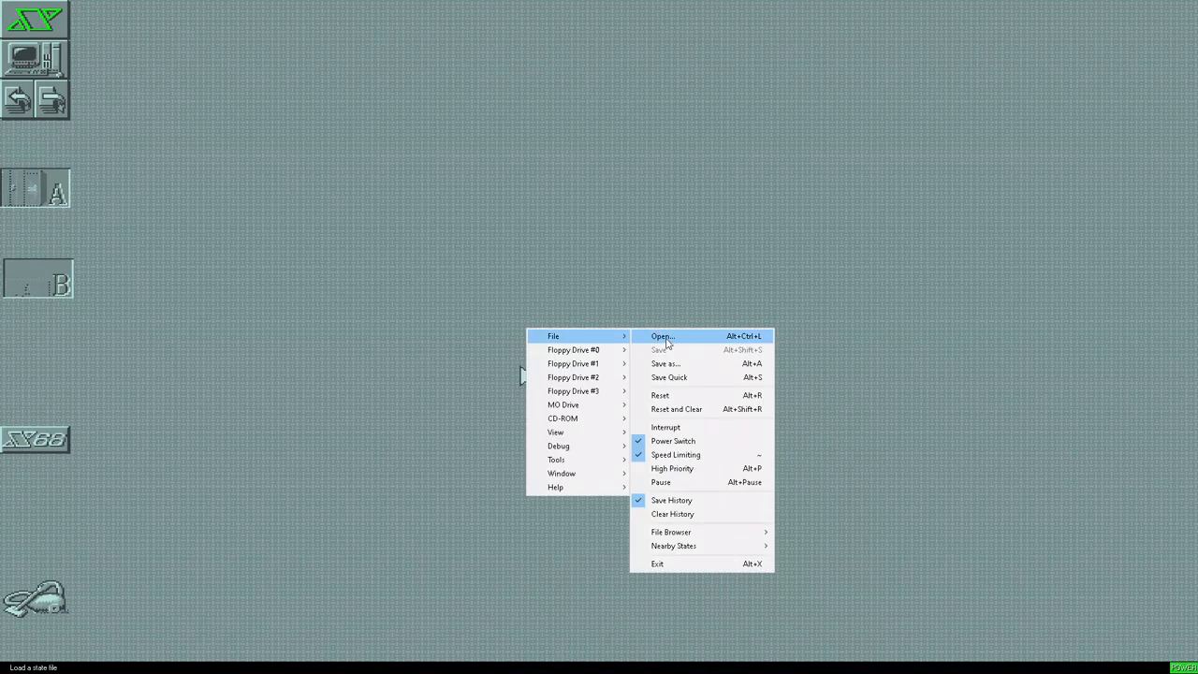
pyautogui.moveTo(572, 363)
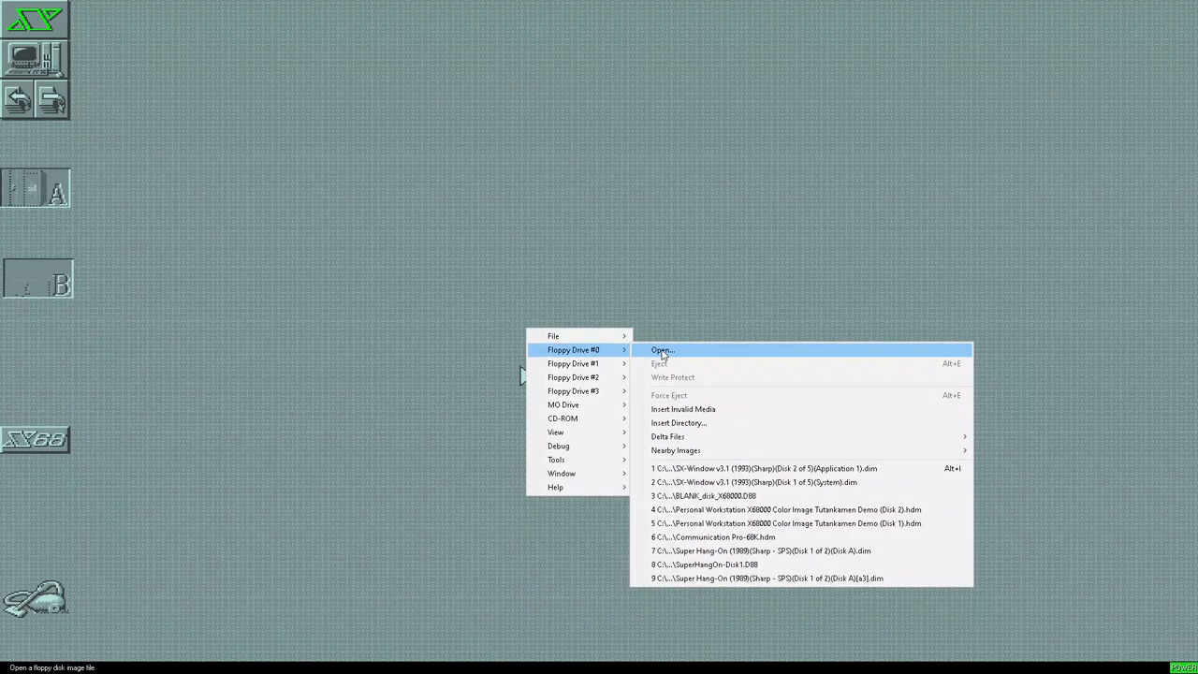
# Load the SX-Window Disk 3 of 5 (Application 2) image and open drive B
pyautogui.click(663, 350)
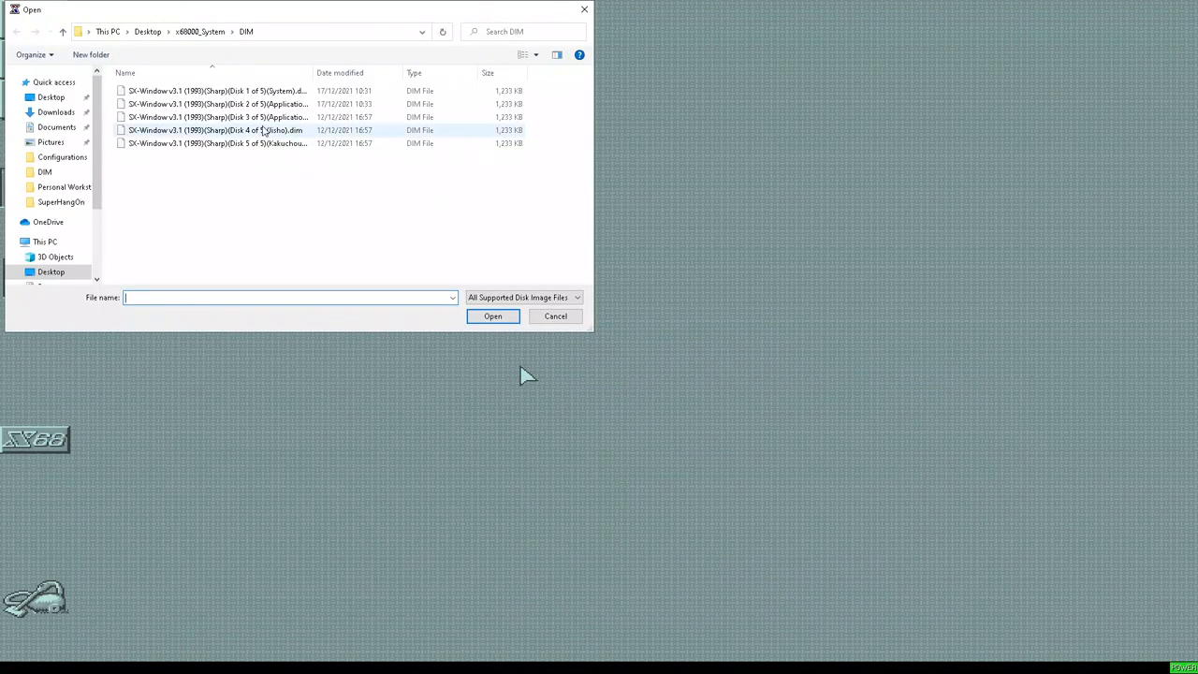
pyautogui.click(492, 316)
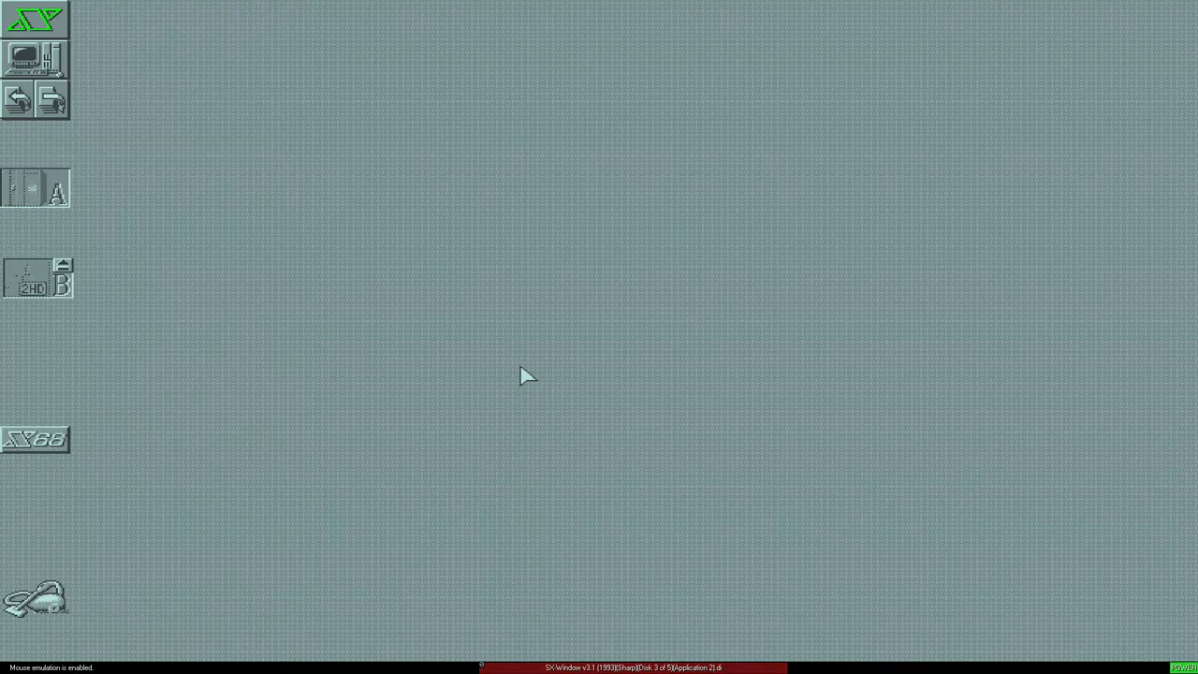
pyautogui.doubleClick(37, 277)
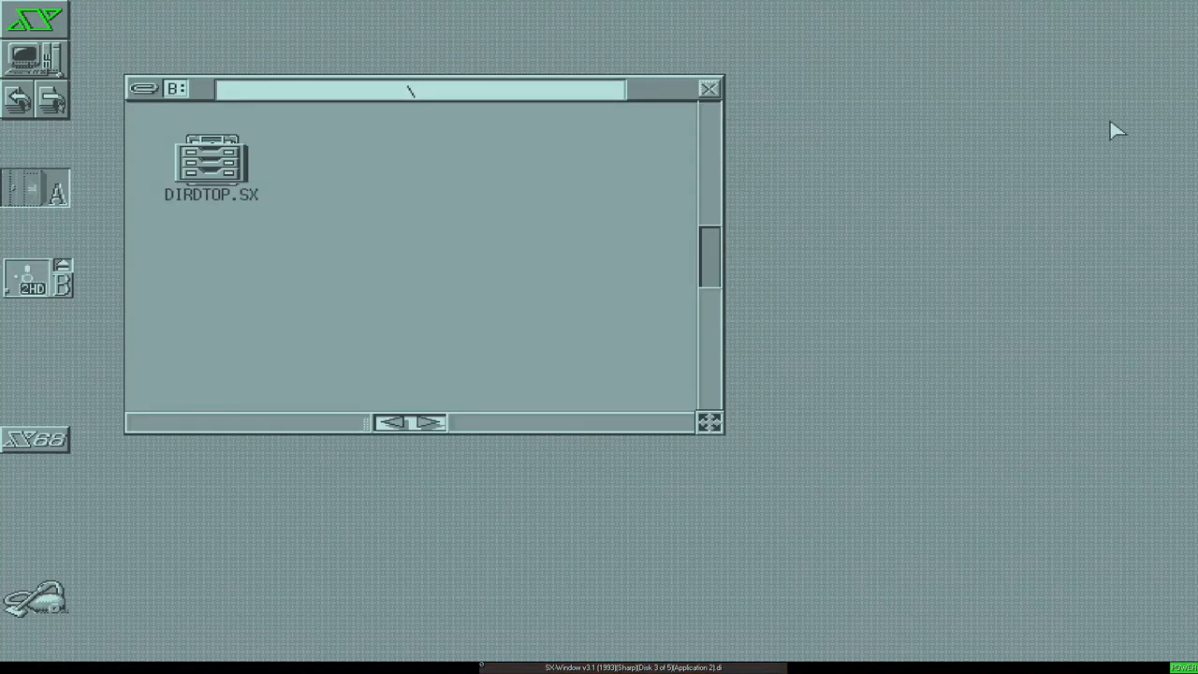
pyautogui.moveTo(726, 99)
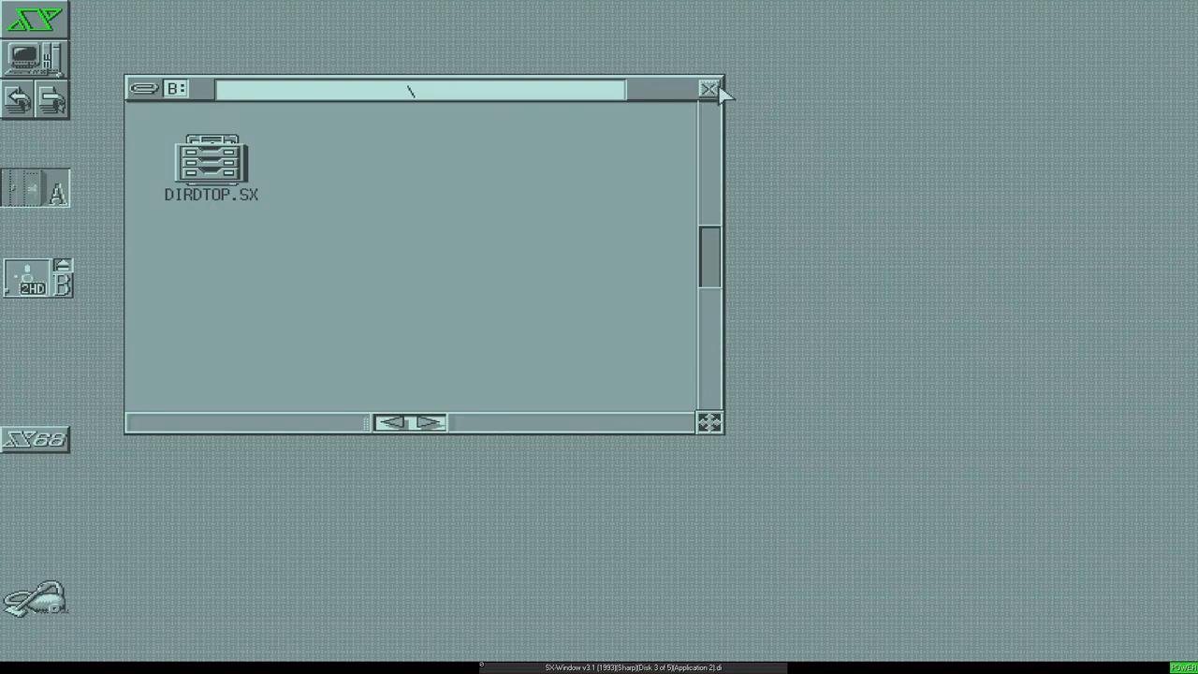
# Copy drive B's files to drive A, confirming with 実行
pyautogui.click(710, 88)
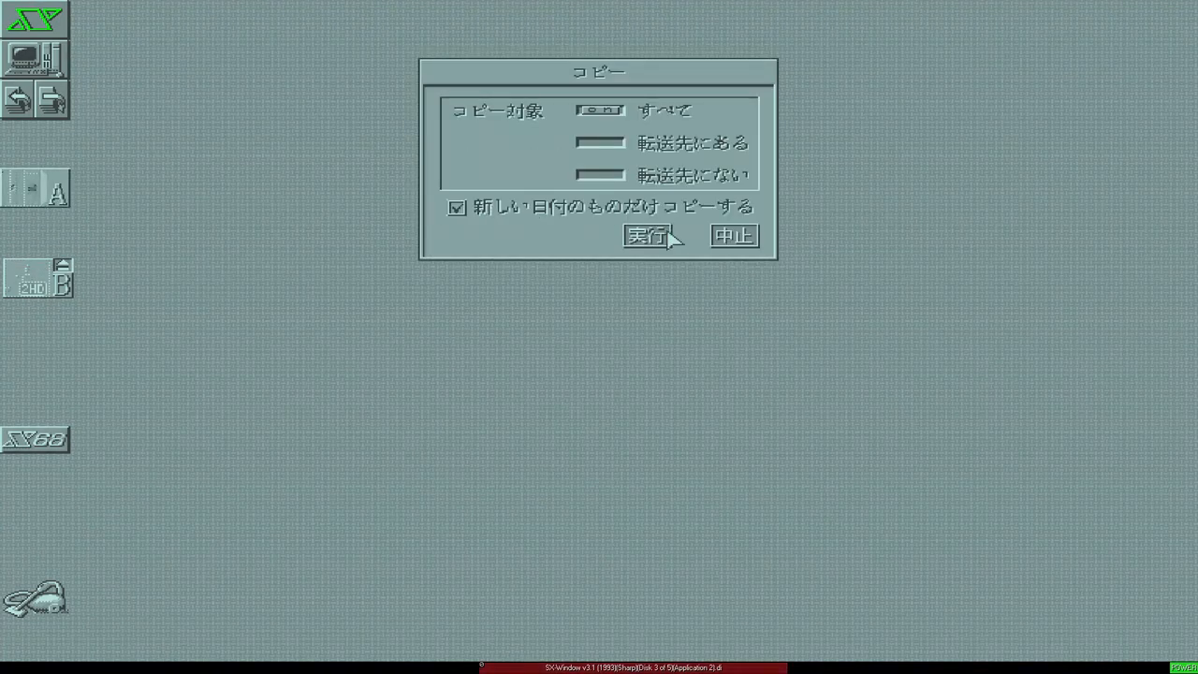
pyautogui.click(652, 235)
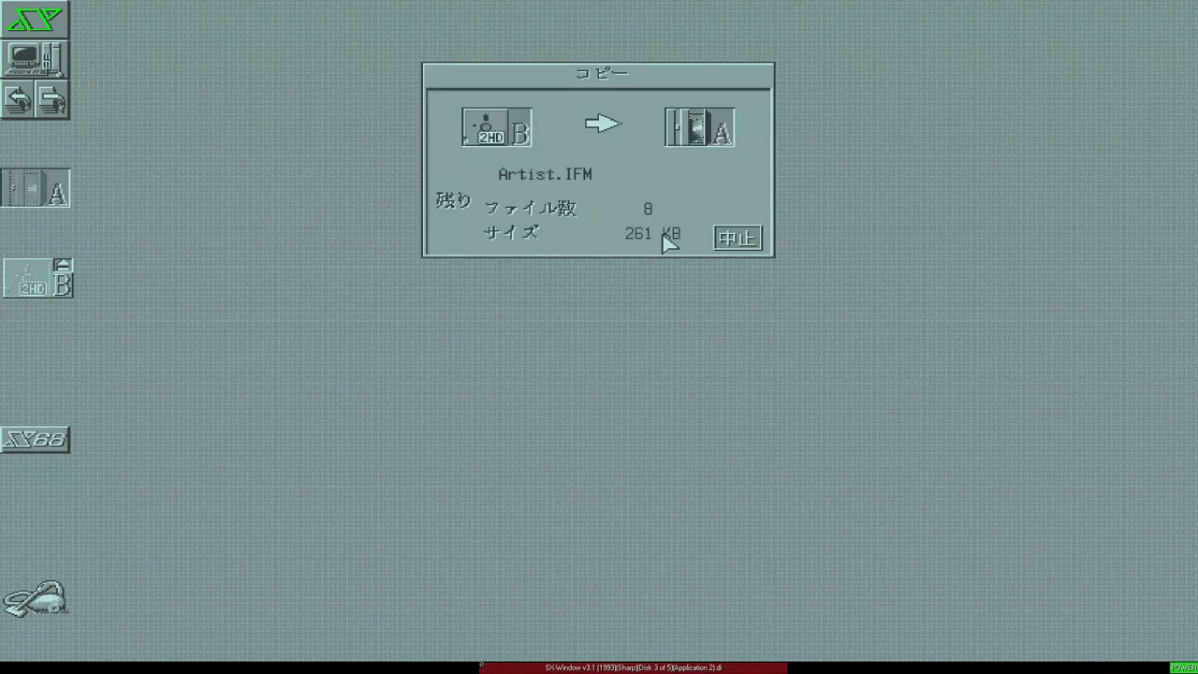
pyautogui.click(737, 237)
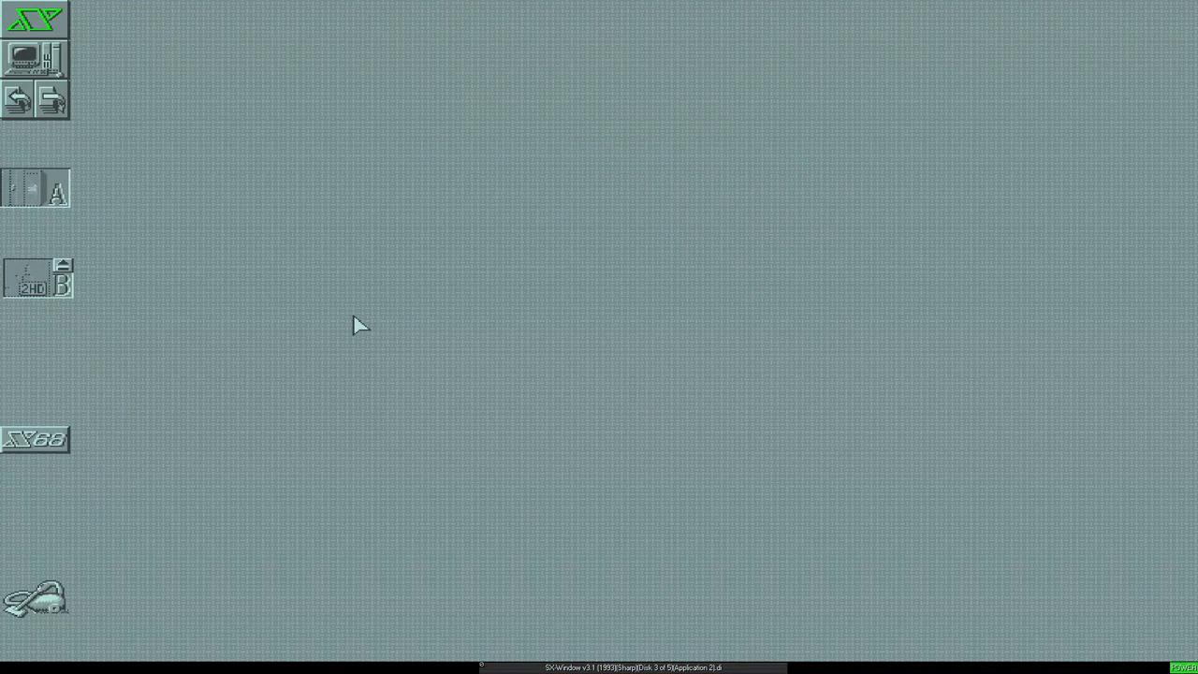
pyautogui.moveTo(600, 343)
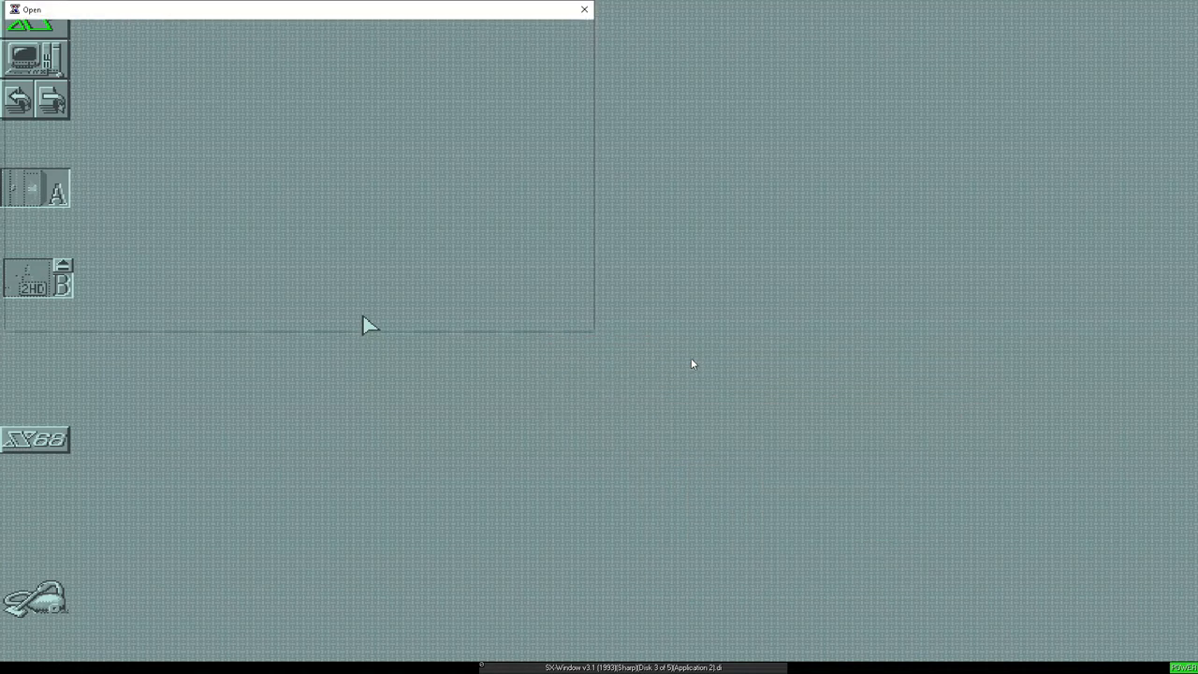
# Copy dictionary Disk 4 (Jisho) to drive A, then load Disk 5 (Kakuchou) and open drive B
pyautogui.click(583, 9)
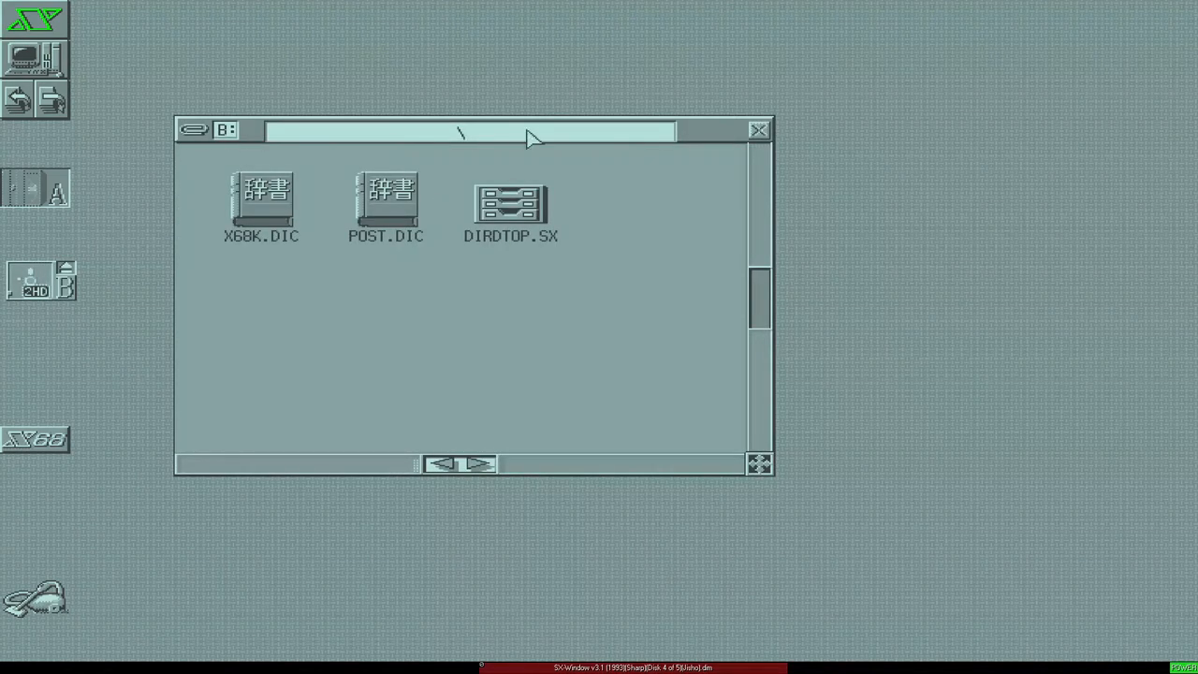
pyautogui.click(758, 130)
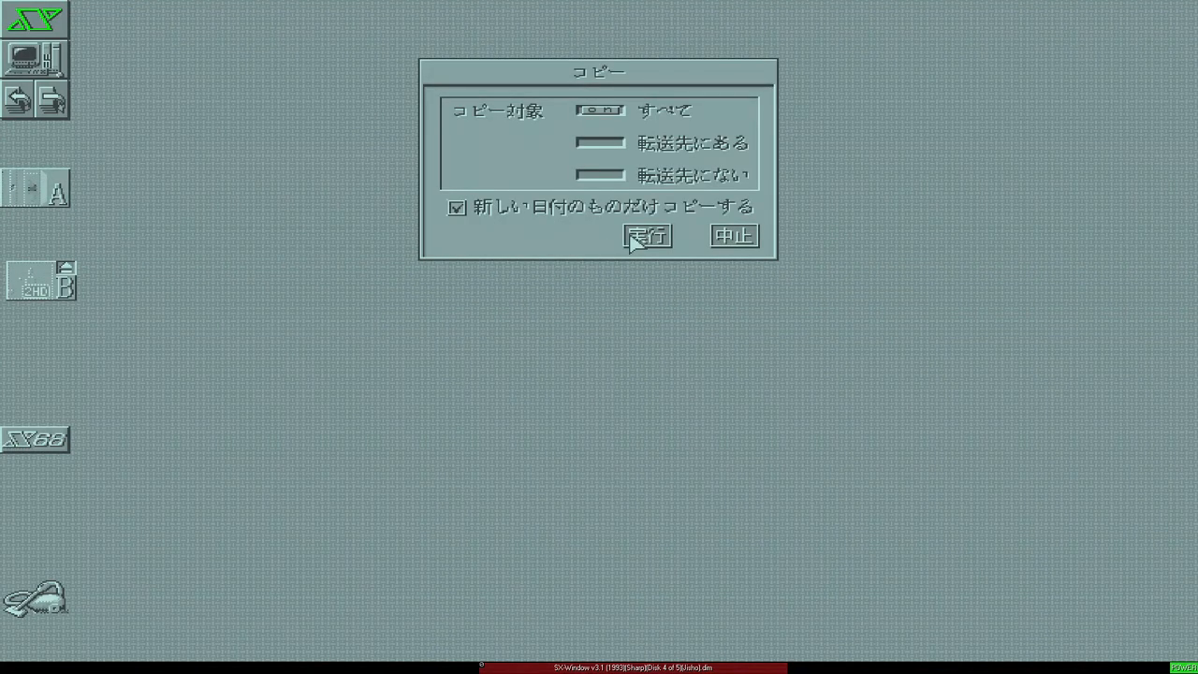
pyautogui.click(647, 235)
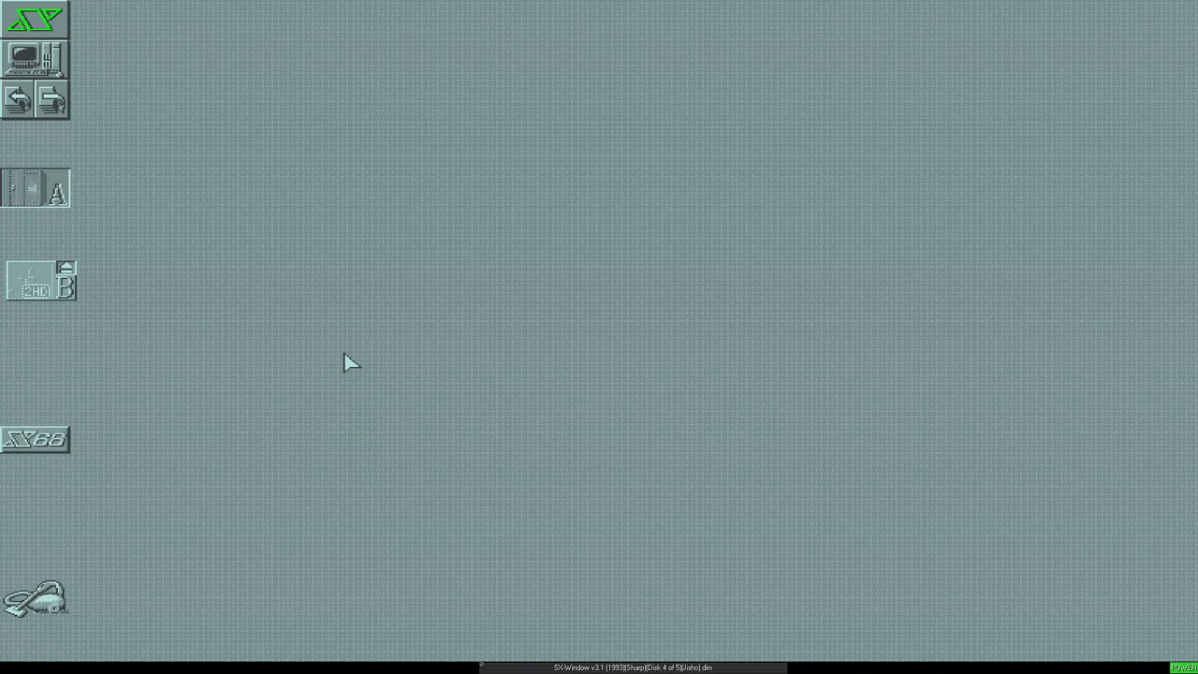
pyautogui.moveTo(382, 348)
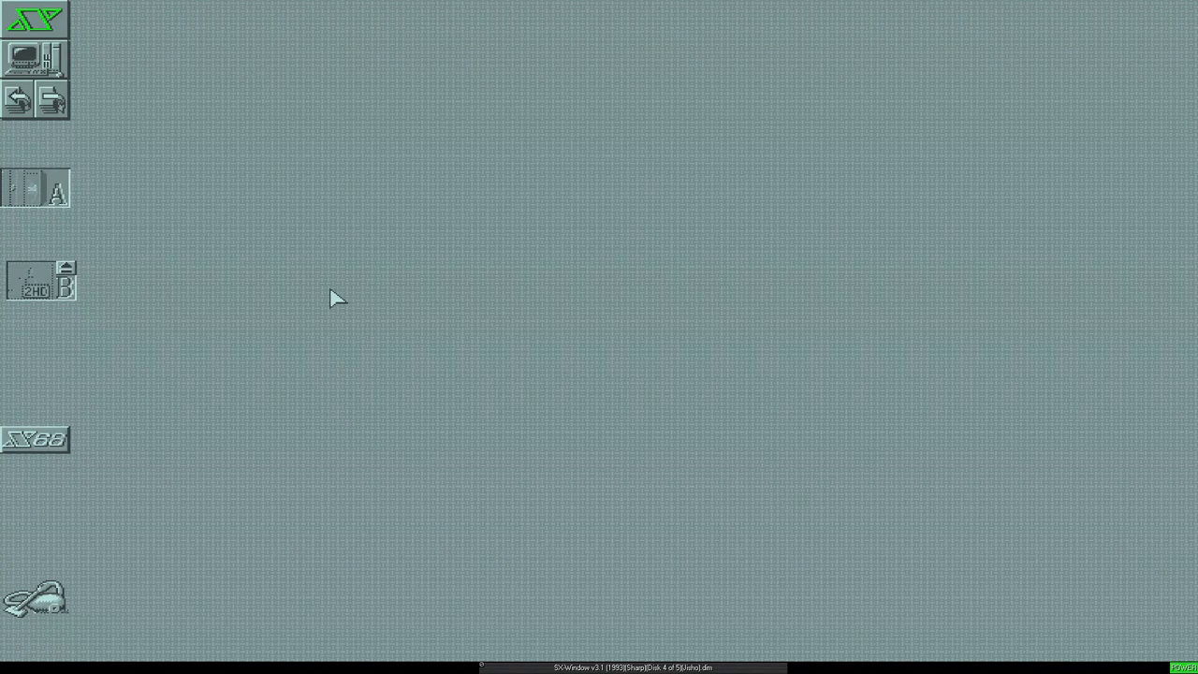
pyautogui.moveTo(600, 342)
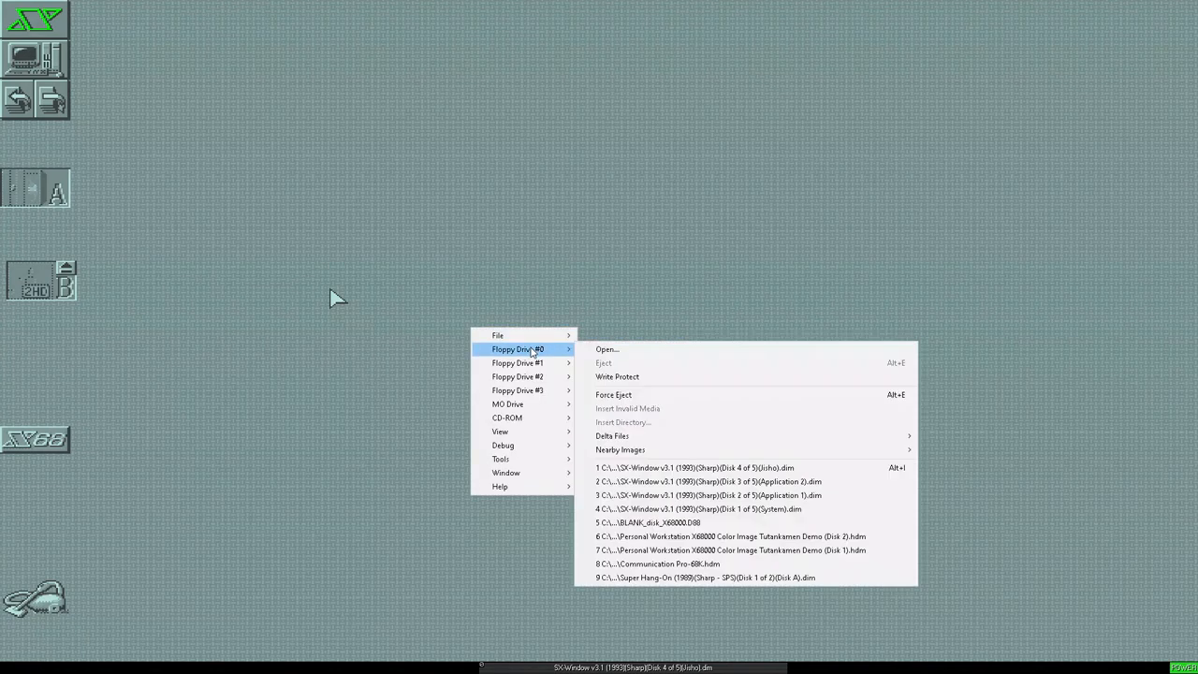
pyautogui.click(607, 349)
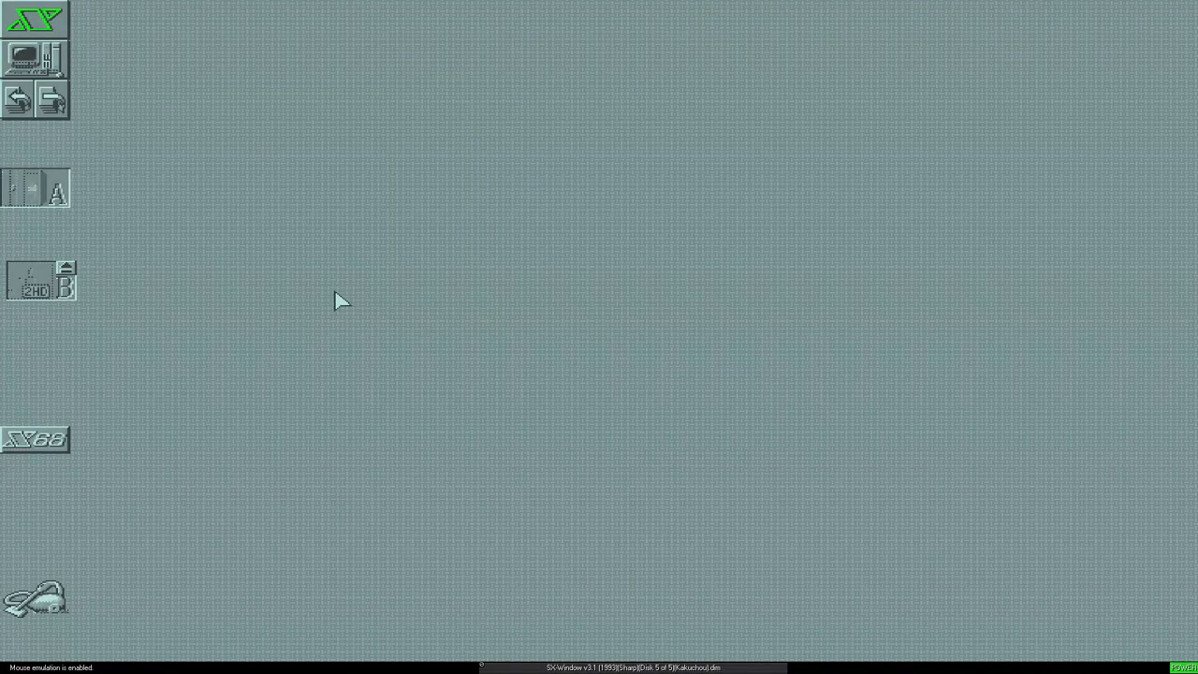
pyautogui.doubleClick(39, 281)
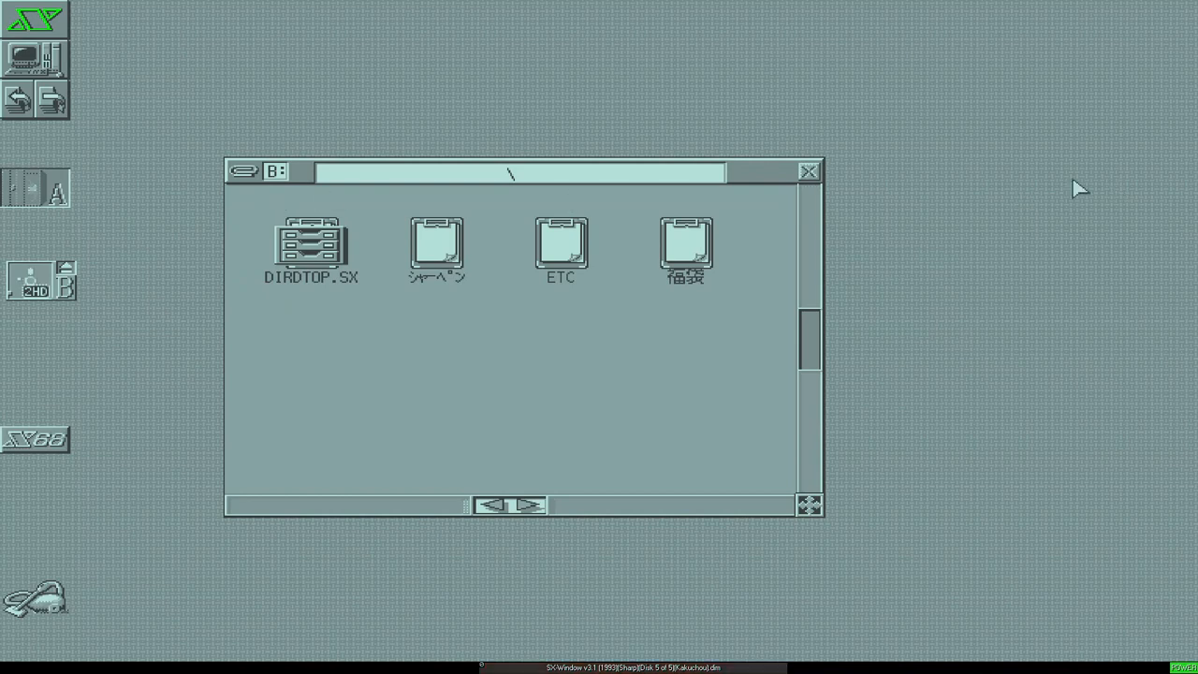
# Copy the Disk 5 (Kakuchou) files from drive B to drive A, confirming with 実行
pyautogui.click(809, 170)
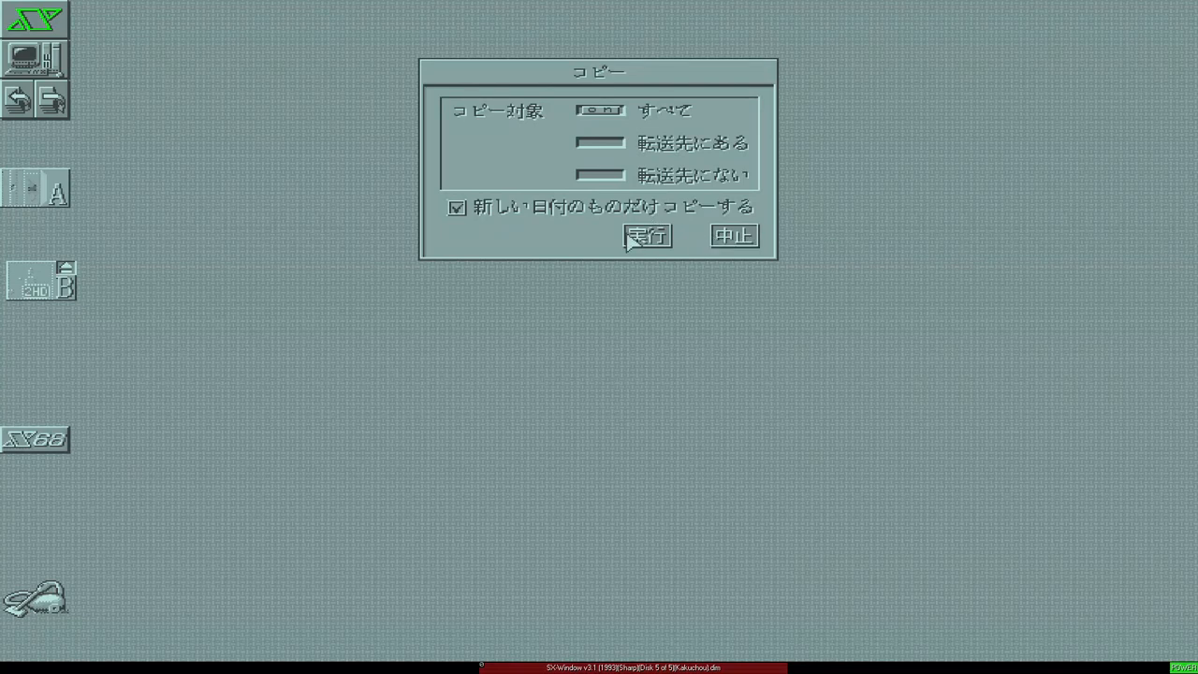
pyautogui.click(647, 236)
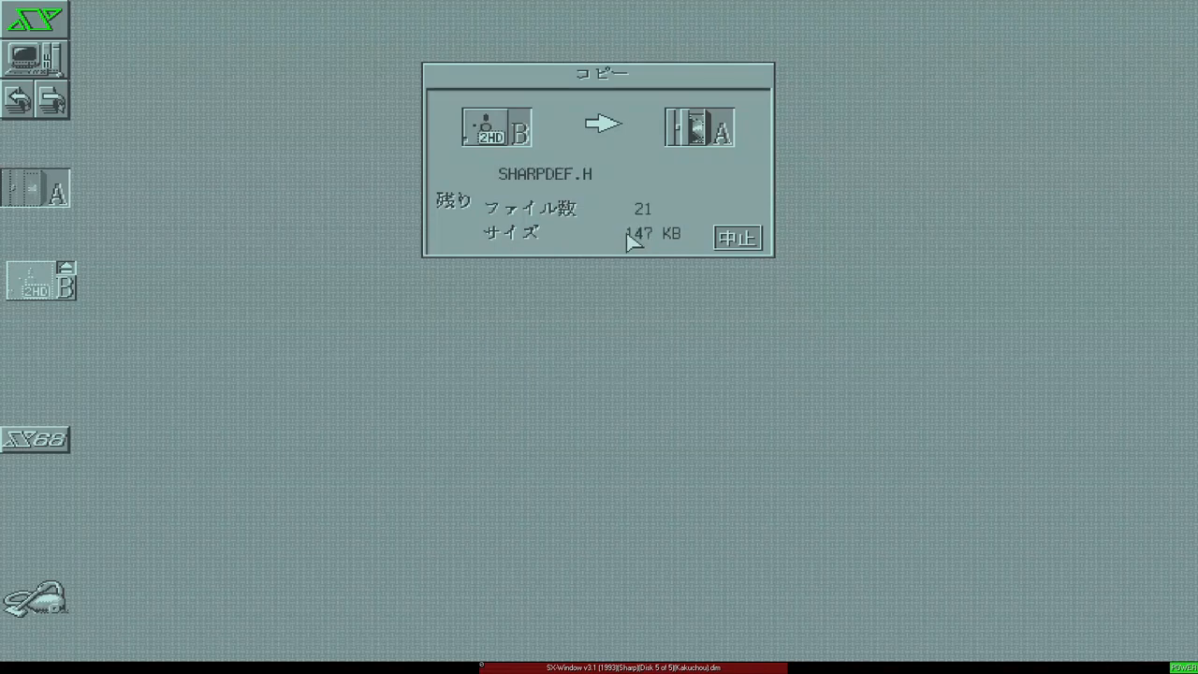
pyautogui.click(736, 237)
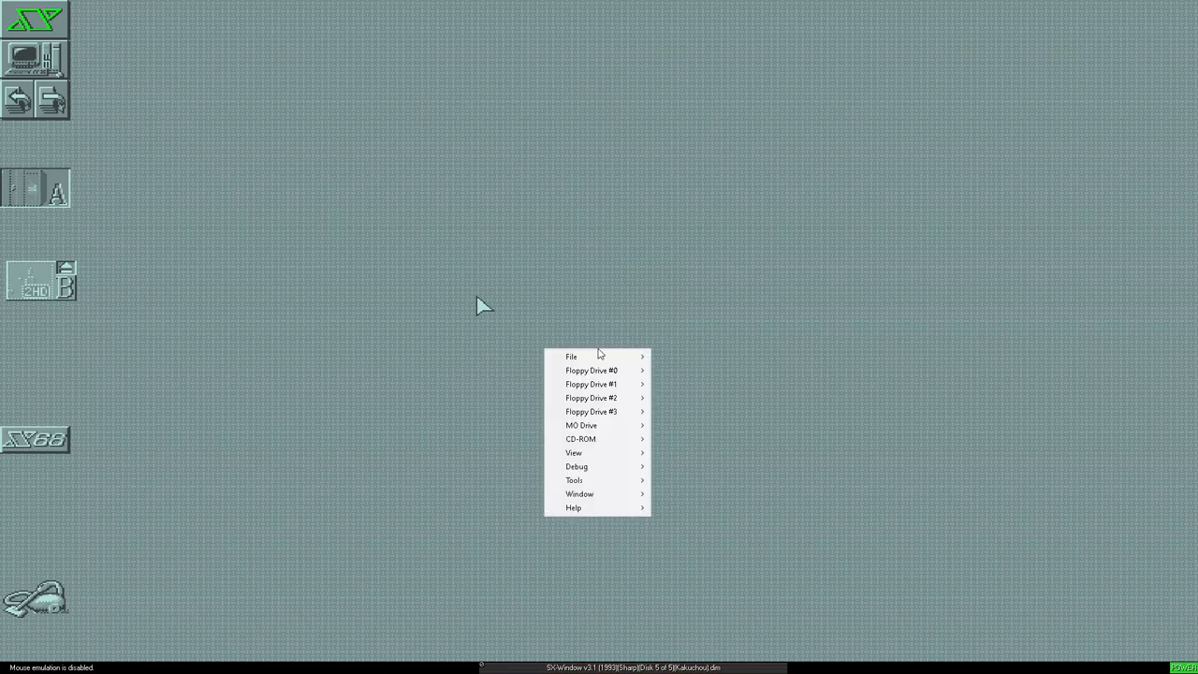
# Reset the emulated machine via File > Reset so SX-Window reboots from drive A
pyautogui.click(592, 370)
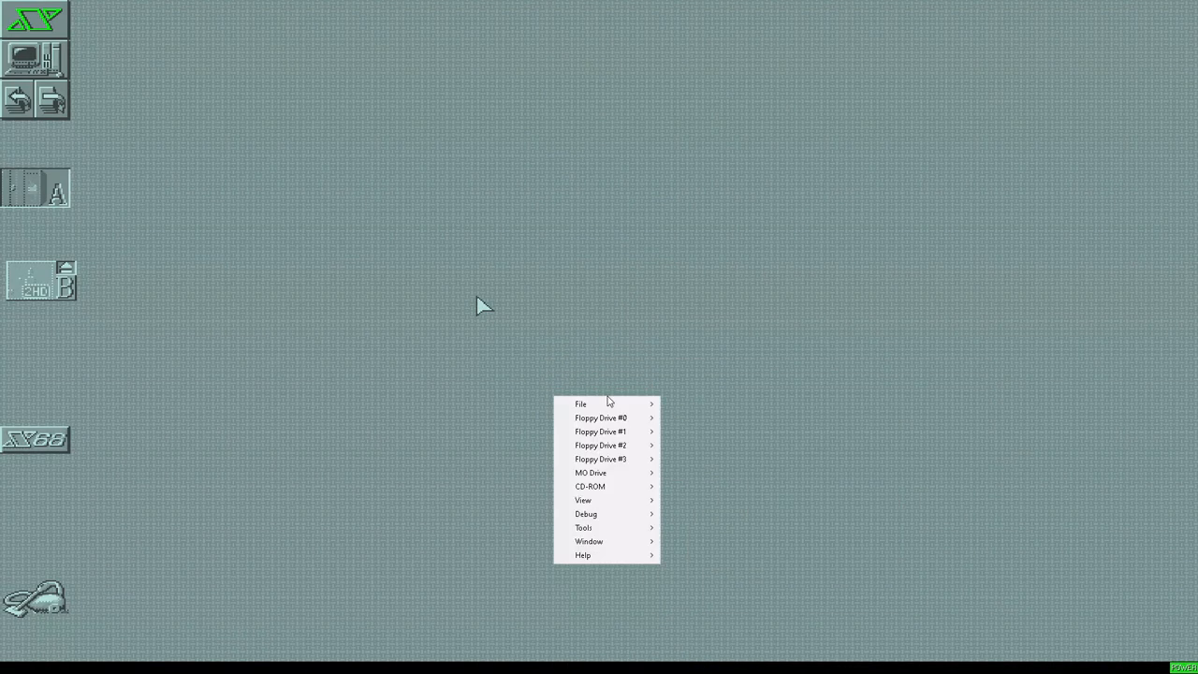
pyautogui.click(580, 404)
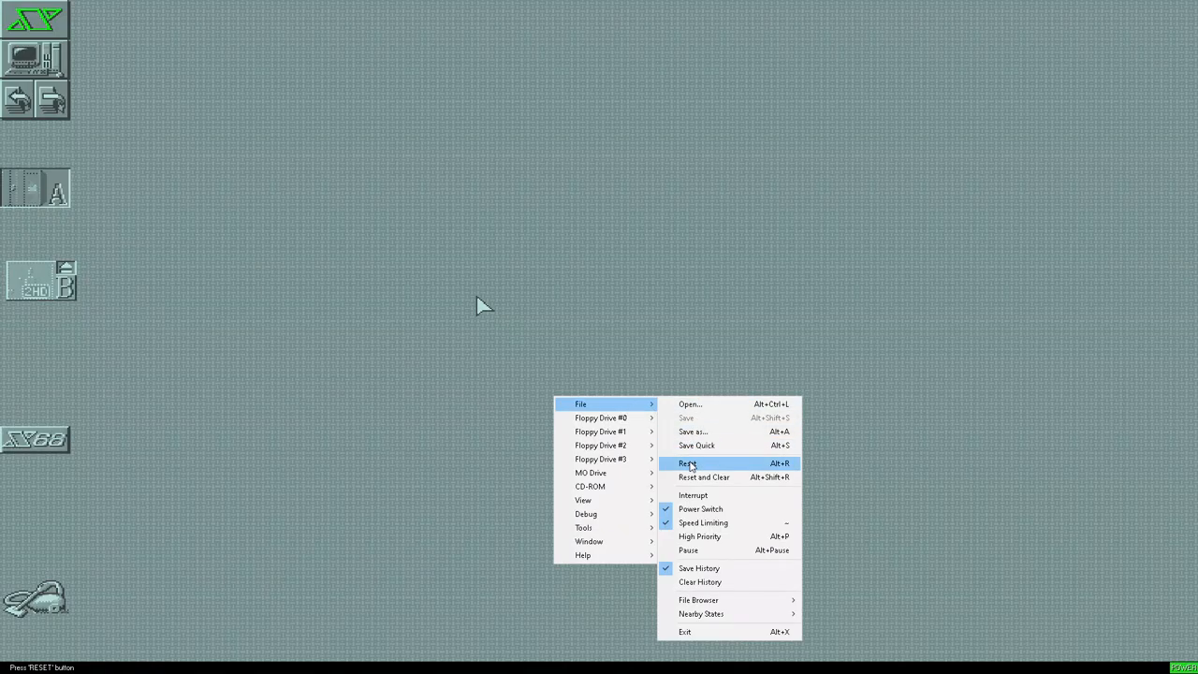
pyautogui.click(689, 463)
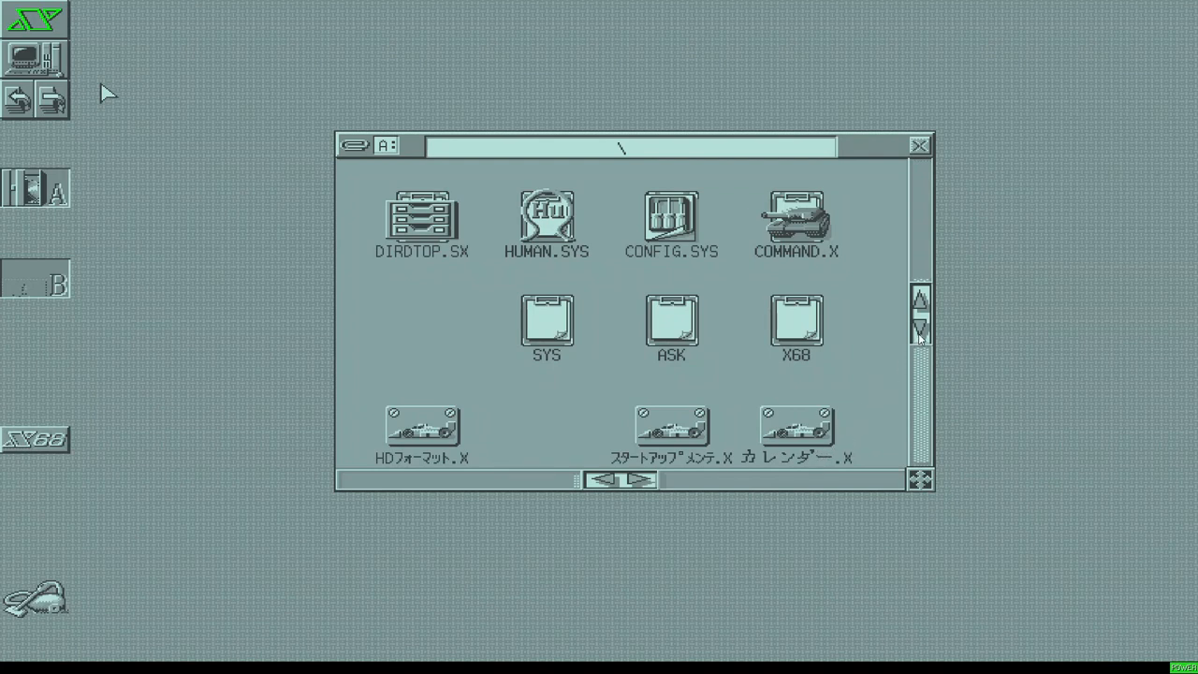
pyautogui.moveTo(843, 285)
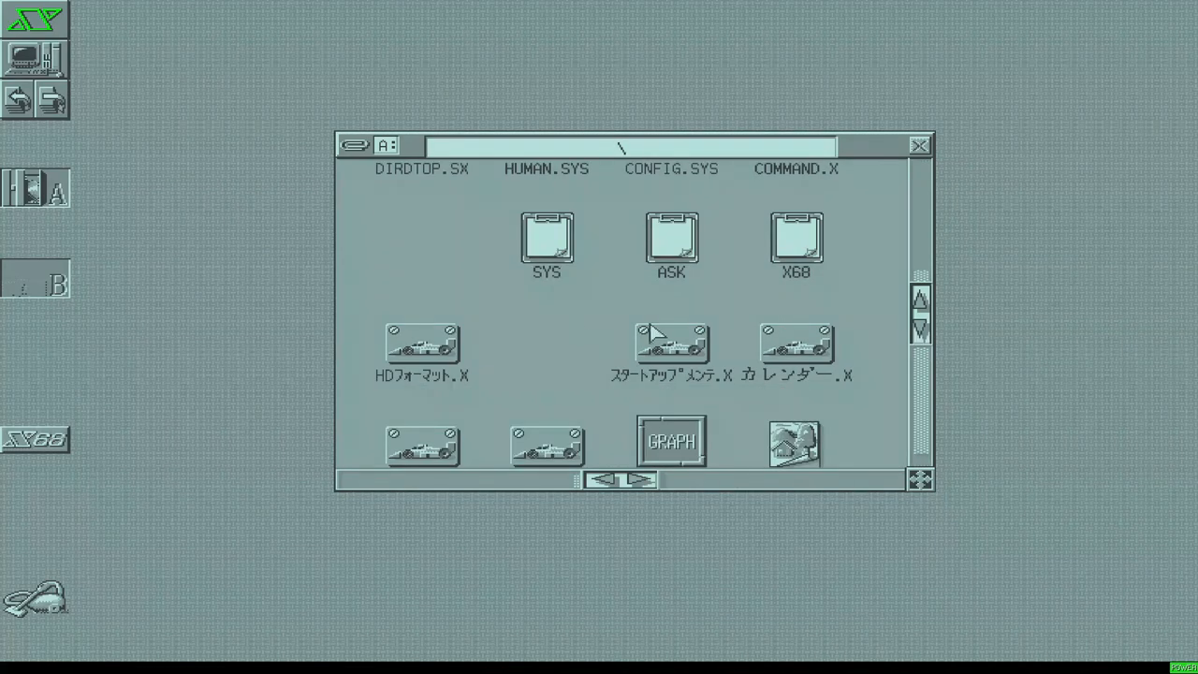
# Tidy the drive A window's icons into a grid and scroll down toward コントロール.X
pyautogui.rightClick(655, 331)
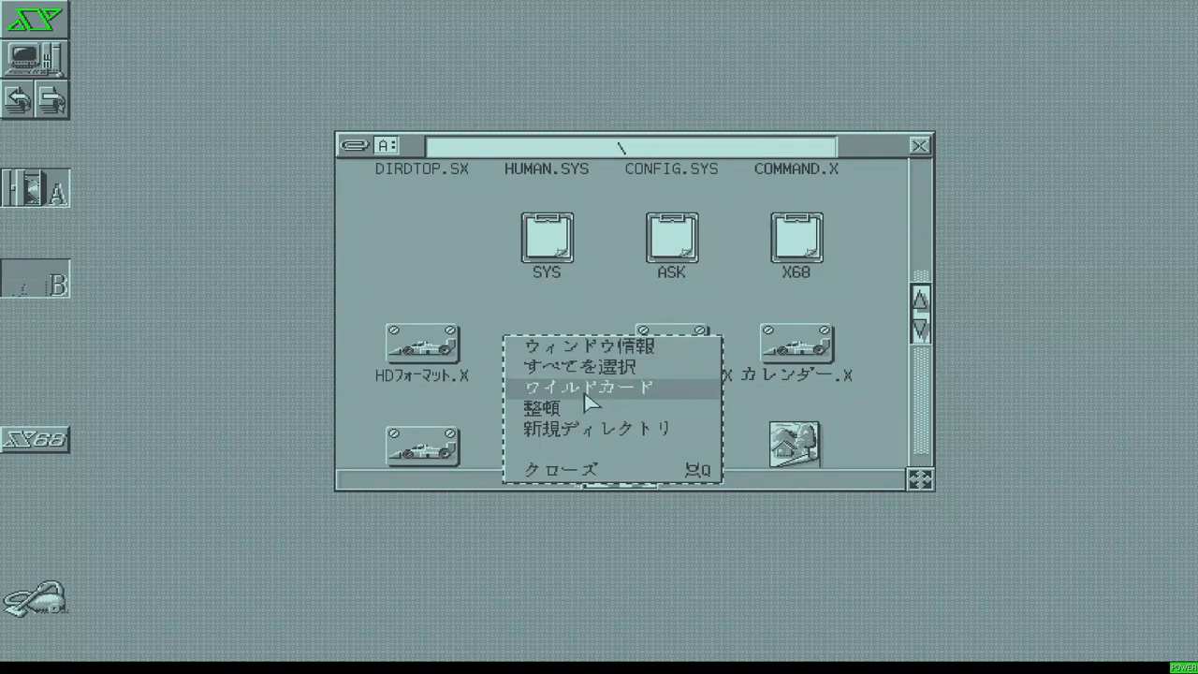
pyautogui.moveTo(562, 409)
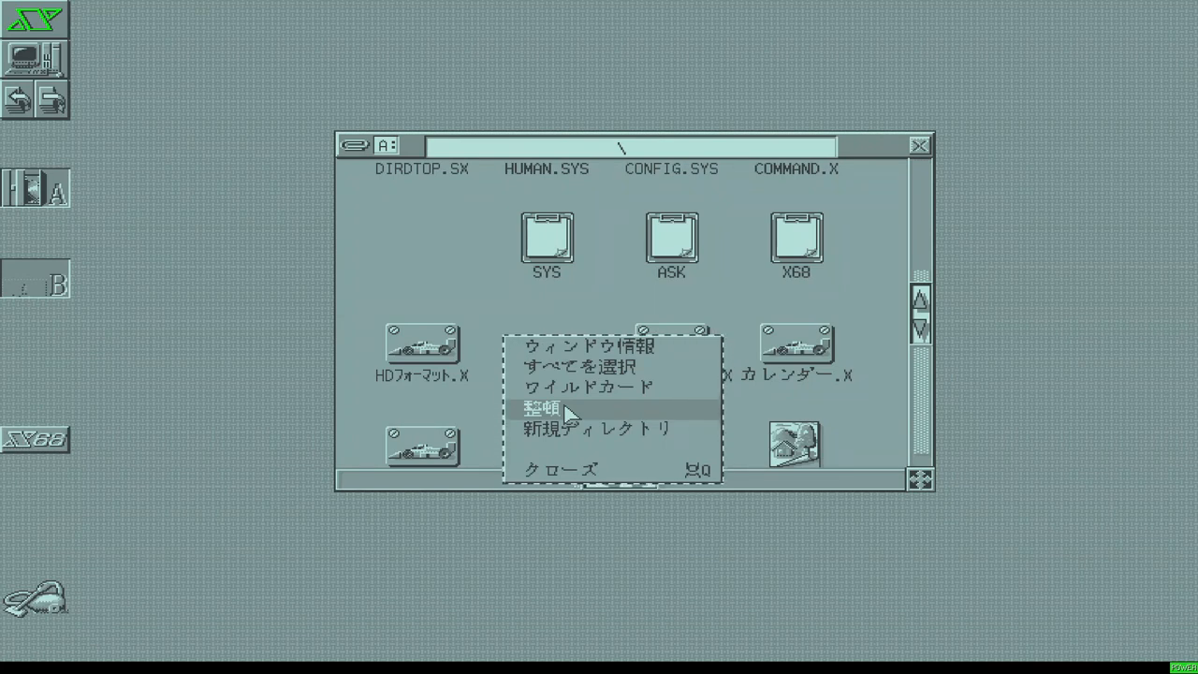
pyautogui.click(536, 408)
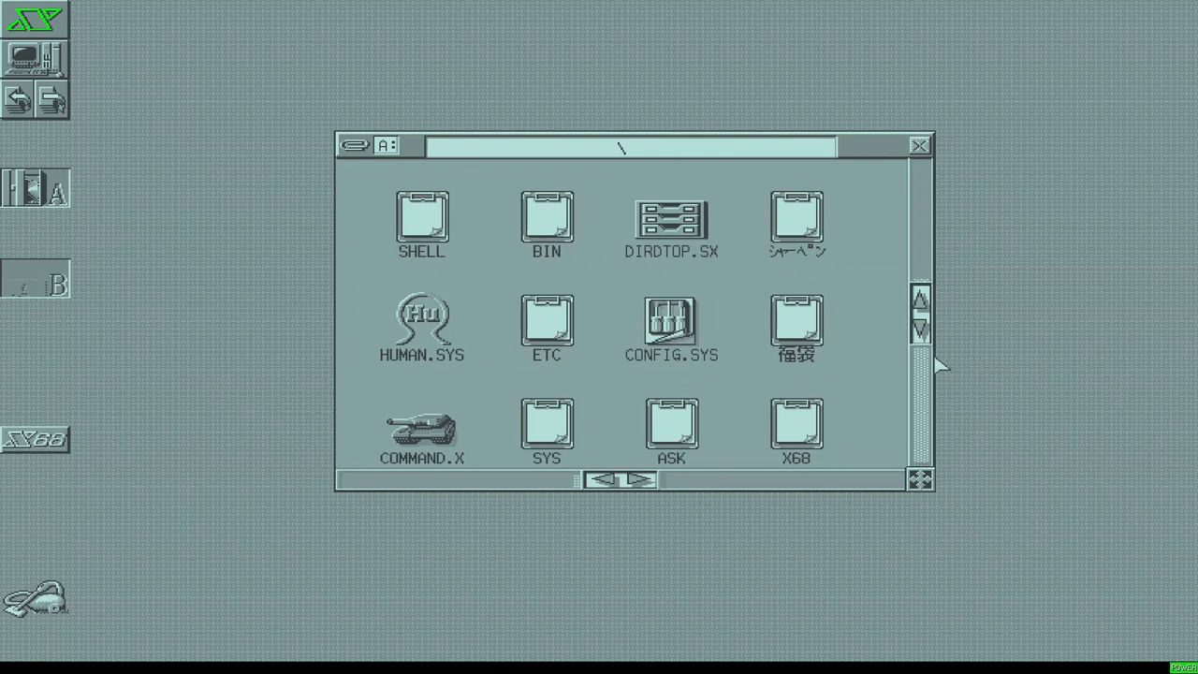
pyautogui.click(921, 332)
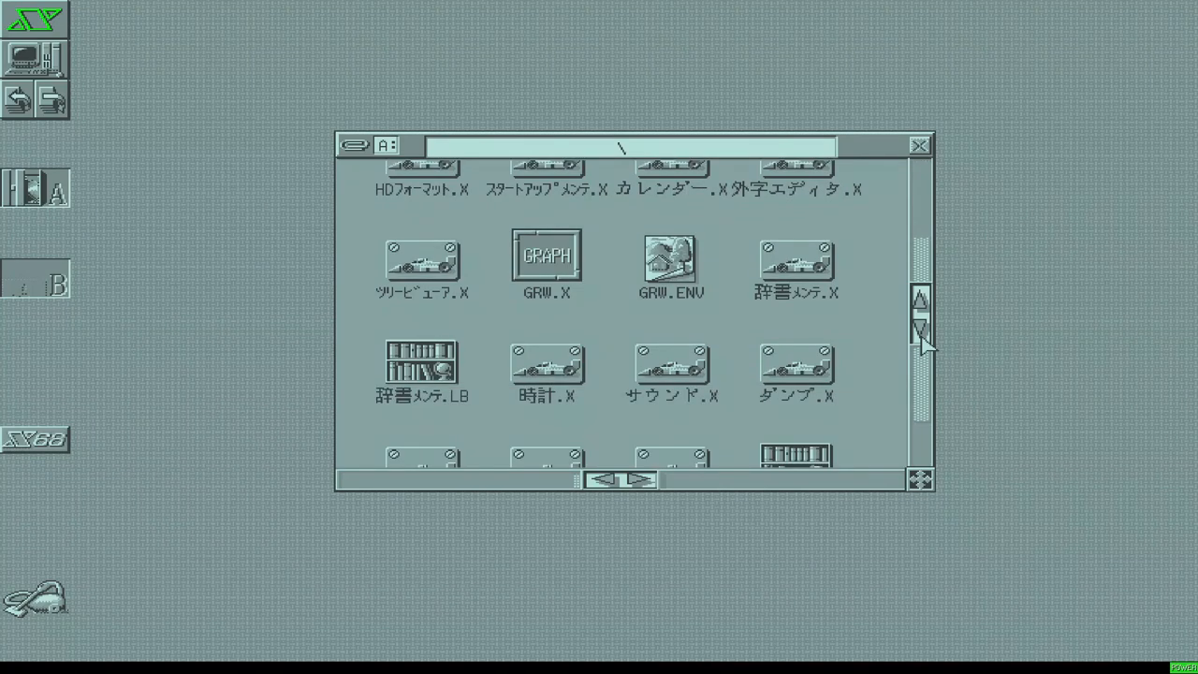
pyautogui.click(922, 329)
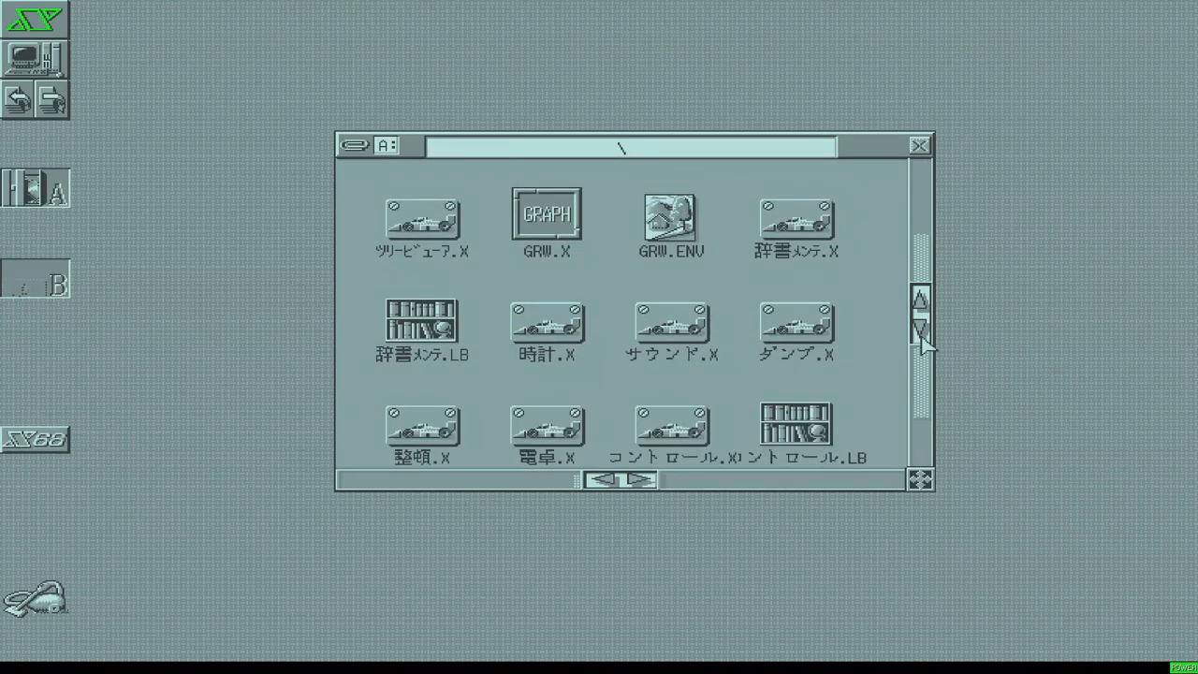
pyautogui.click(922, 326)
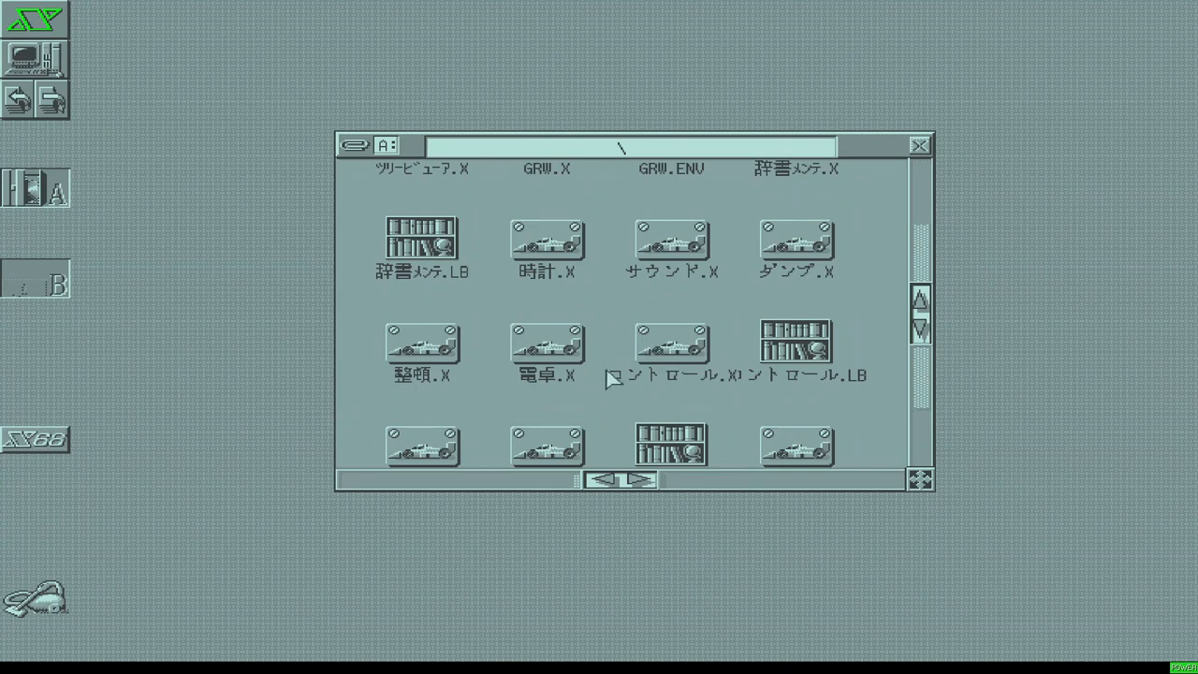
pyautogui.moveTo(697, 351)
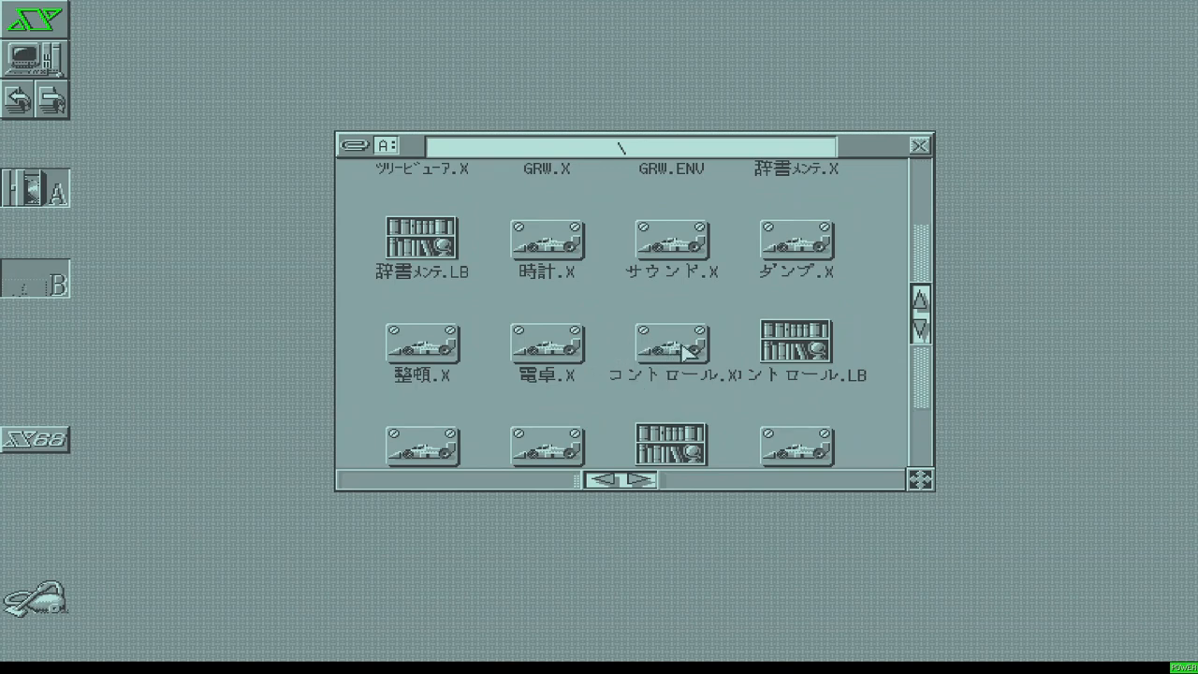
pyautogui.moveTo(618, 388)
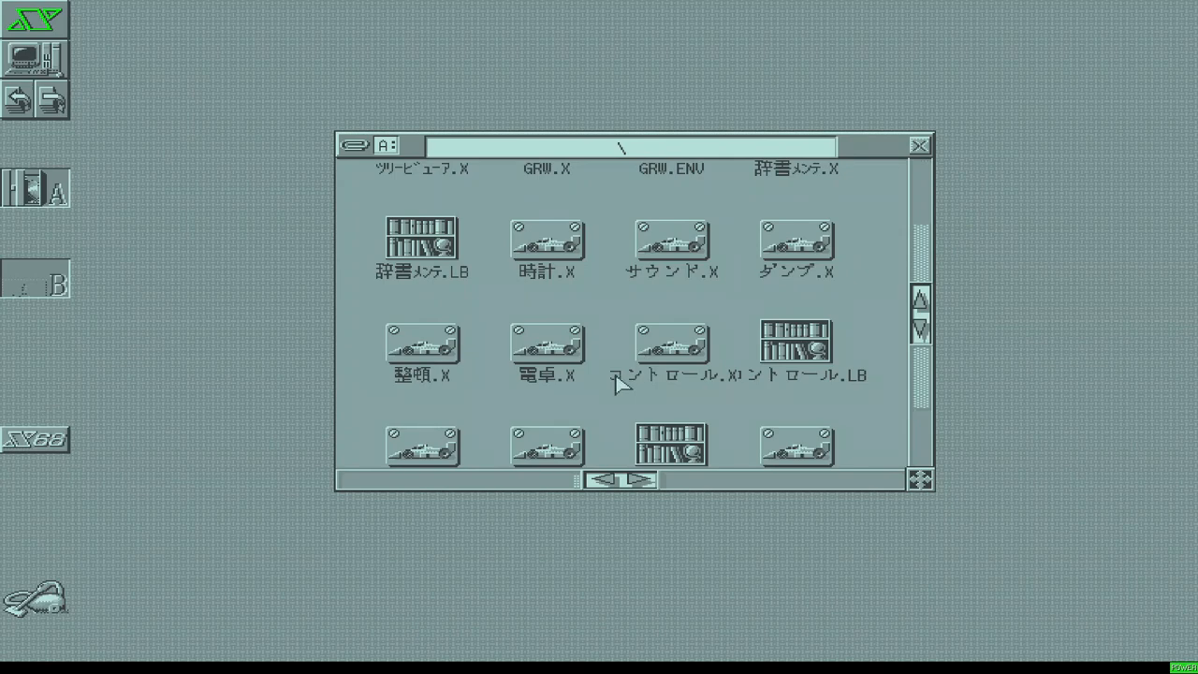
# Launch コントロール.X and move the Control Panel window to the top of the desktop
pyautogui.click(670, 344)
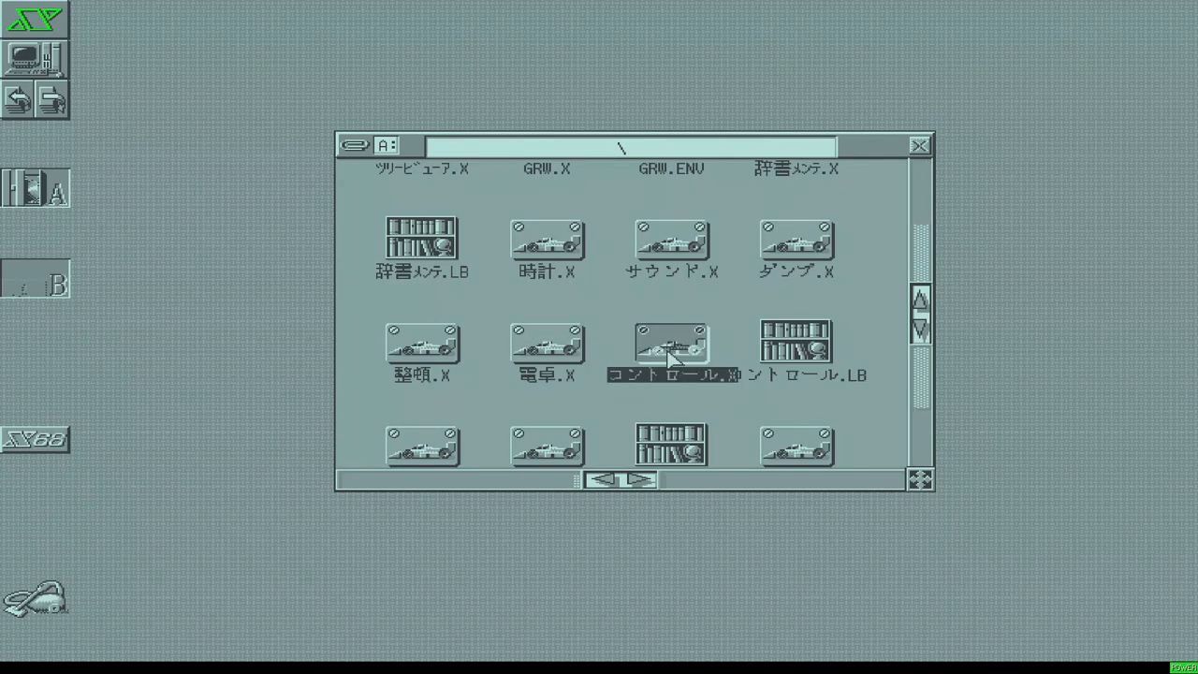
pyautogui.doubleClick(670, 345)
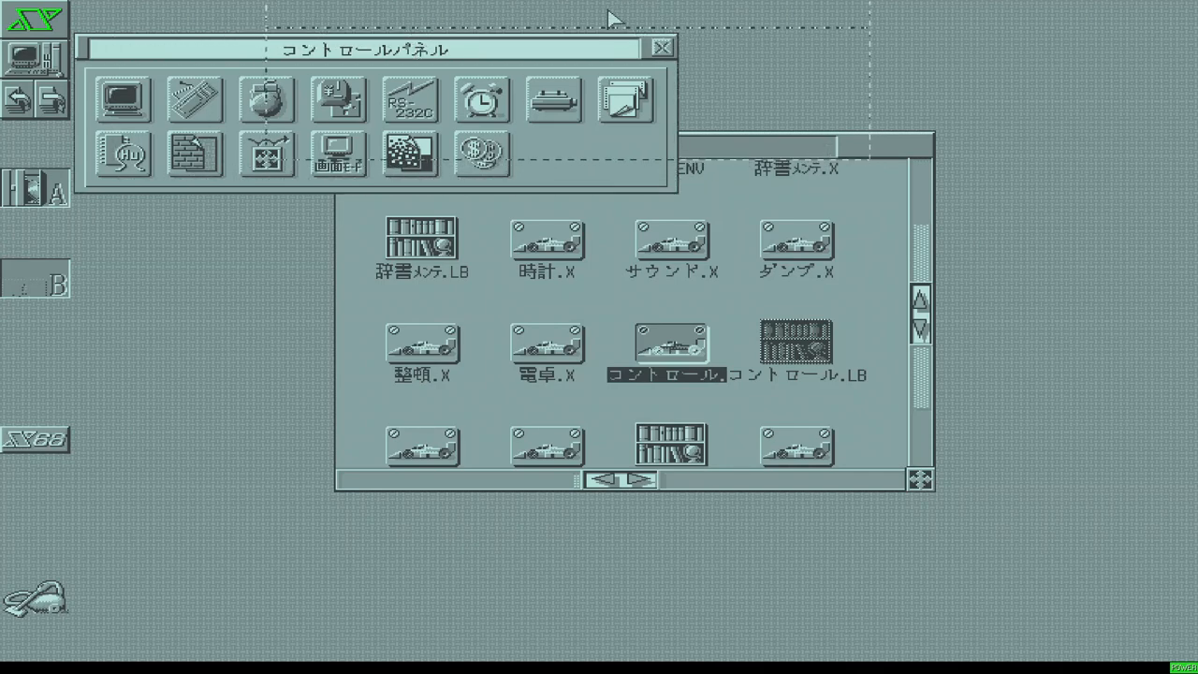
pyautogui.moveTo(375, 50); pyautogui.dragTo(572, 16)
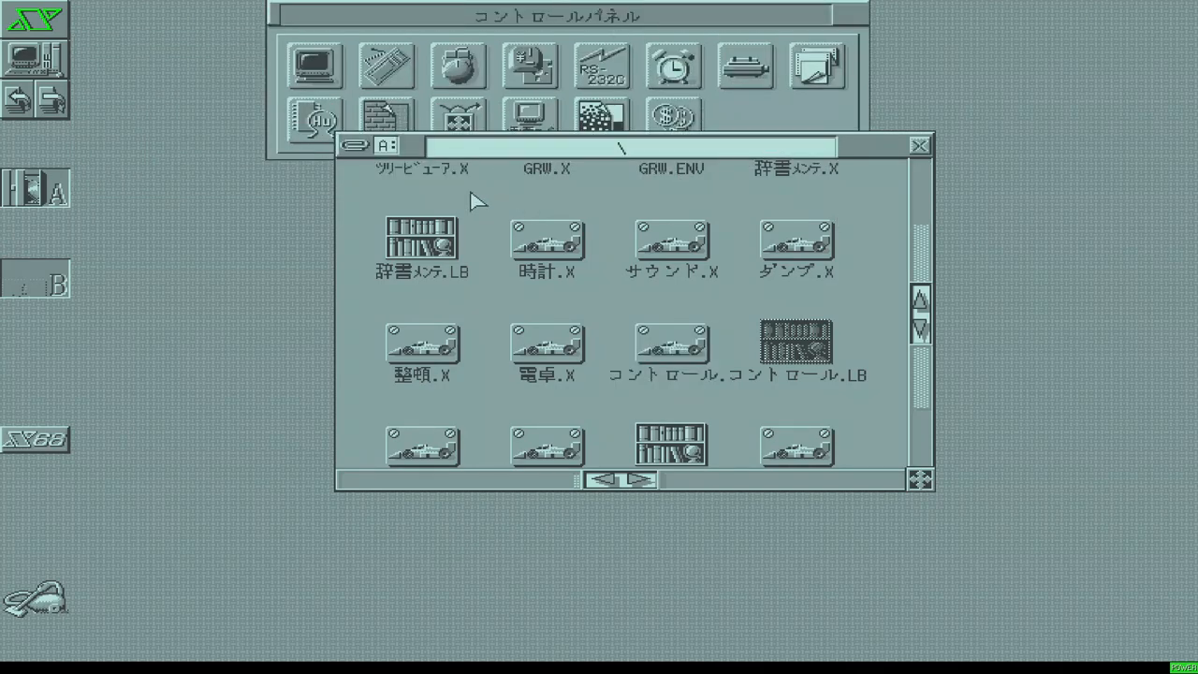
pyautogui.moveTo(904, 157)
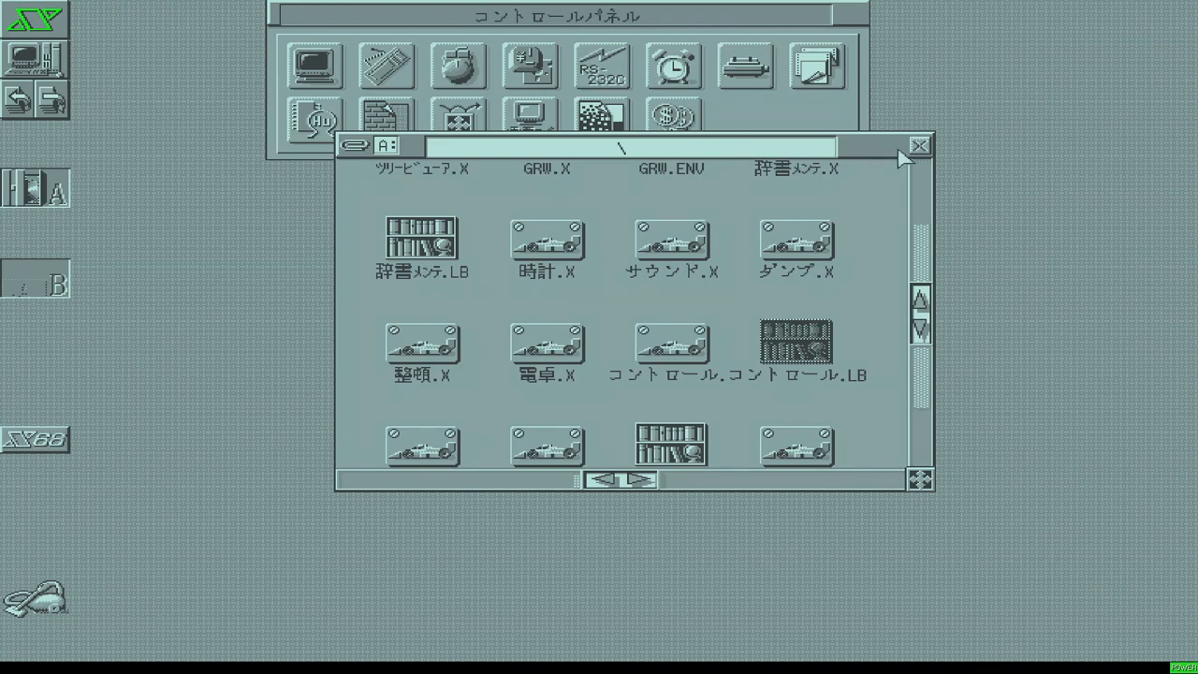
# Close the drive A file window and double-click two icons in the Control Panel
pyautogui.click(917, 145)
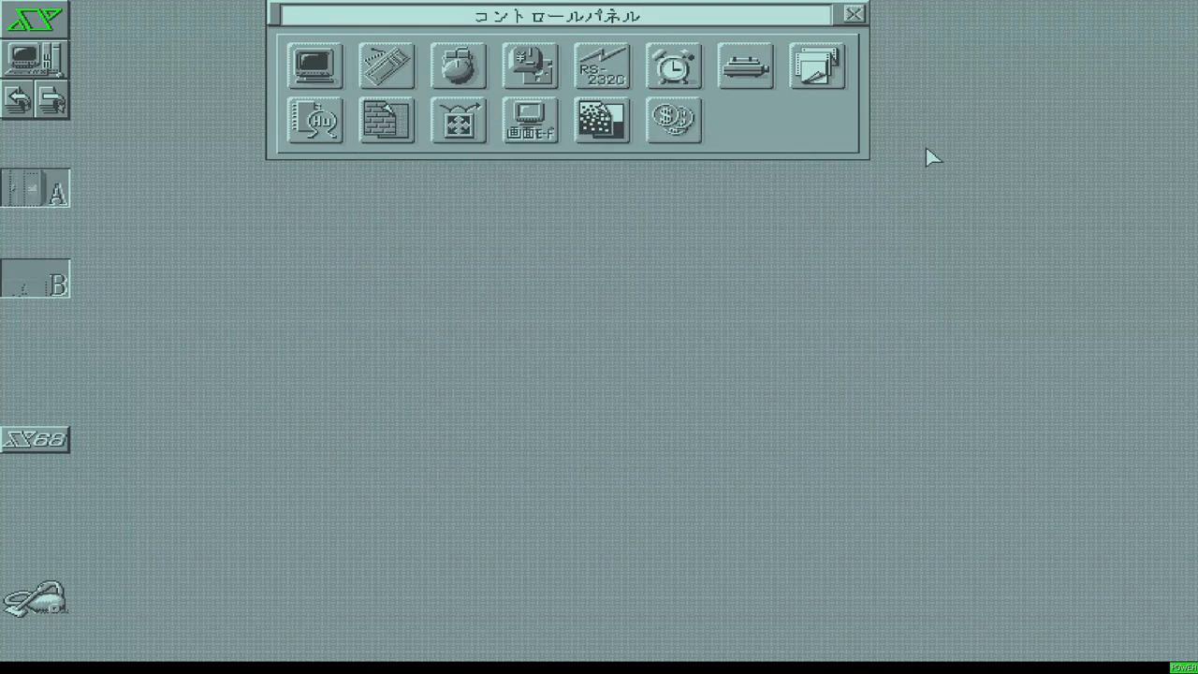
pyautogui.moveTo(458, 65)
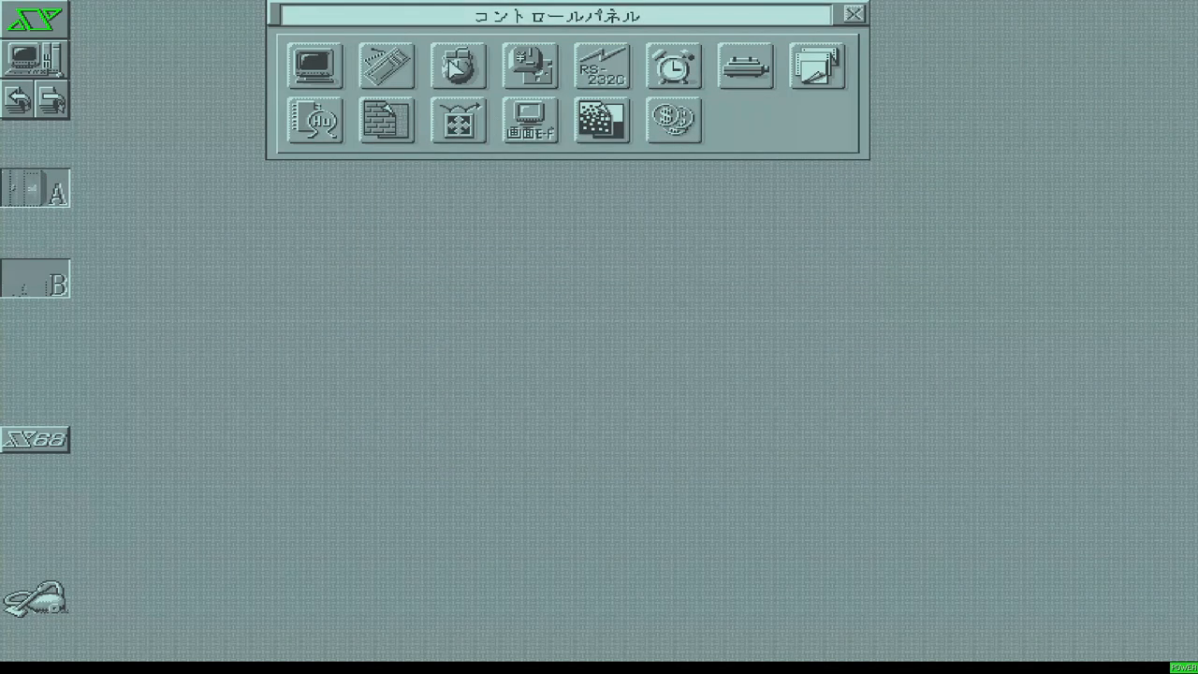
pyautogui.doubleClick(458, 65)
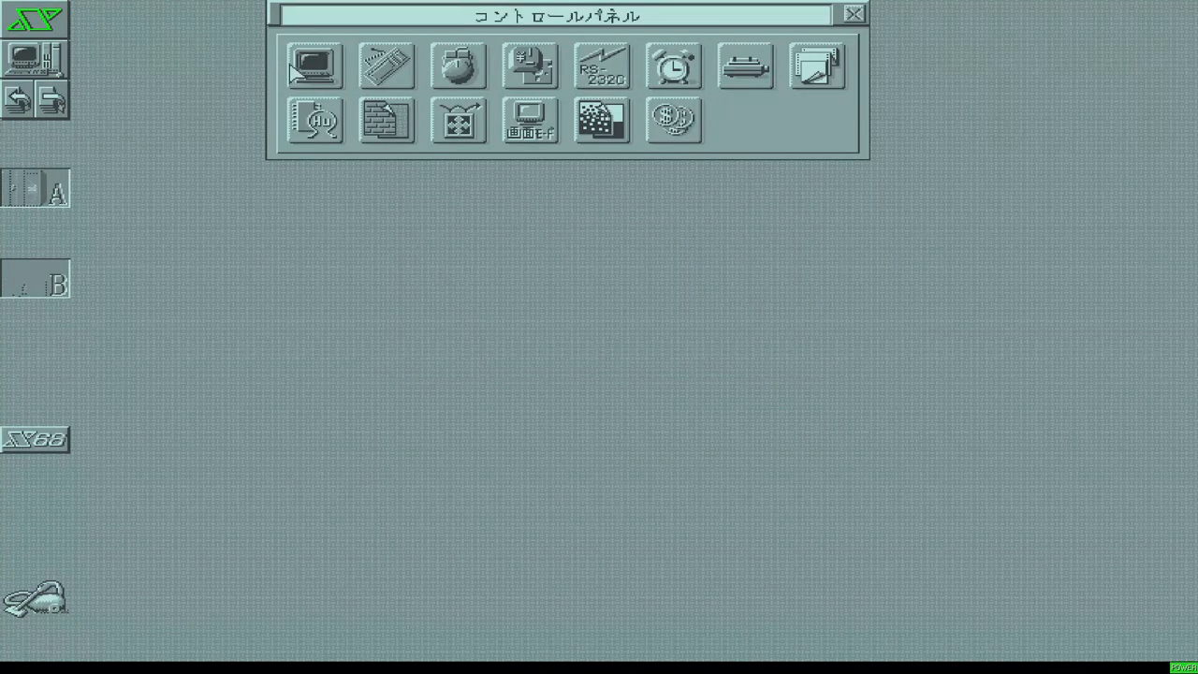
pyautogui.doubleClick(314, 64)
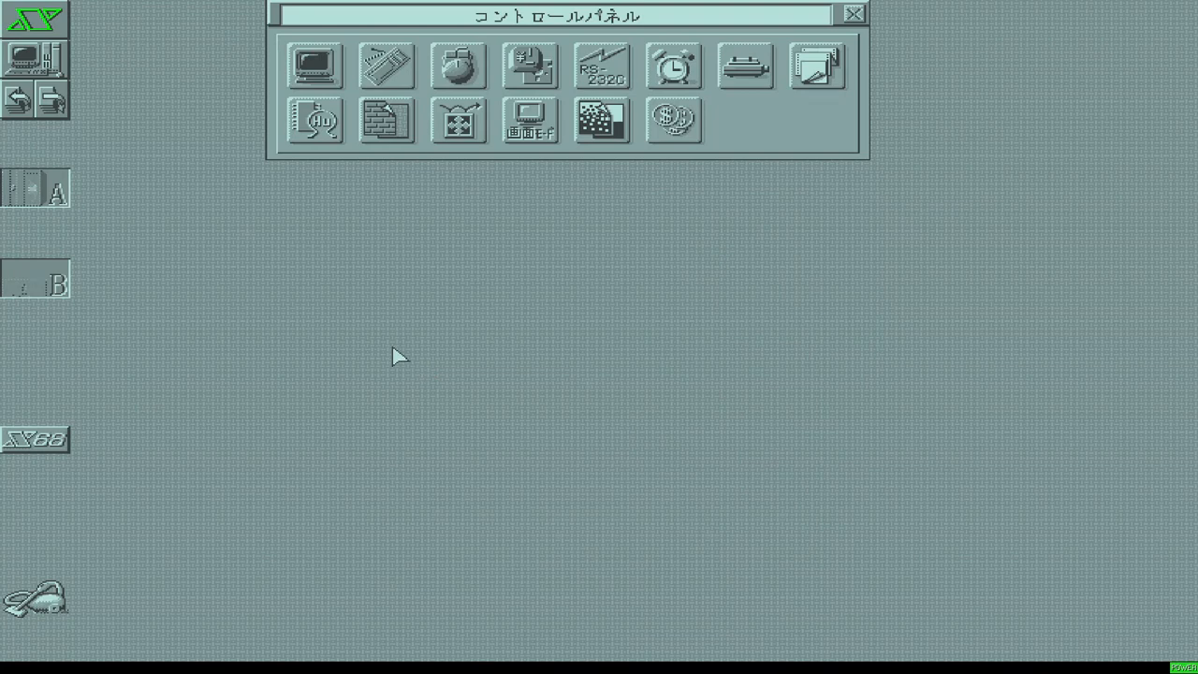
pyautogui.moveTo(356, 444)
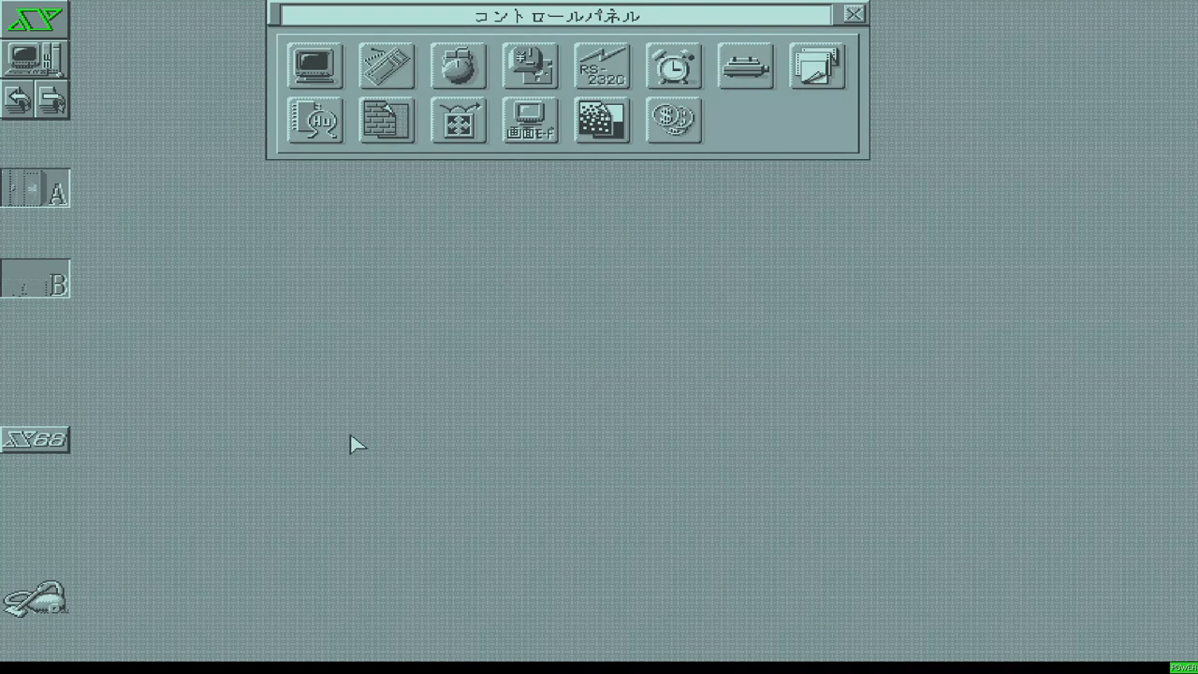
pyautogui.moveTo(332, 348)
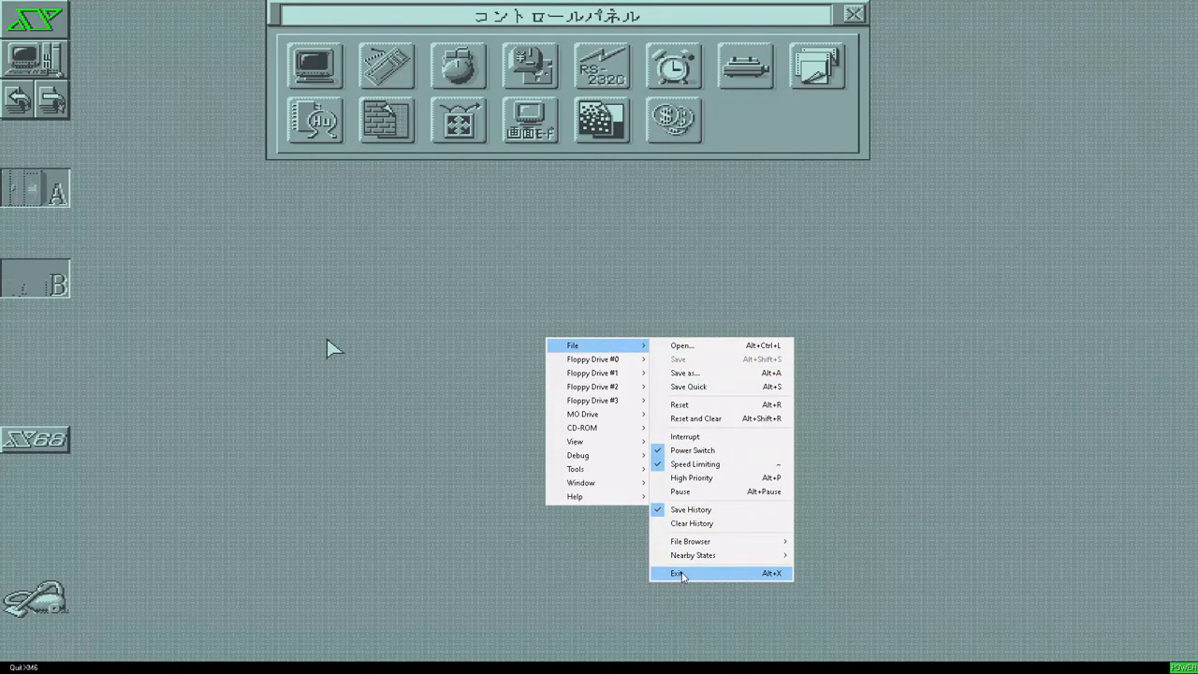
# Quit XM6 and rename desktop image new-hd.hdf to boot2.vhd, accepting the extension warning
pyautogui.click(676, 573)
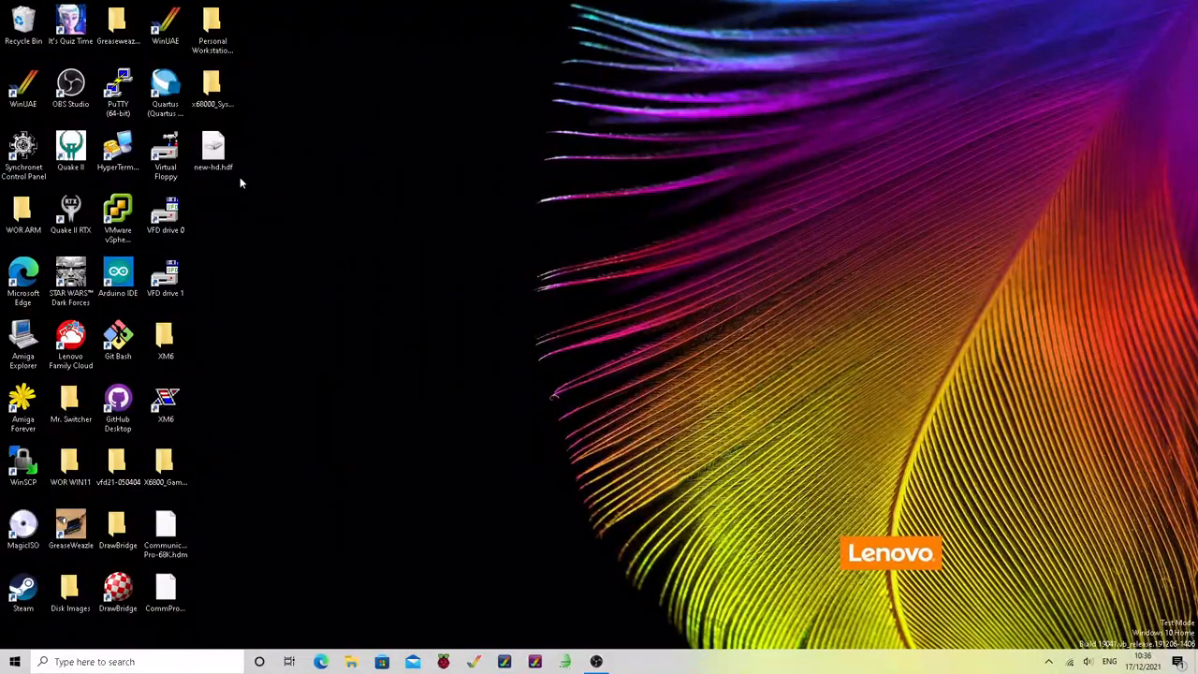
pyautogui.click(213, 150)
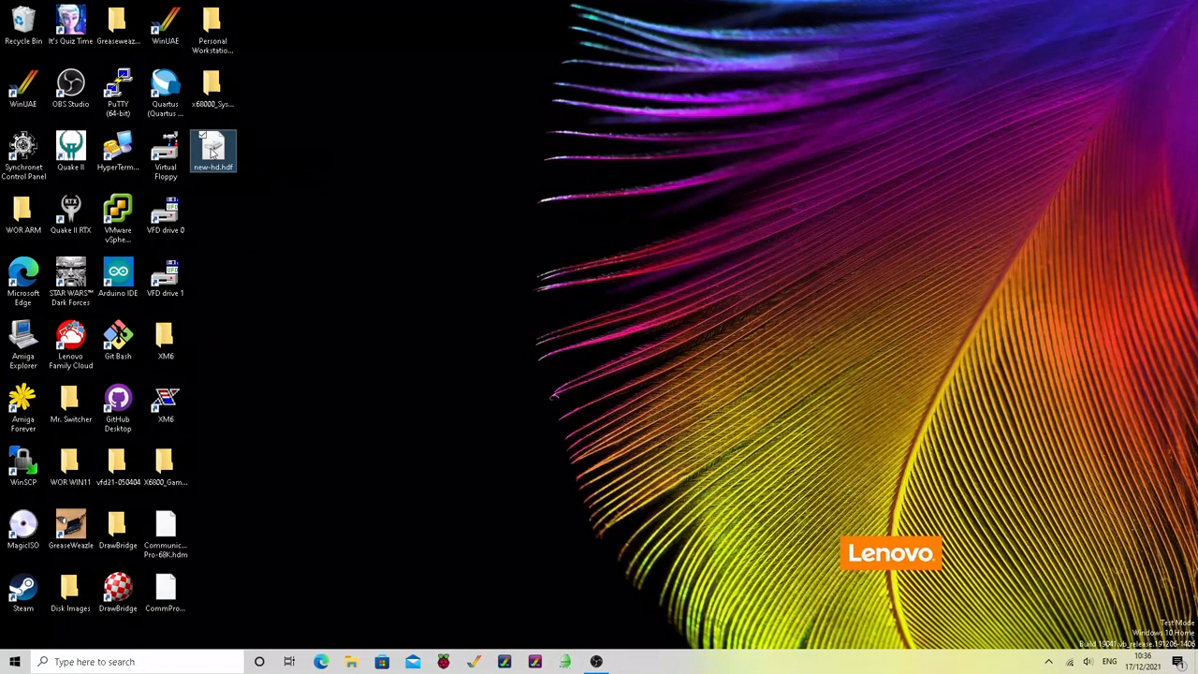
pyautogui.rightClick(214, 150)
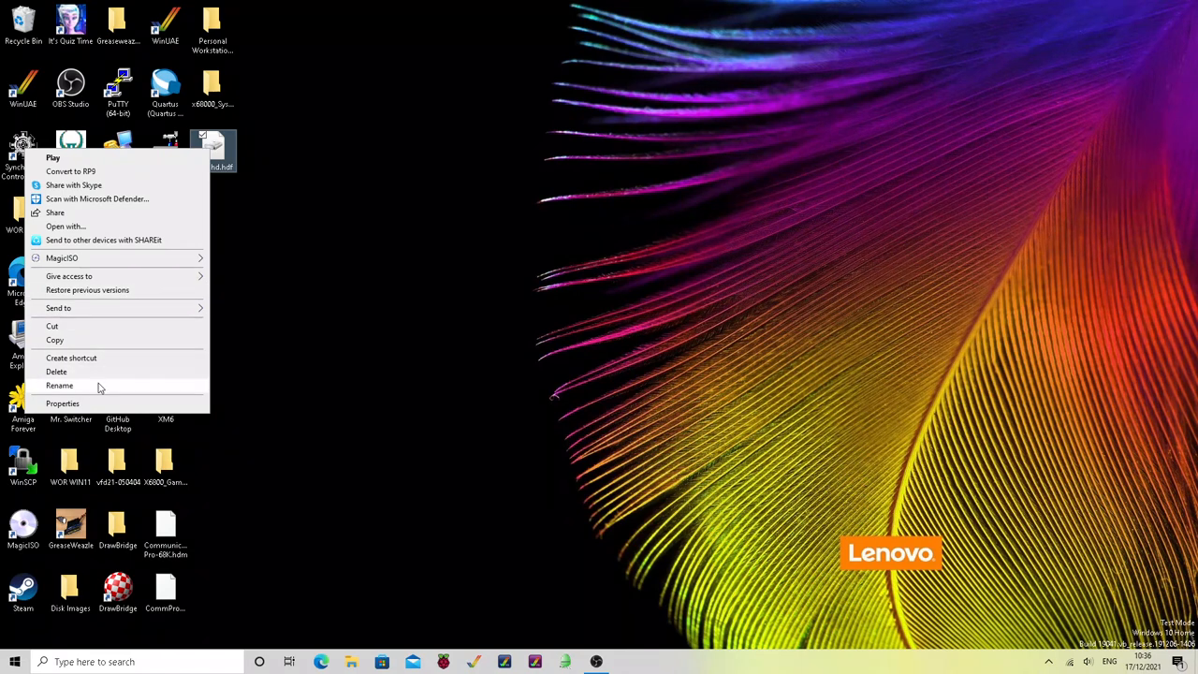
pyautogui.click(59, 385)
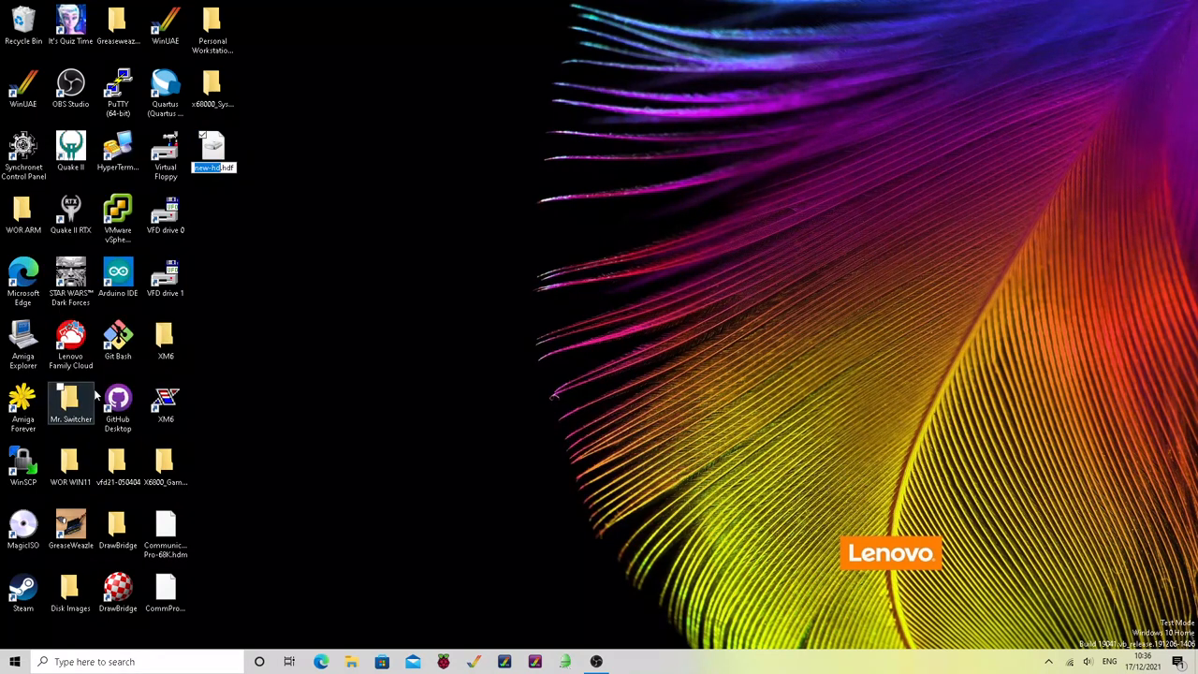
pyautogui.click(290, 355)
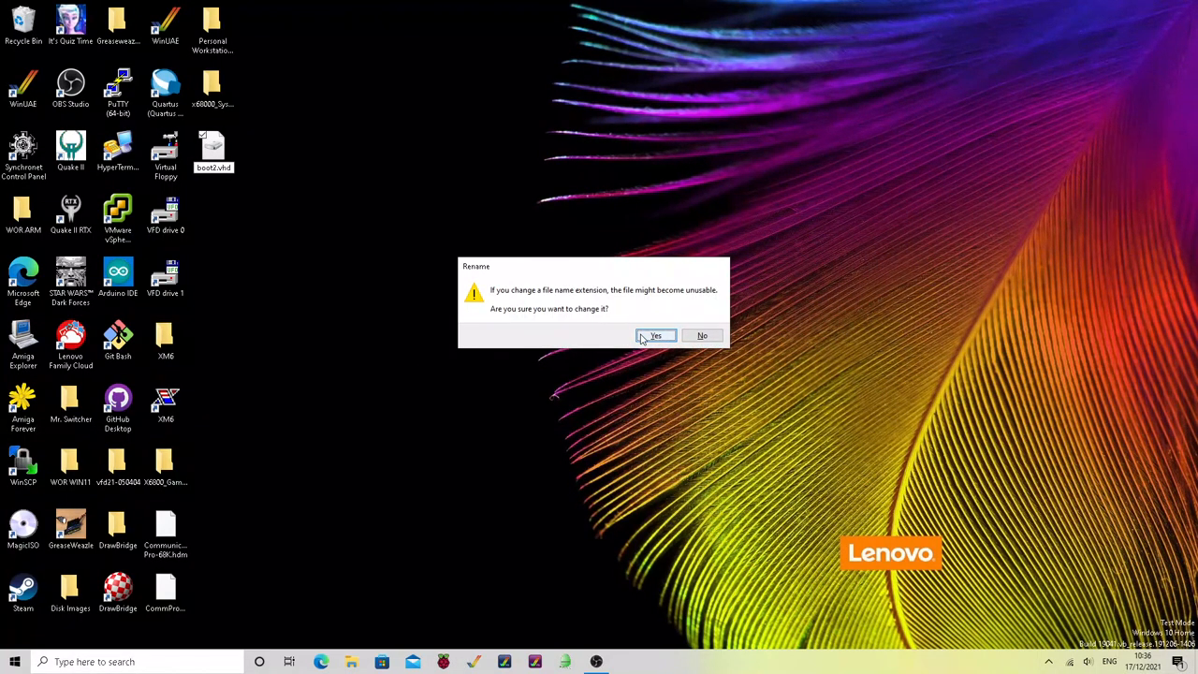
pyautogui.click(655, 335)
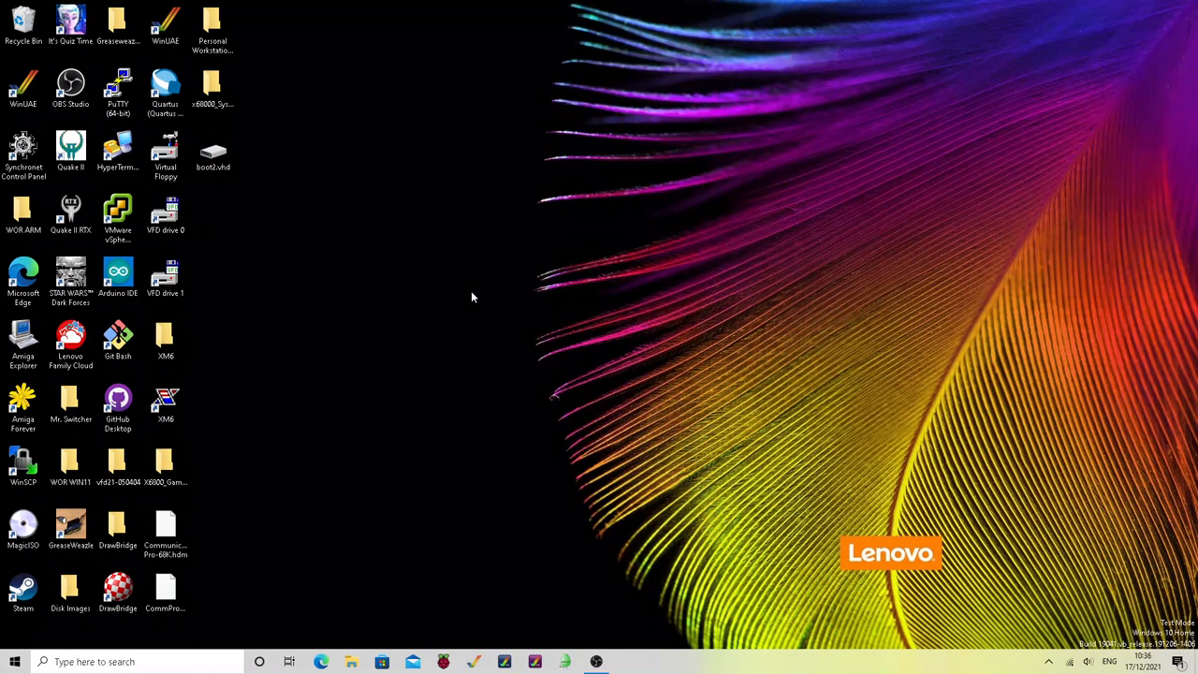
pyautogui.moveTo(409, 322)
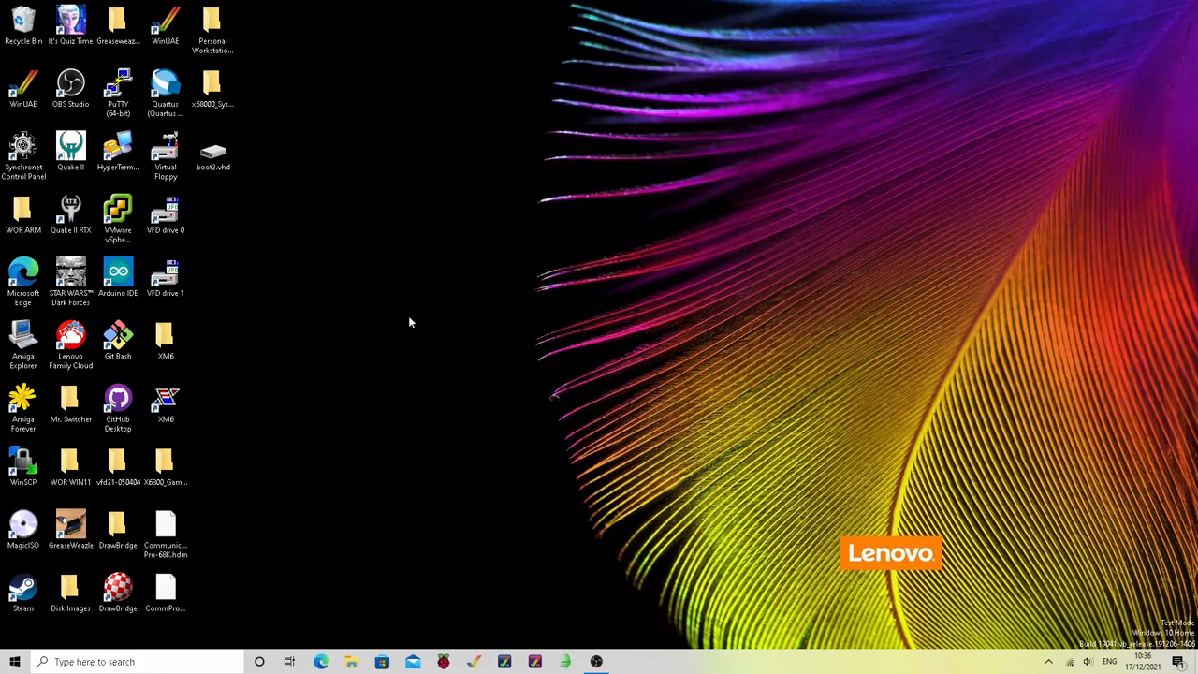
pyautogui.moveTo(24, 463)
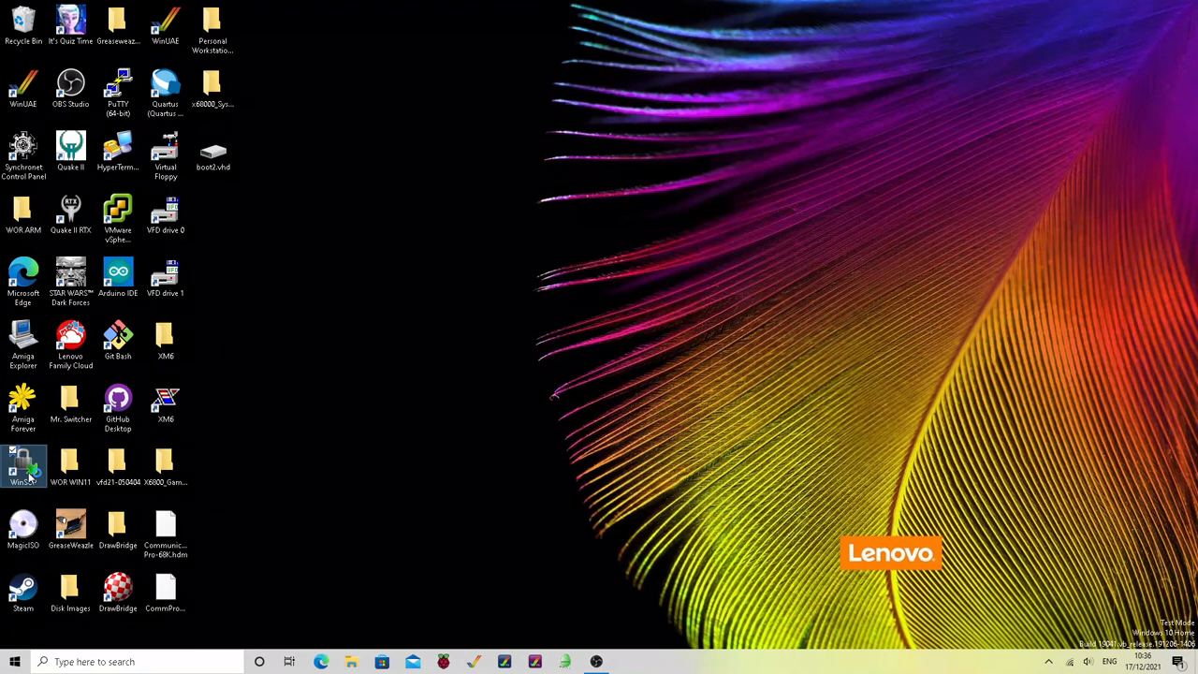
# Launch WinSCP and log in to the MiSTer site, showing its games/X68000 folder
pyautogui.doubleClick(24, 465)
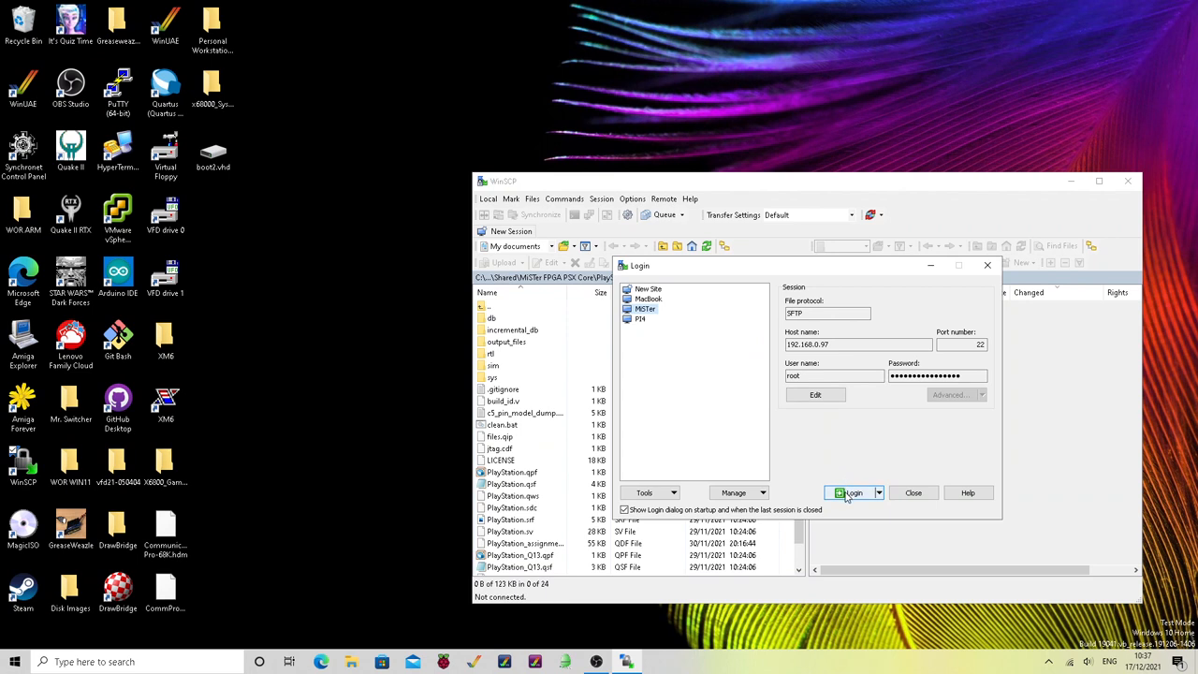
pyautogui.click(851, 492)
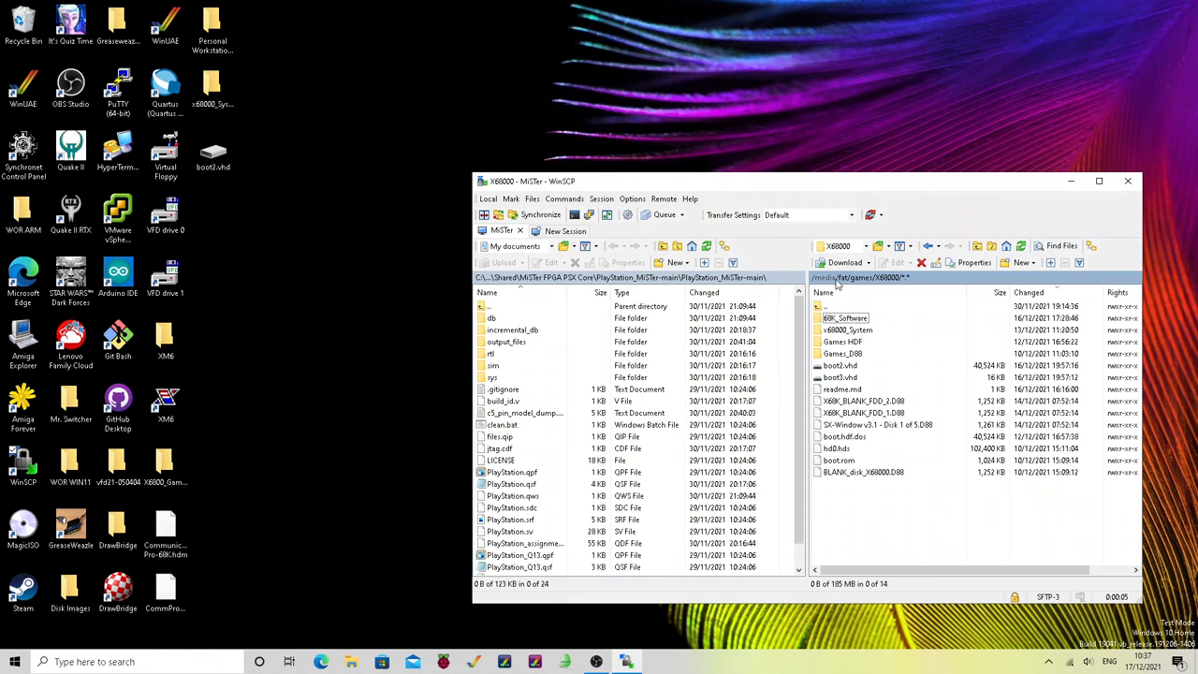
pyautogui.moveTo(833, 286)
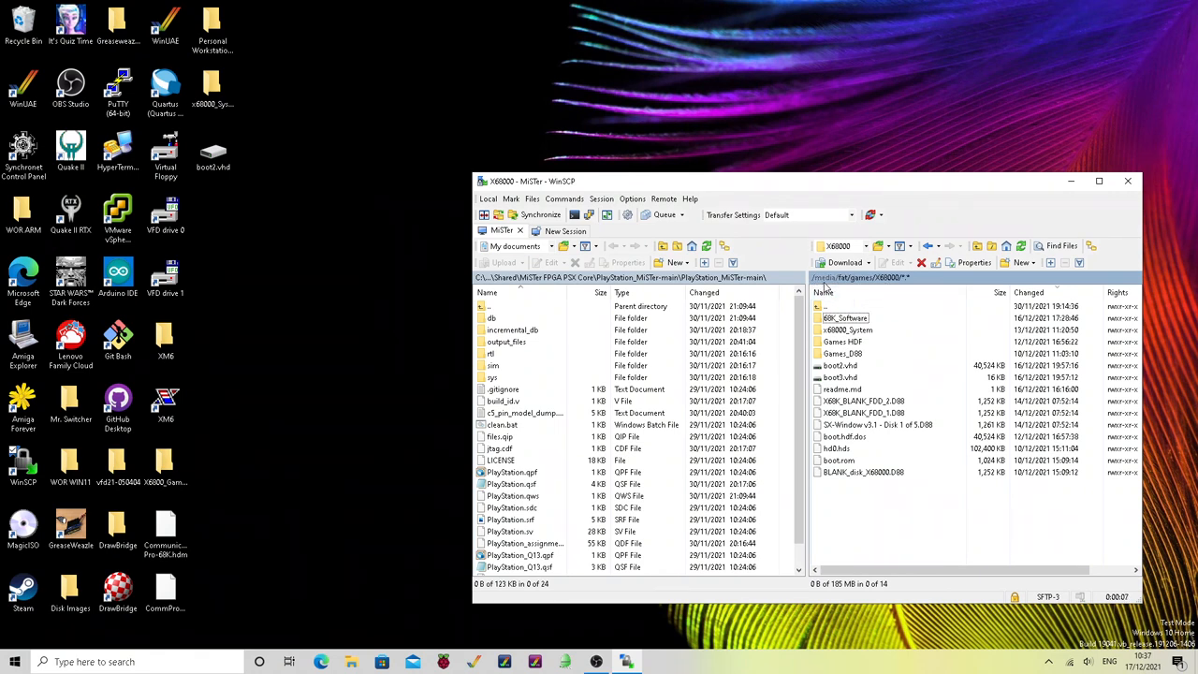
pyautogui.moveTo(838, 288)
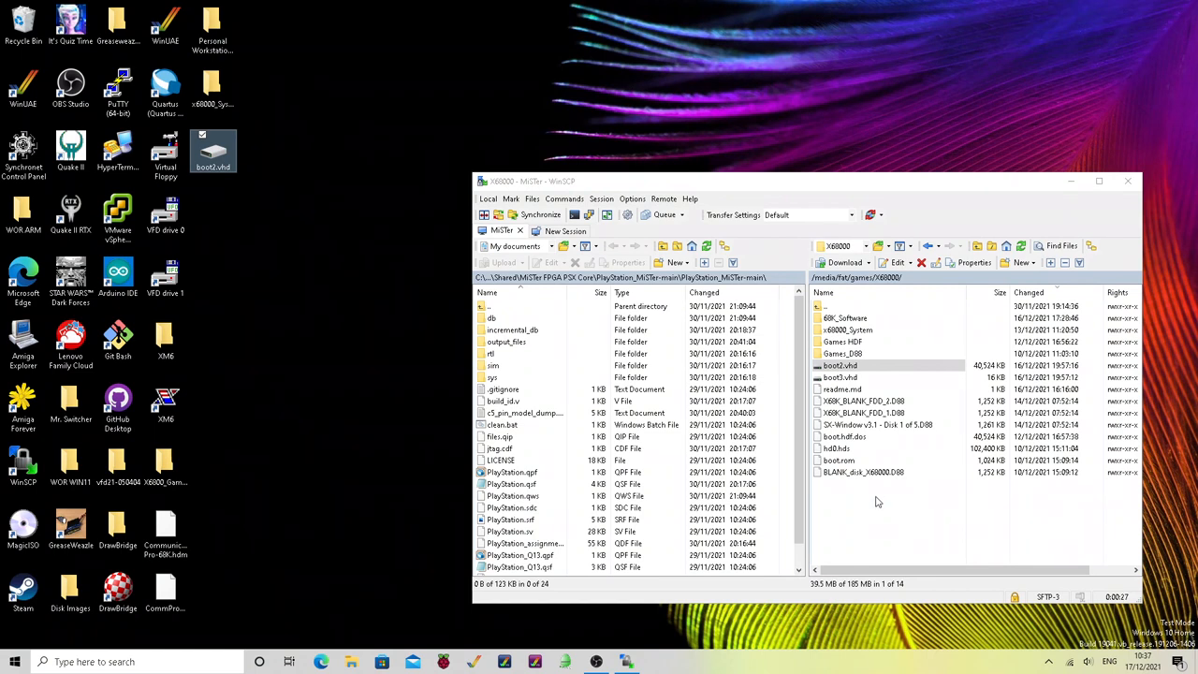
pyautogui.click(861, 401)
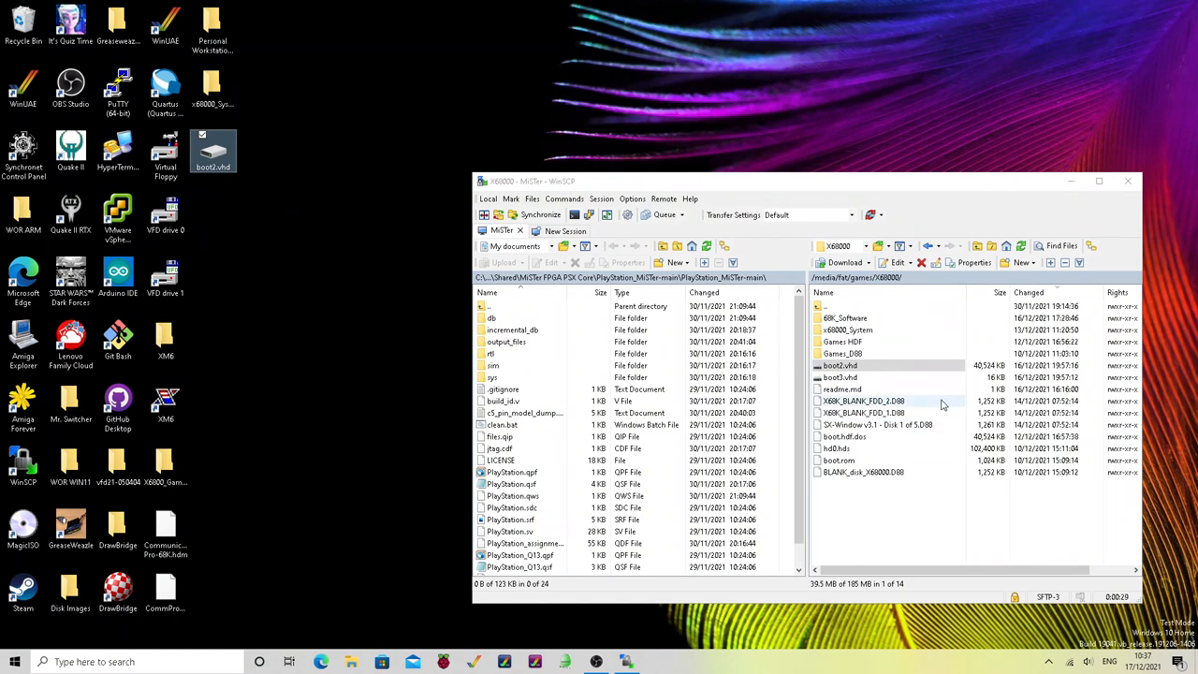